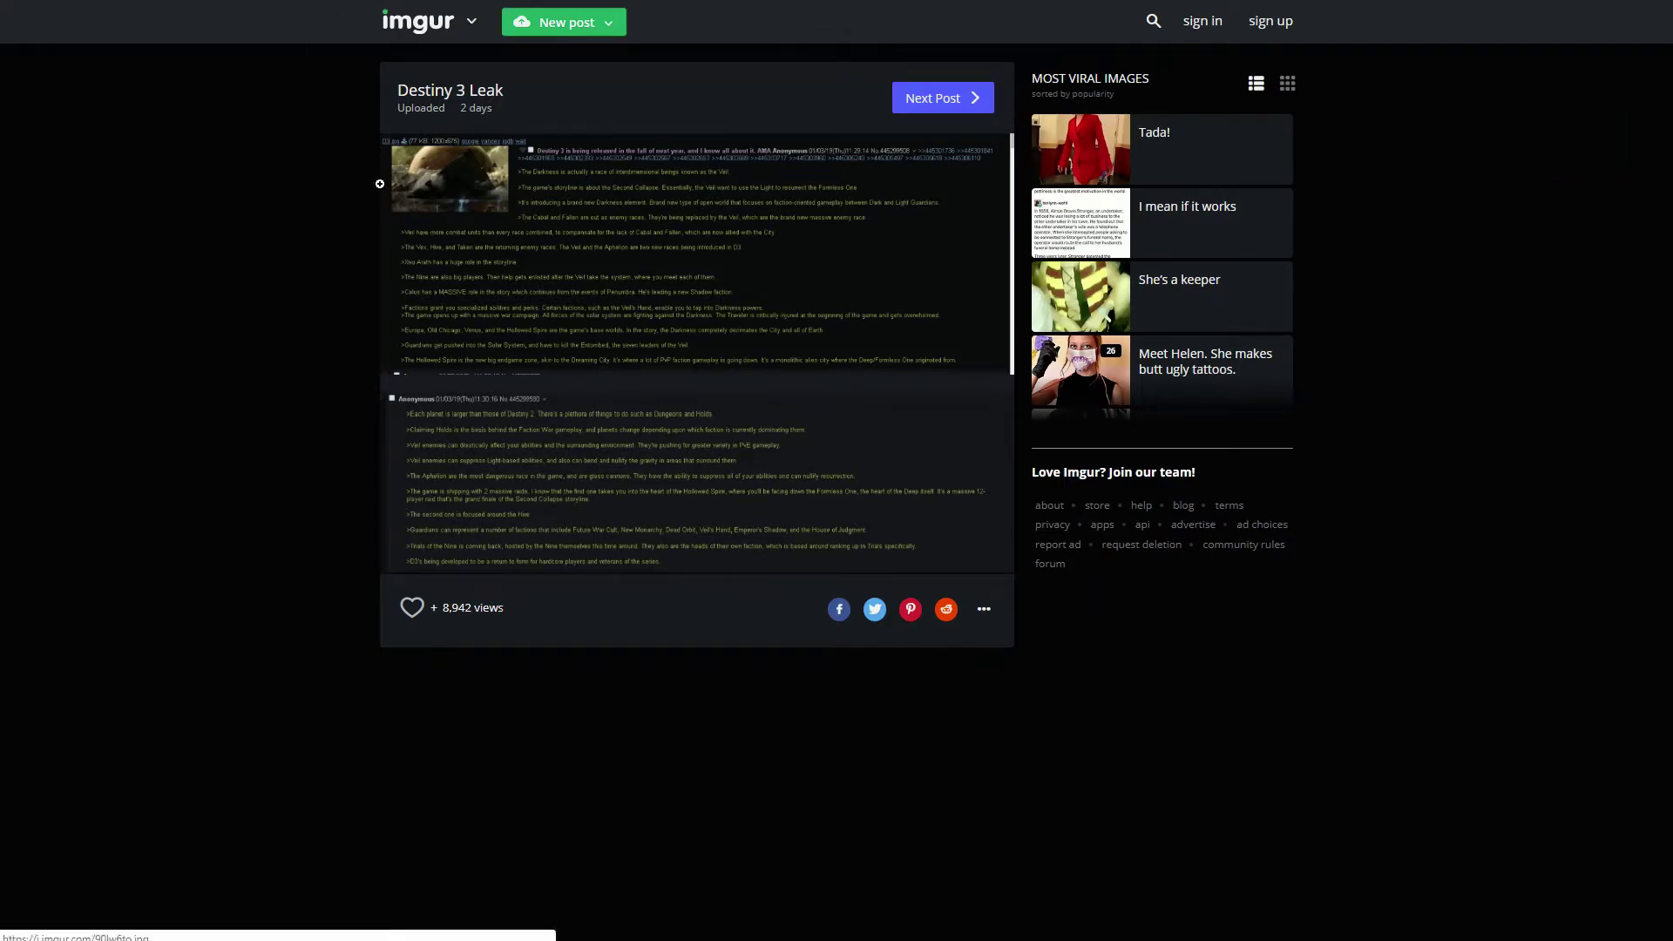
- Enlarge the first leak screenshot so its claims about the Veil and new enemy races are readable
click(107, 14)
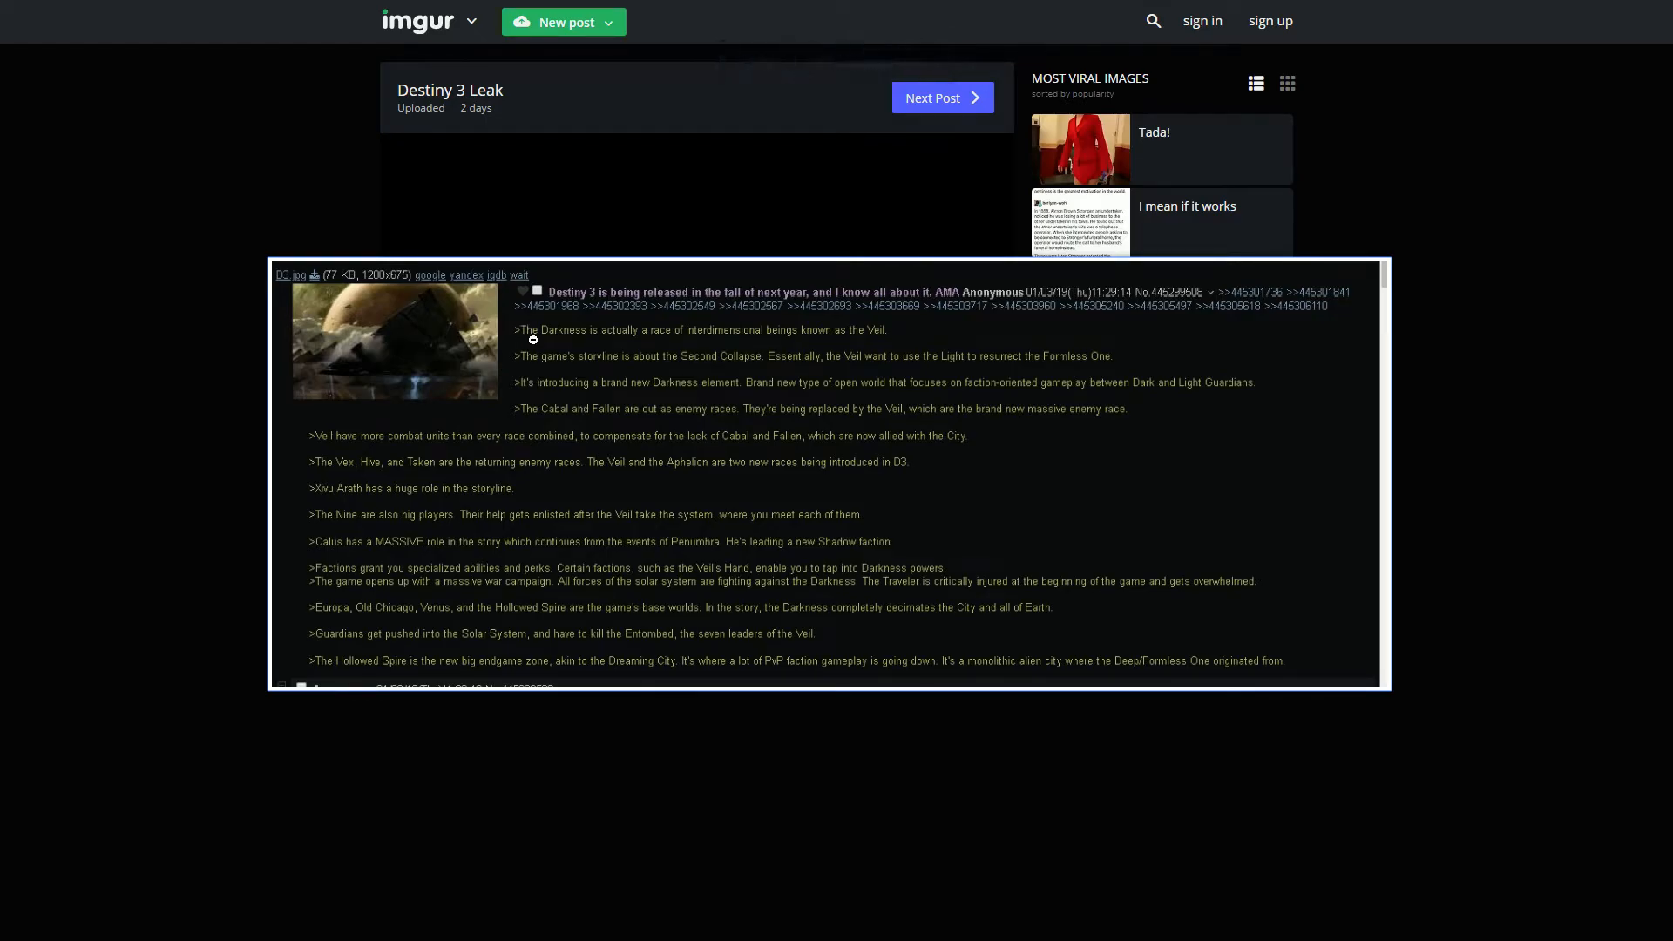
mouse_move(810, 296)
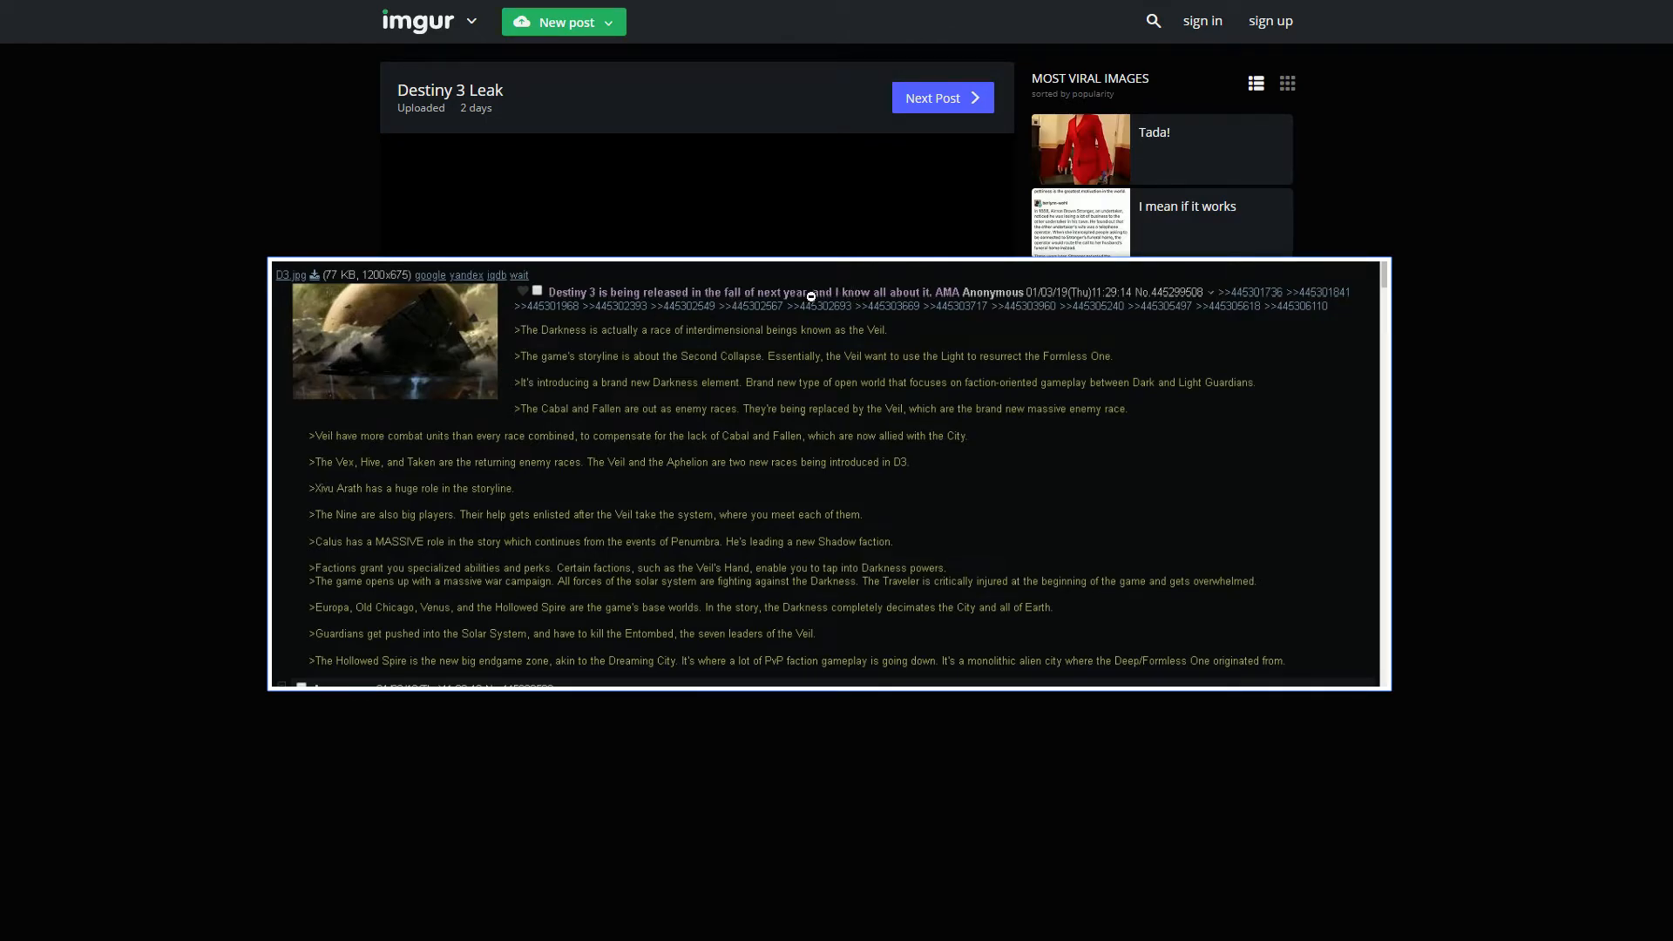
mouse_move(1004, 437)
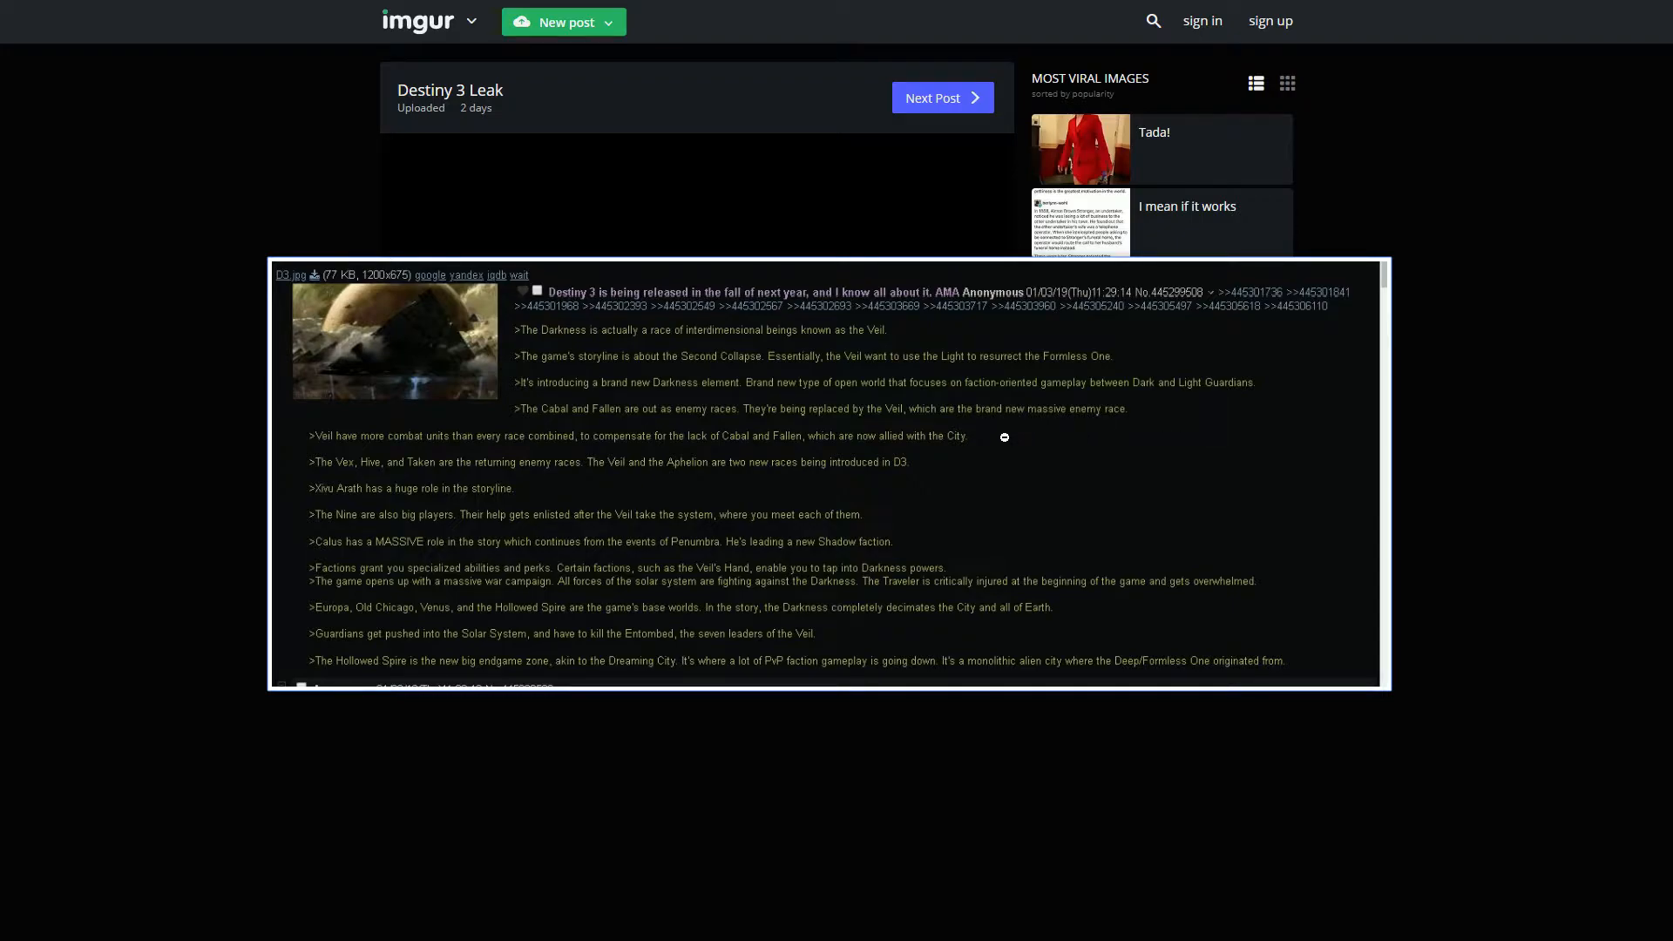
mouse_move(1032, 367)
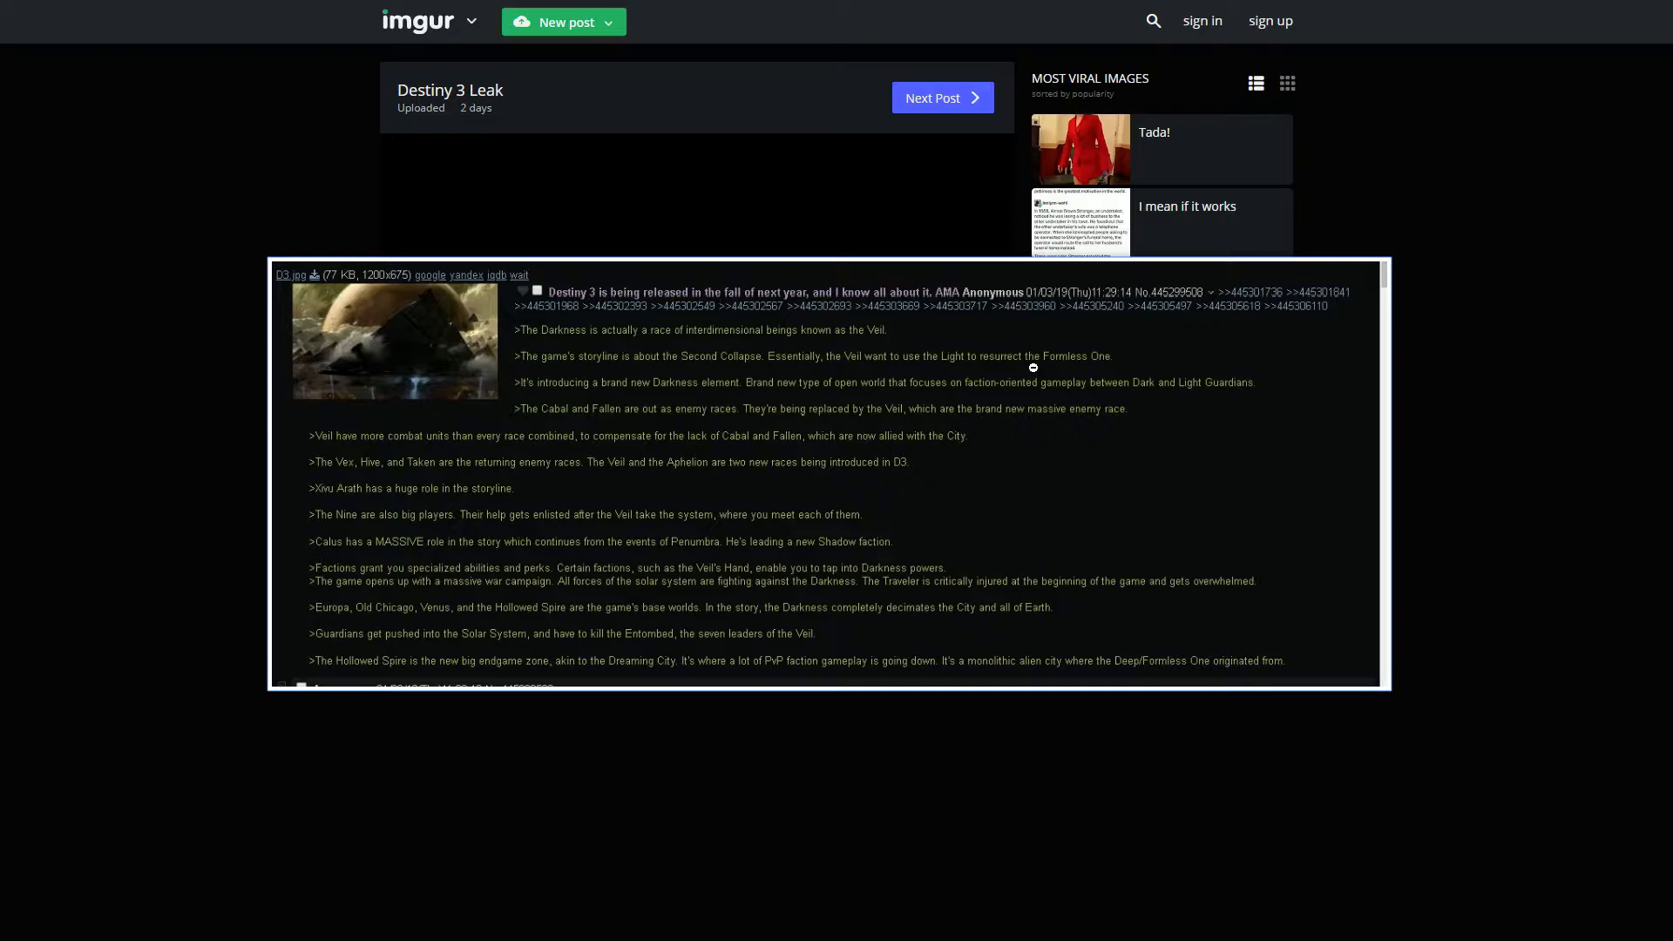
mouse_move(1014, 350)
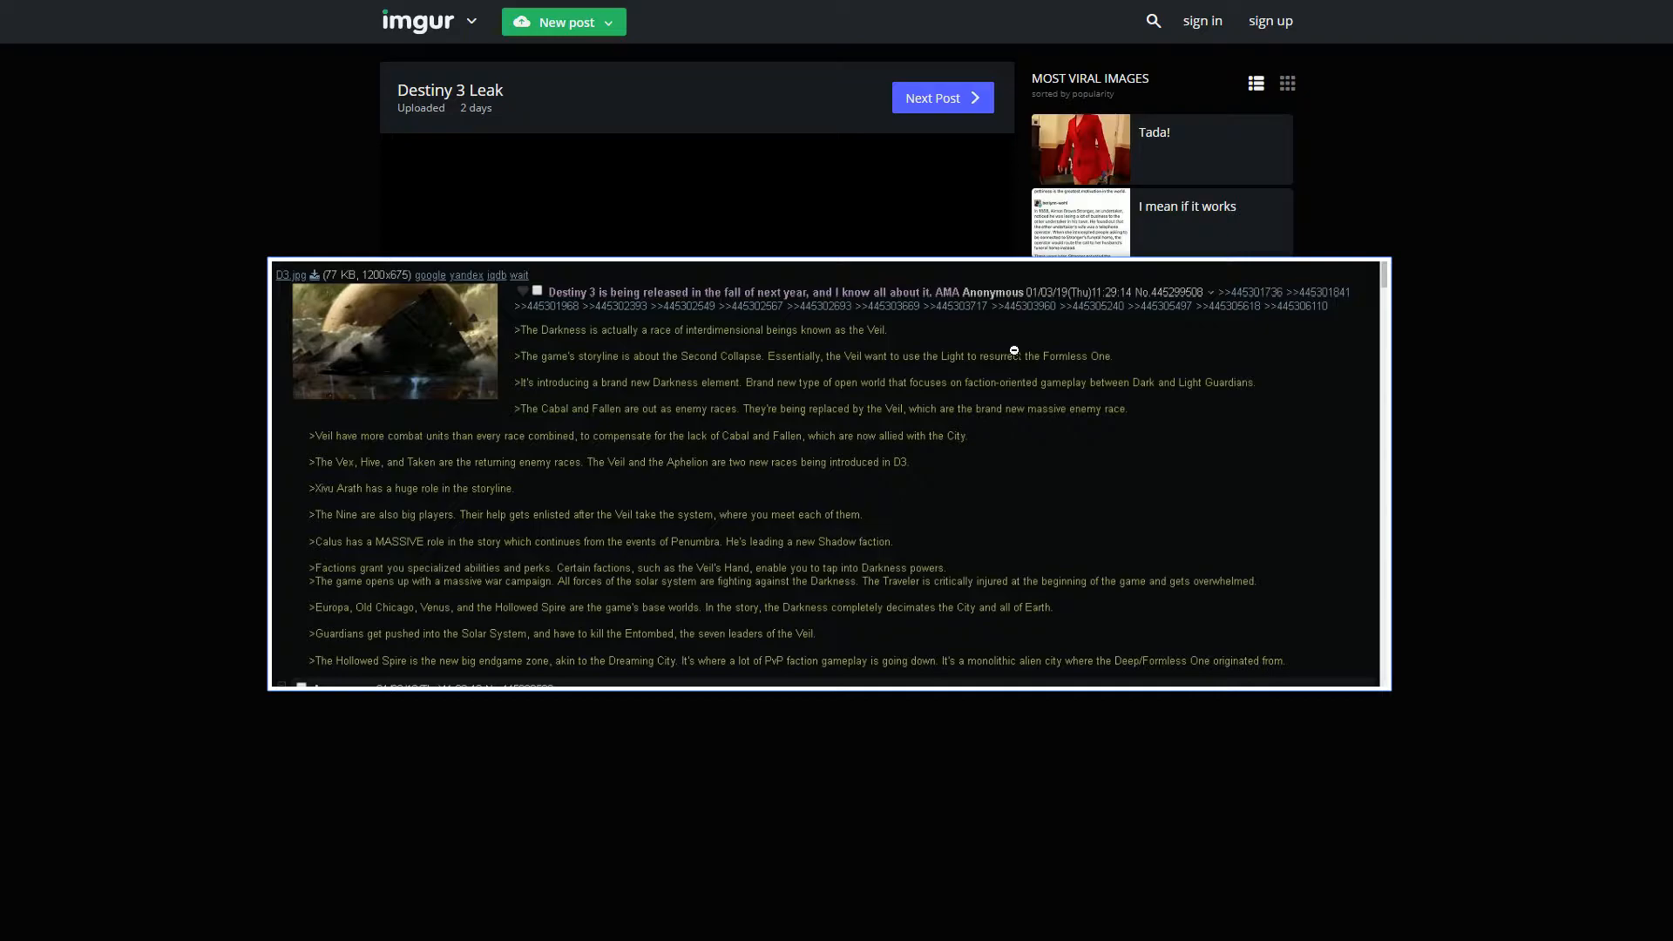
mouse_move(582, 335)
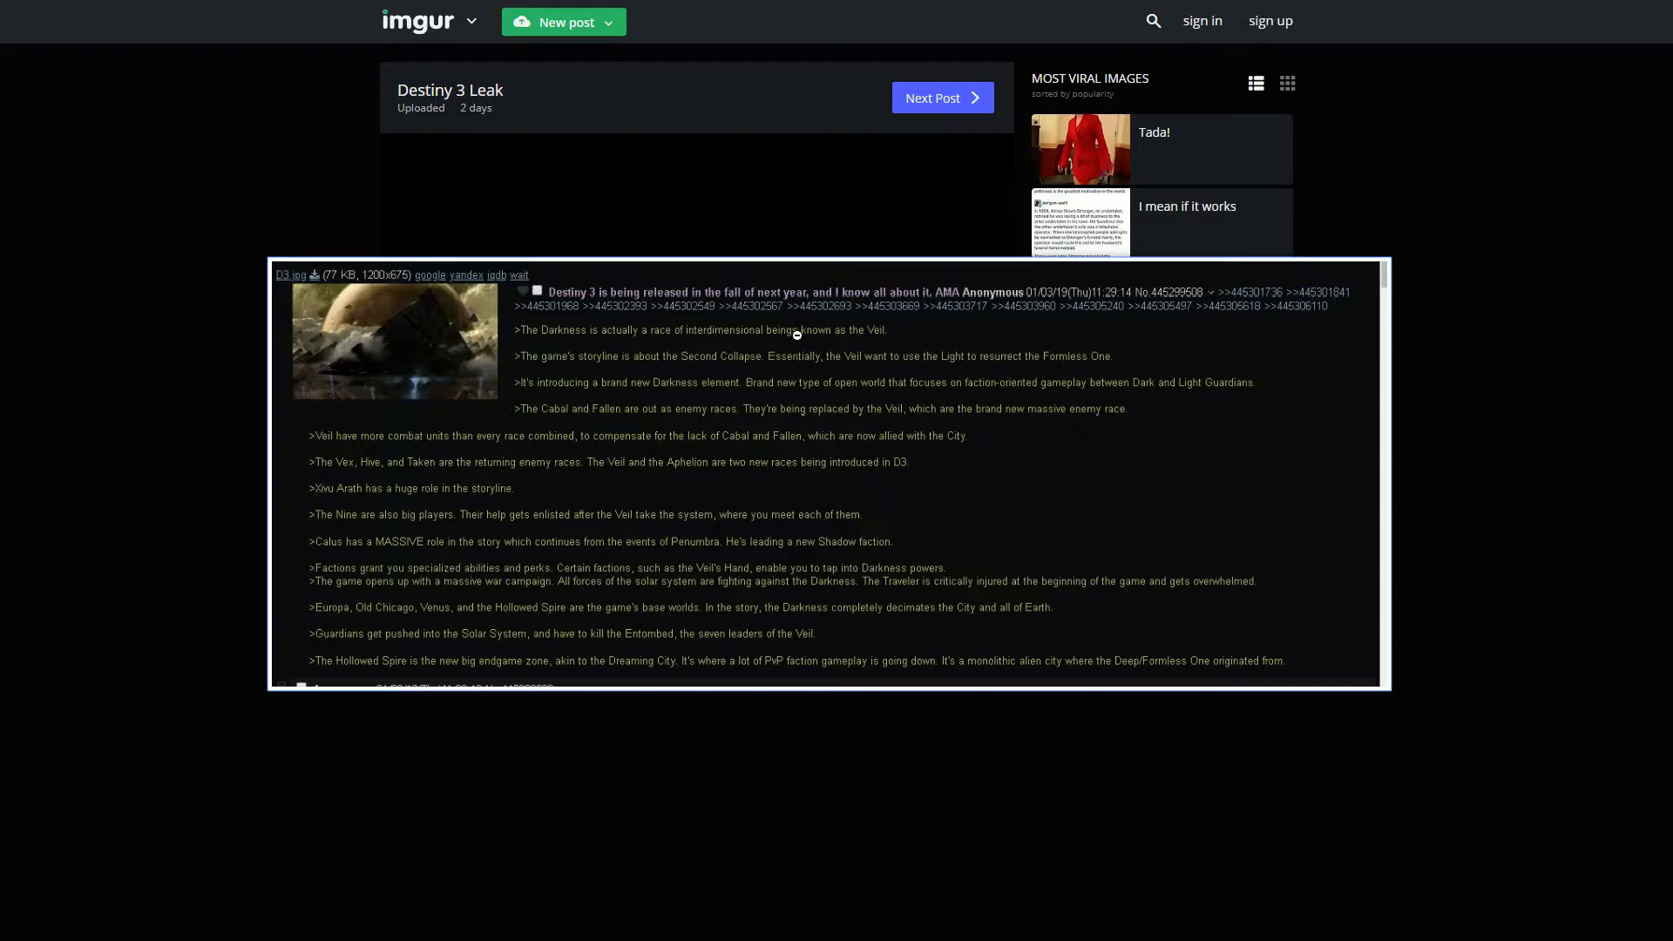
mouse_move(971, 335)
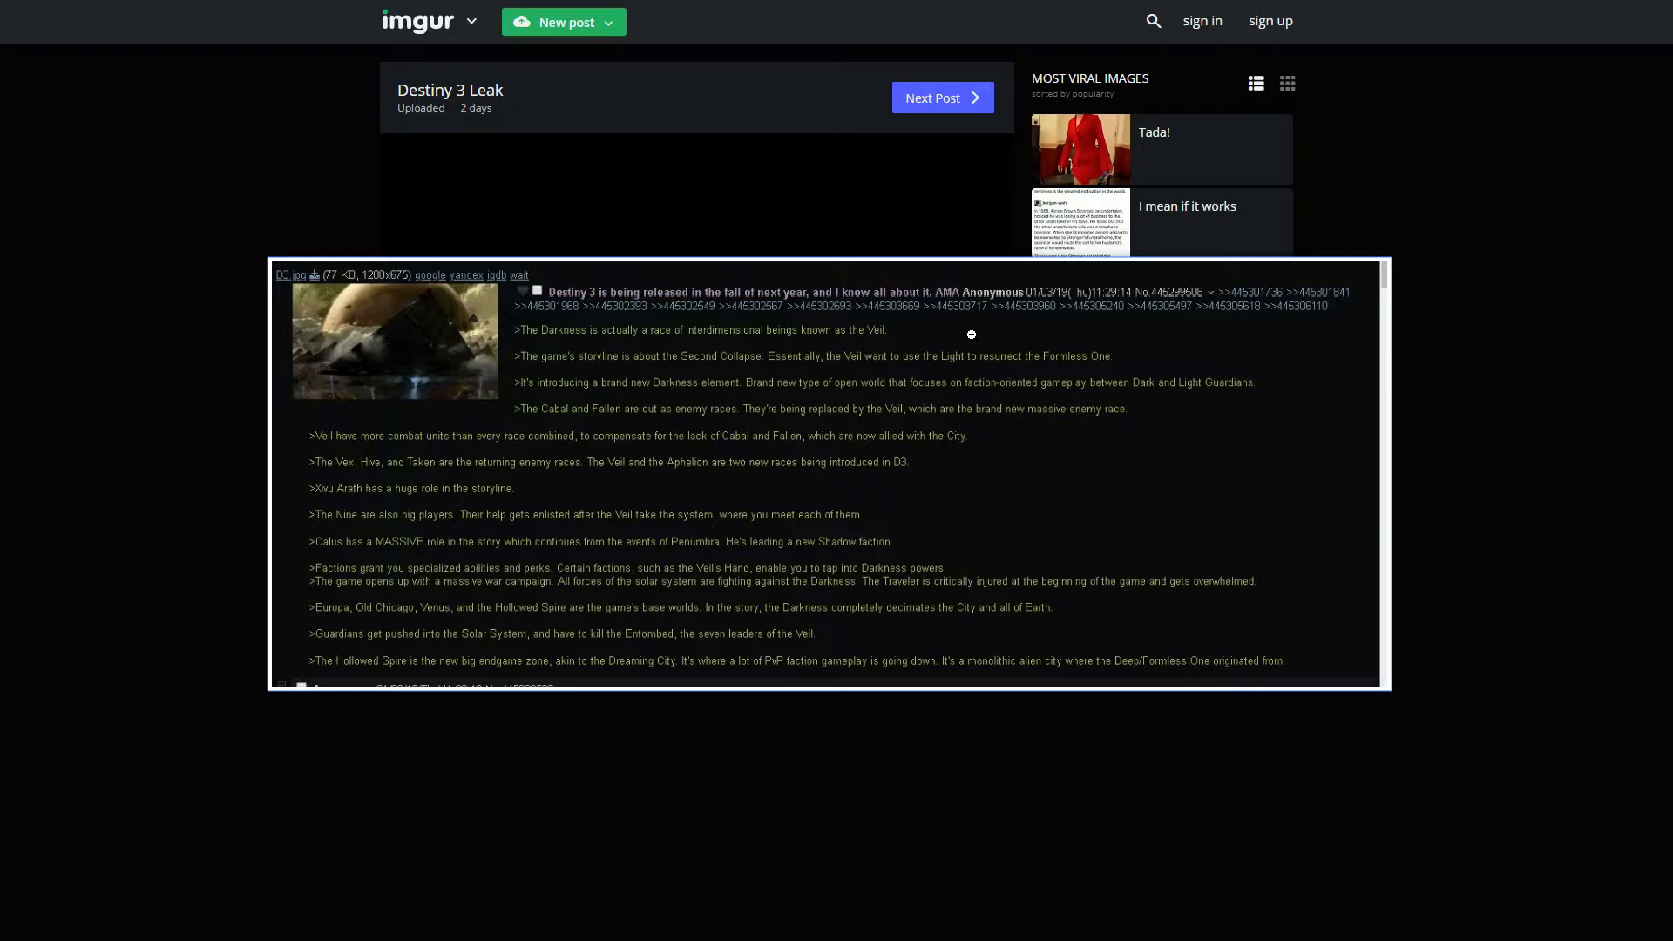
mouse_move(538, 359)
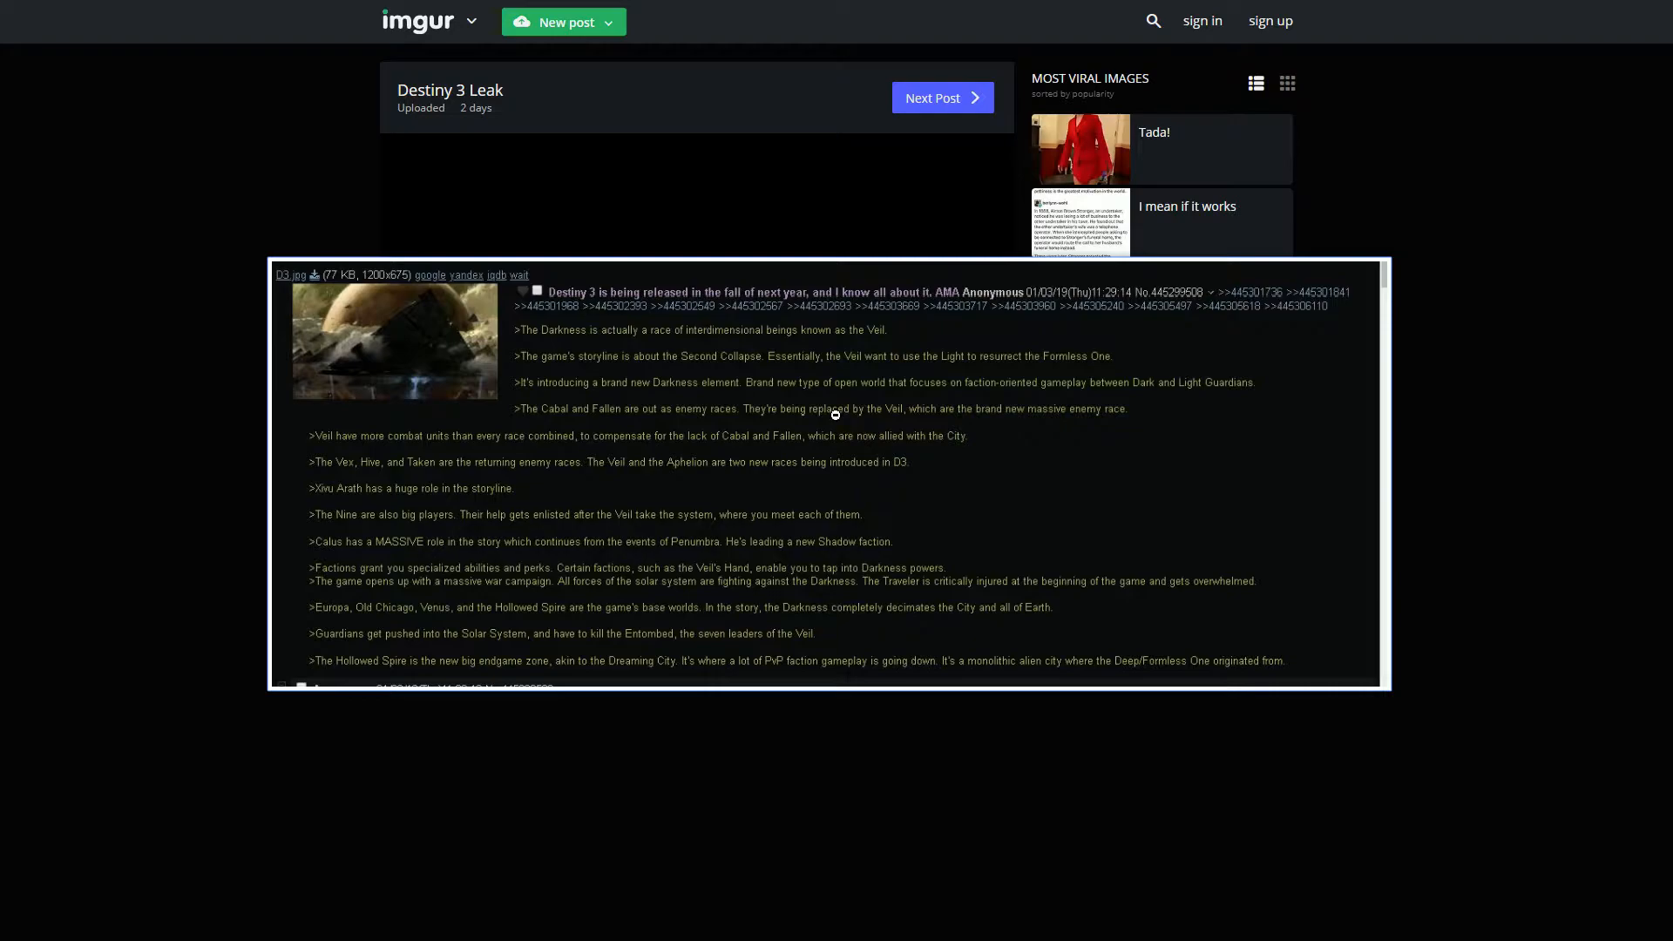
mouse_move(1399, 286)
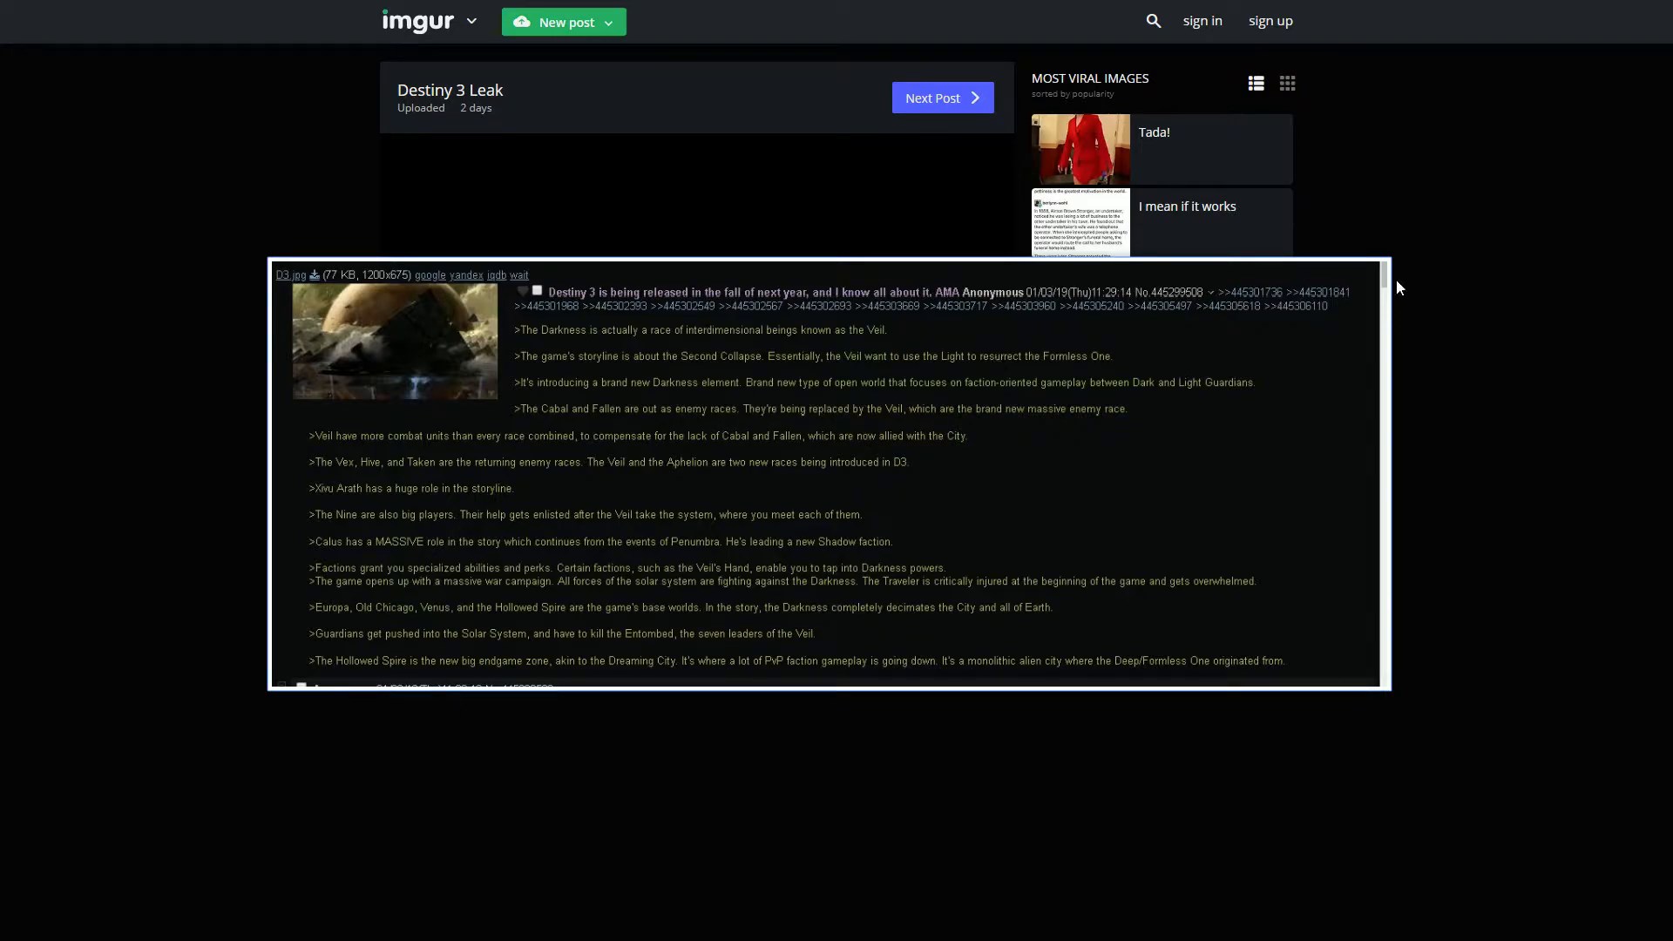
mouse_move(528, 394)
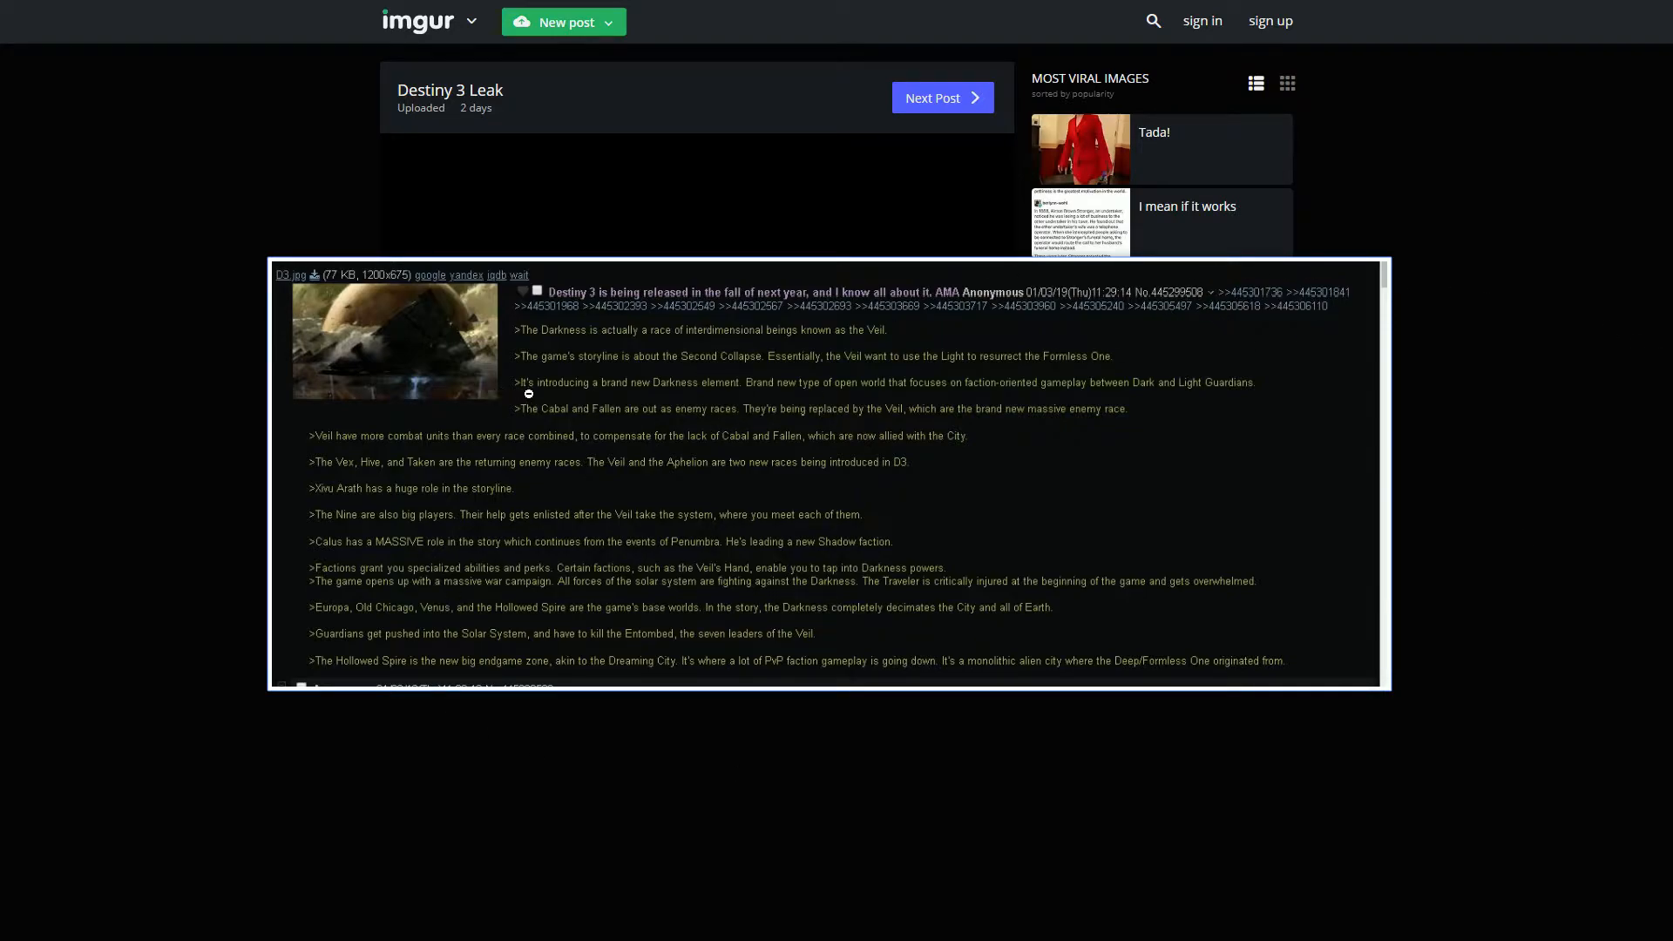
mouse_move(689, 382)
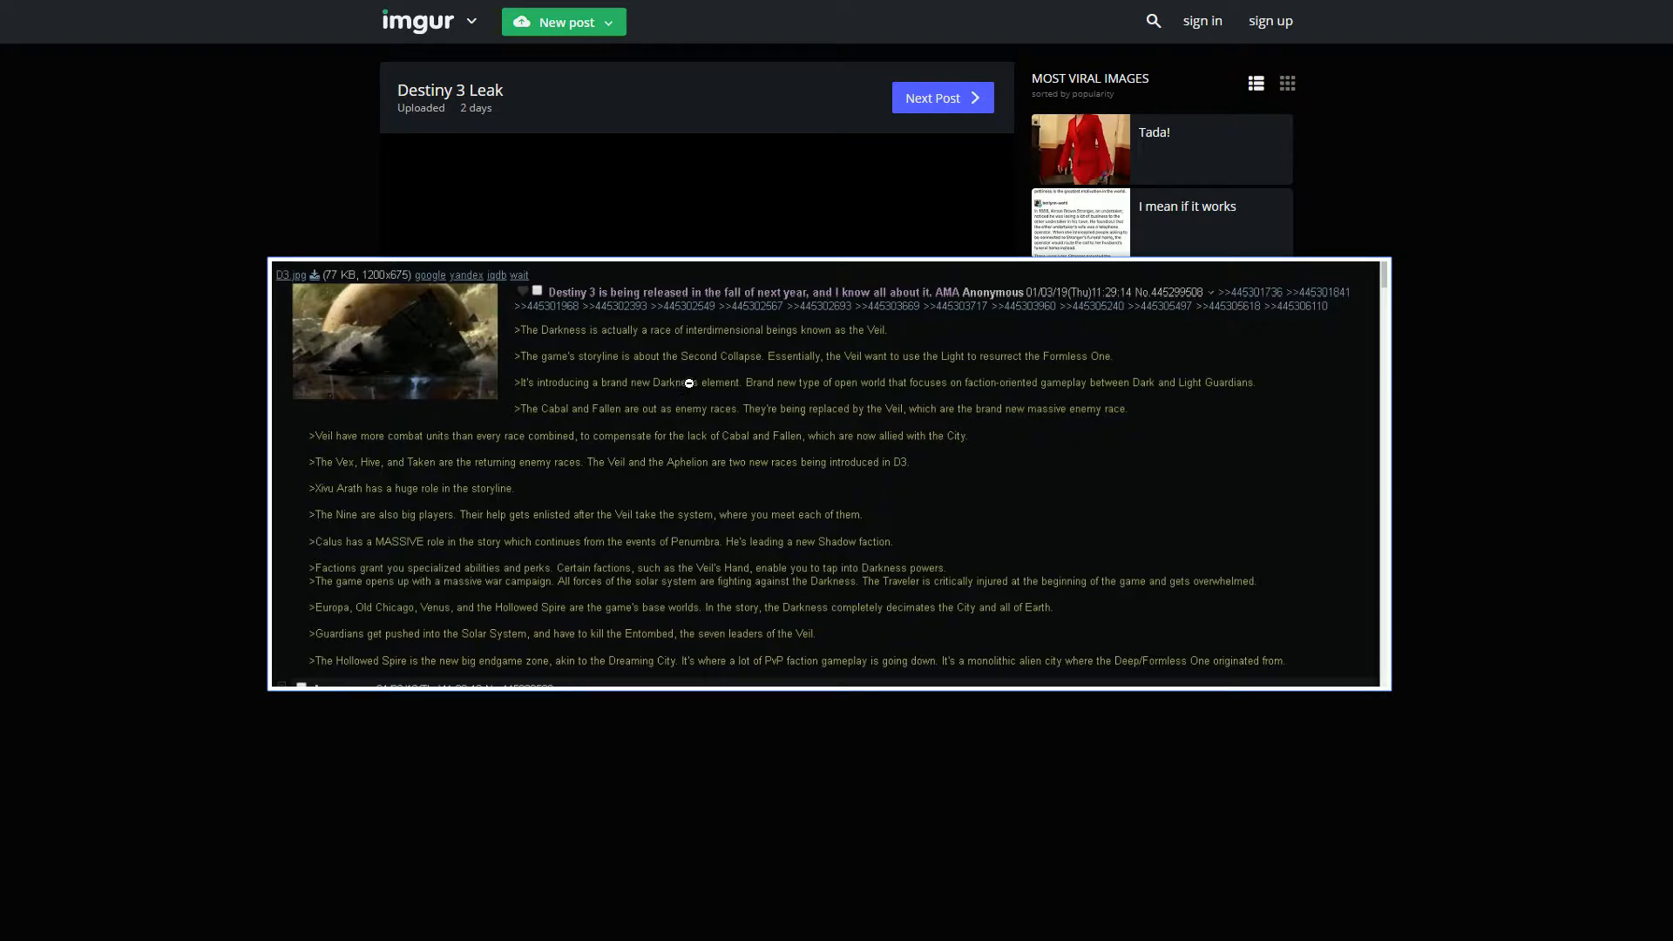
mouse_move(704, 399)
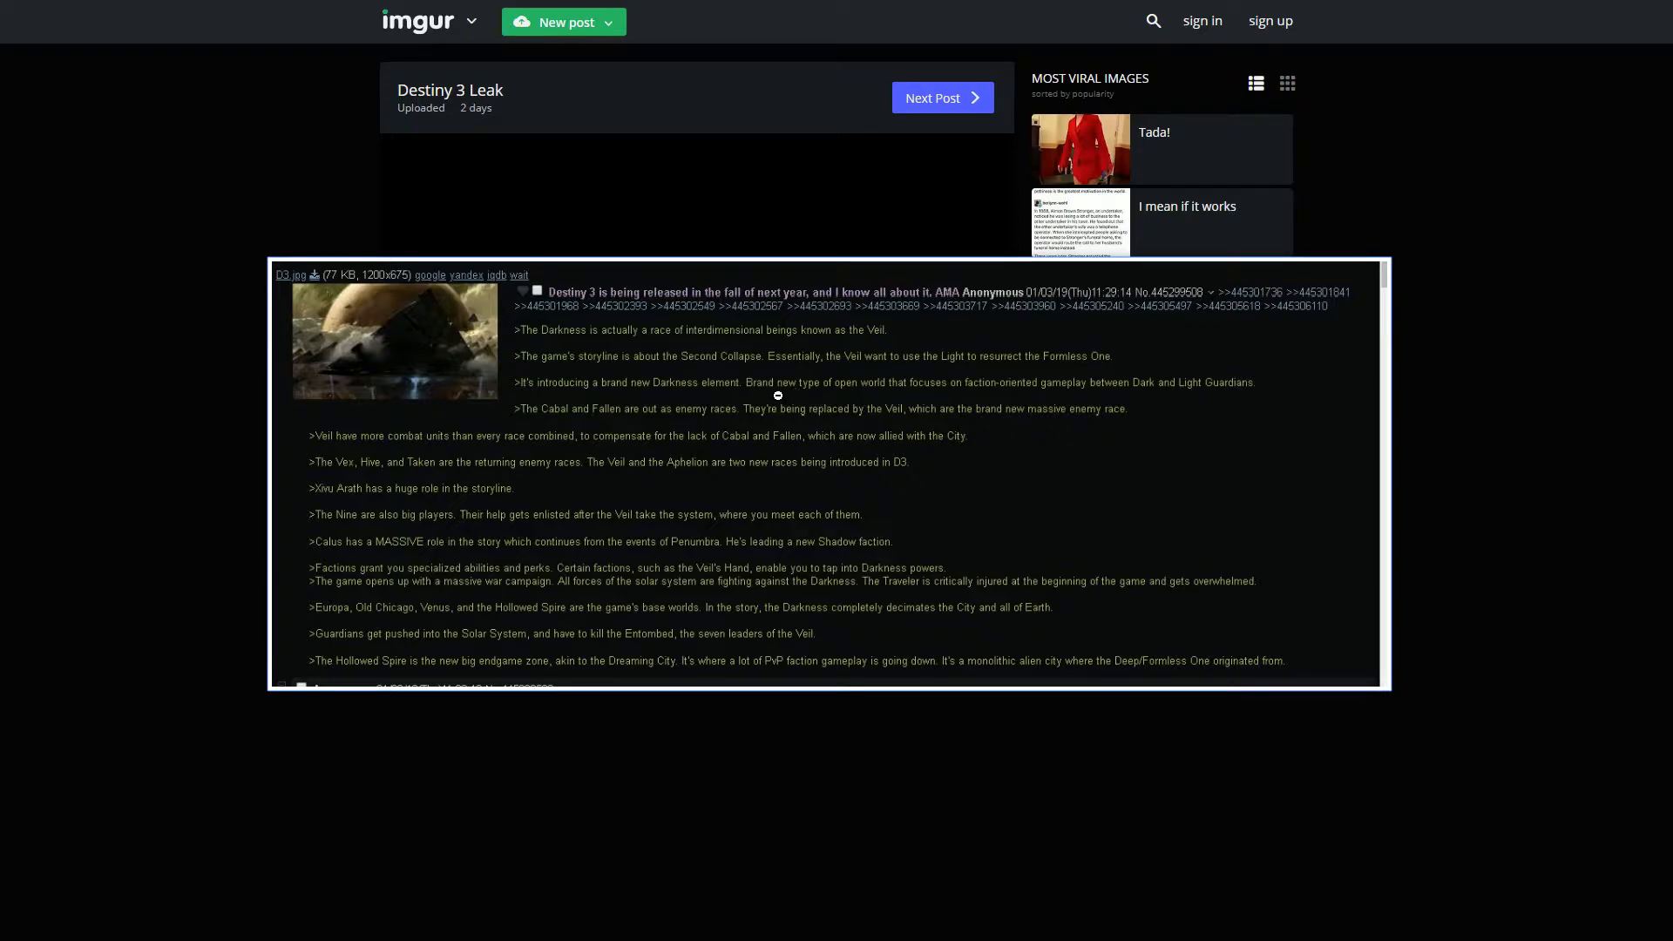
mouse_move(857, 392)
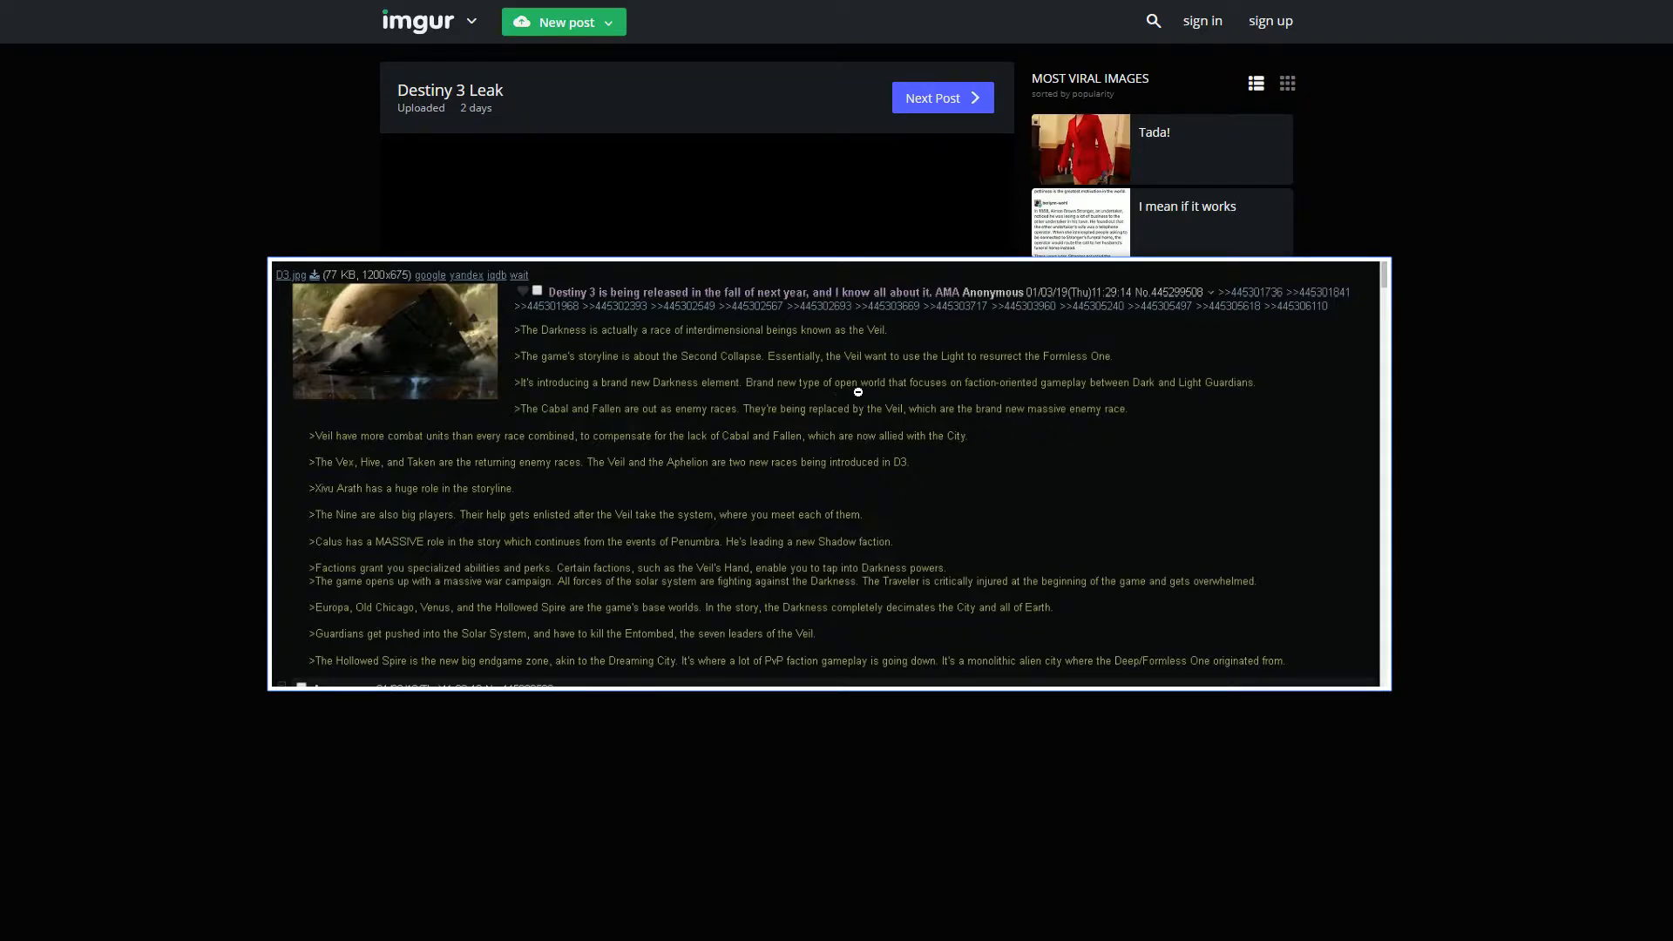
mouse_move(1087, 387)
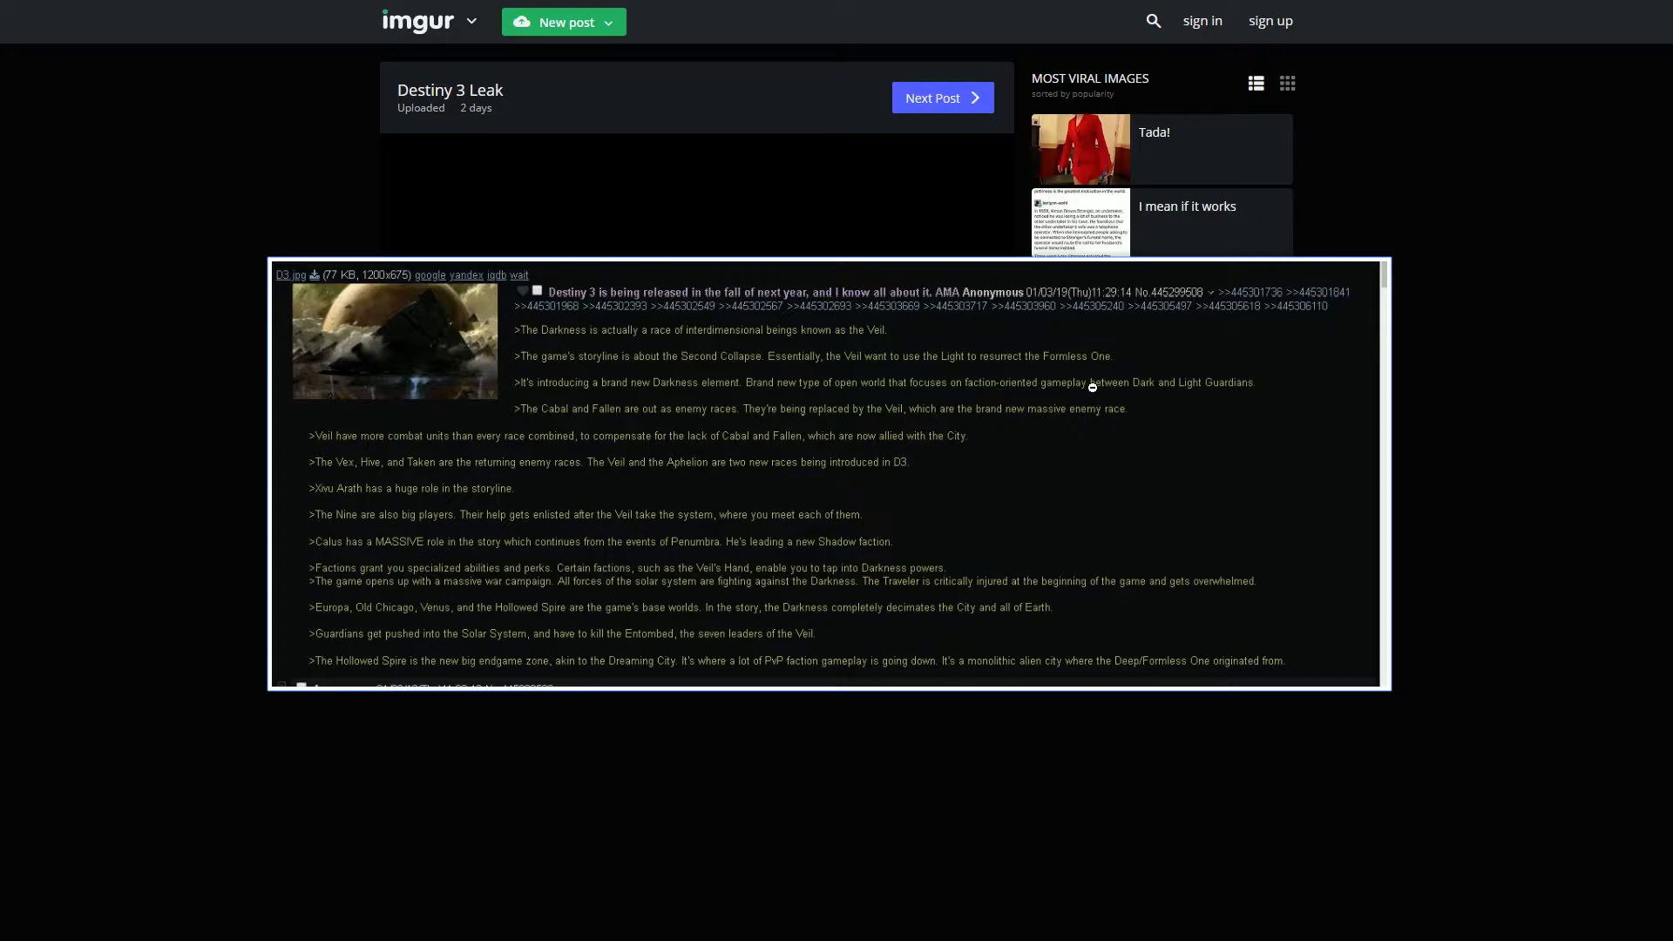
mouse_move(1530, 393)
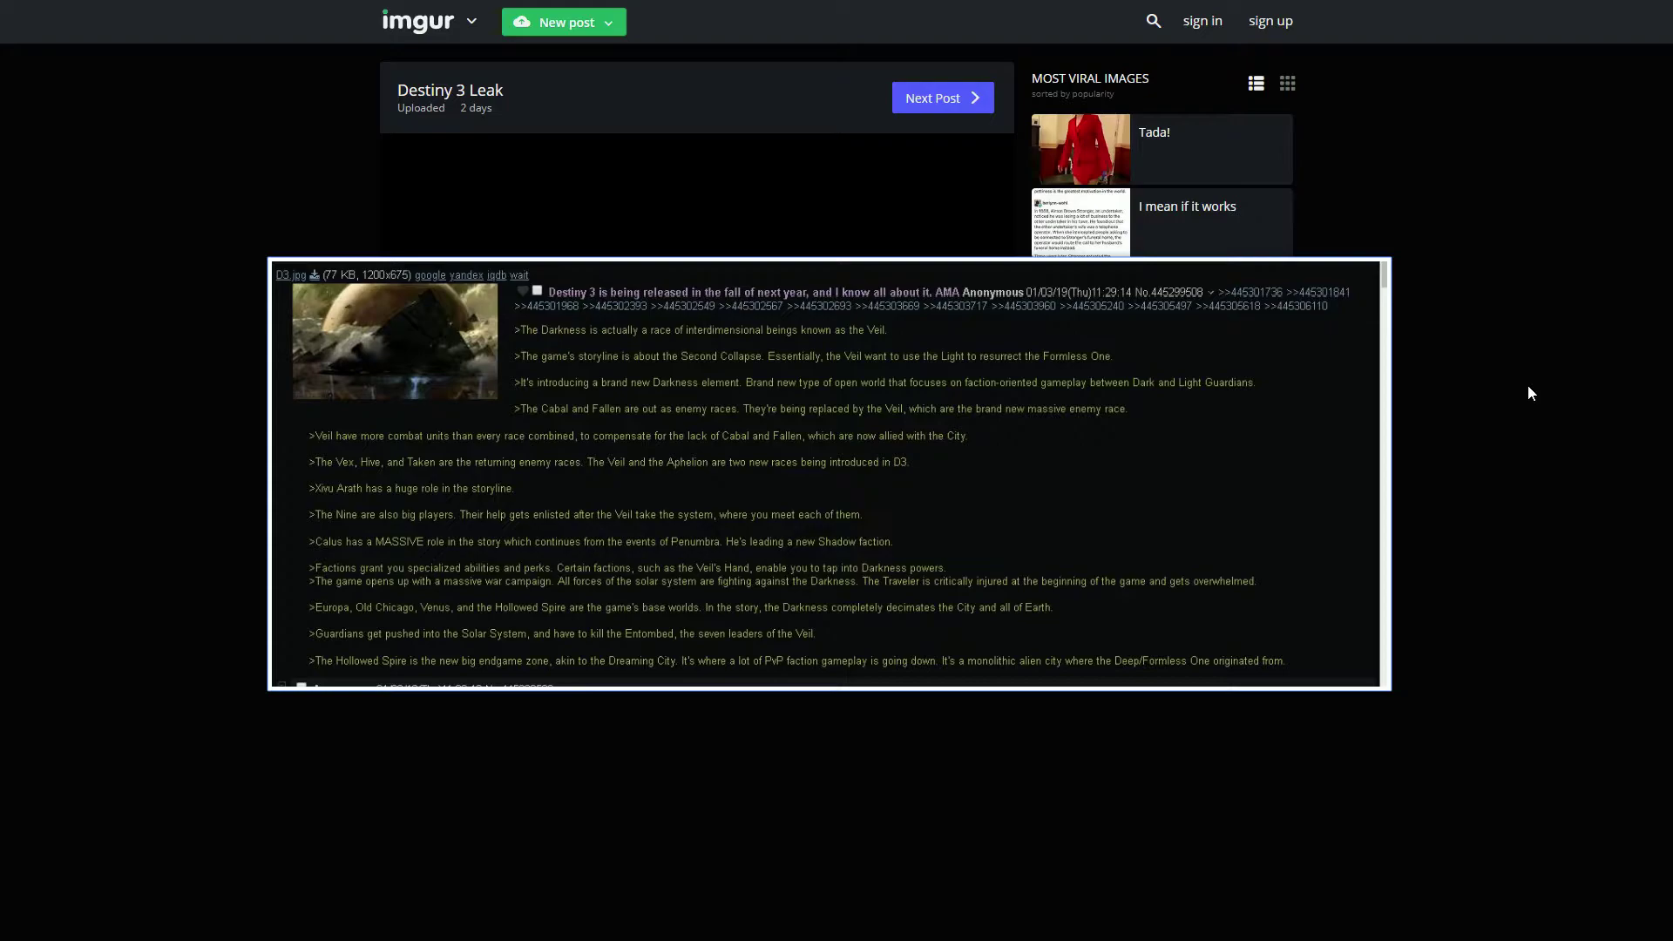
mouse_move(930, 446)
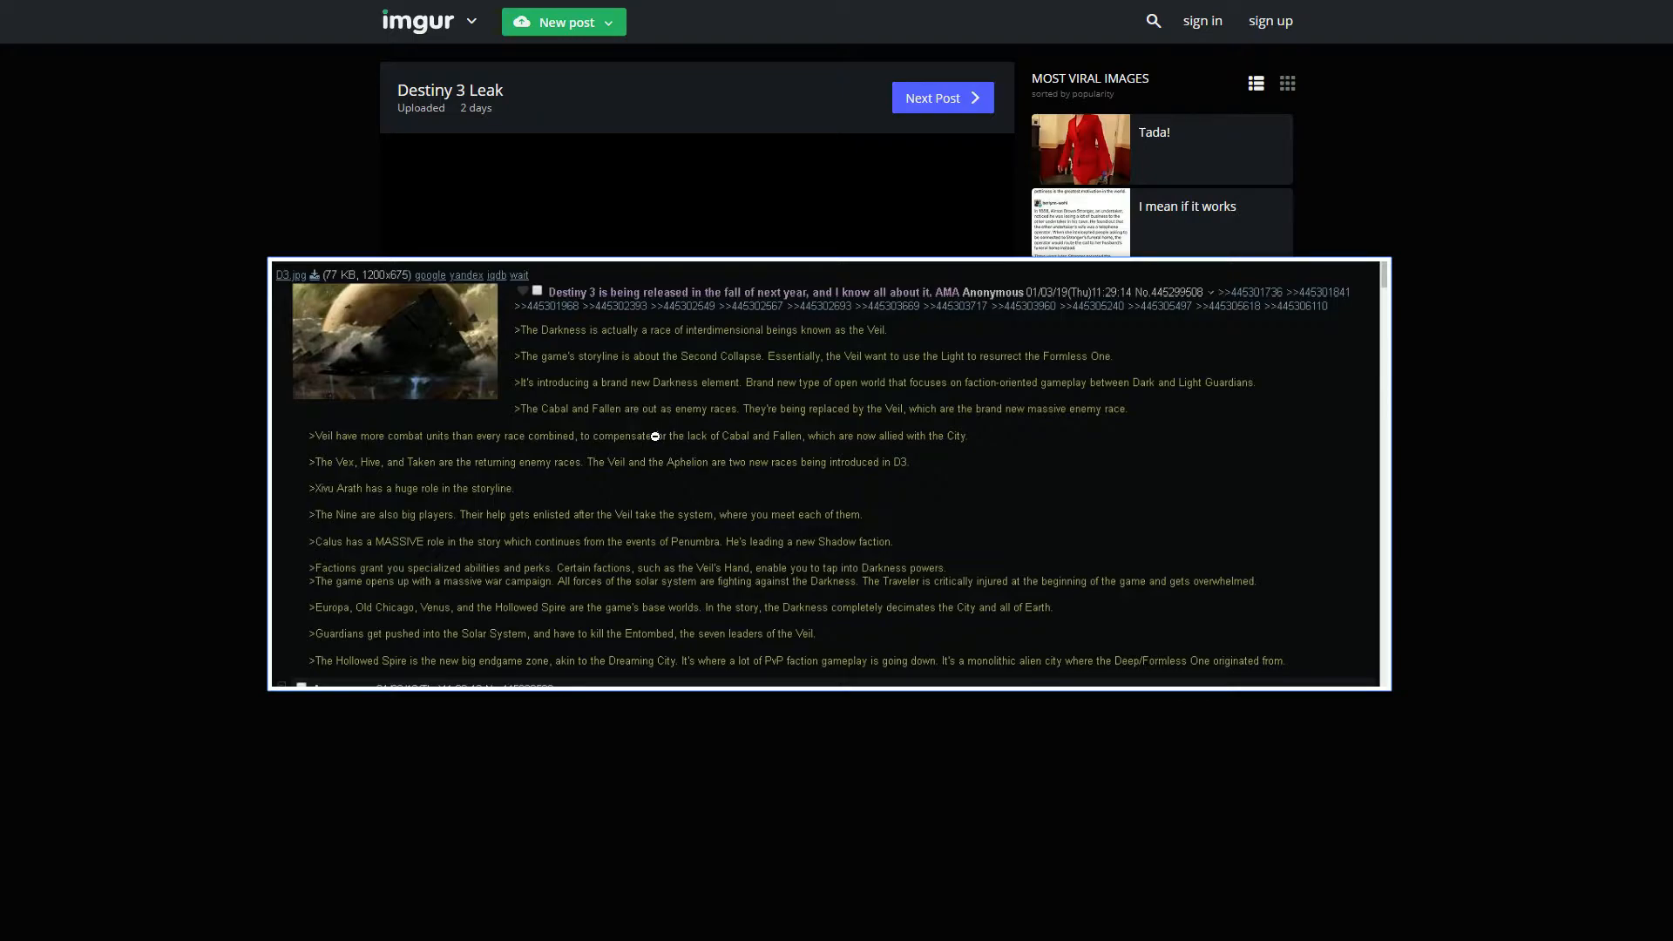
mouse_move(707, 436)
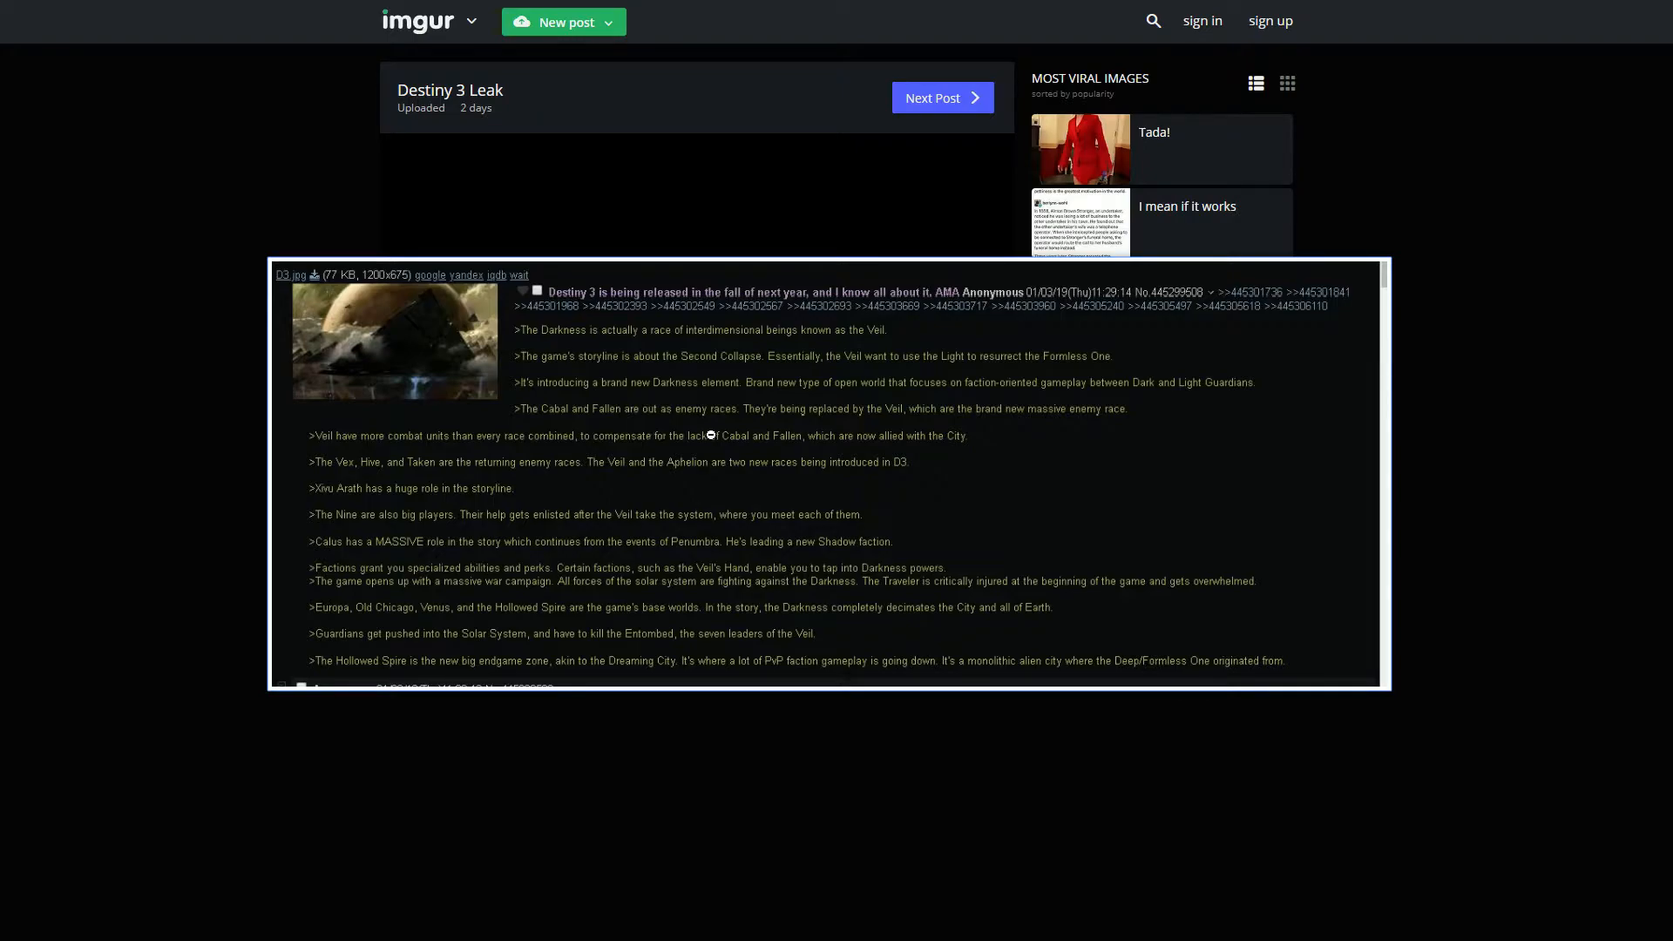
mouse_move(969, 416)
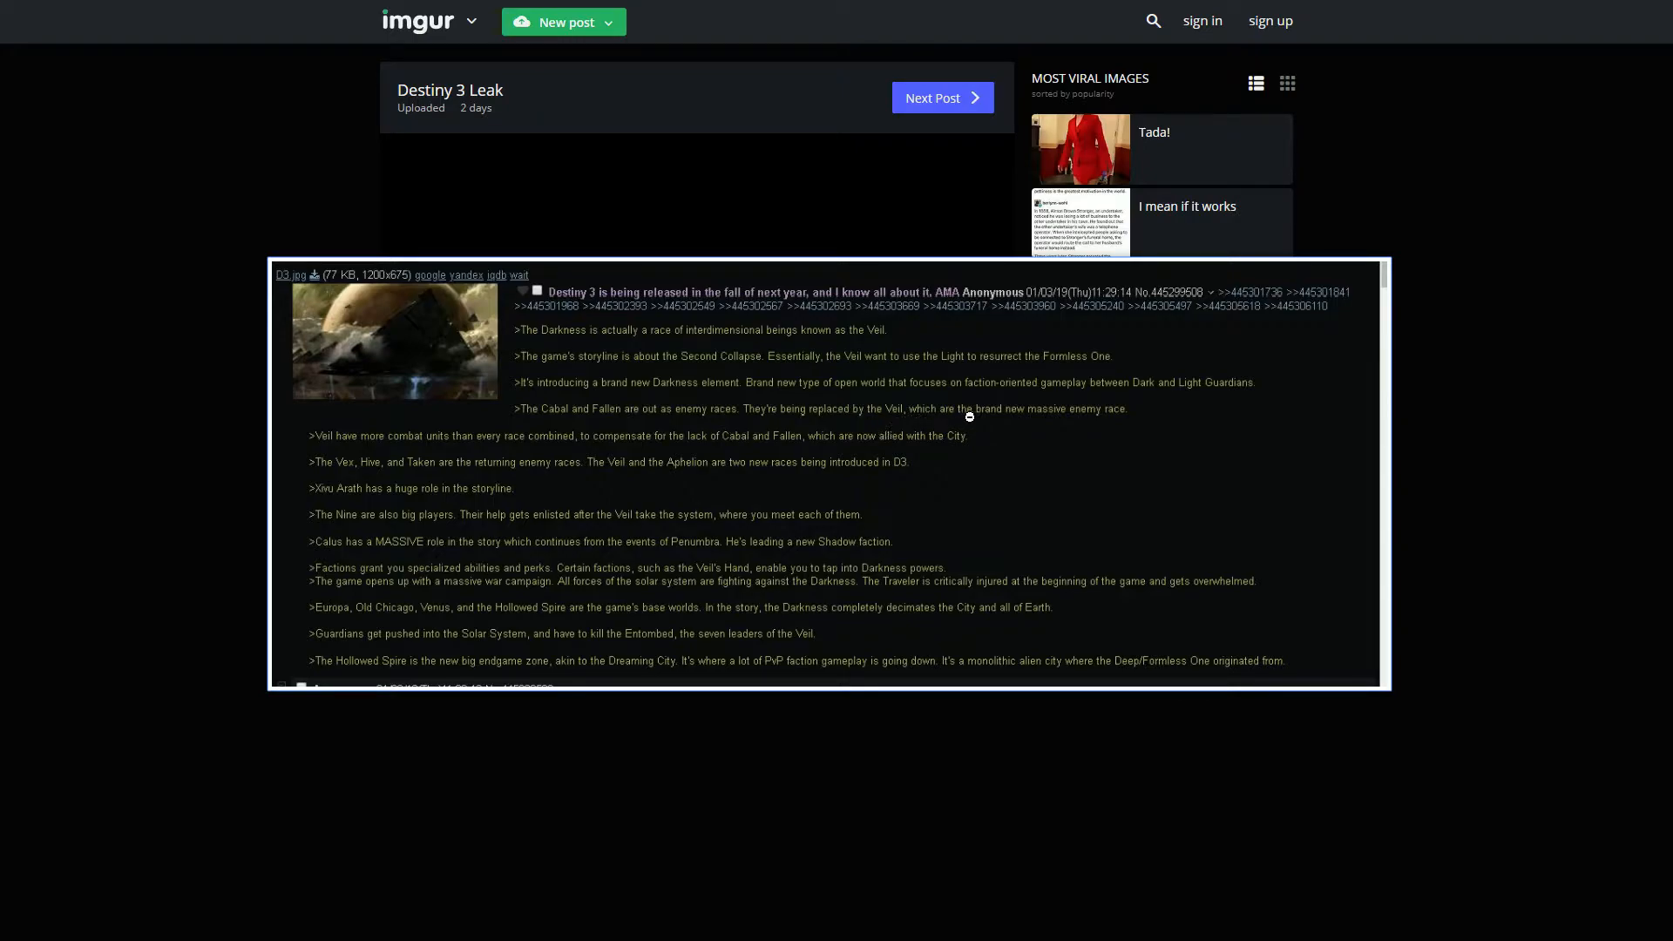
mouse_move(1182, 427)
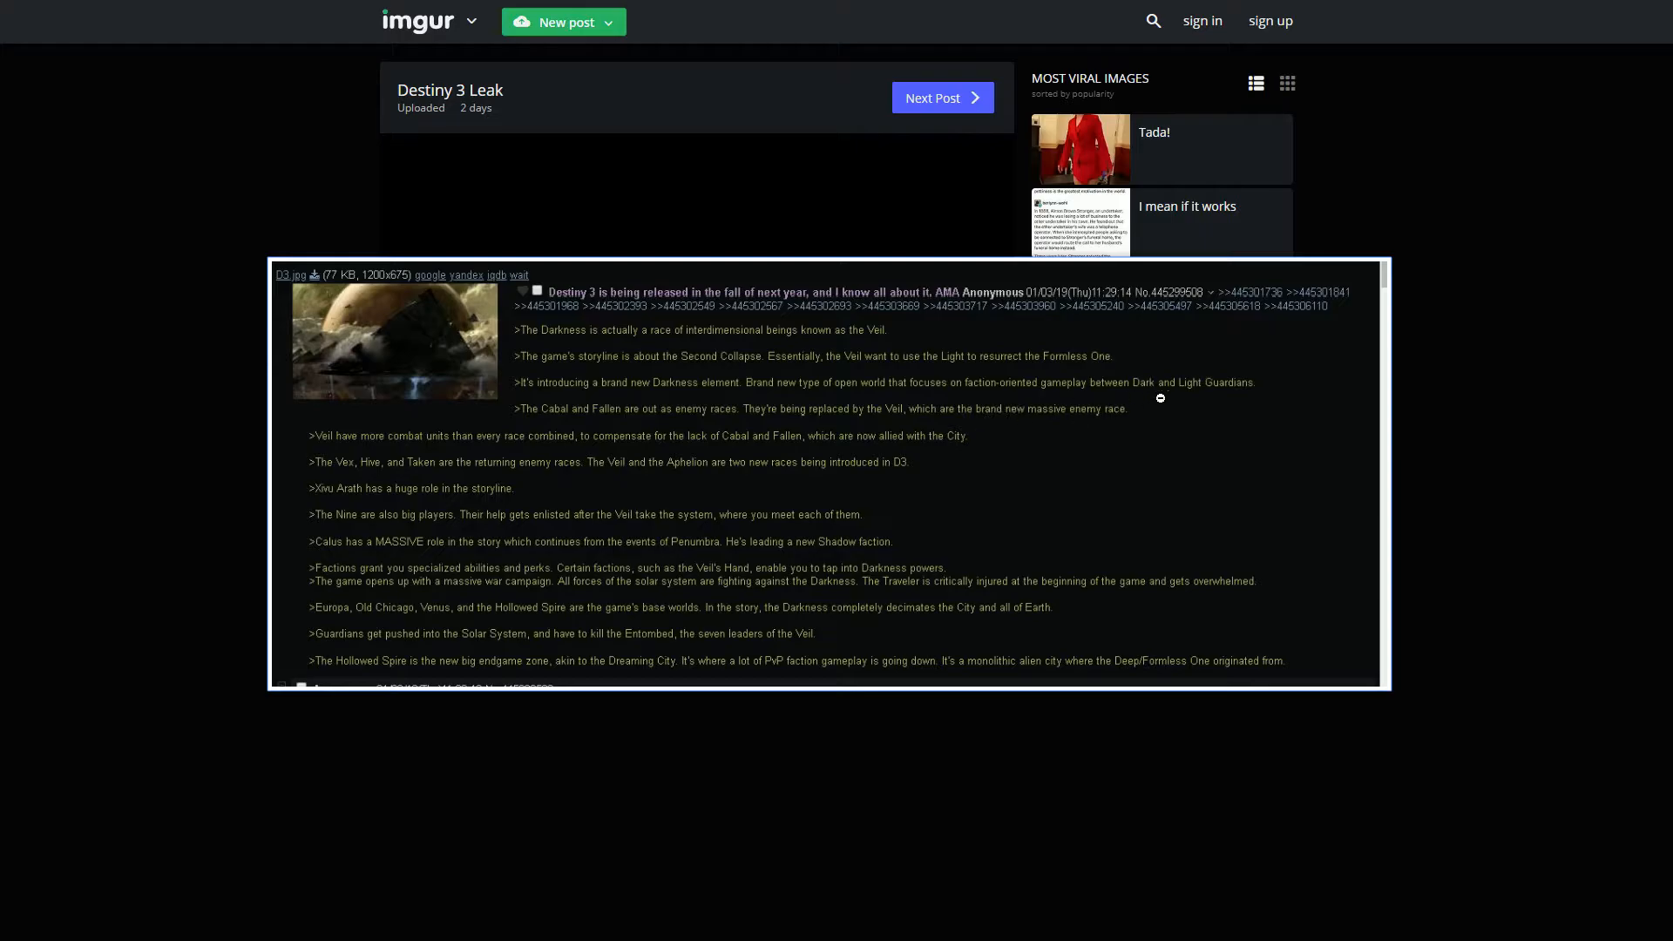
mouse_move(353, 444)
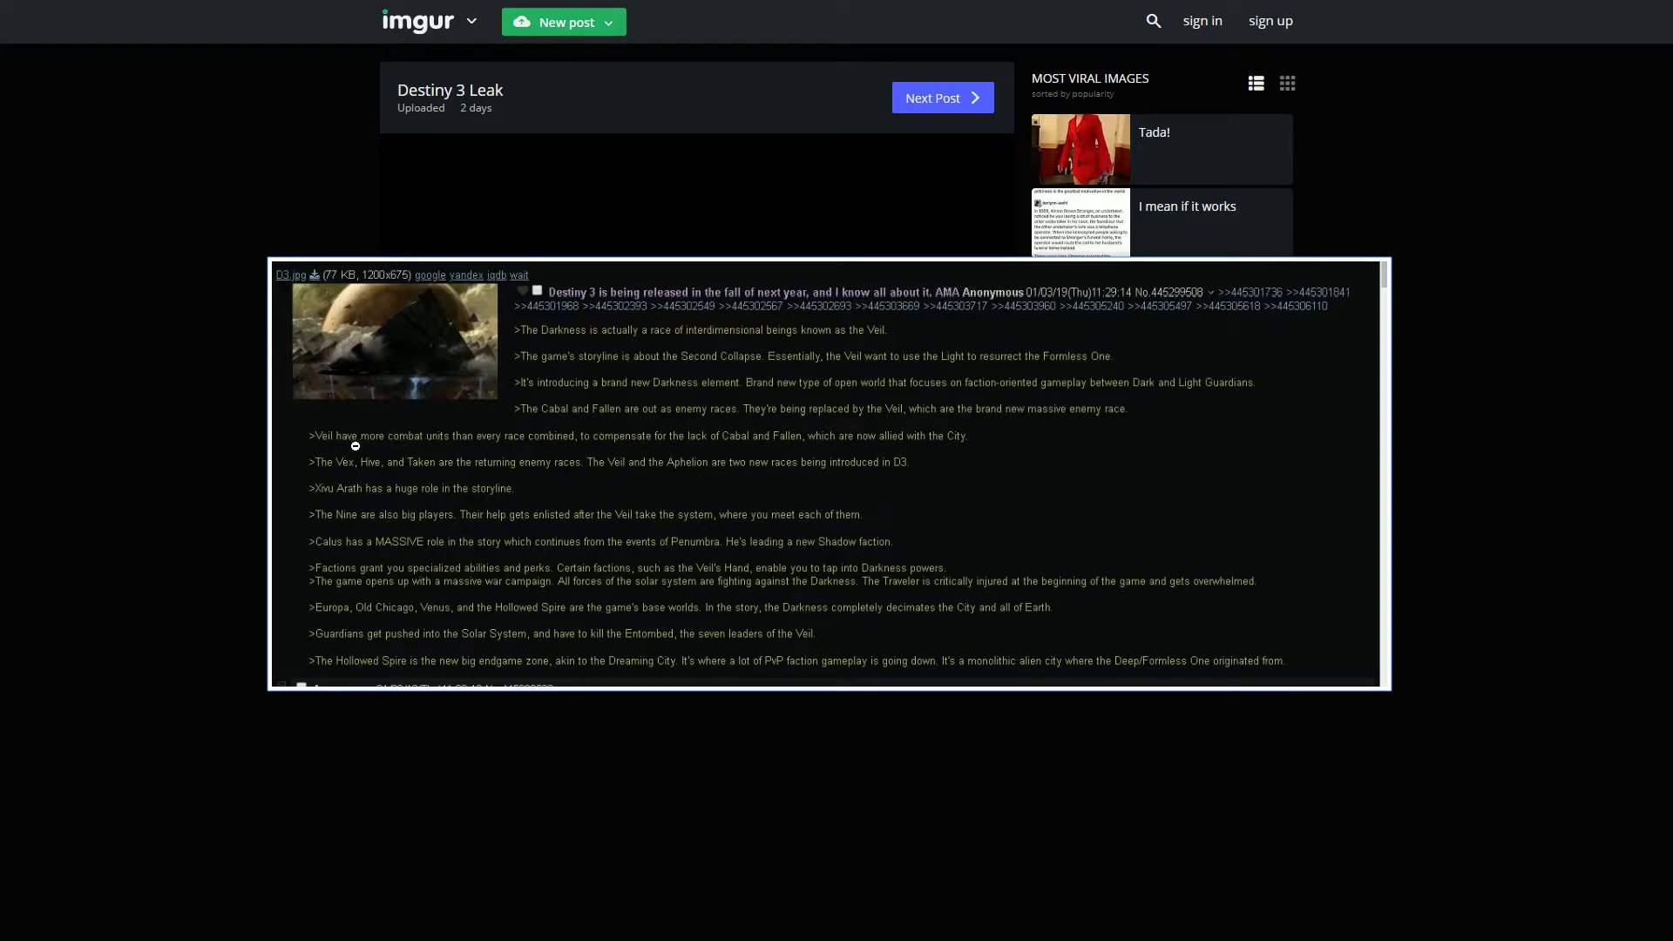
mouse_move(462, 440)
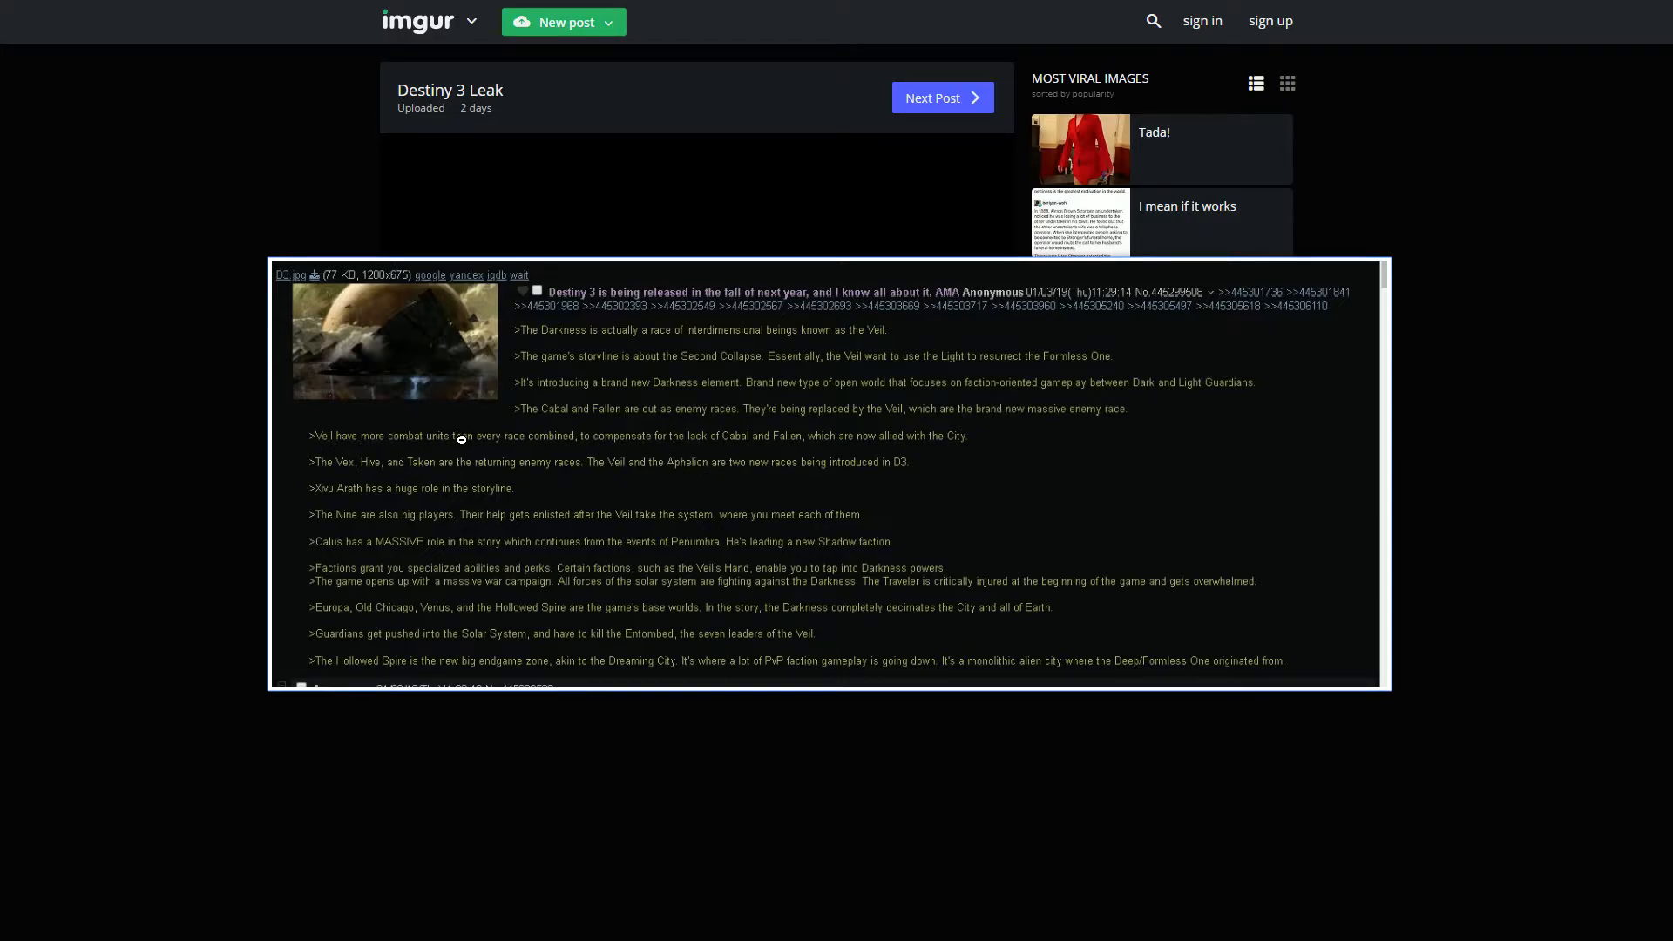
mouse_move(586, 438)
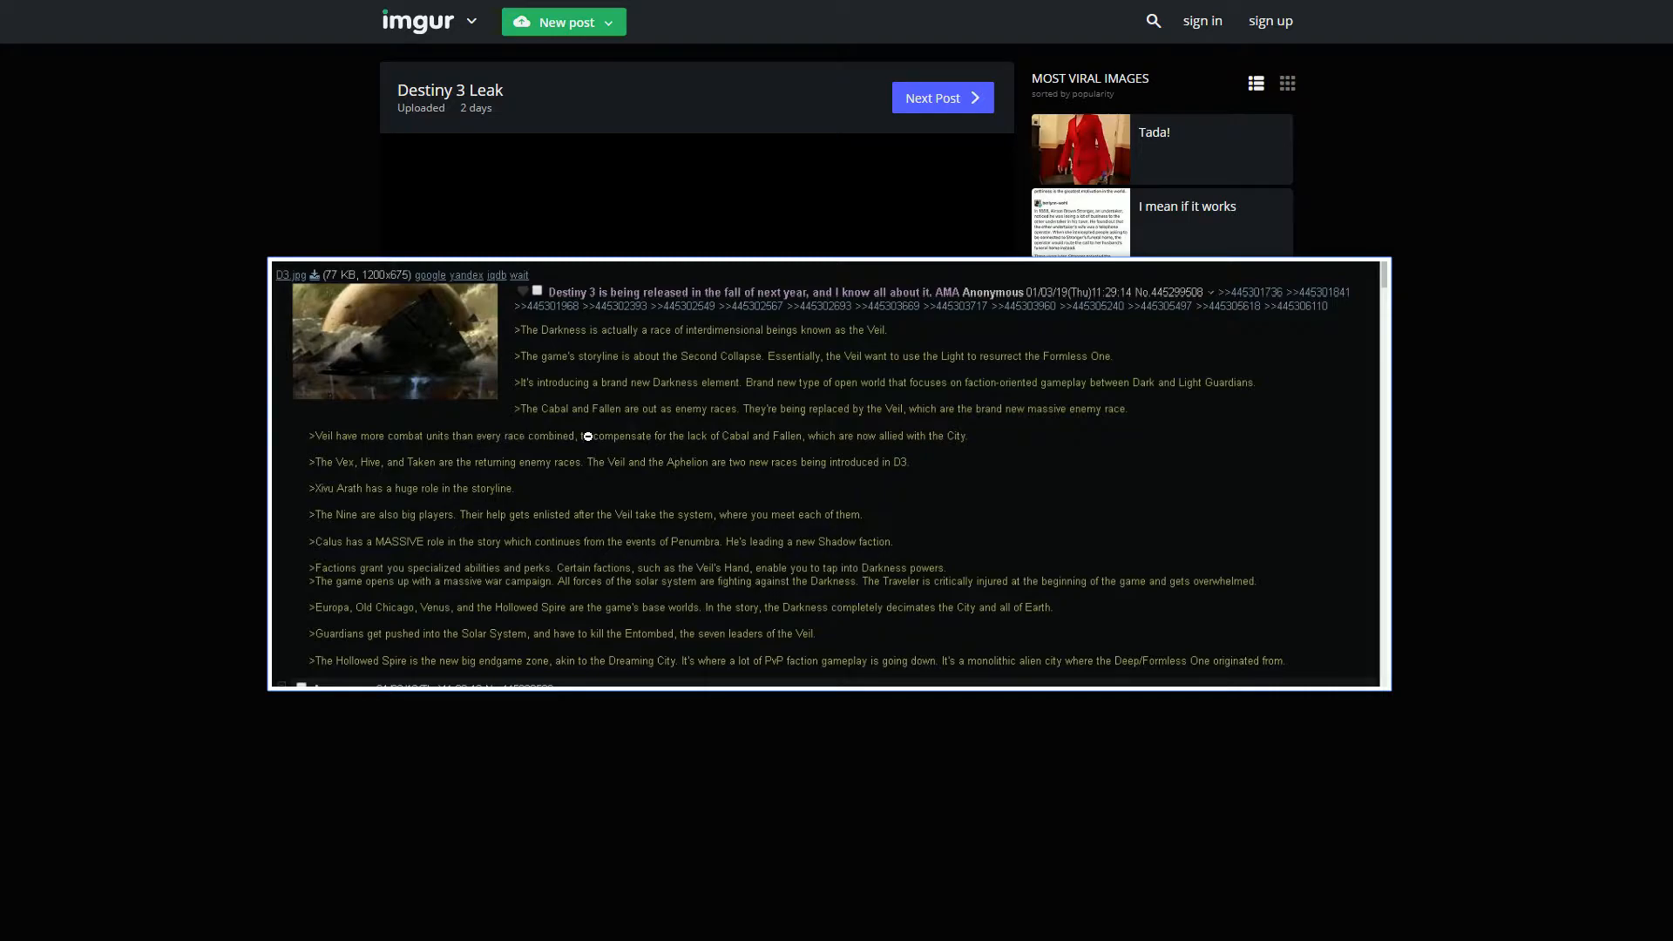
mouse_move(1148, 430)
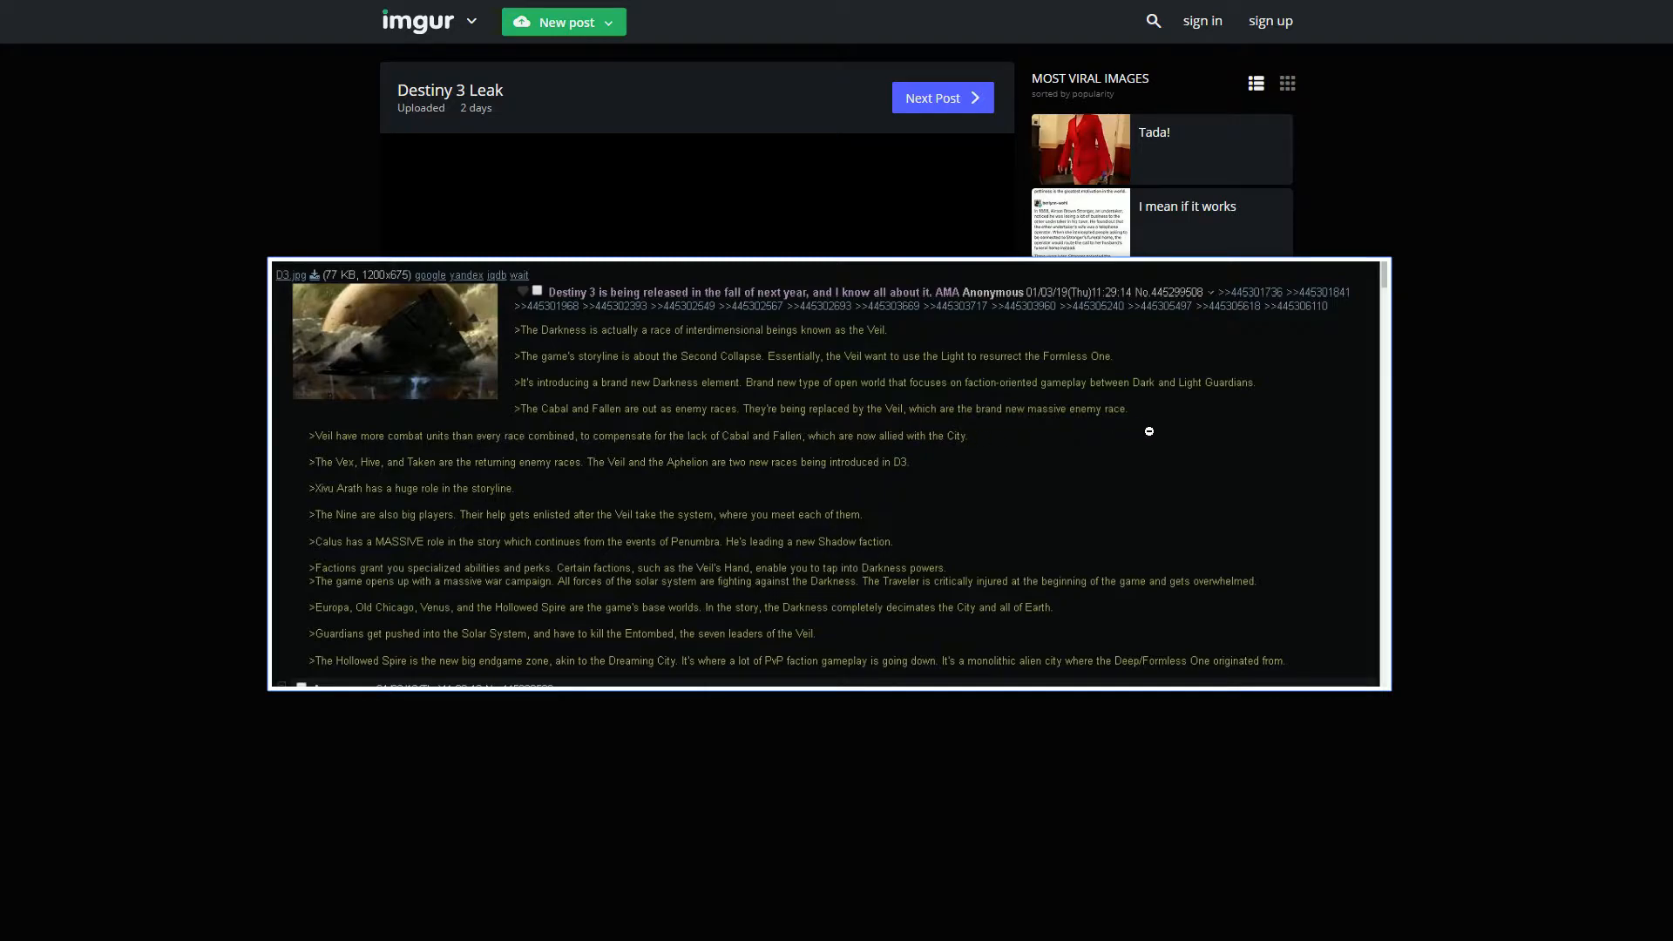
mouse_move(1530, 392)
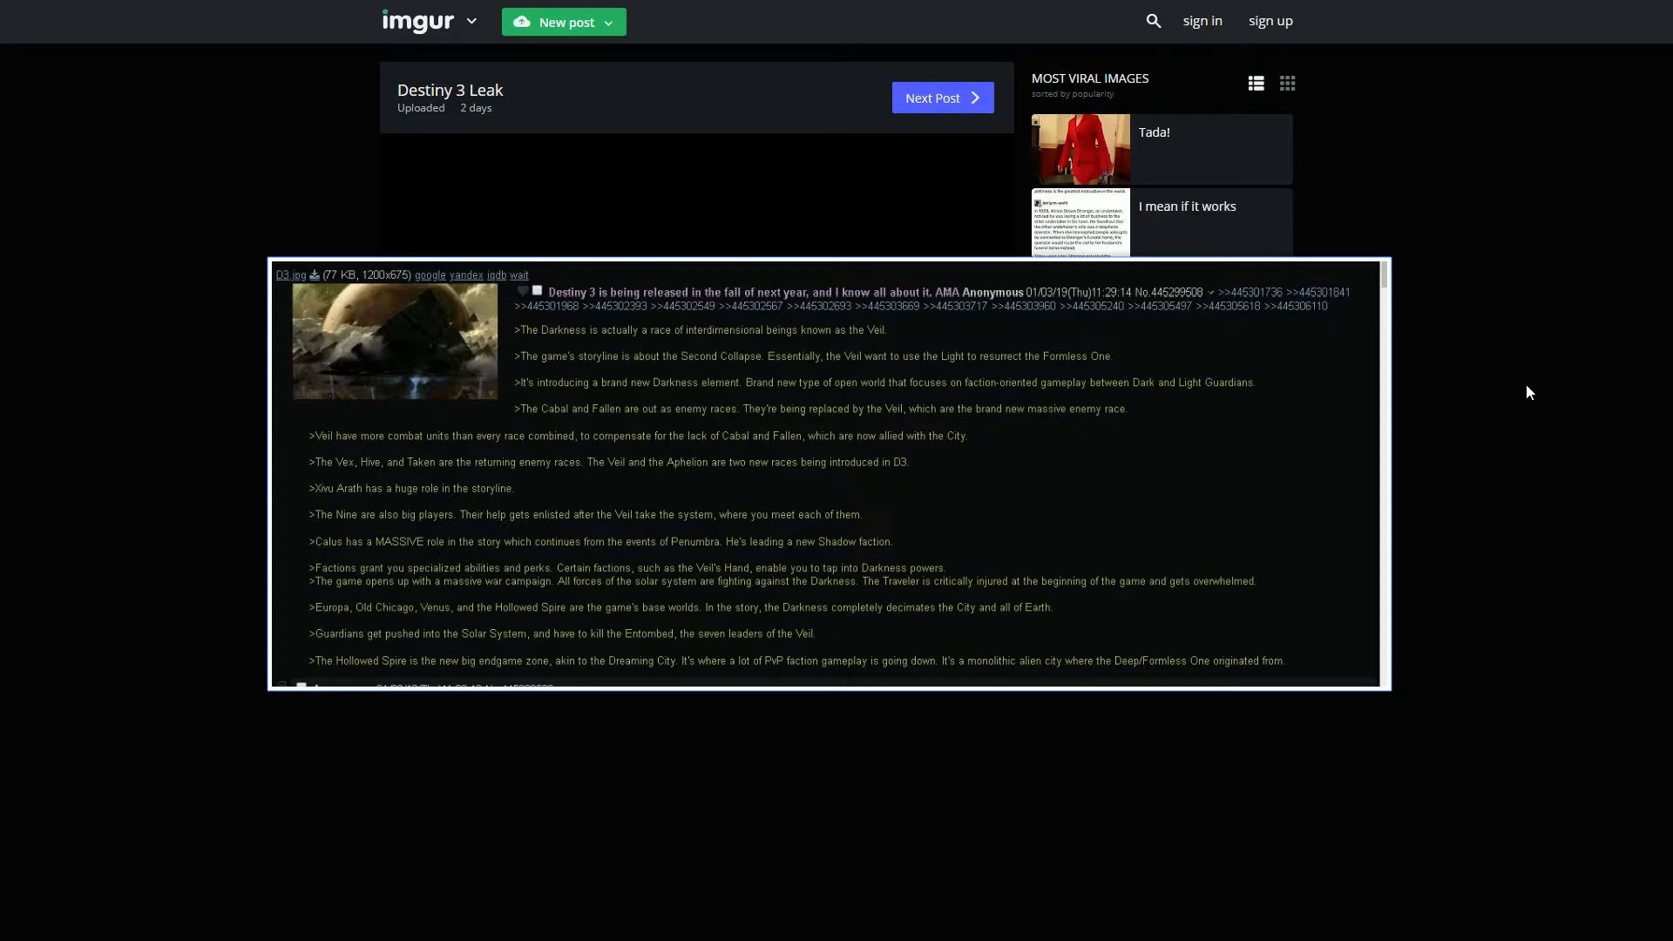
mouse_move(1248, 510)
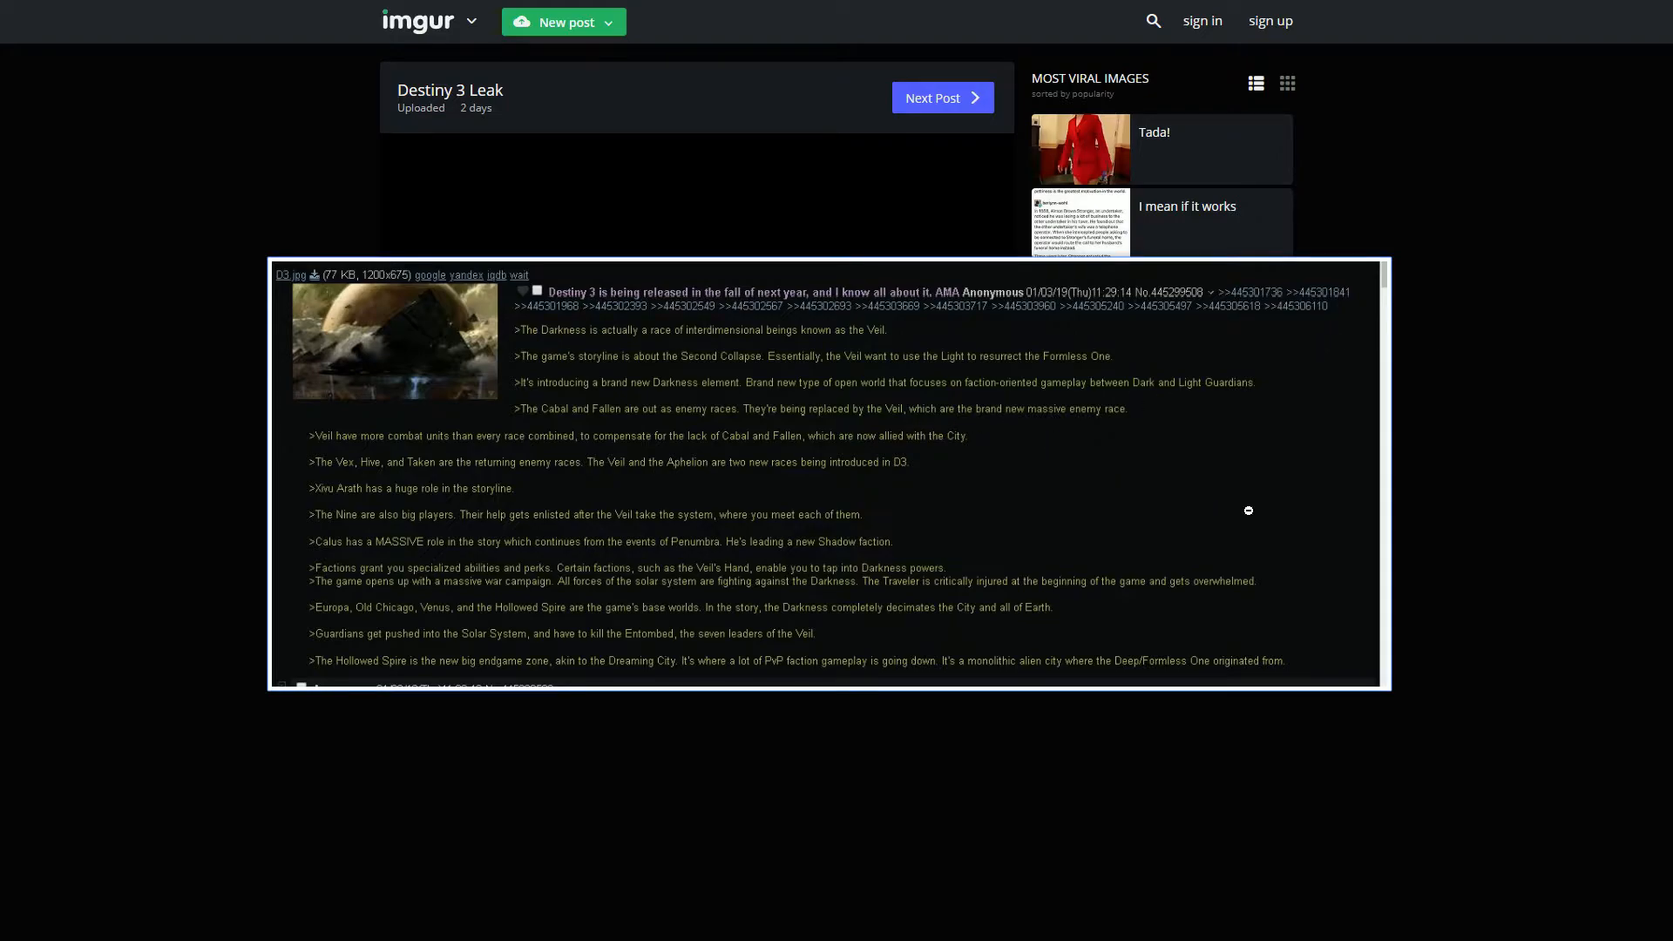
mouse_move(1301, 510)
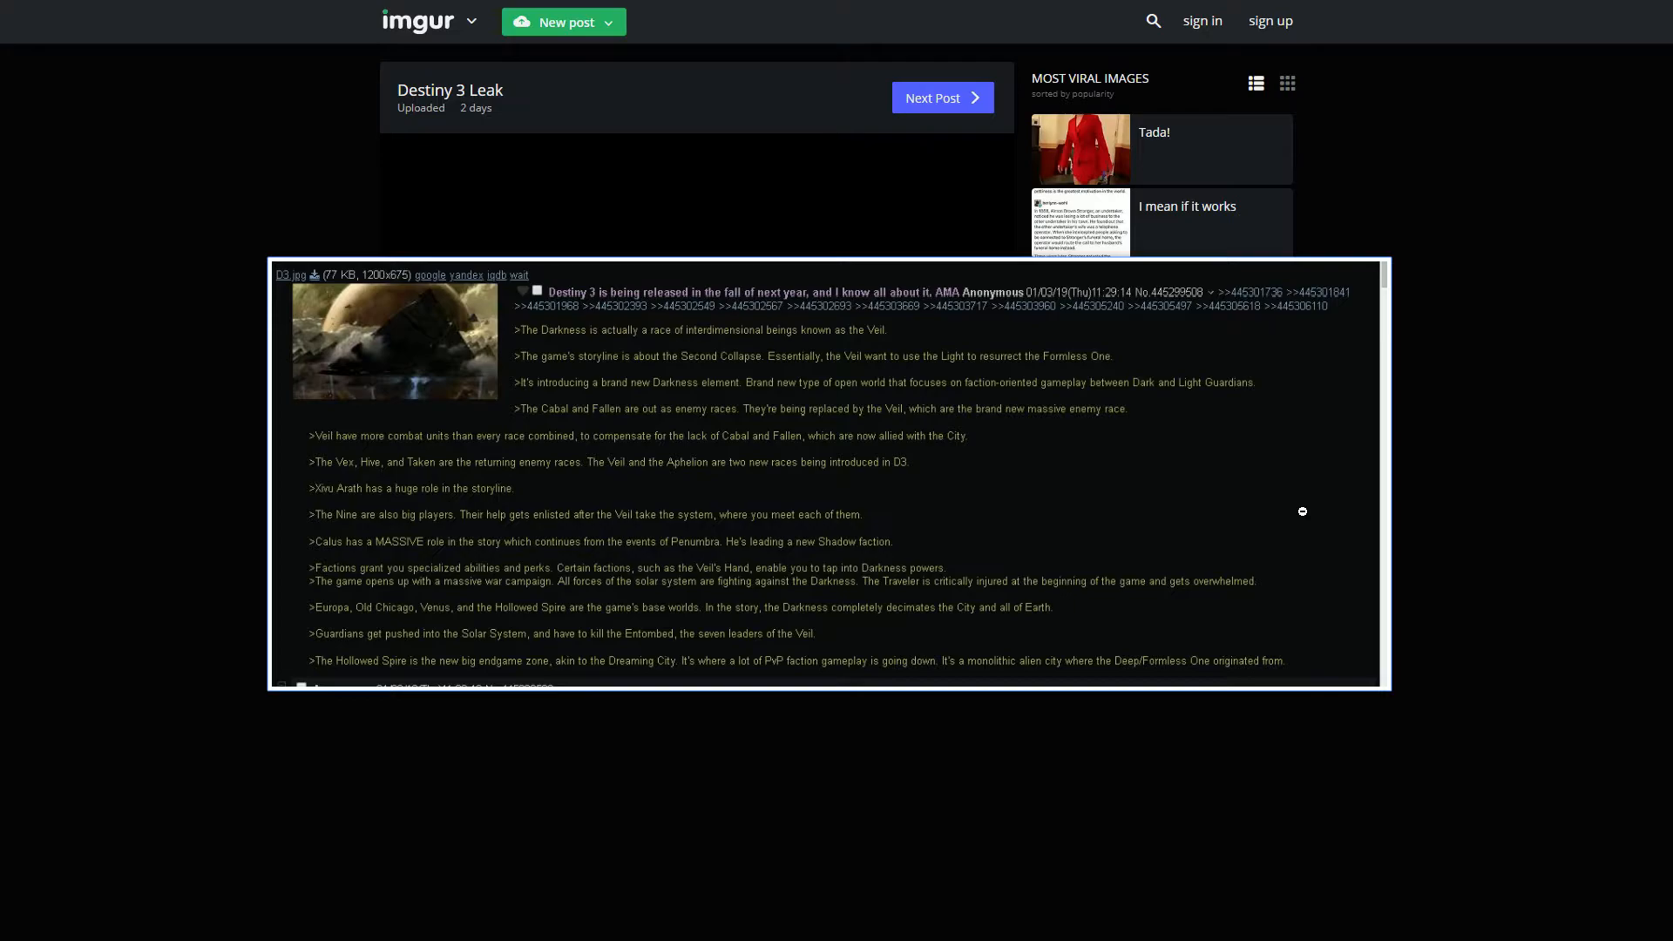
mouse_move(1190, 478)
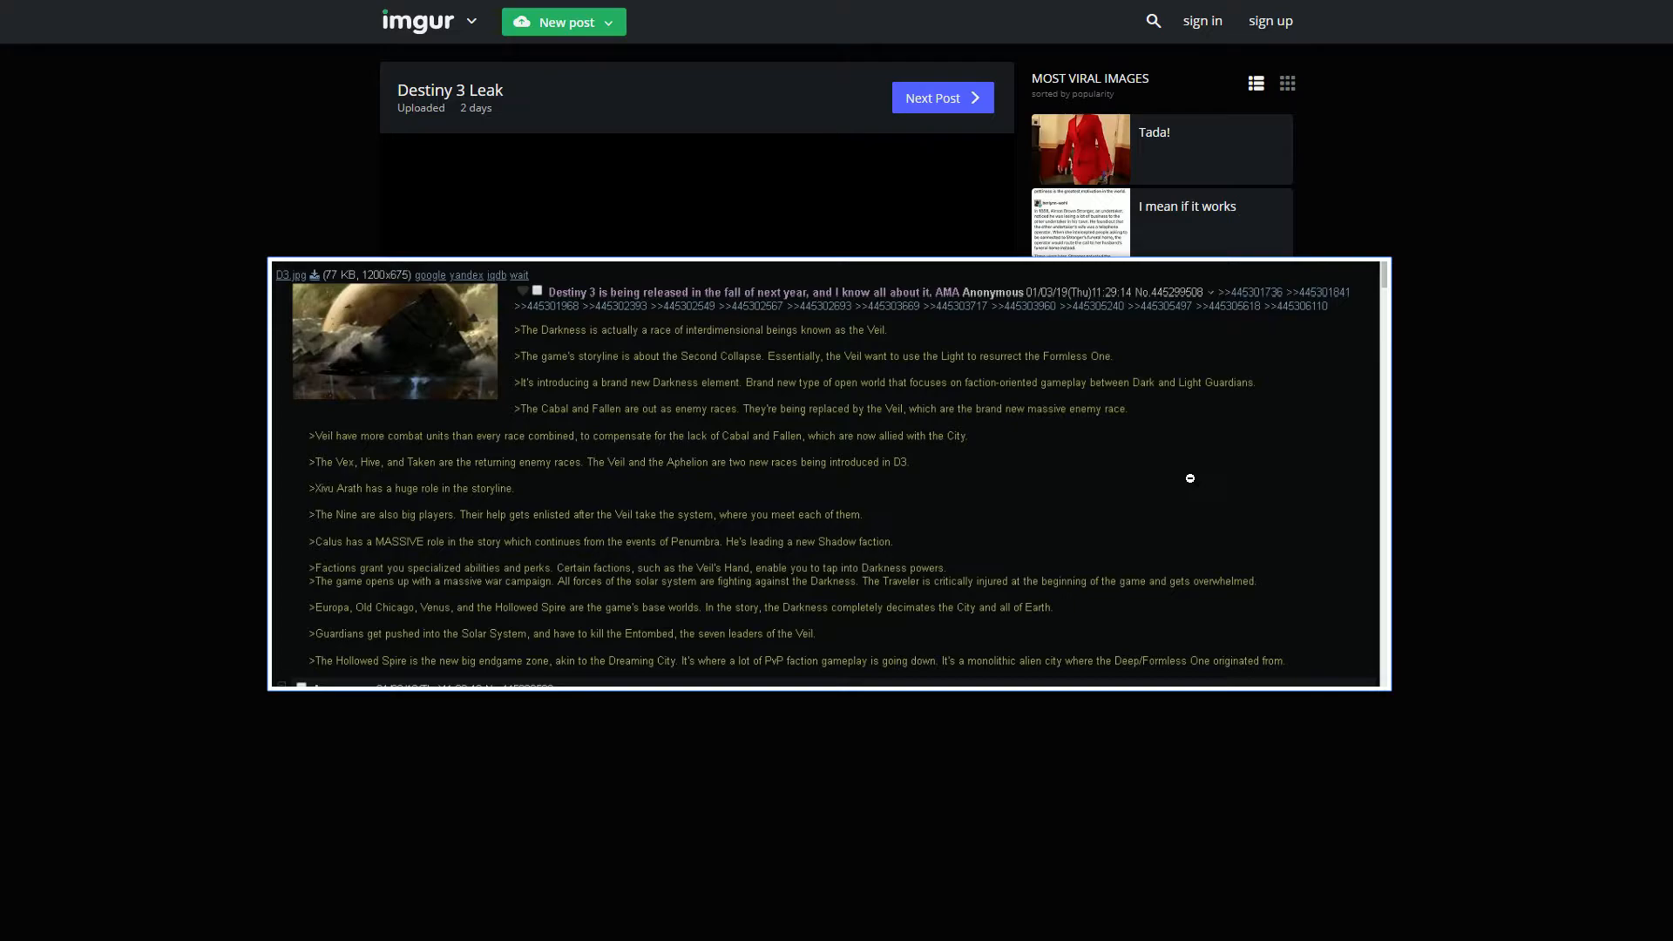
mouse_move(449, 470)
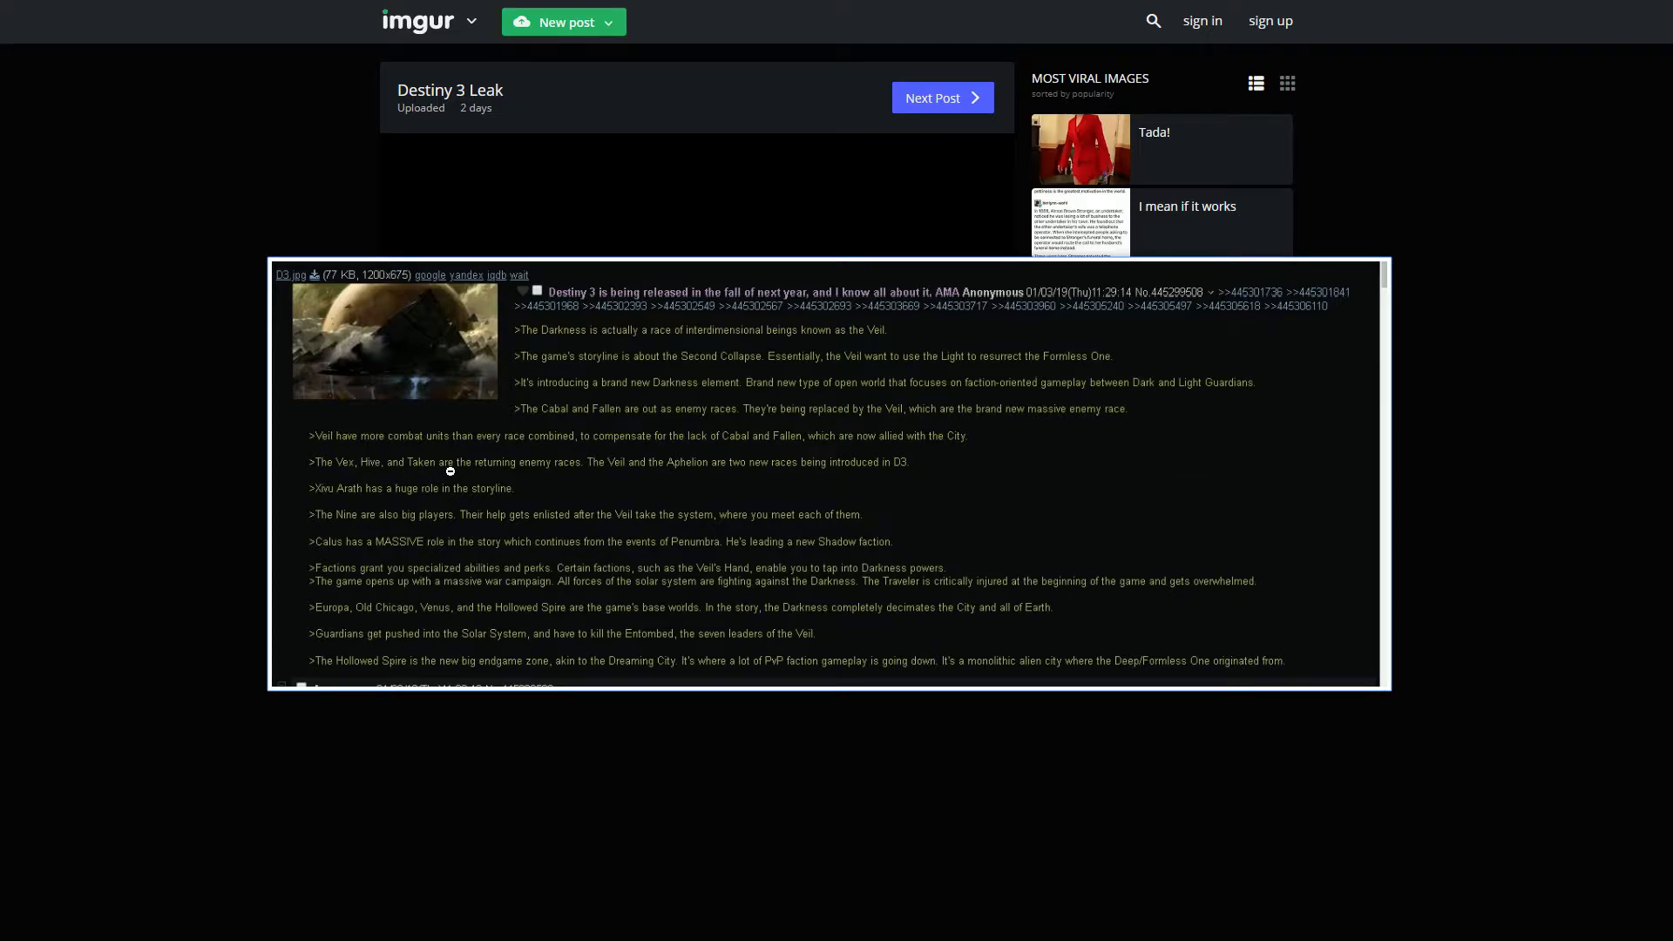
mouse_move(604, 494)
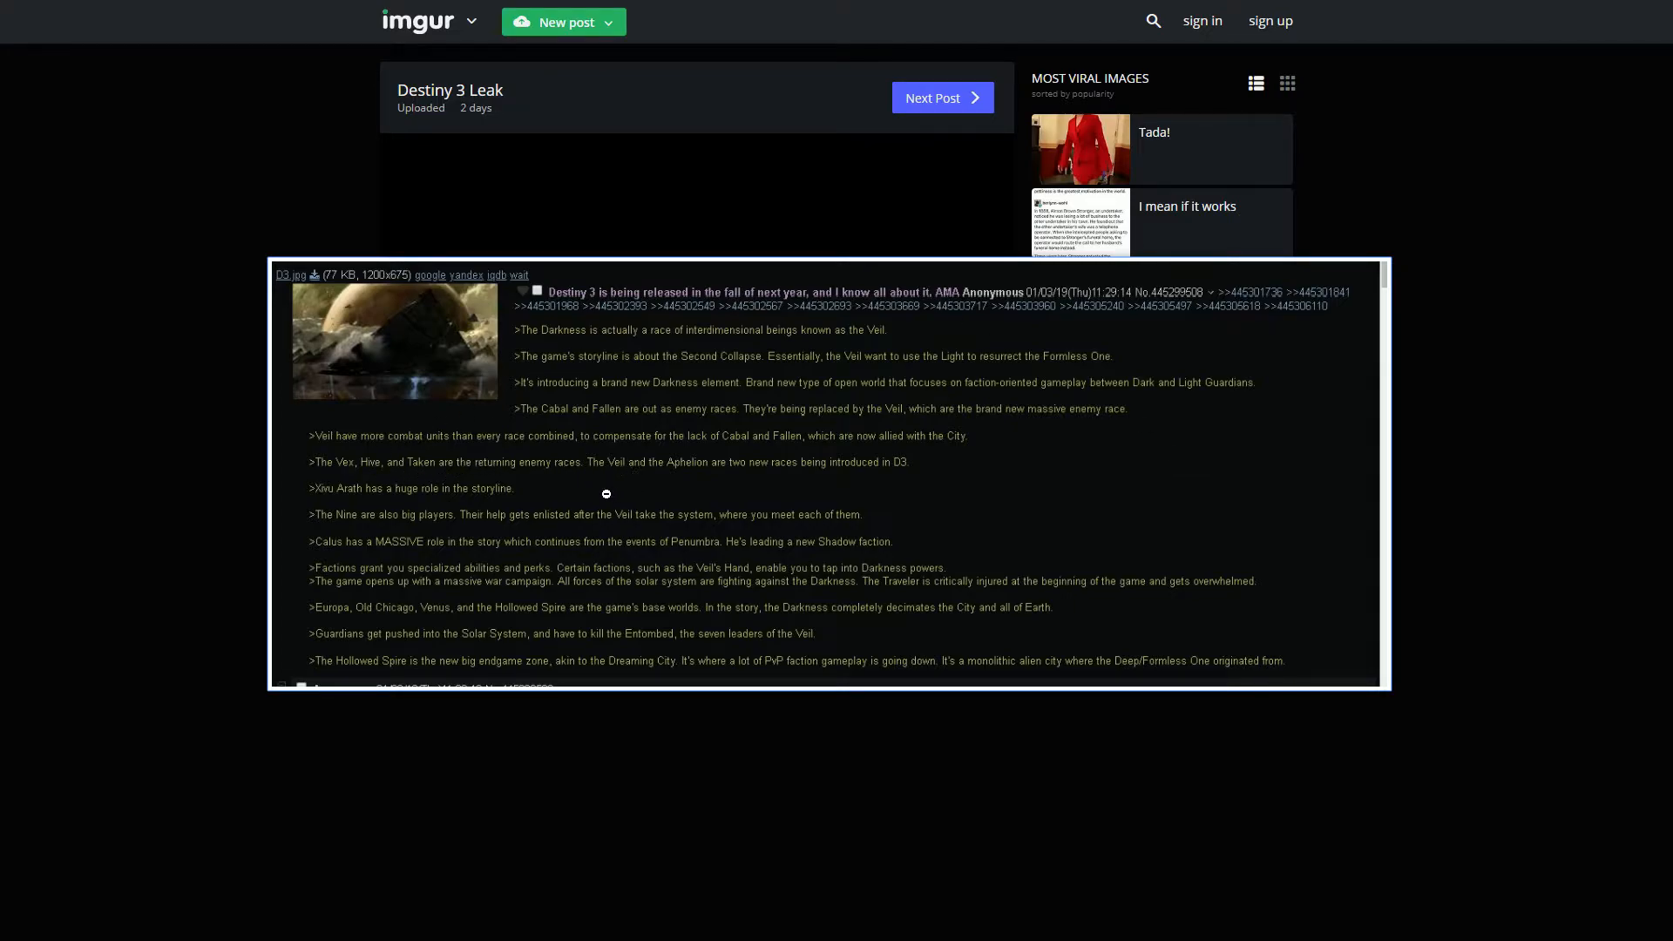
mouse_move(373, 476)
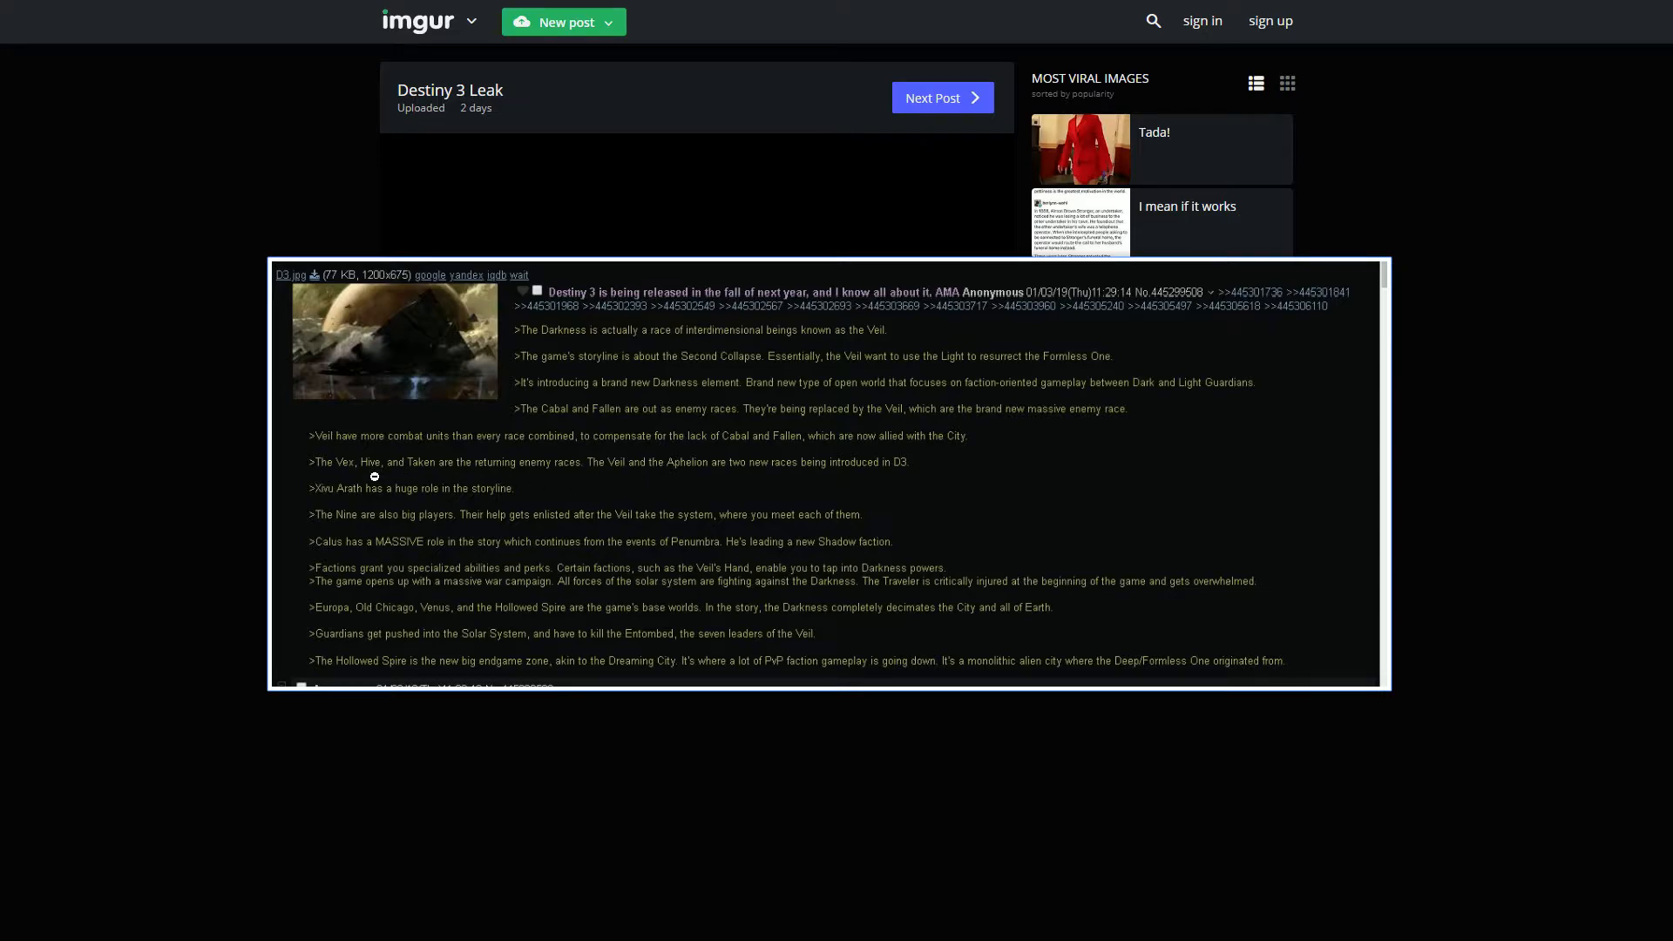
mouse_move(790, 486)
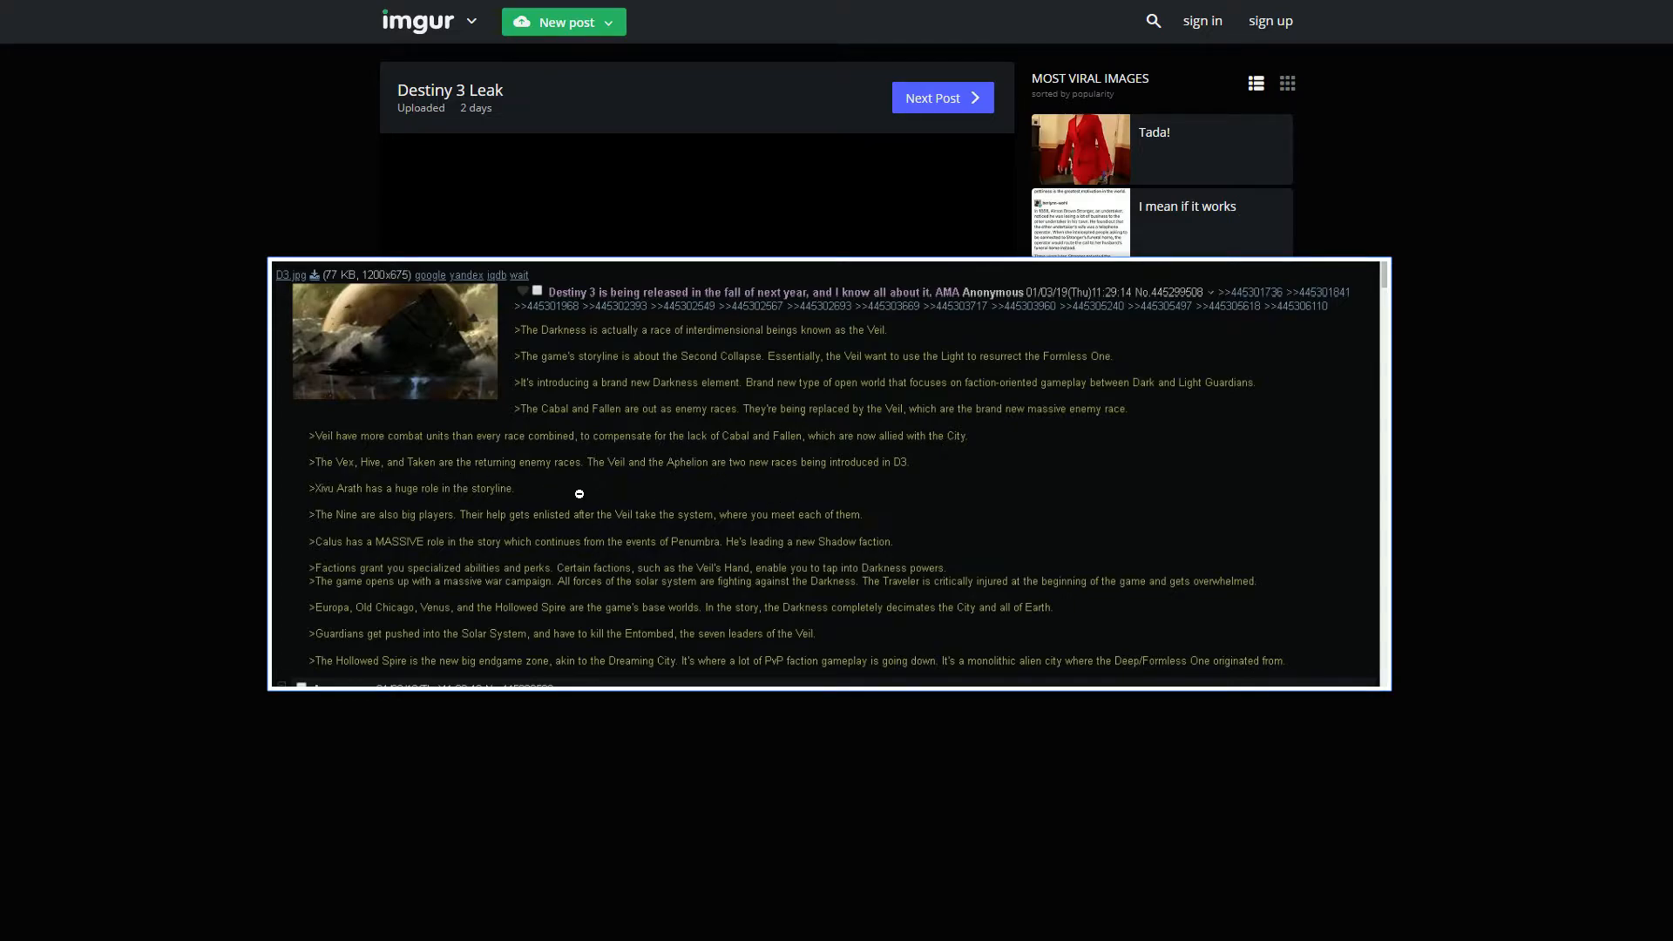
mouse_move(632, 478)
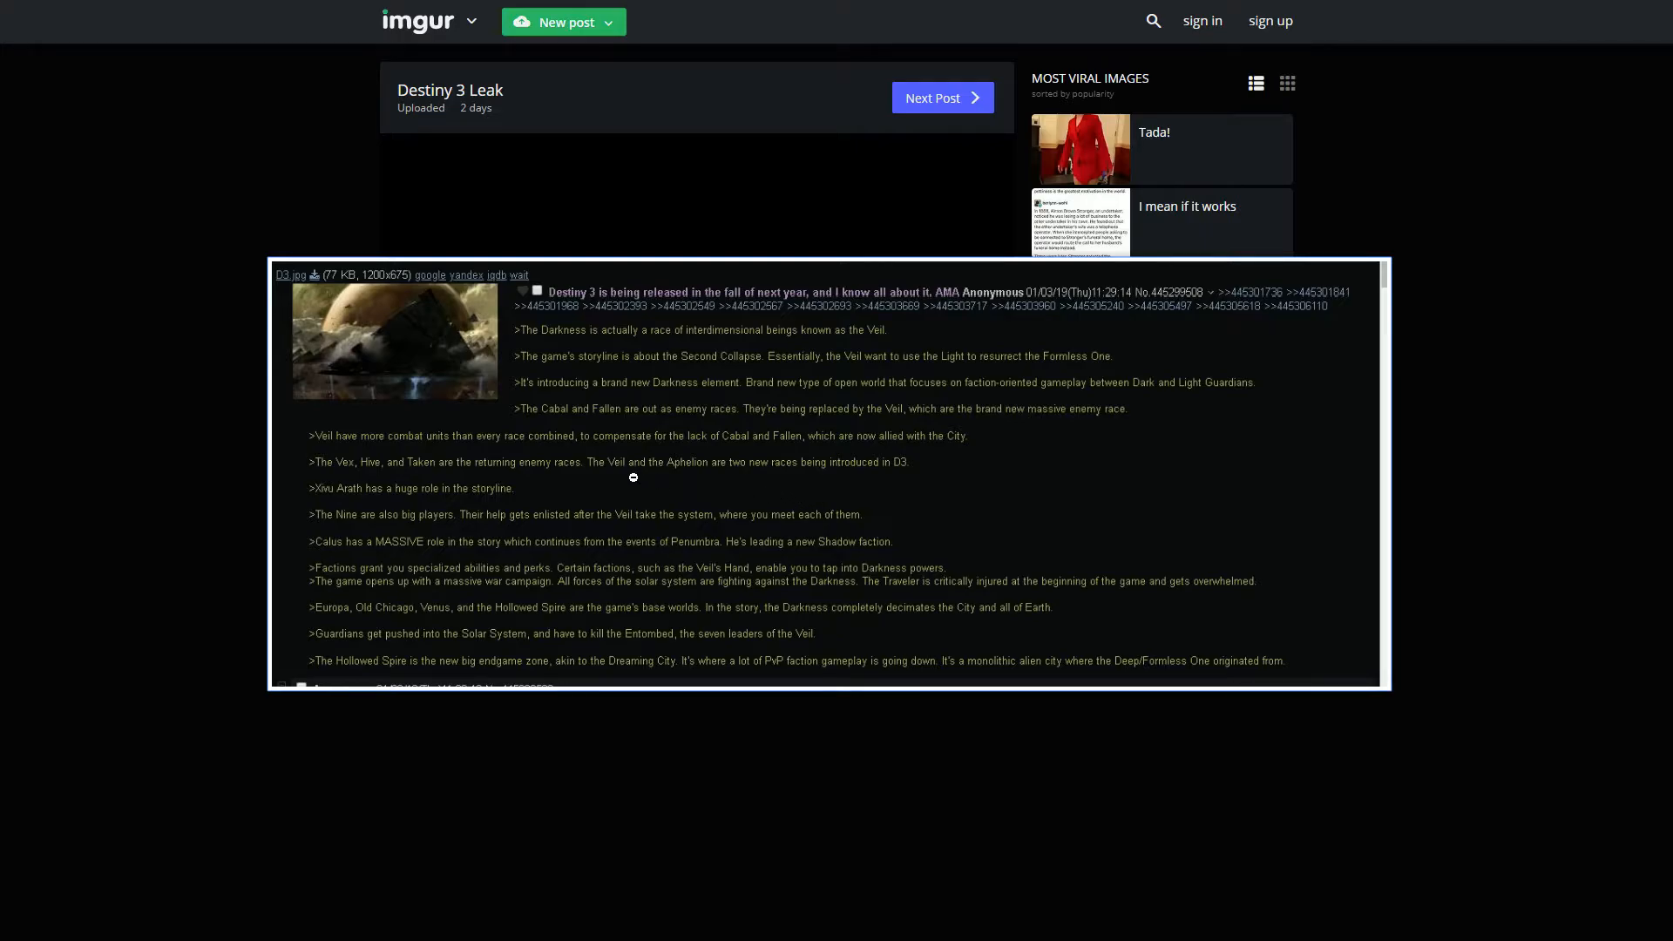
mouse_move(777, 467)
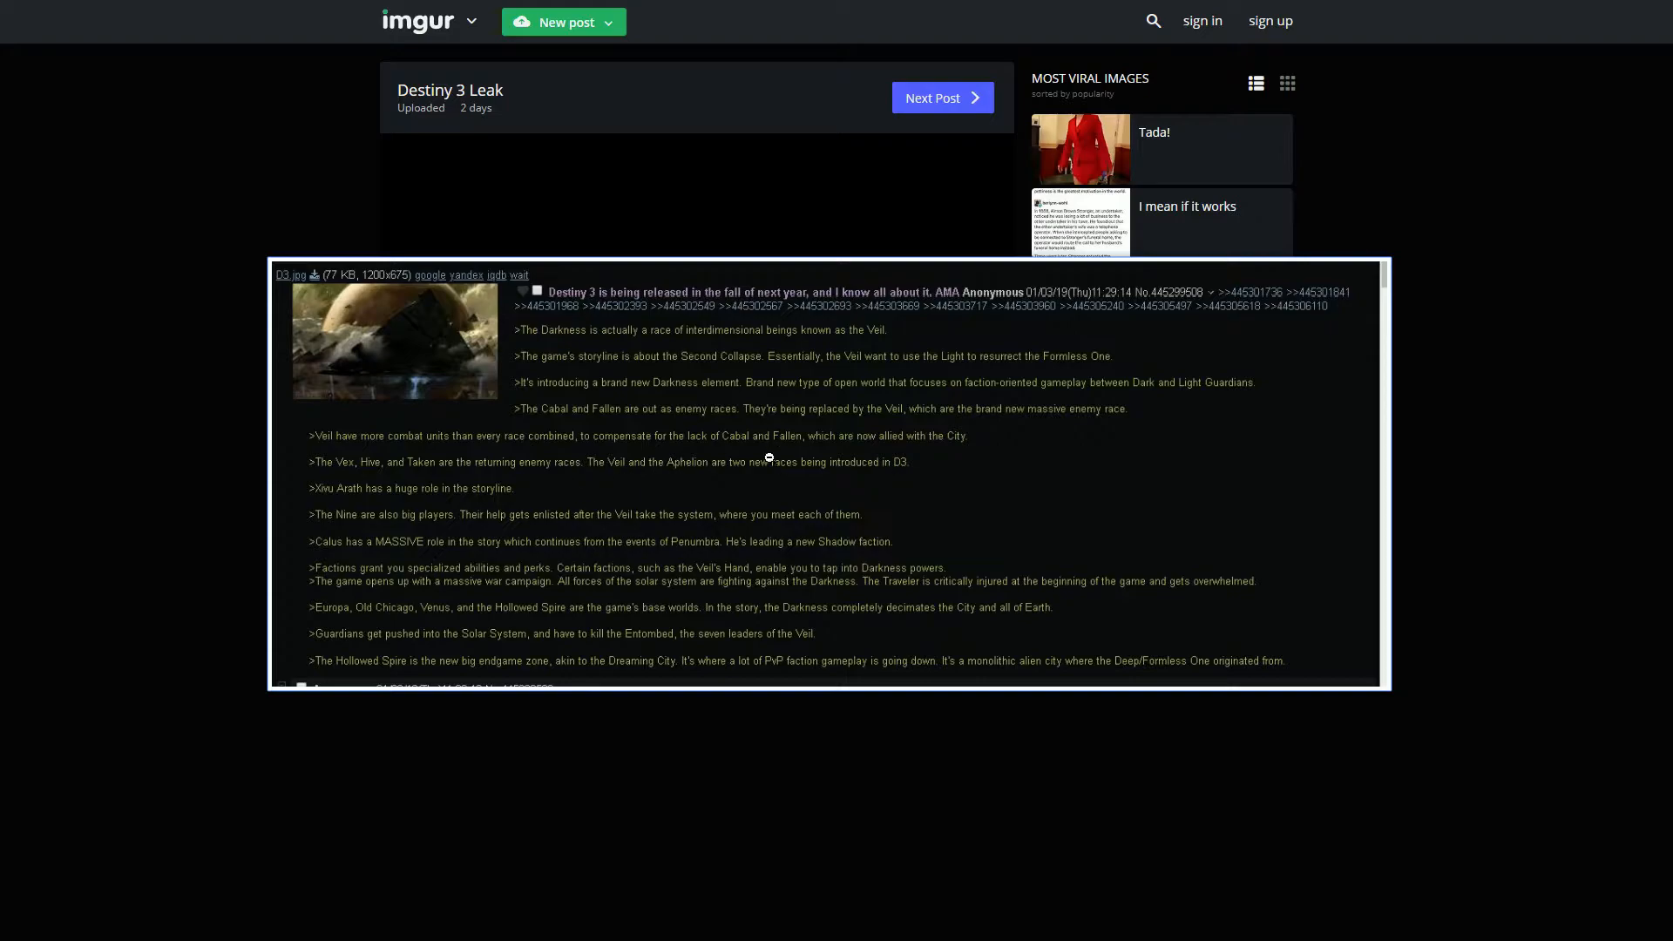
mouse_move(736, 427)
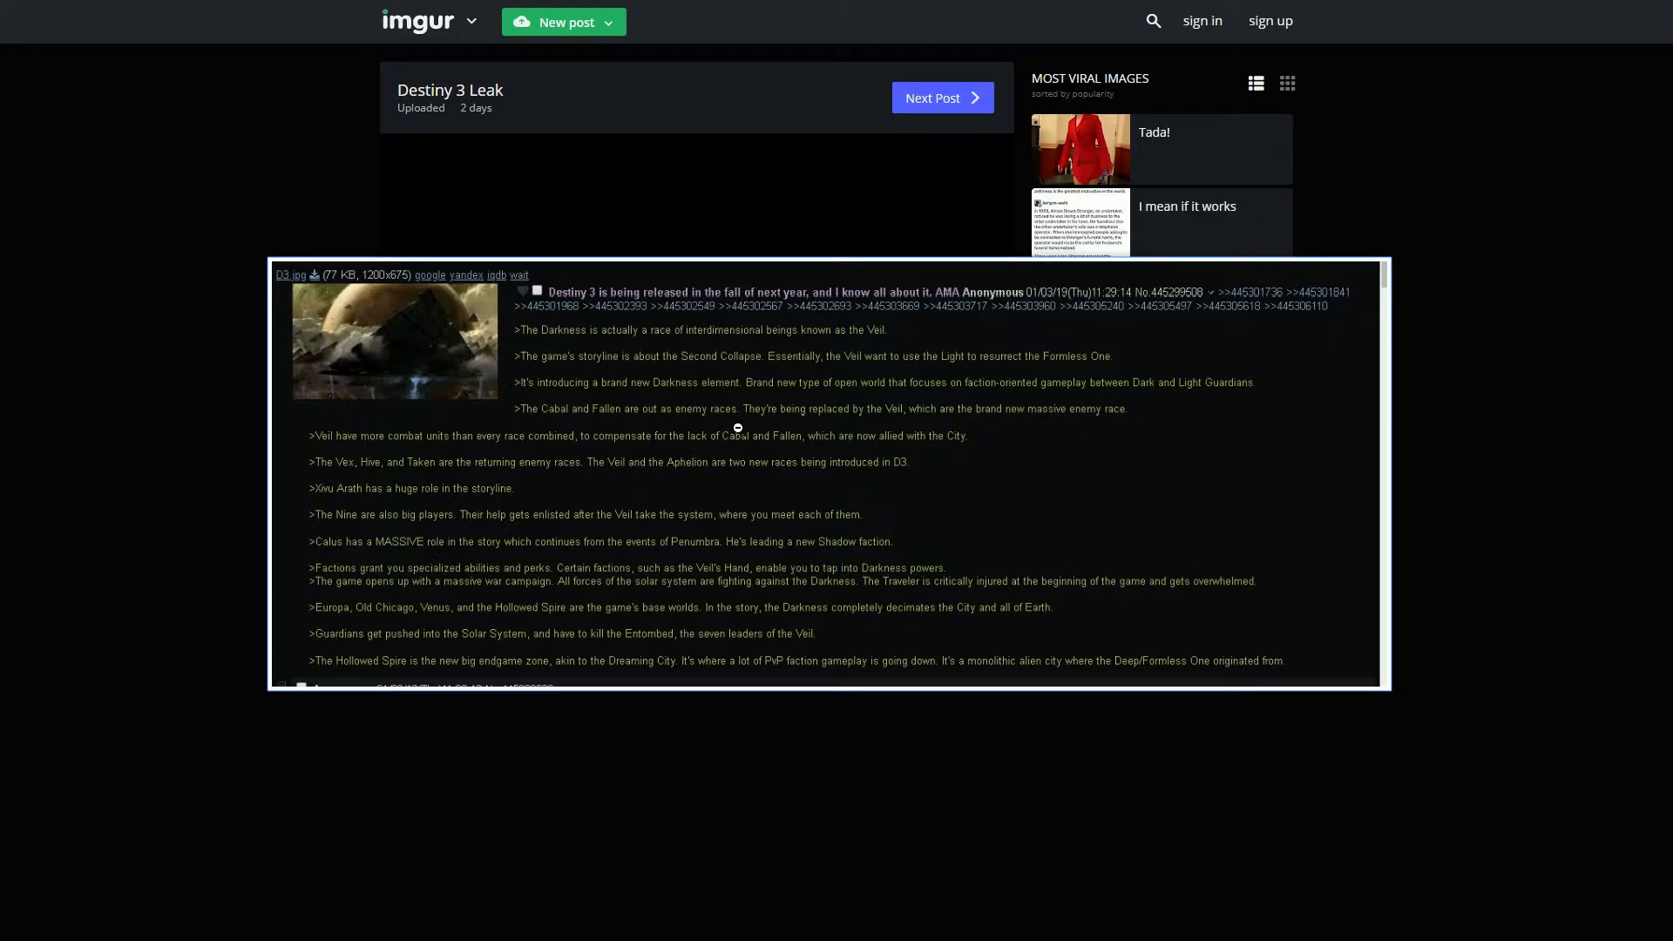
mouse_move(301, 502)
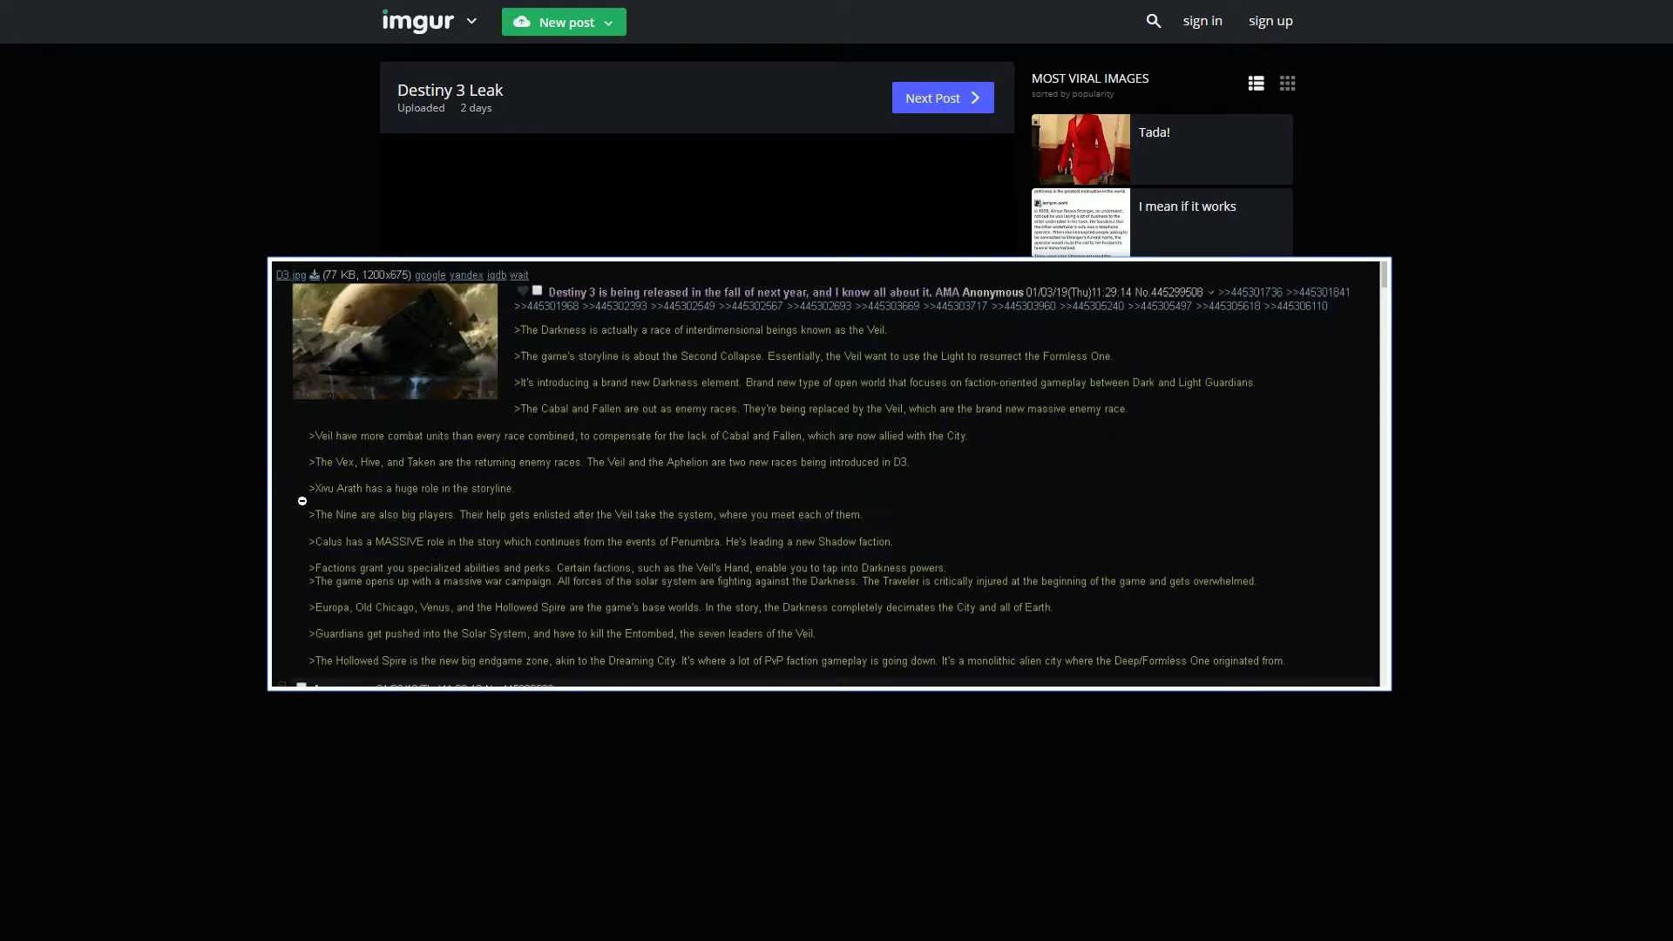
mouse_move(650, 487)
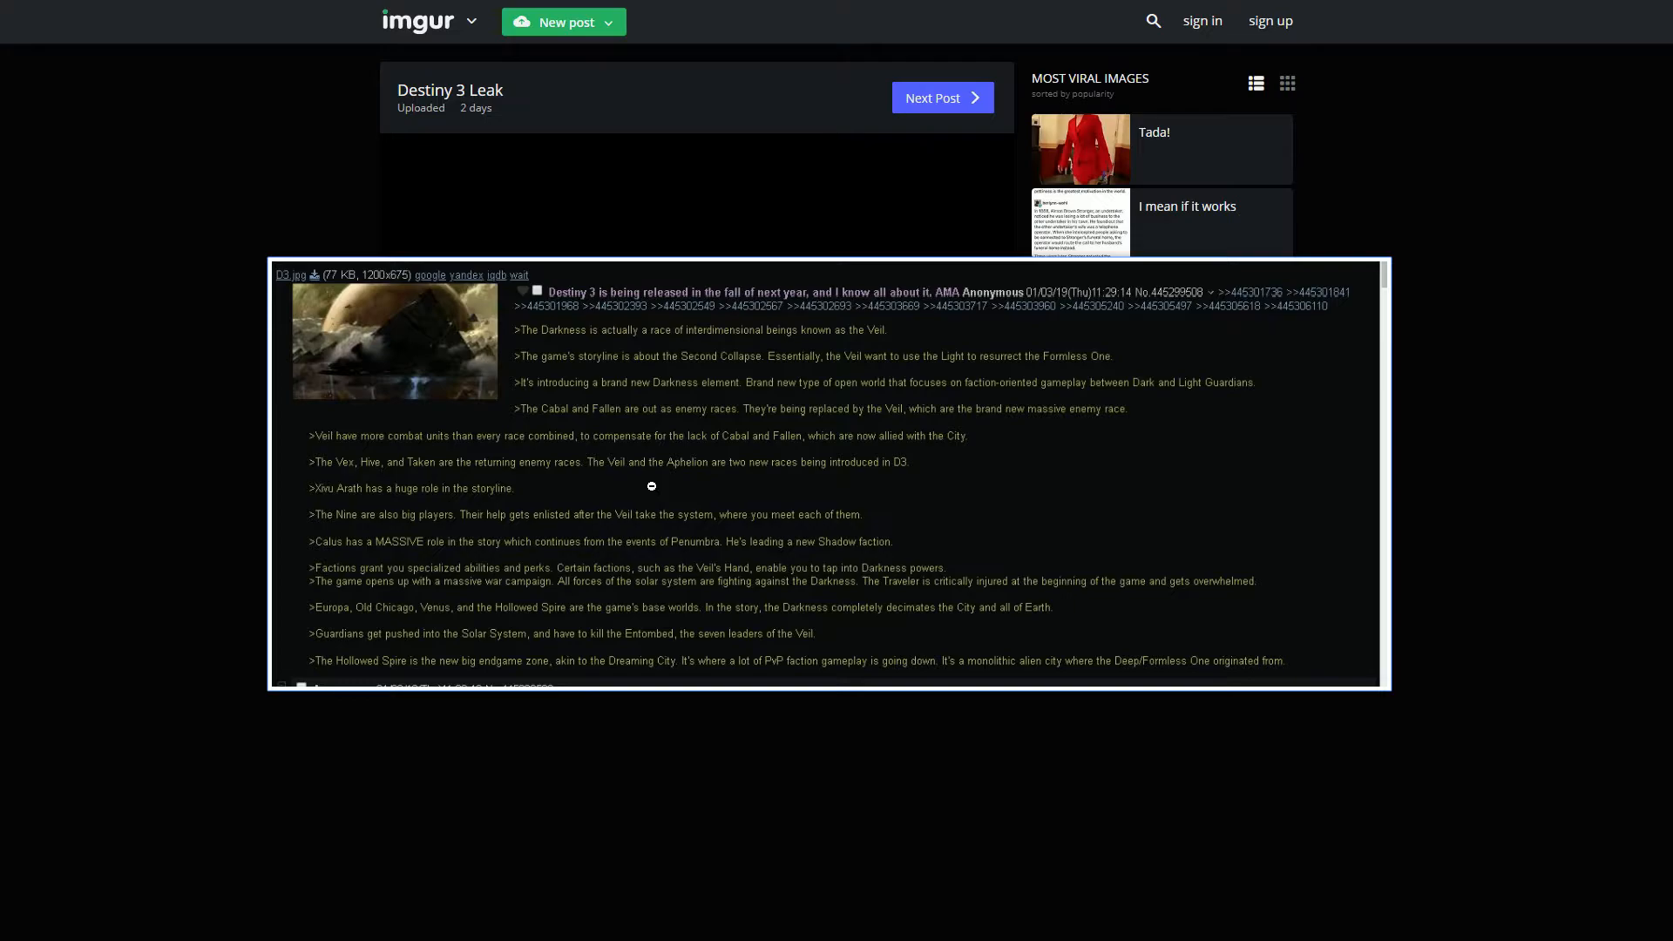
mouse_move(368, 457)
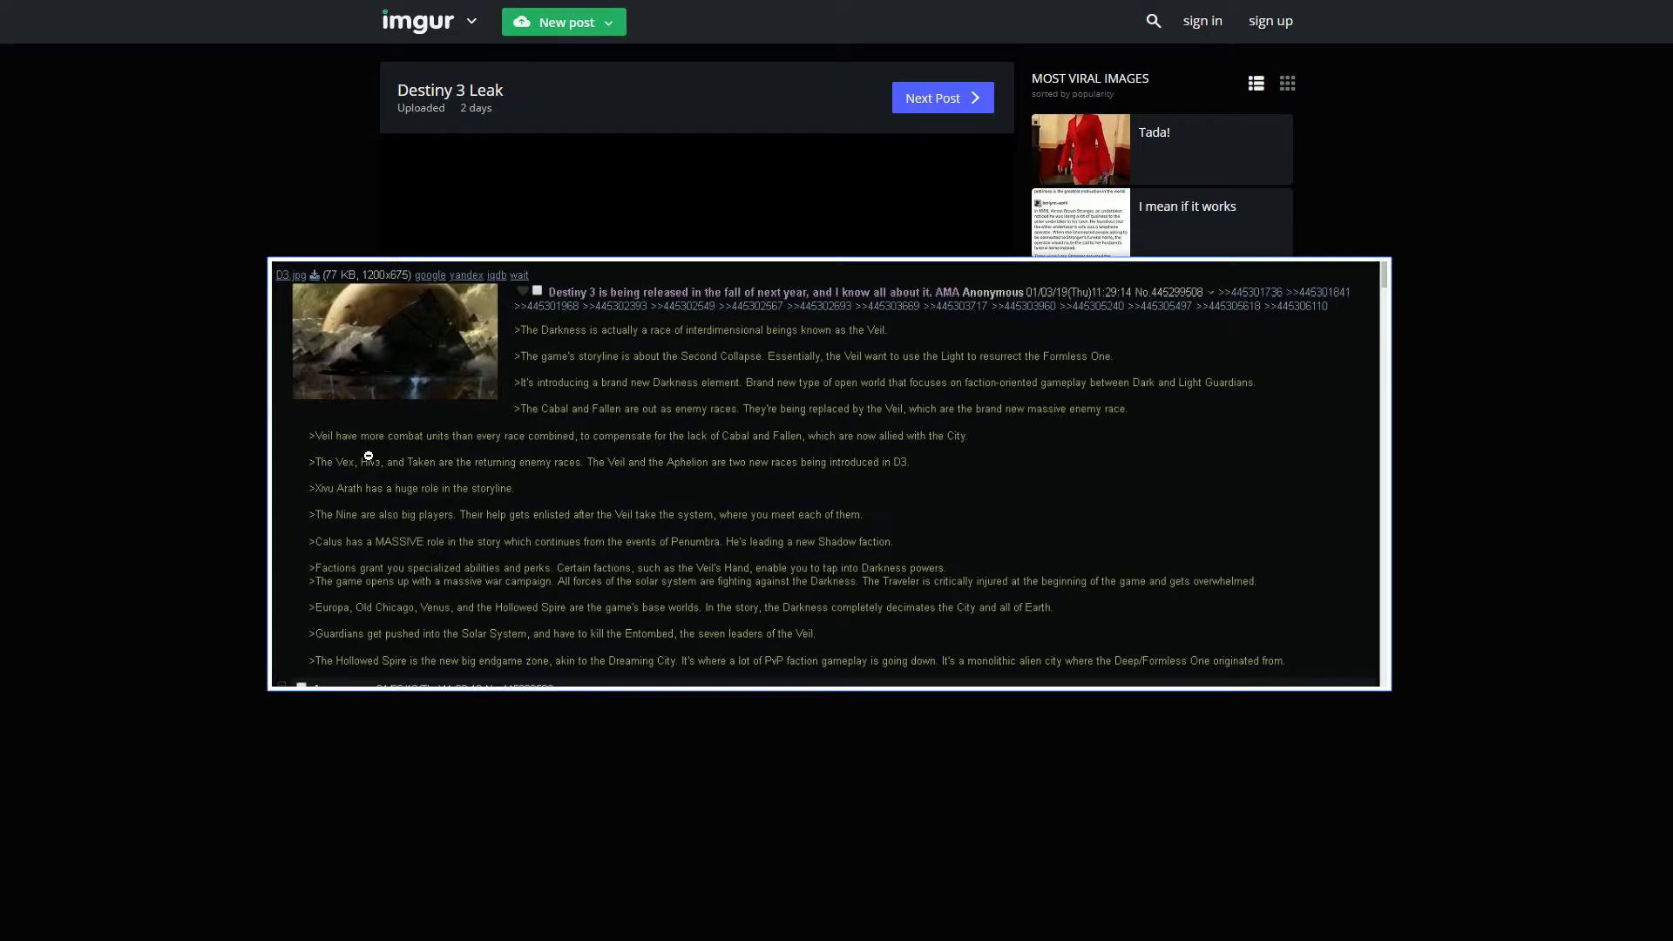
mouse_move(448, 527)
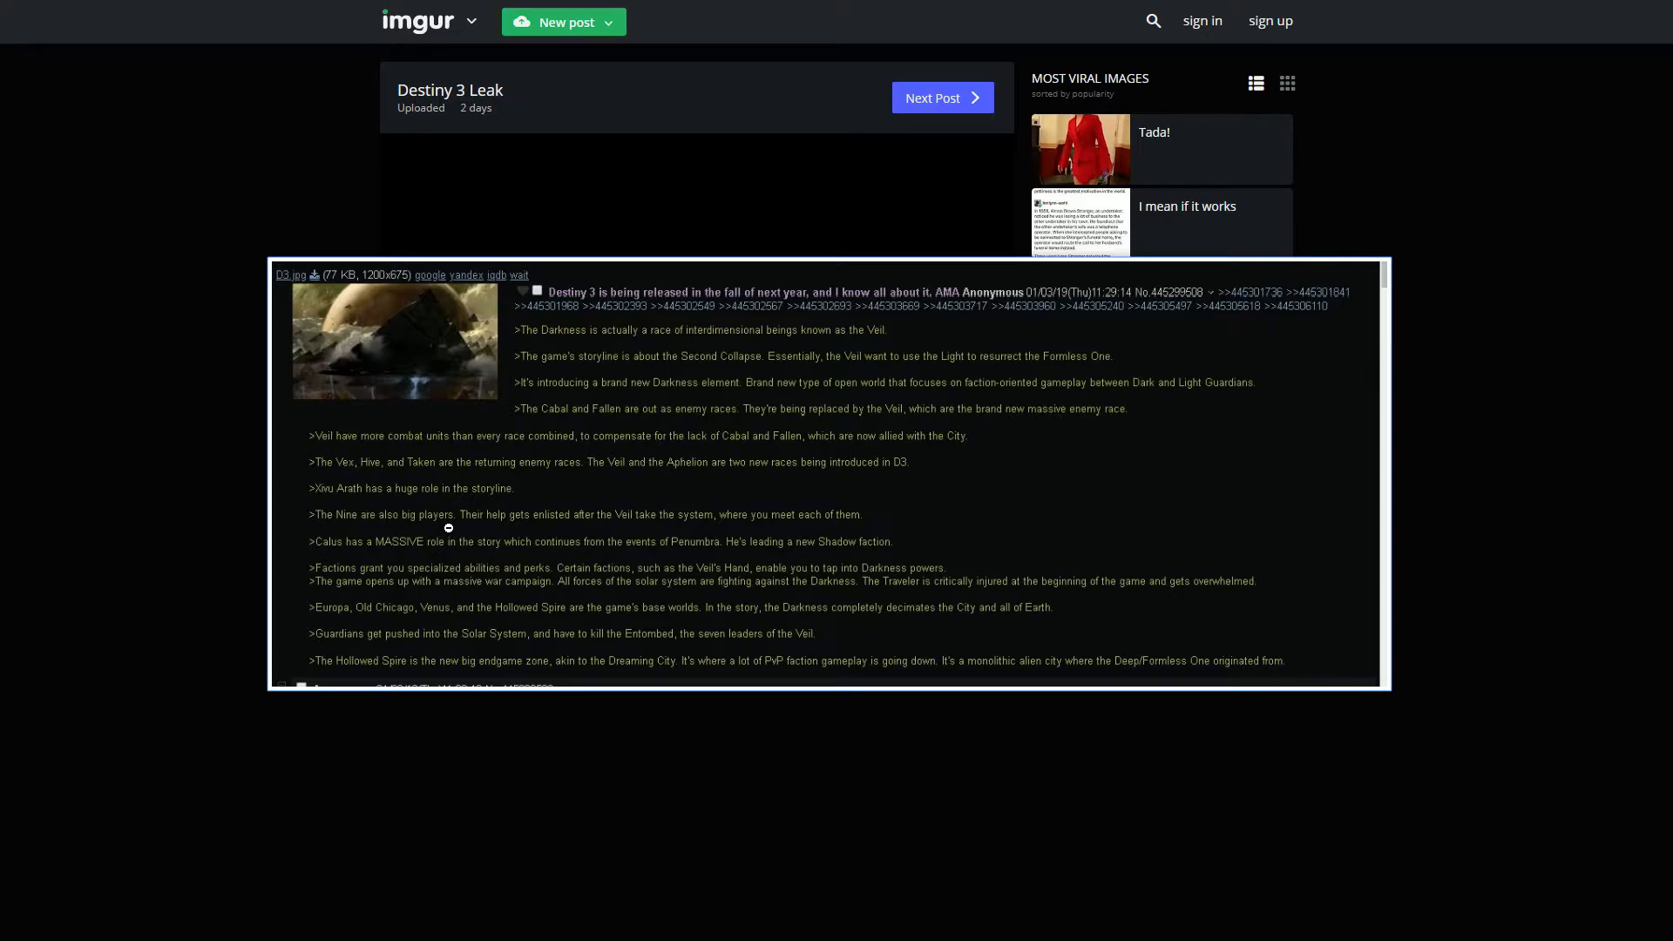
mouse_move(573, 514)
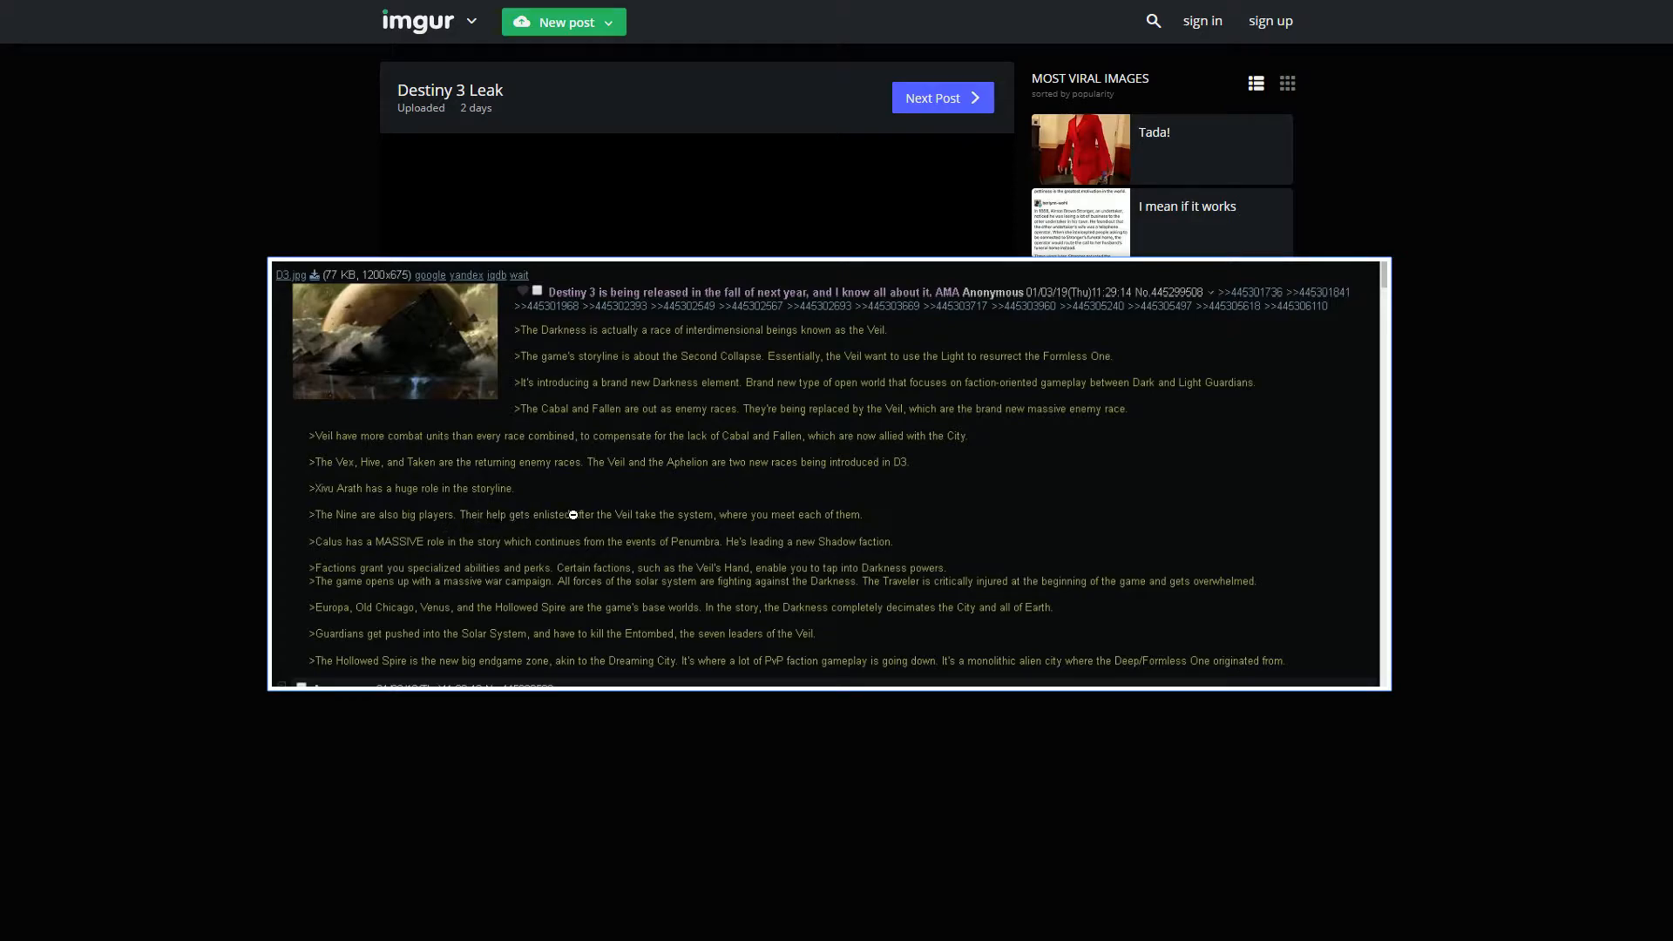
mouse_move(920, 520)
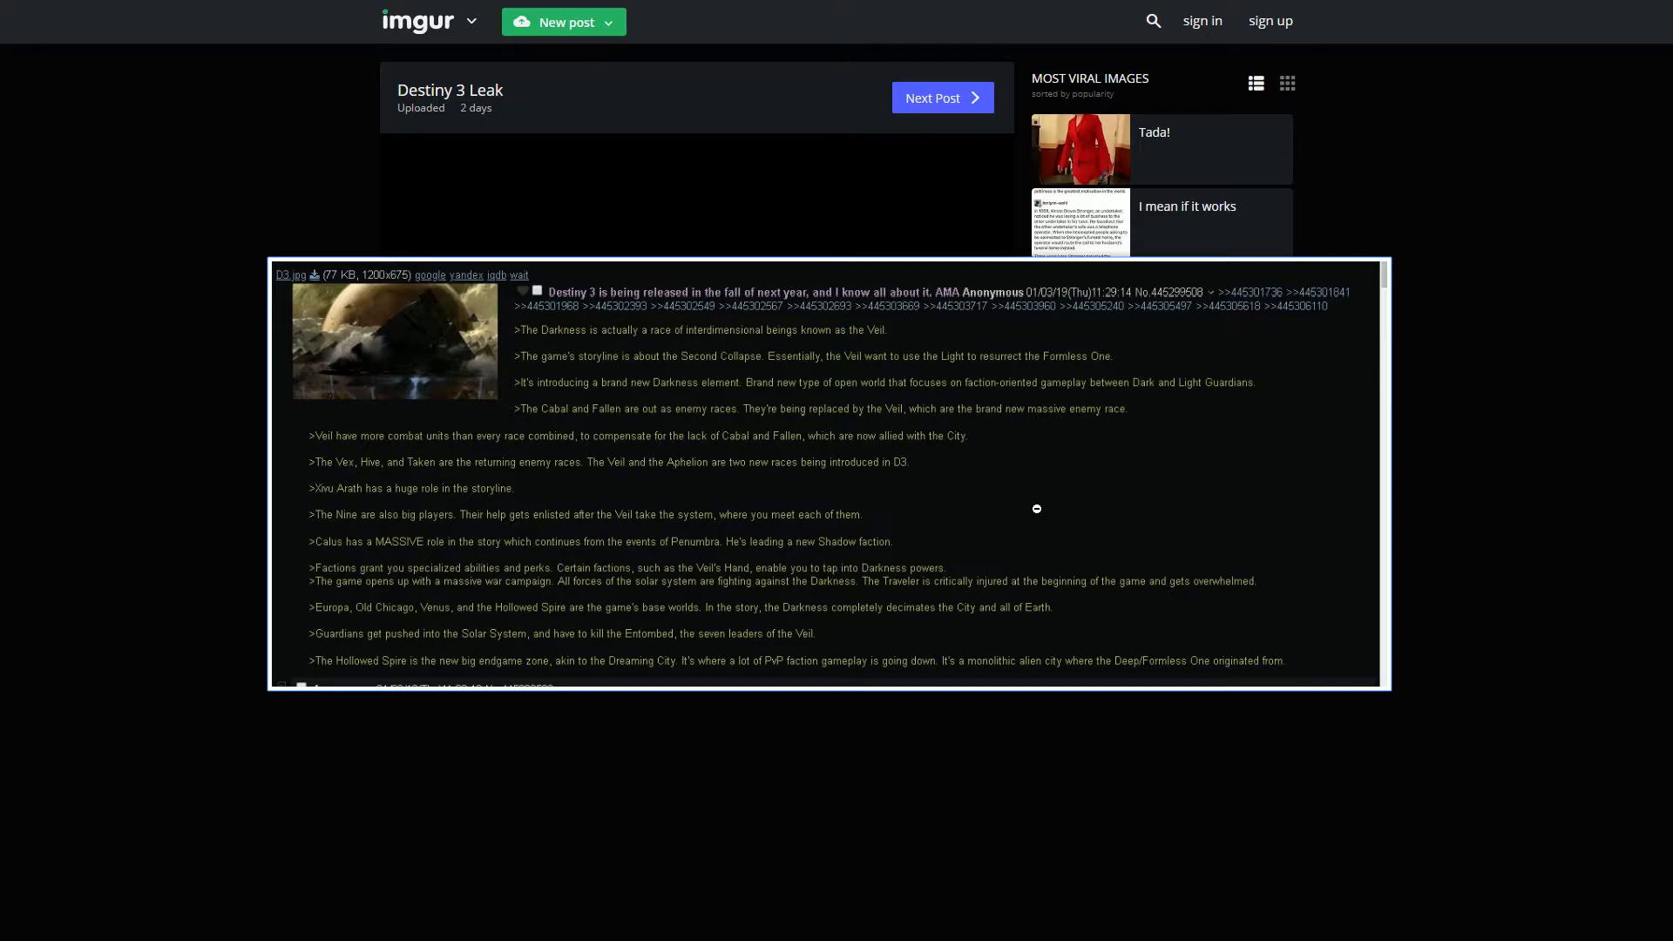
mouse_move(1063, 519)
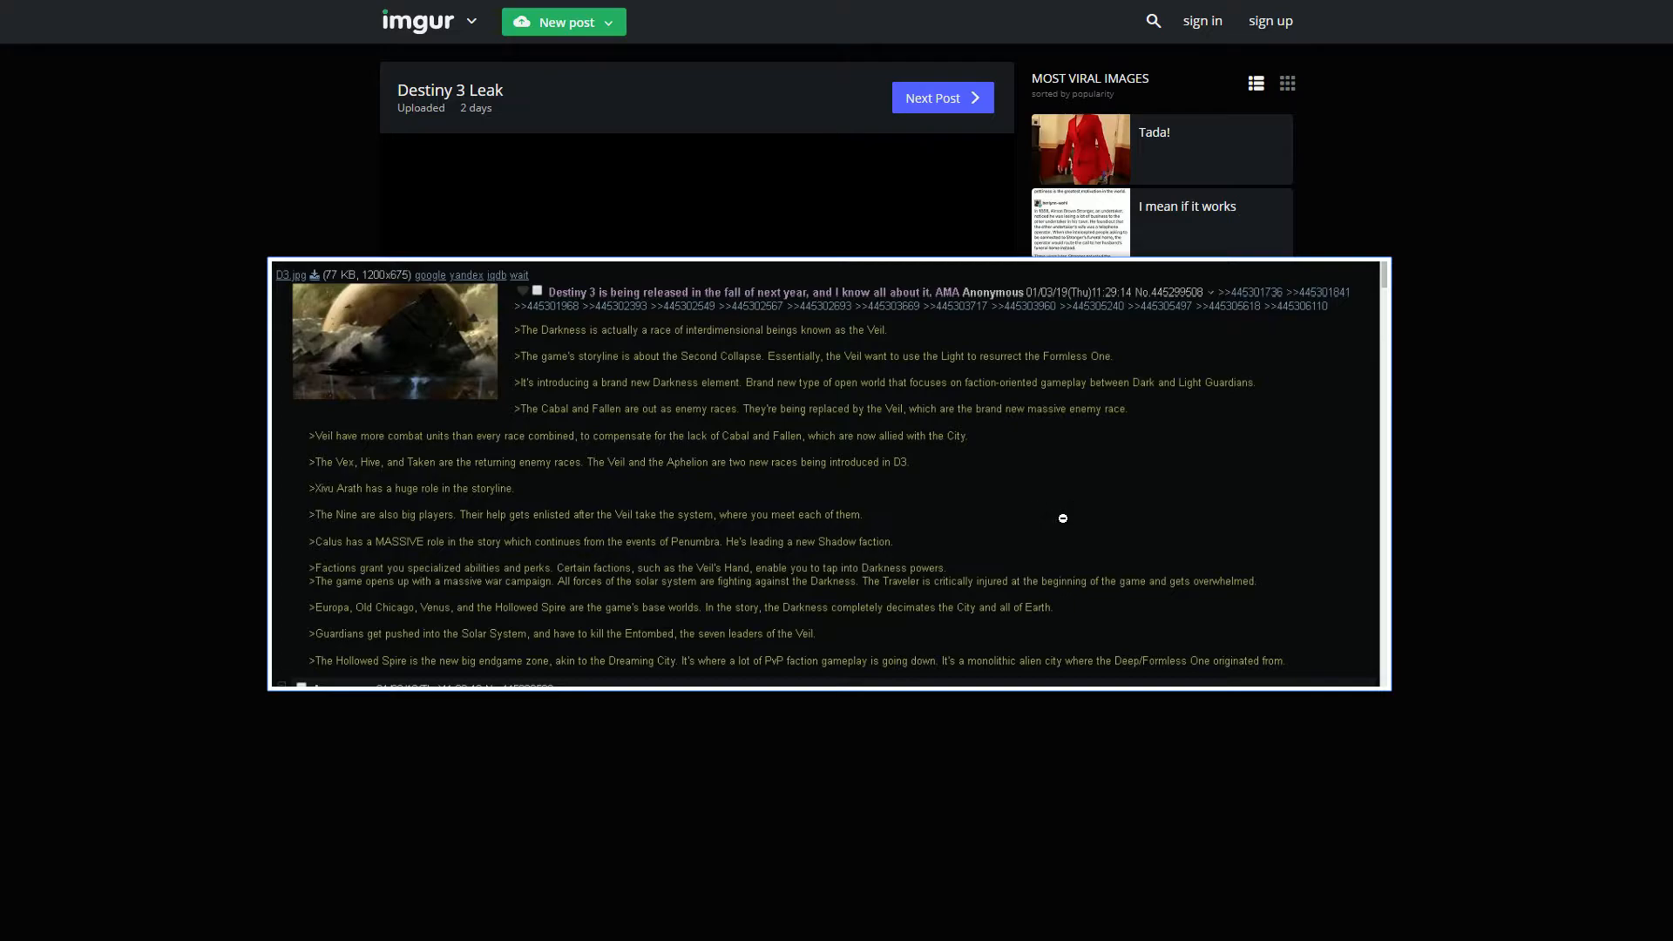
mouse_move(356, 556)
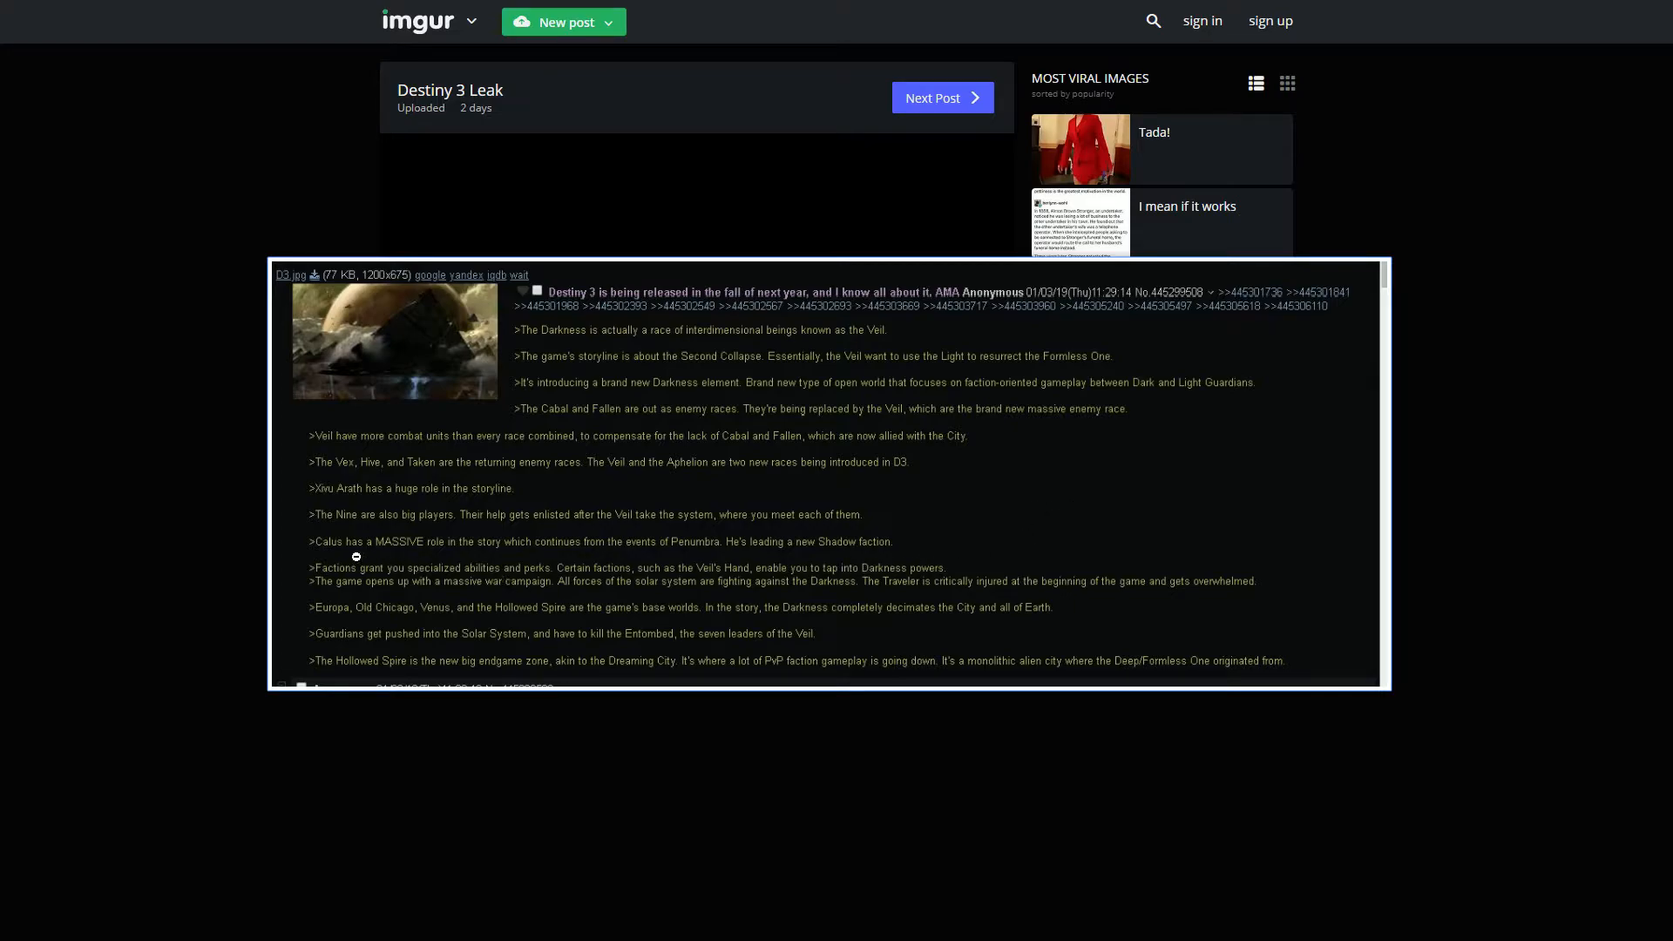
mouse_move(498, 556)
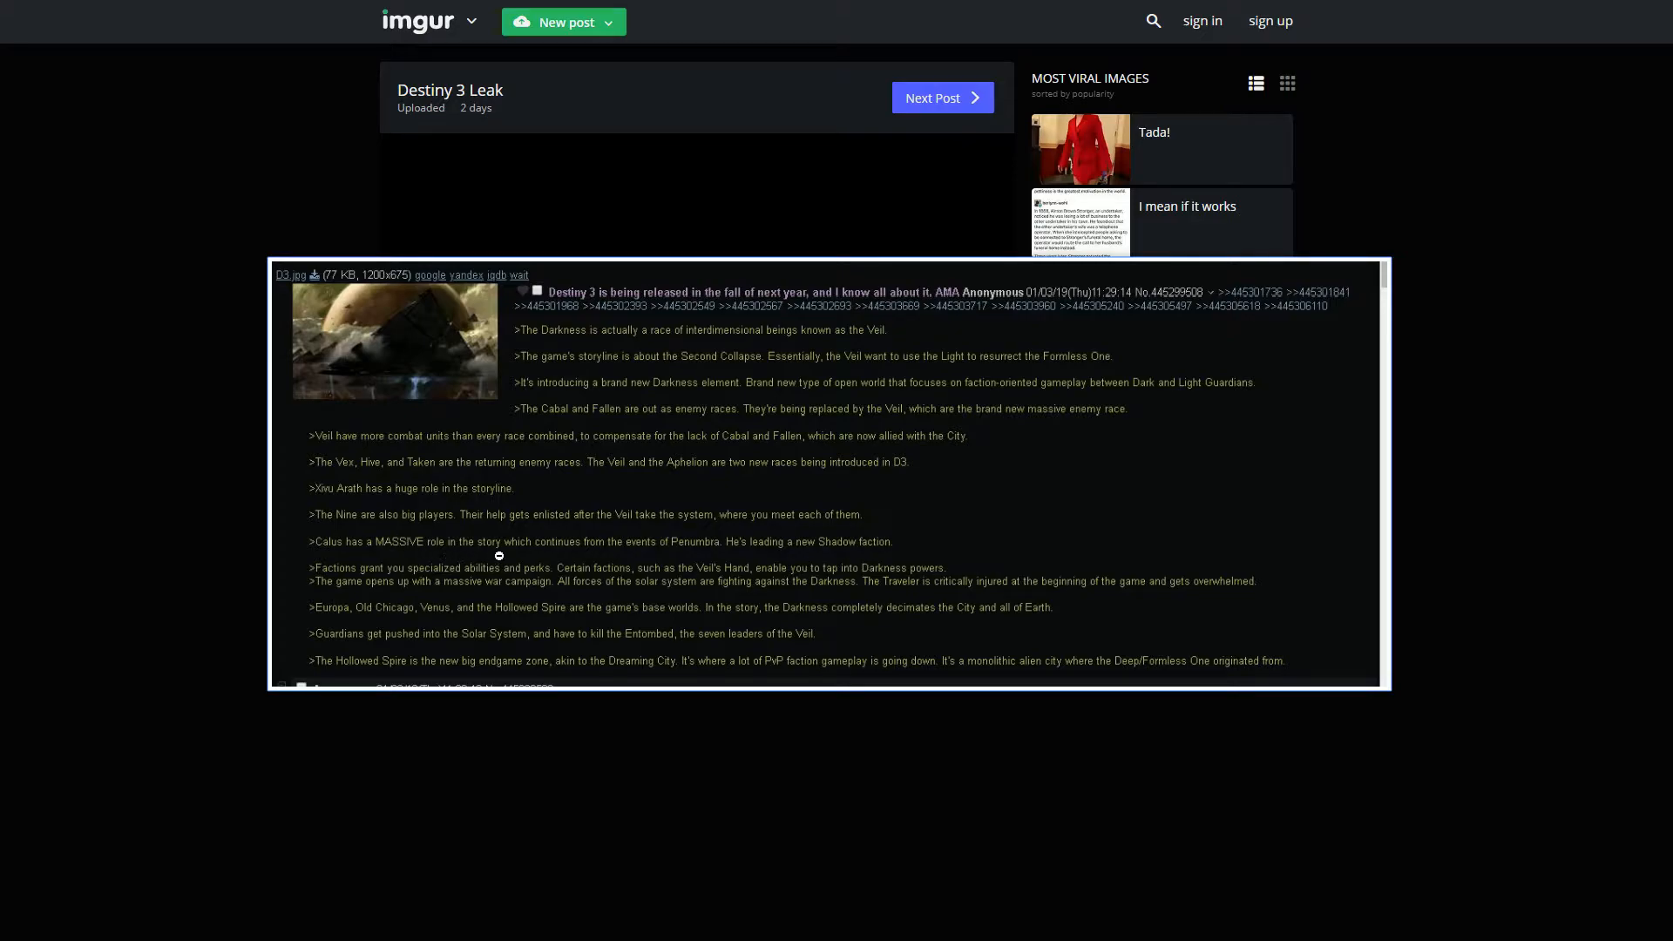
mouse_move(740, 552)
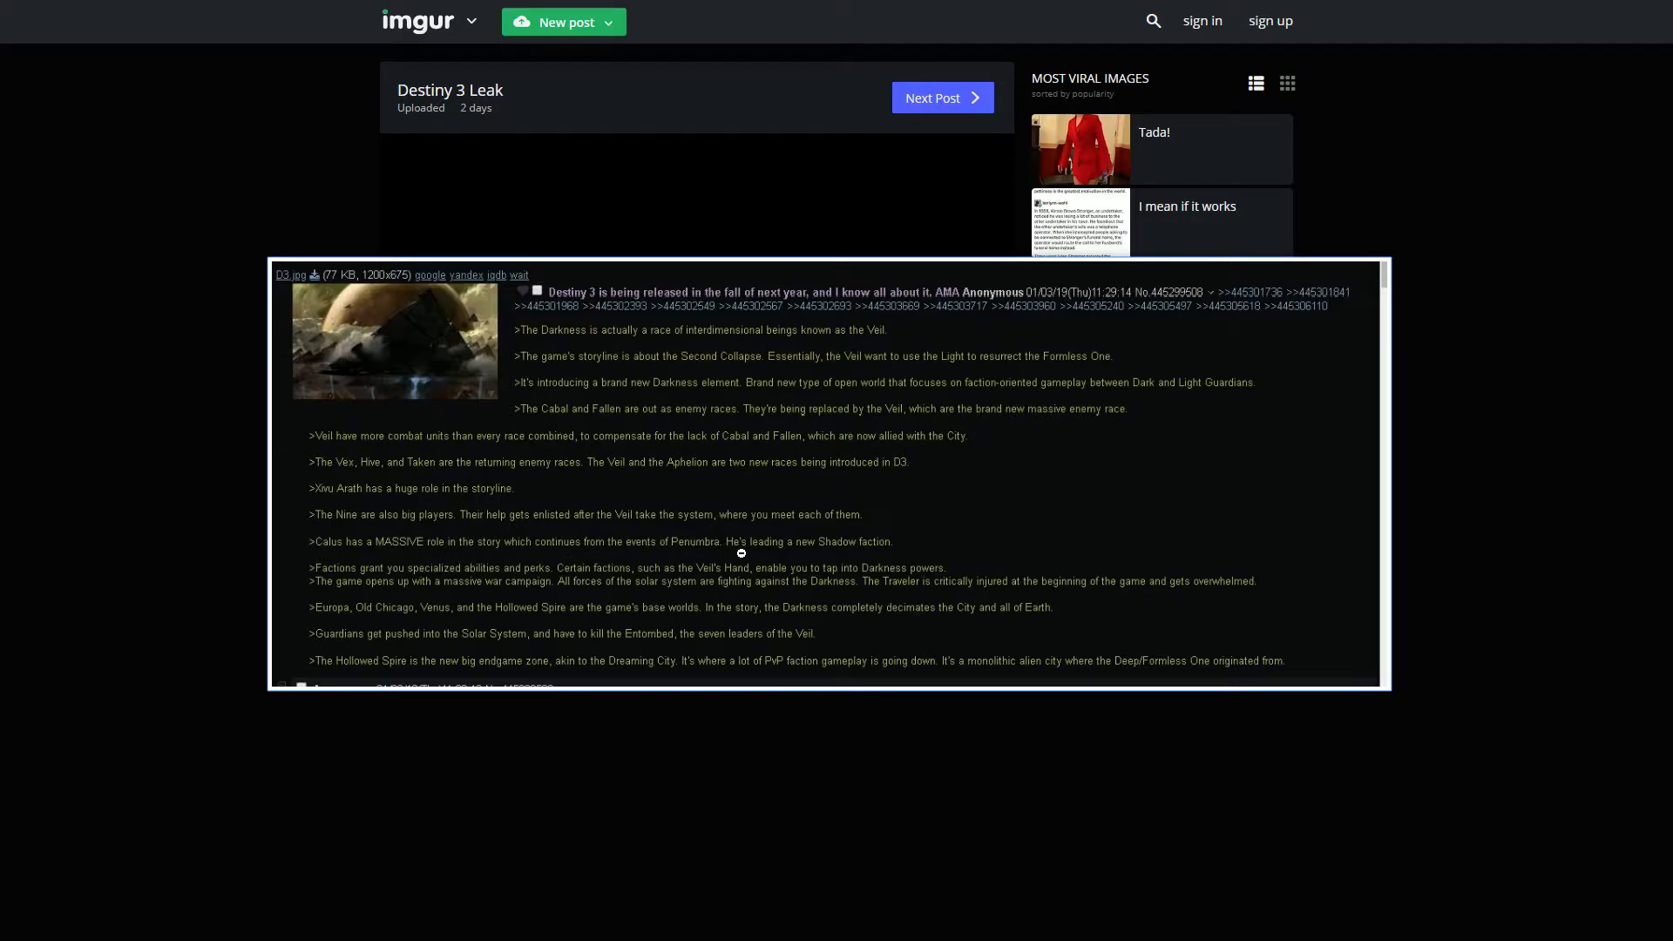
mouse_move(1025, 523)
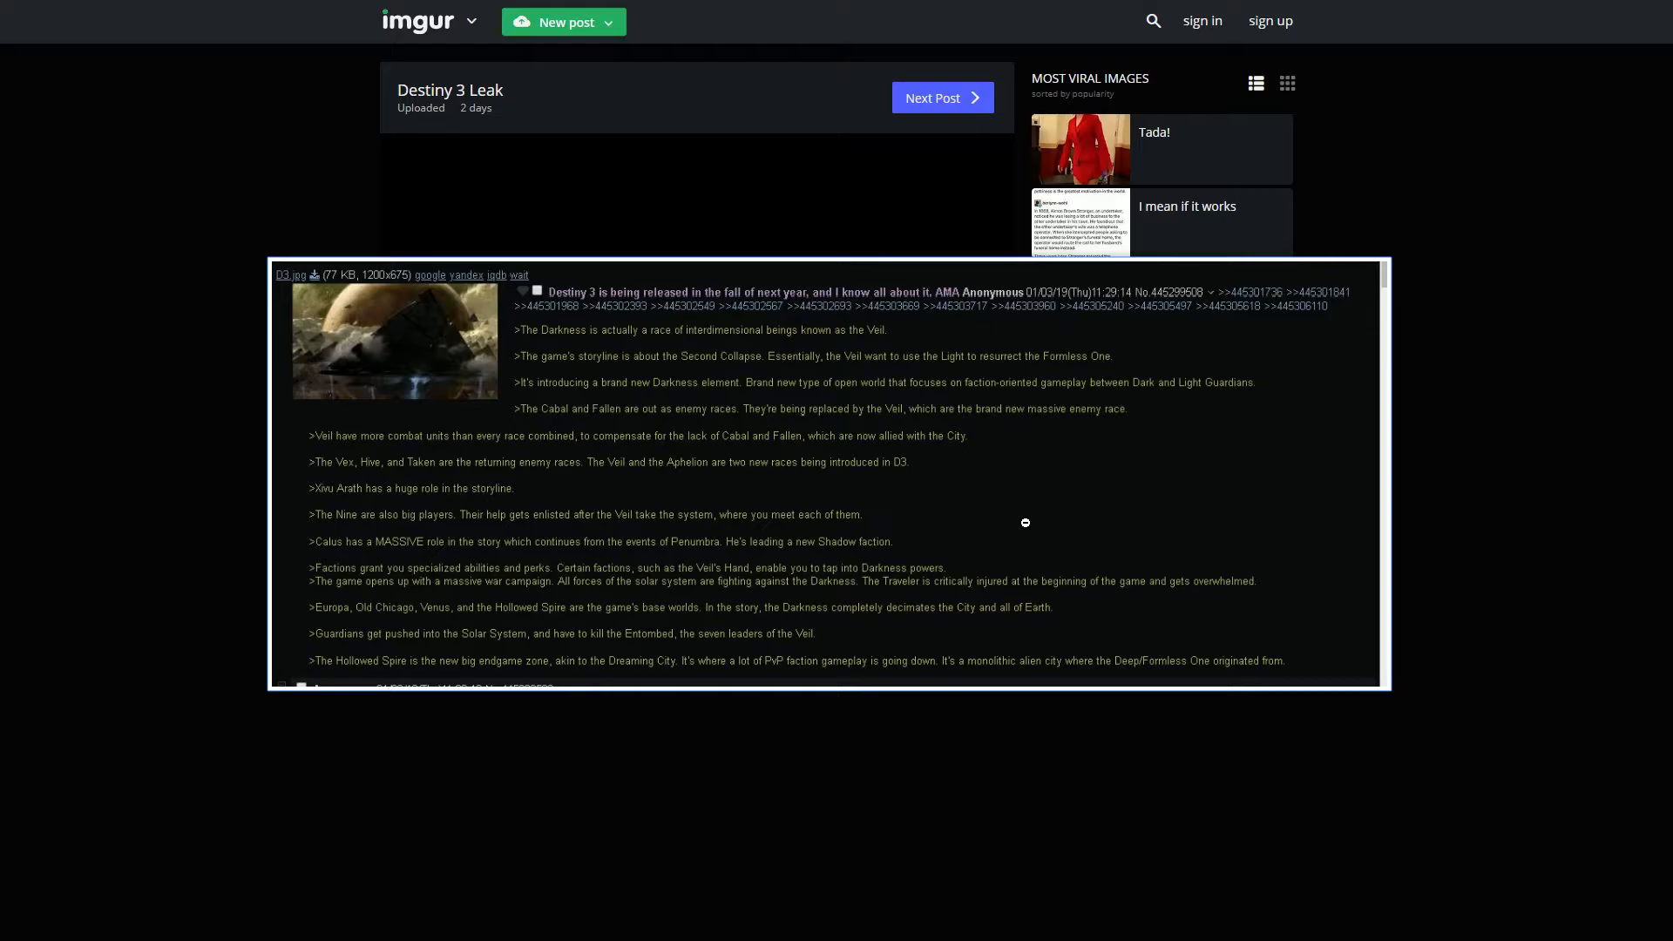
mouse_move(681, 605)
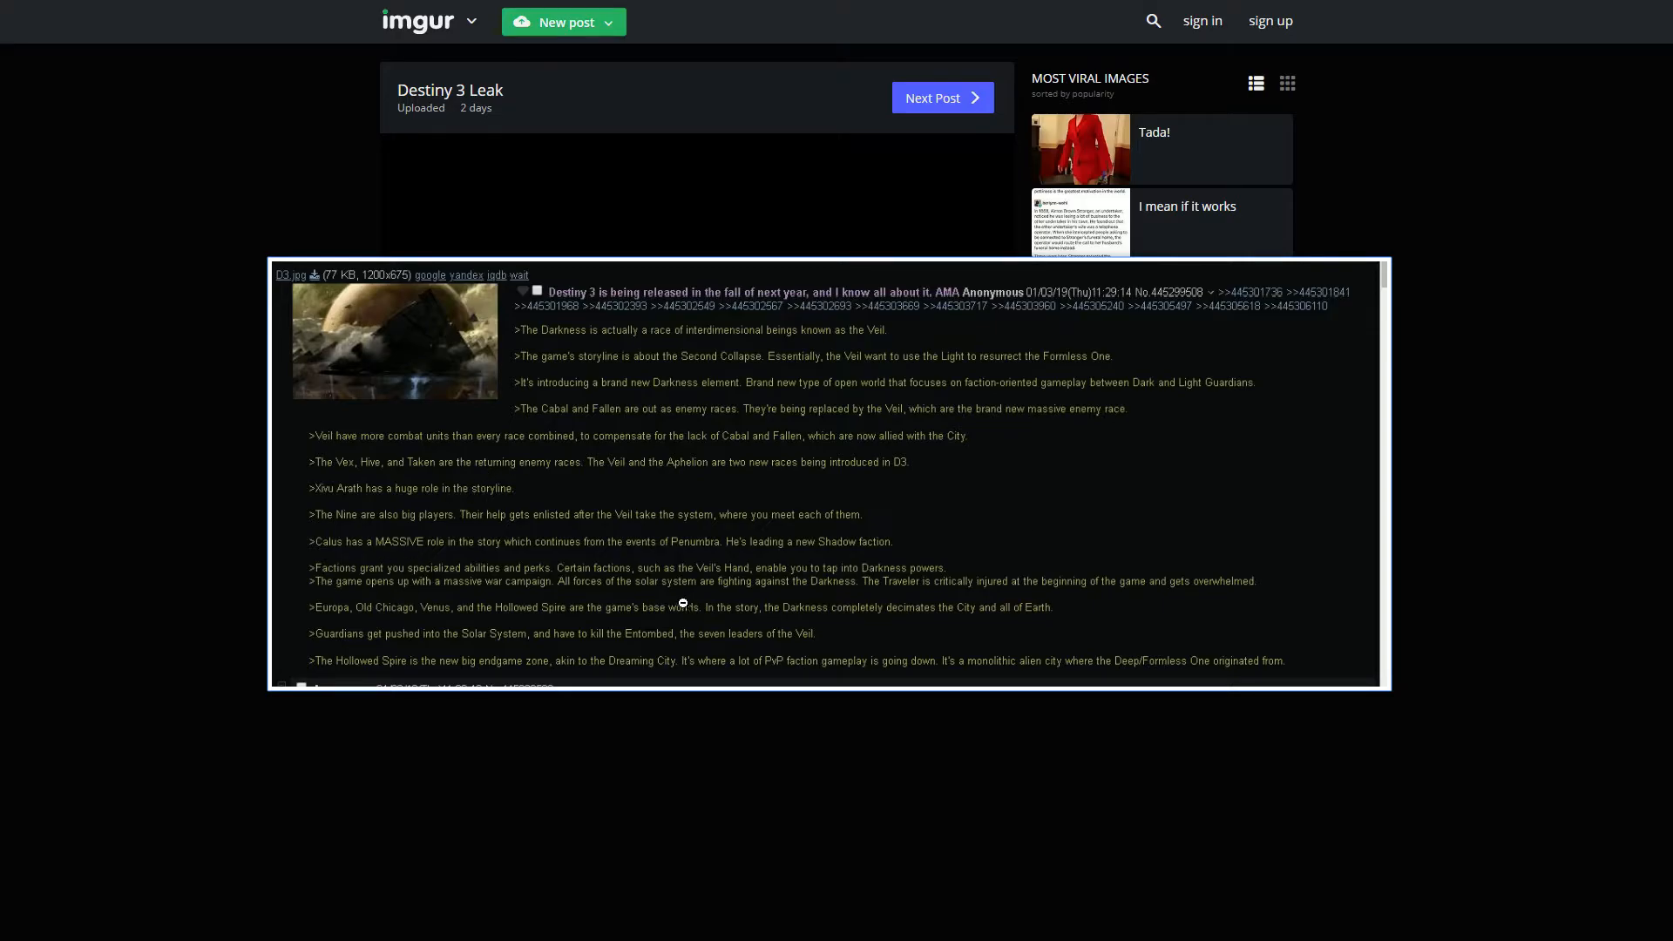
mouse_move(331, 601)
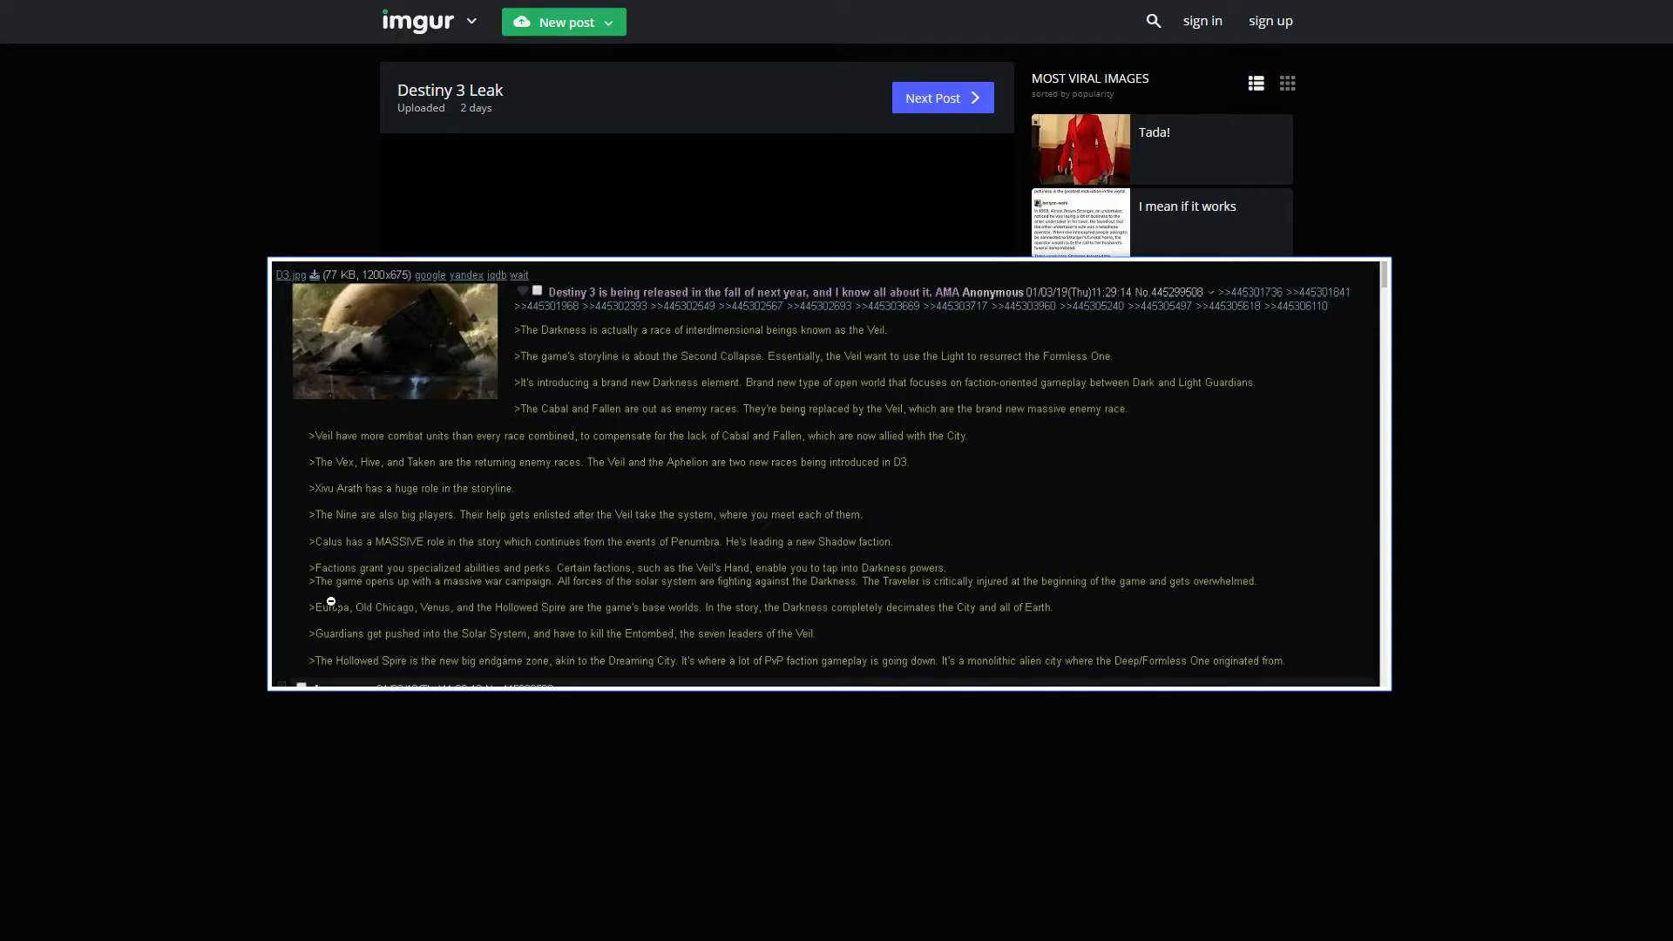
mouse_move(440, 577)
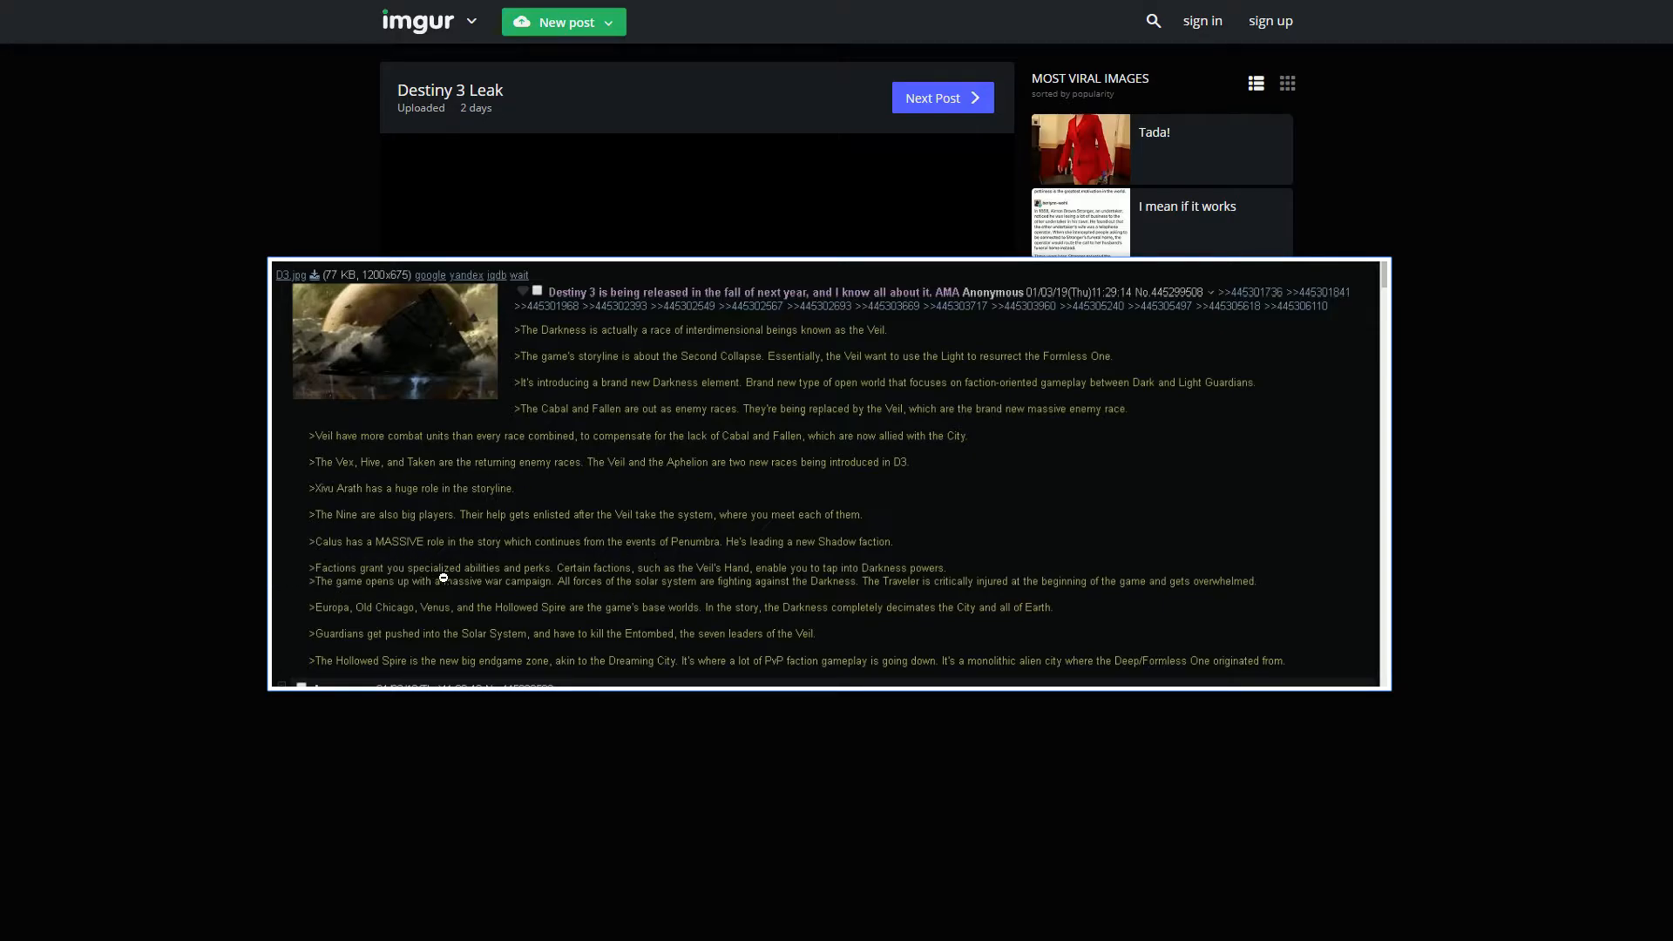
mouse_move(549, 570)
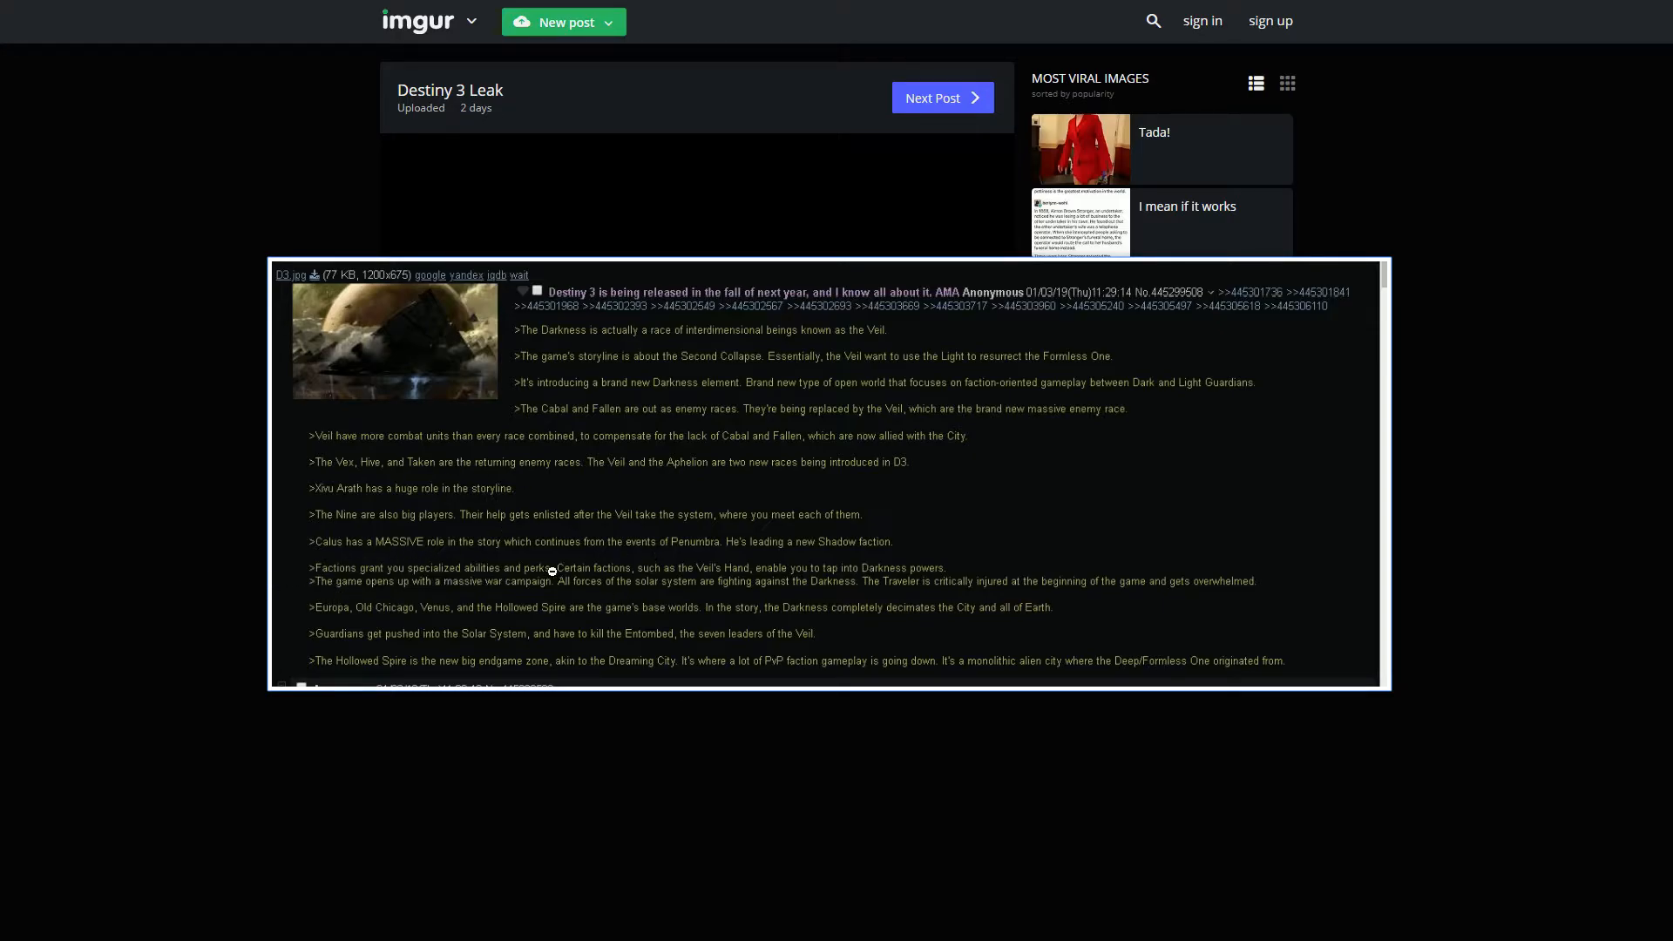
mouse_move(622, 573)
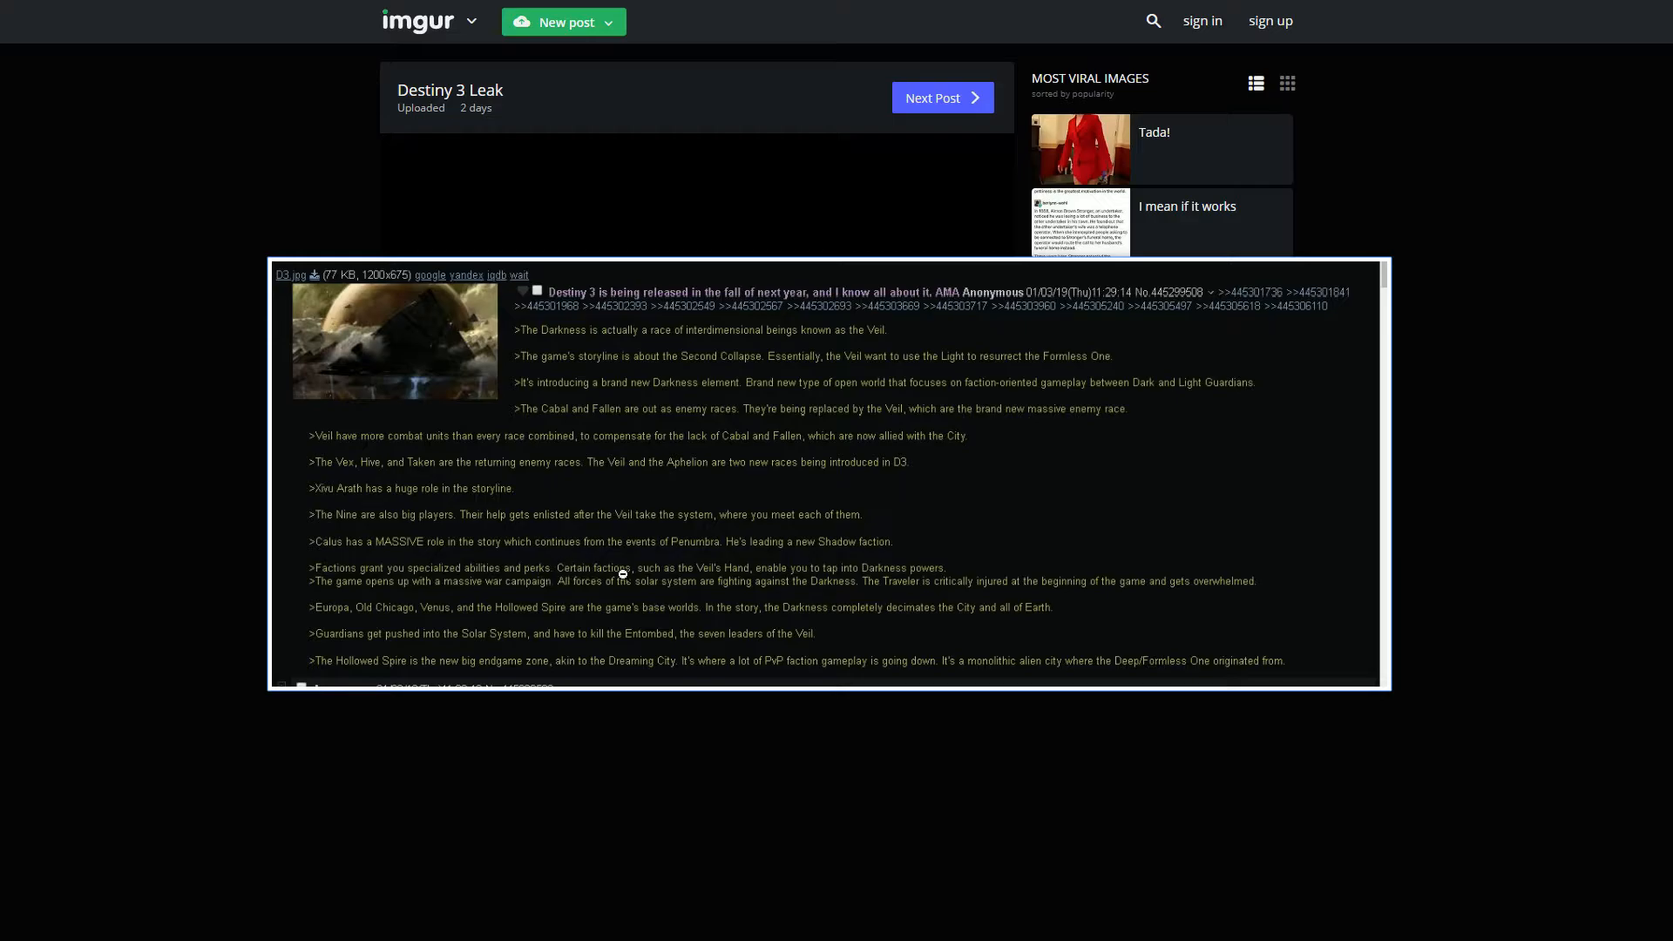
mouse_move(760, 568)
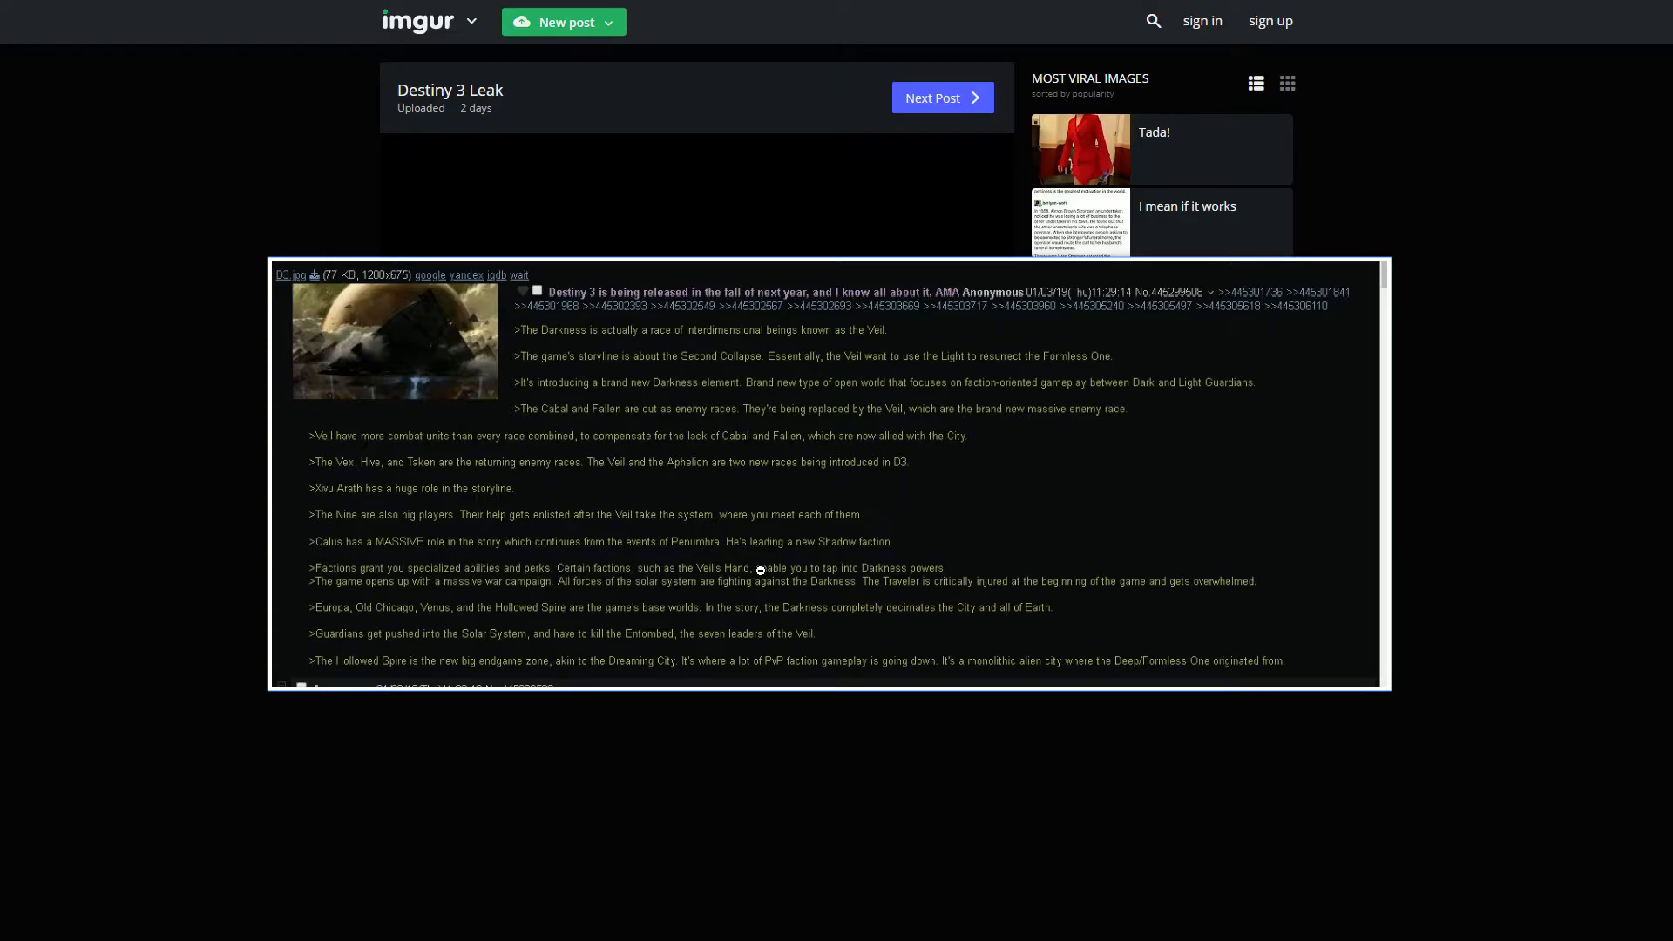
mouse_move(988, 561)
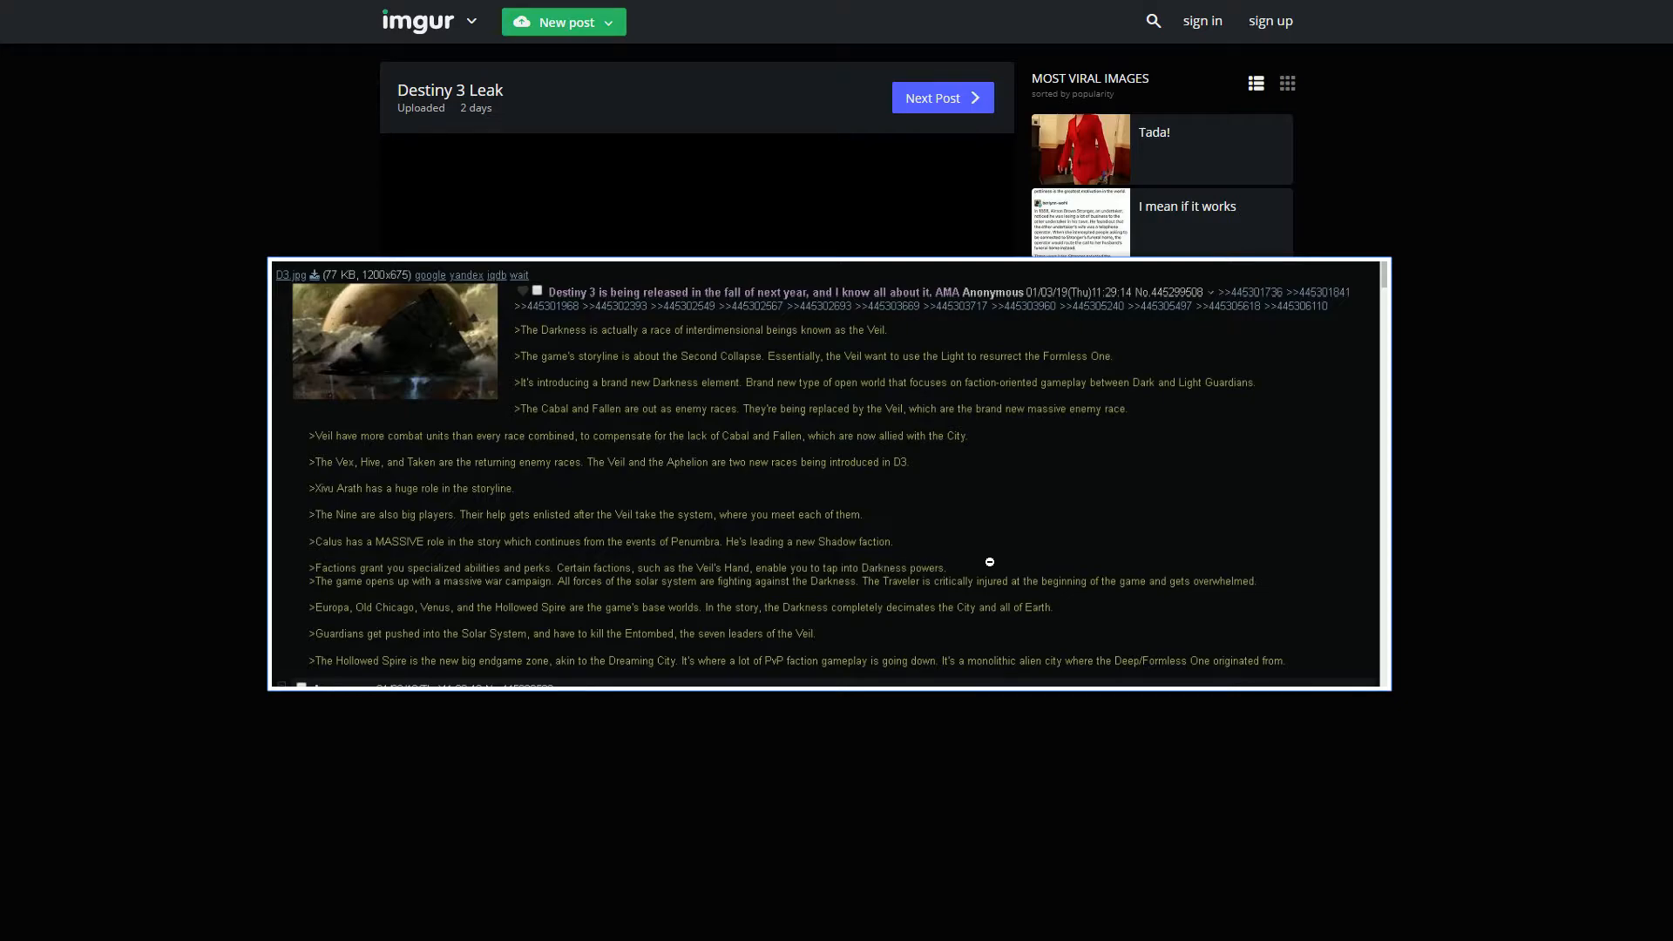
mouse_move(911, 615)
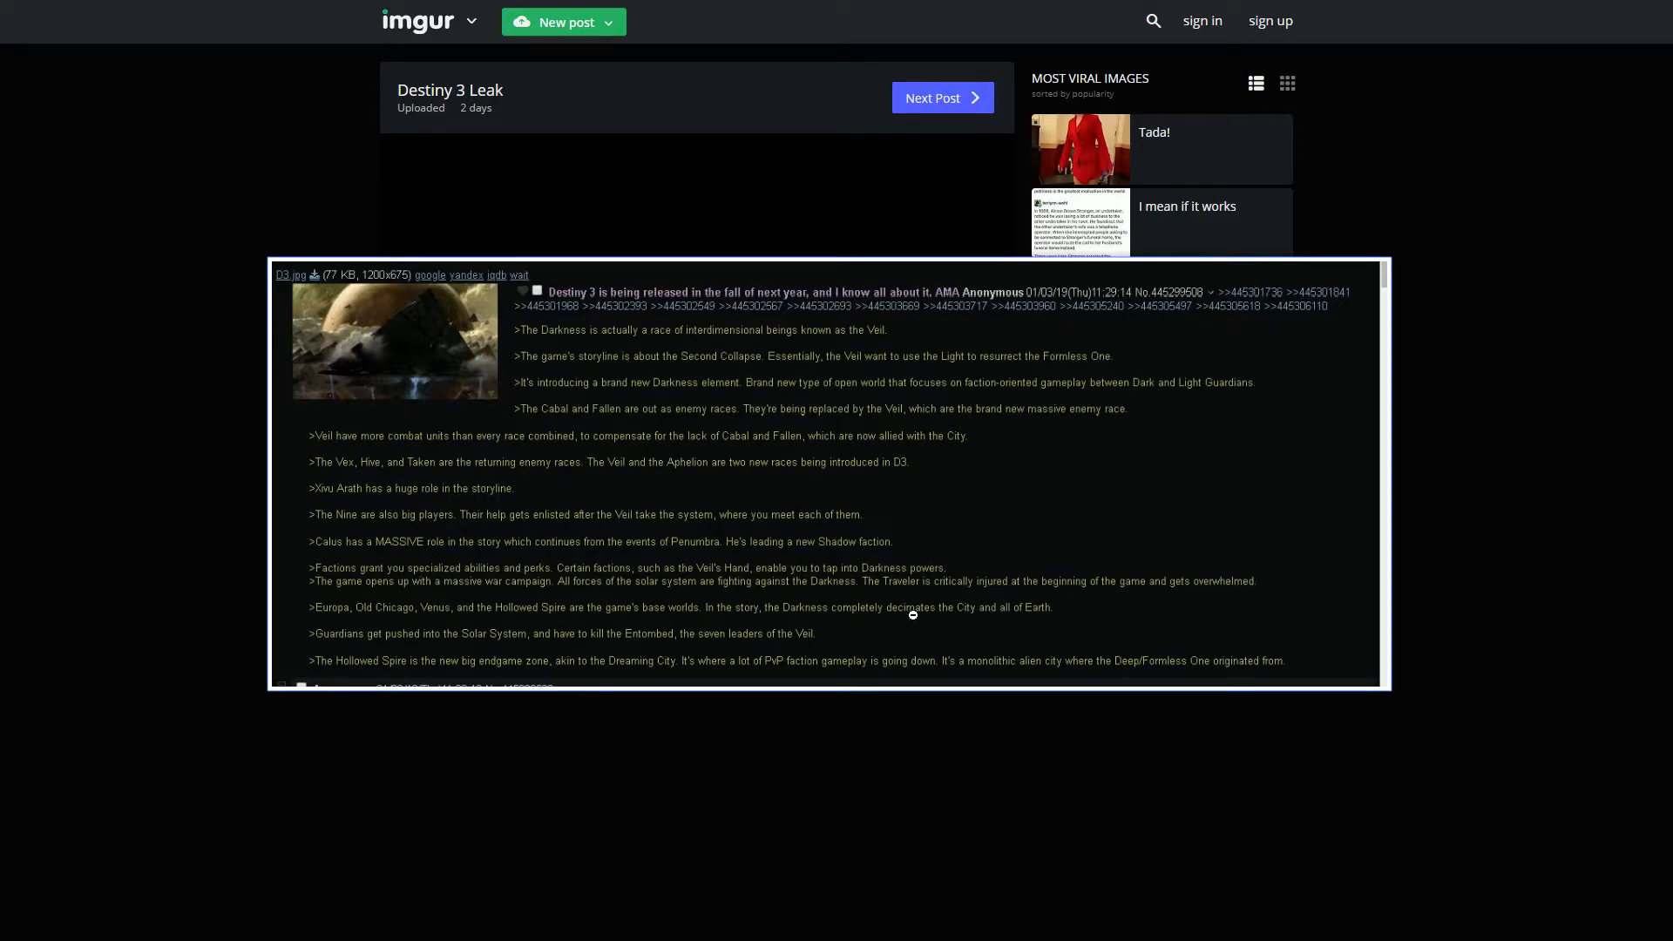
mouse_move(326, 593)
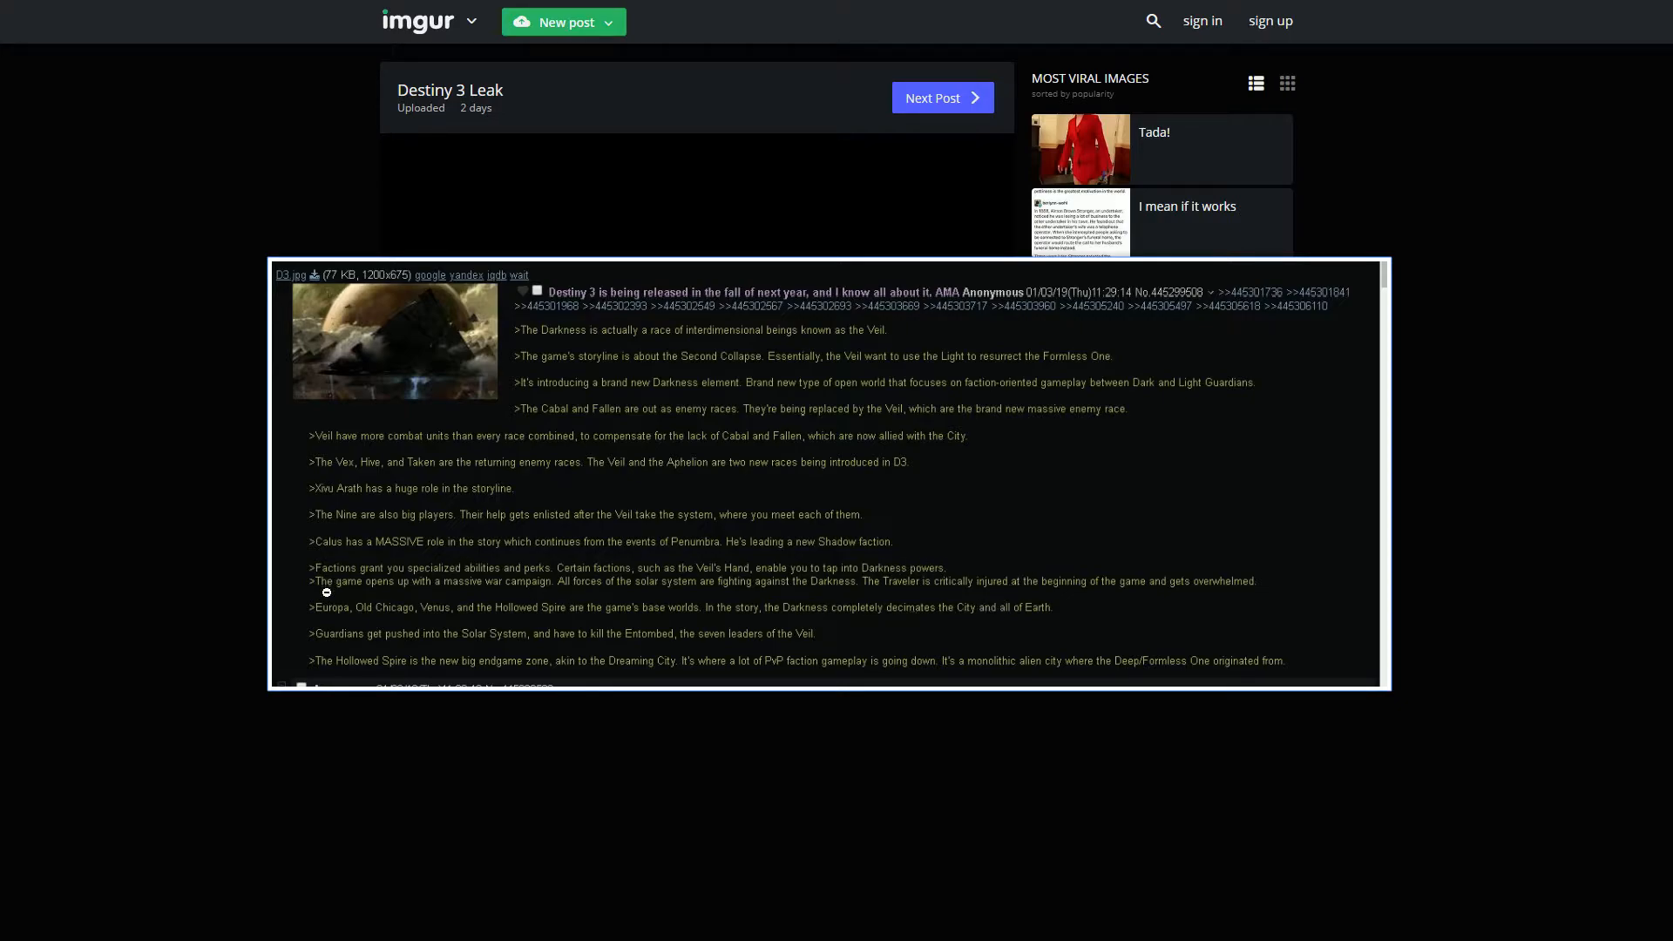
mouse_move(549, 593)
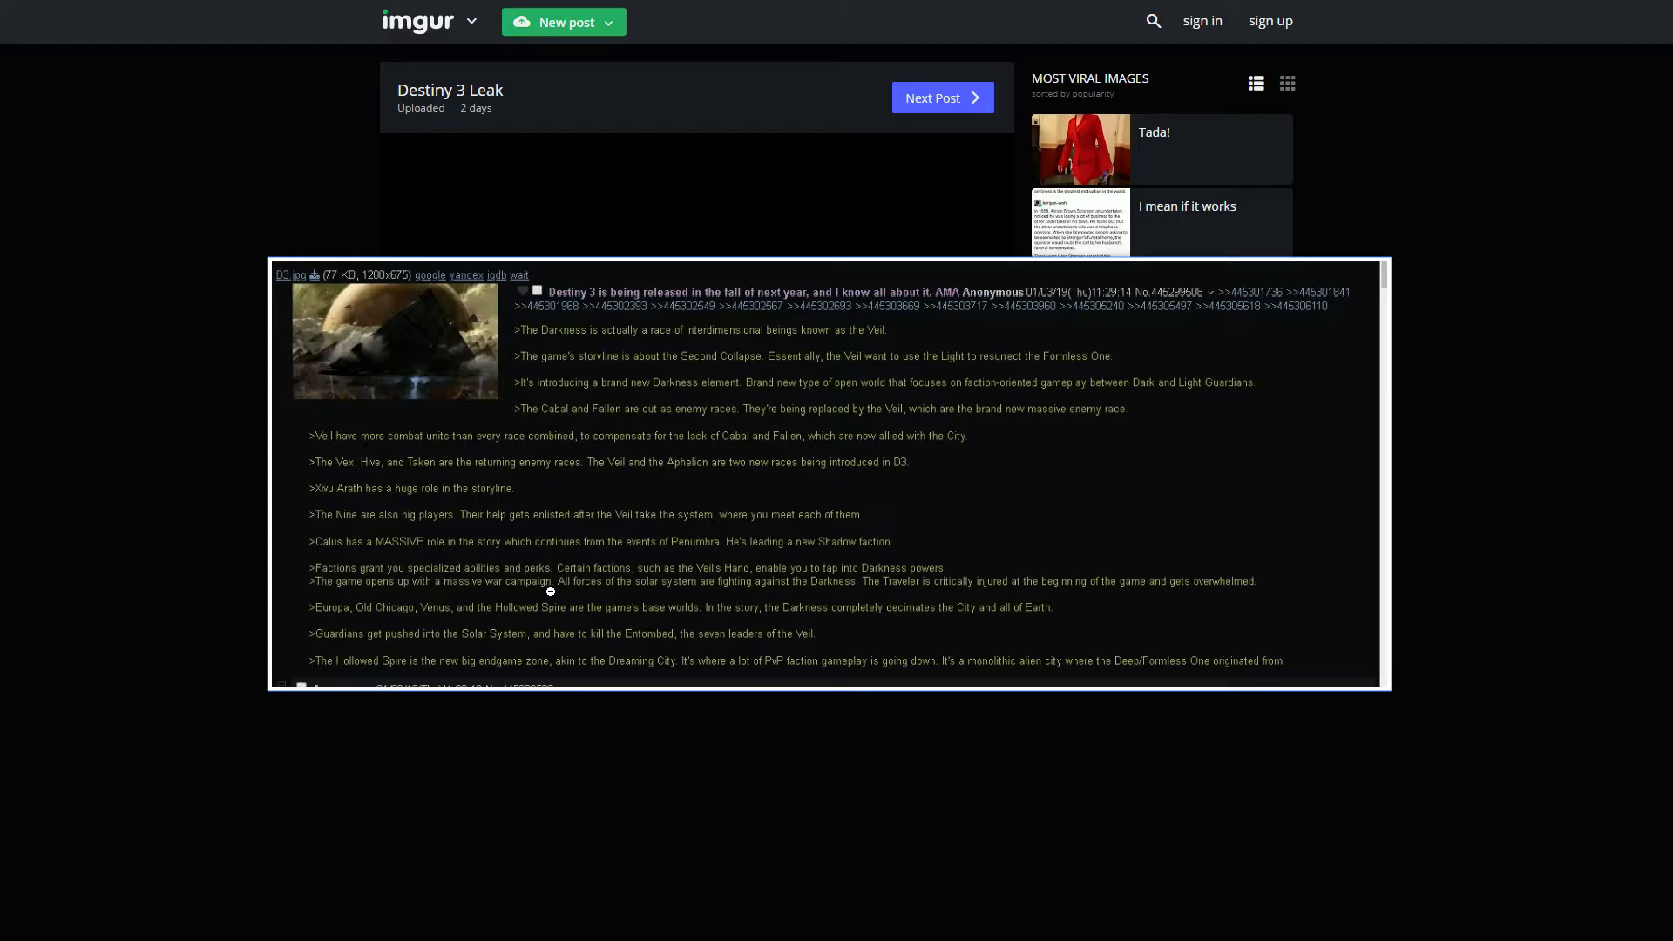
mouse_move(648, 587)
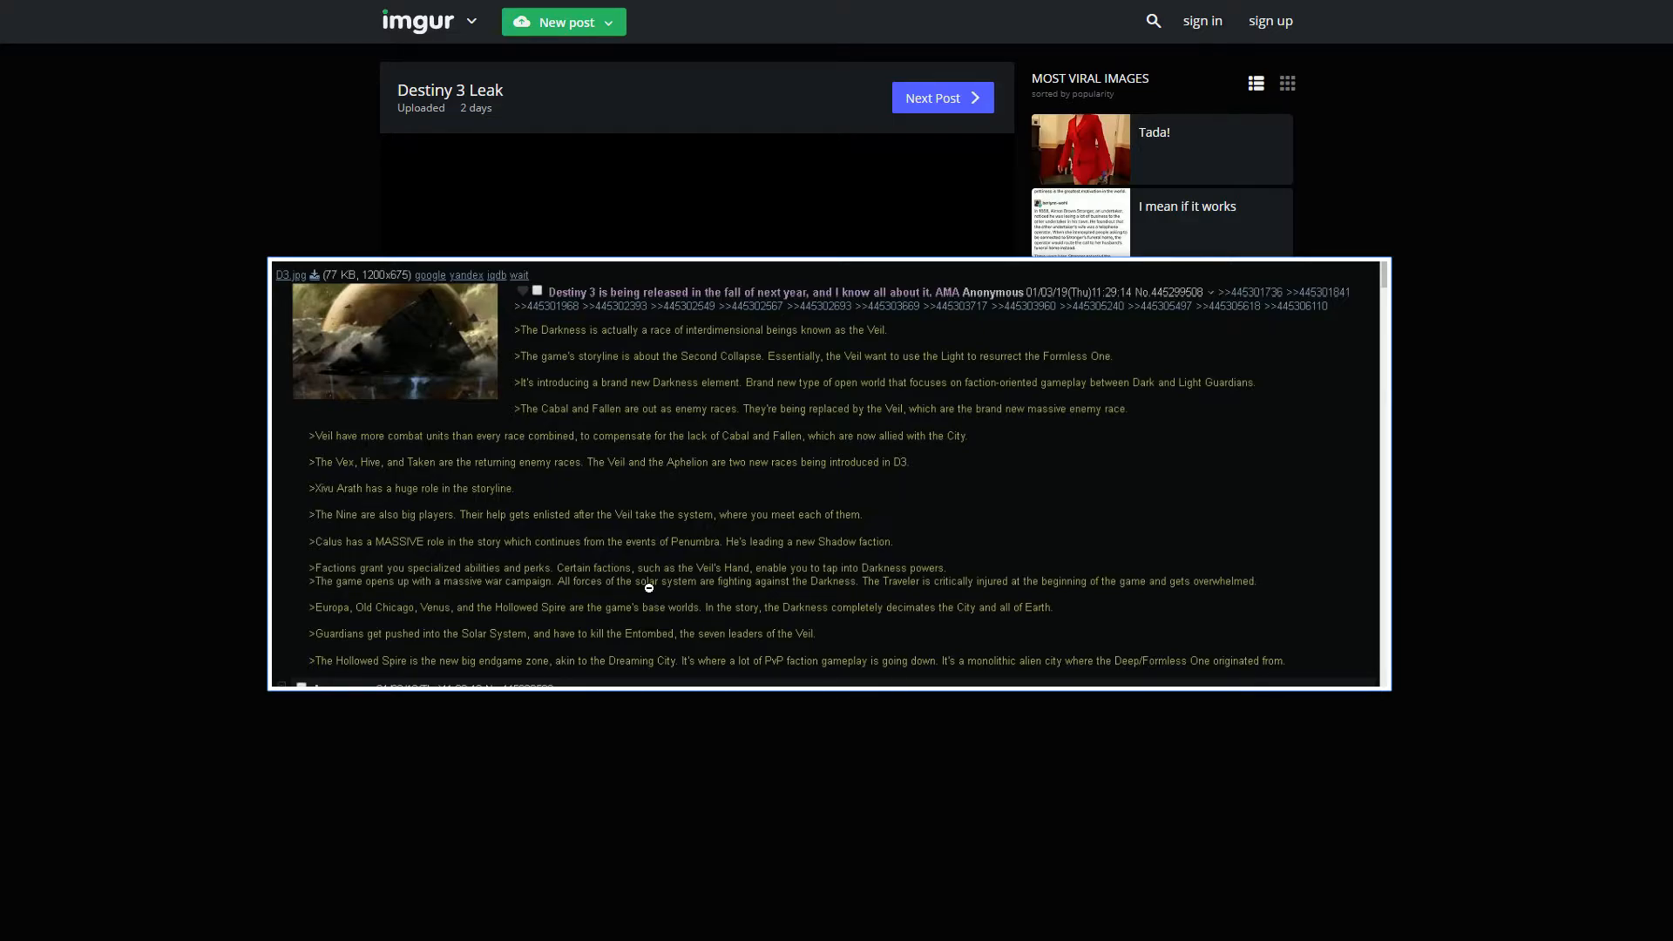
mouse_move(863, 590)
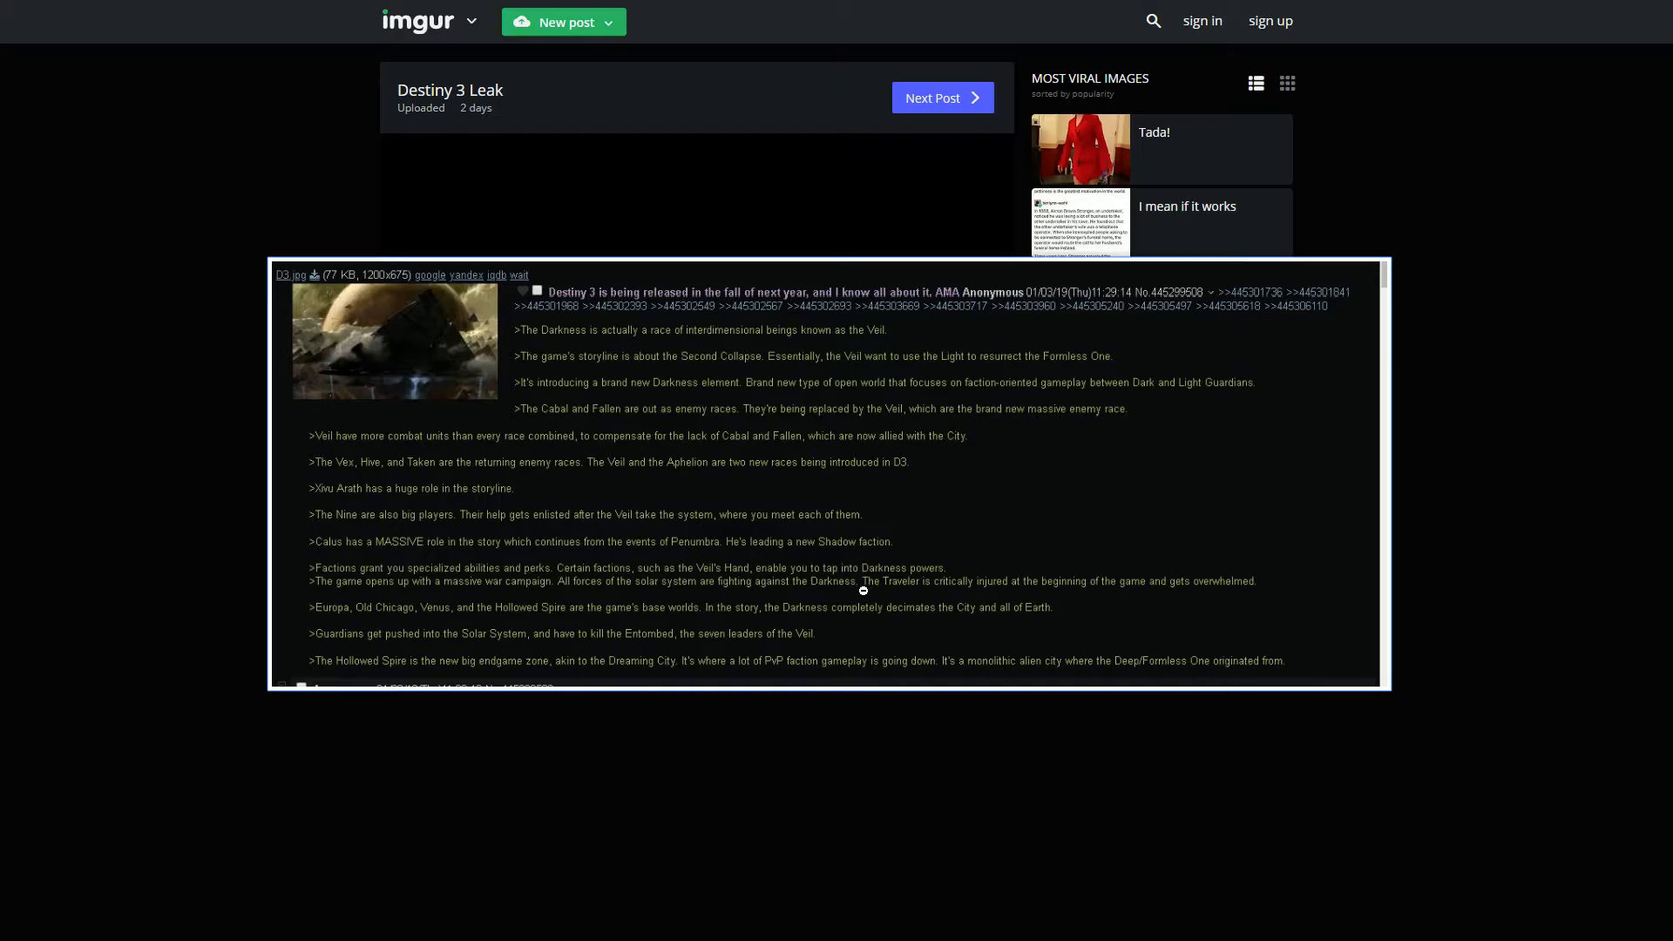
mouse_move(983, 582)
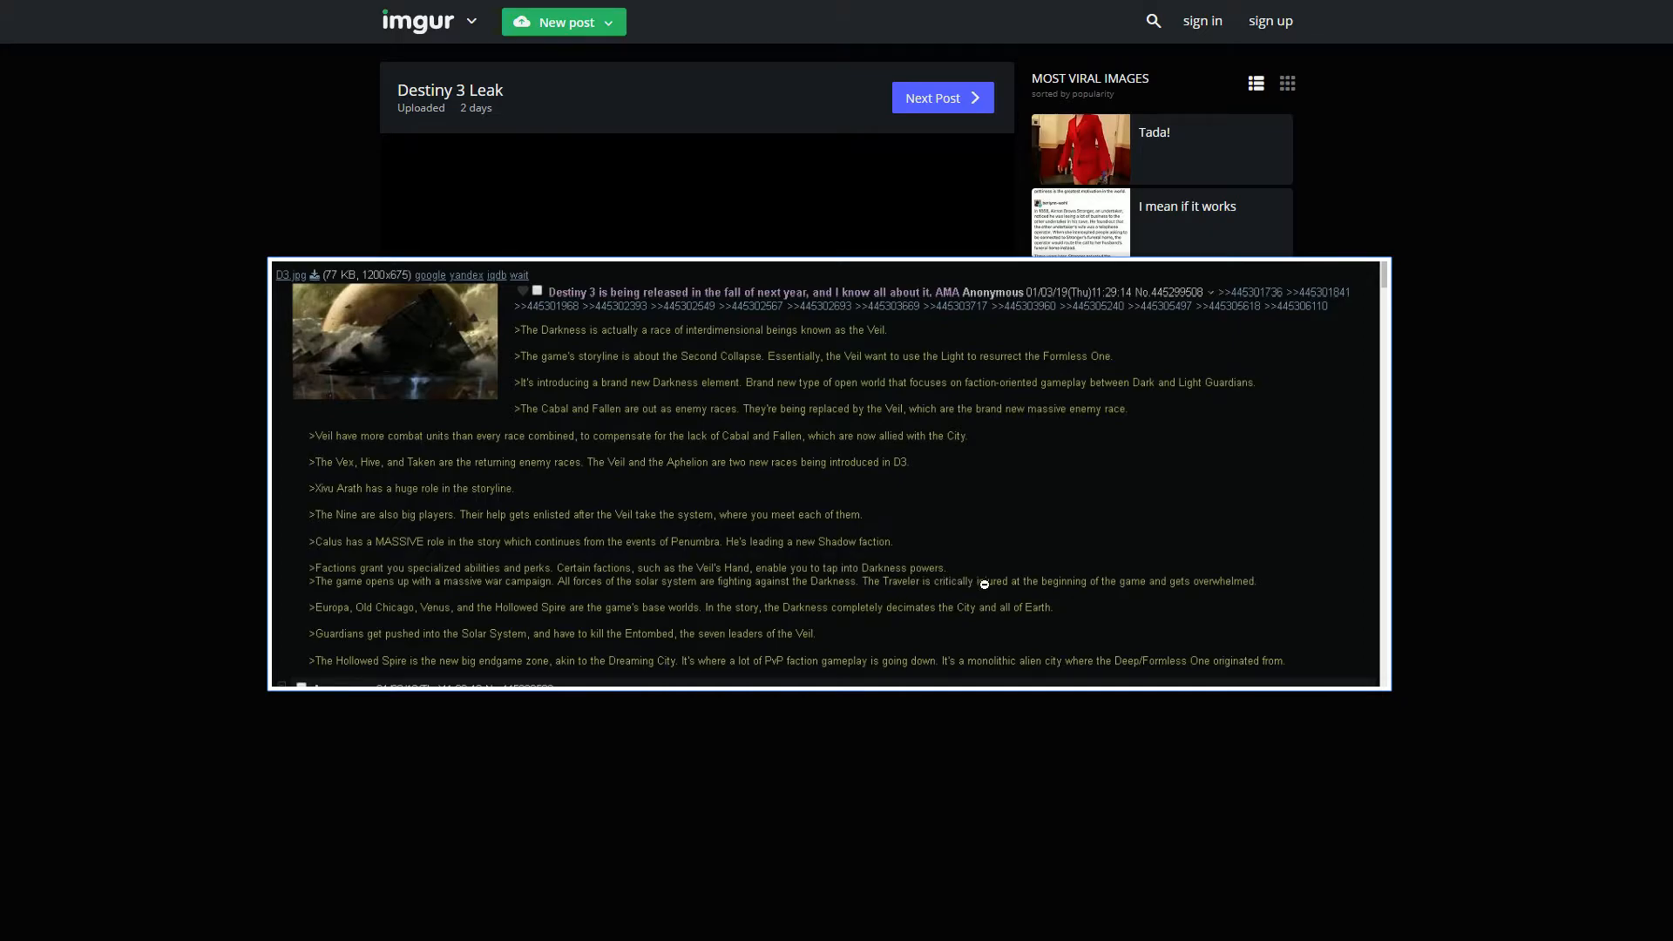
mouse_move(1253, 595)
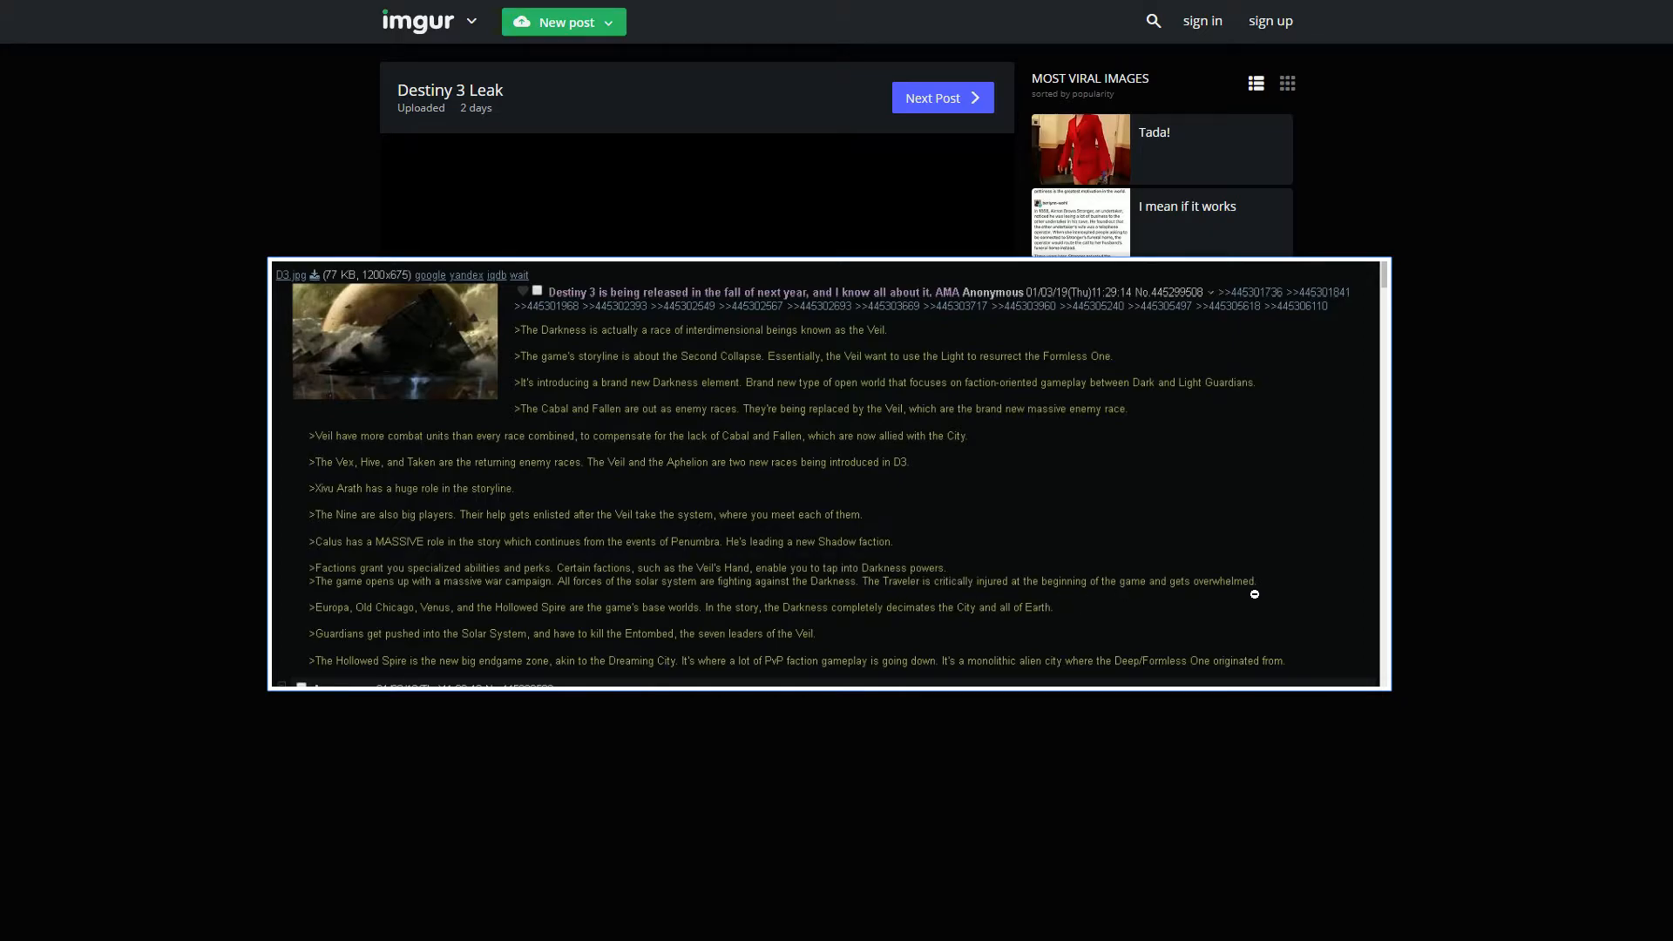
mouse_move(1413, 615)
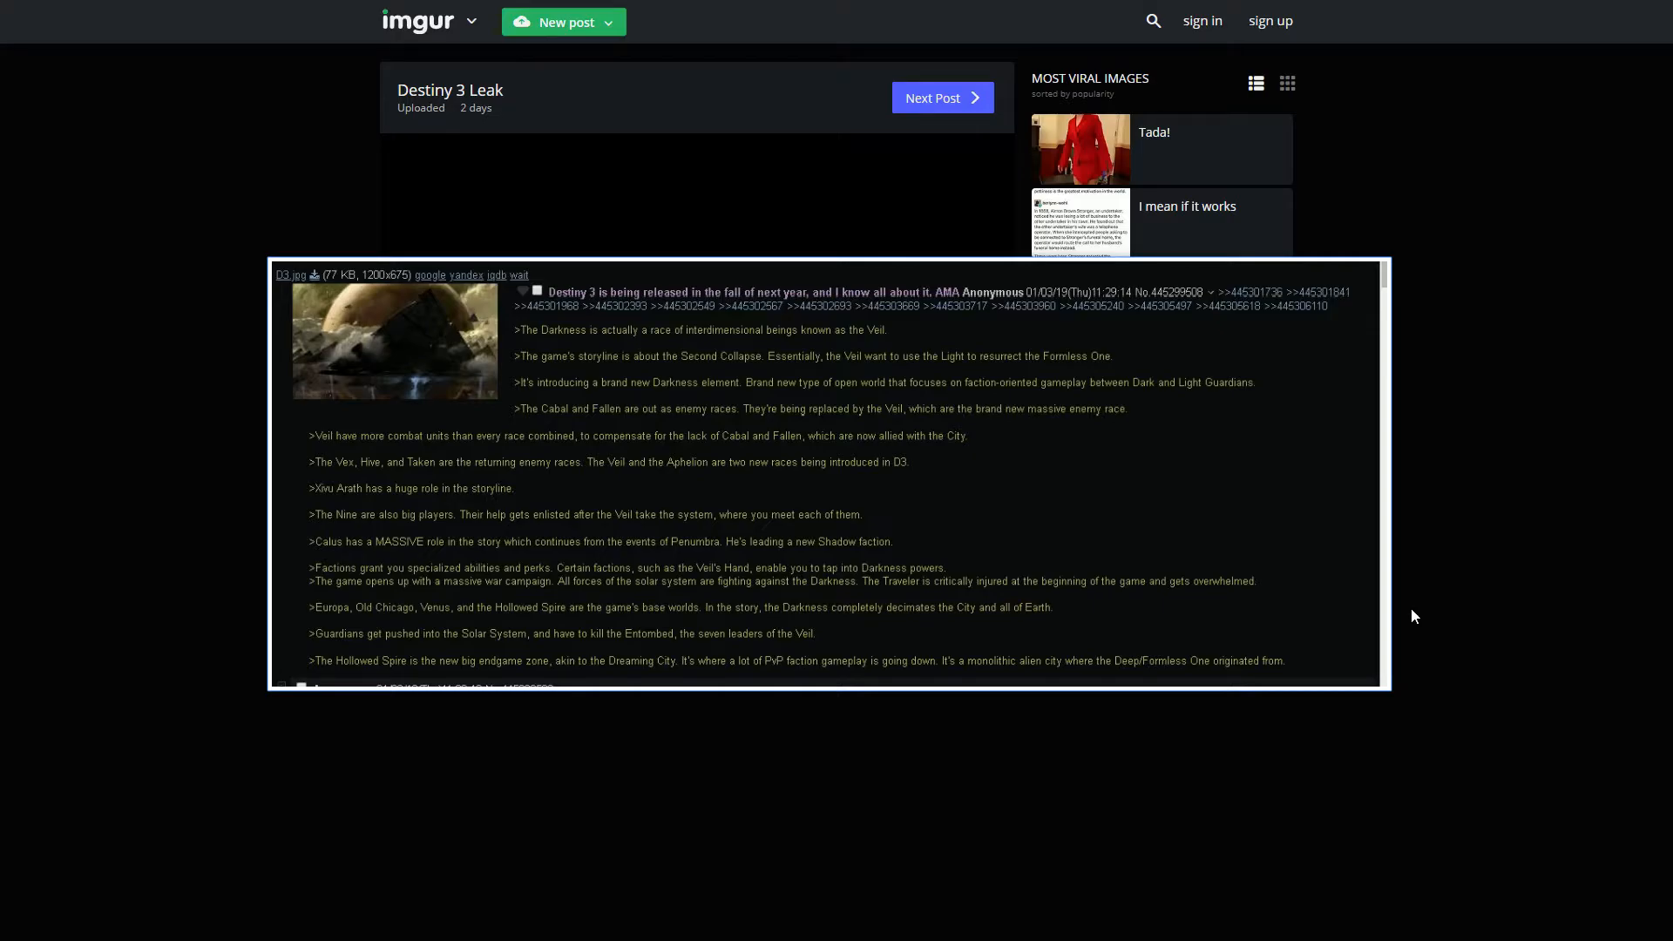
mouse_move(82, 648)
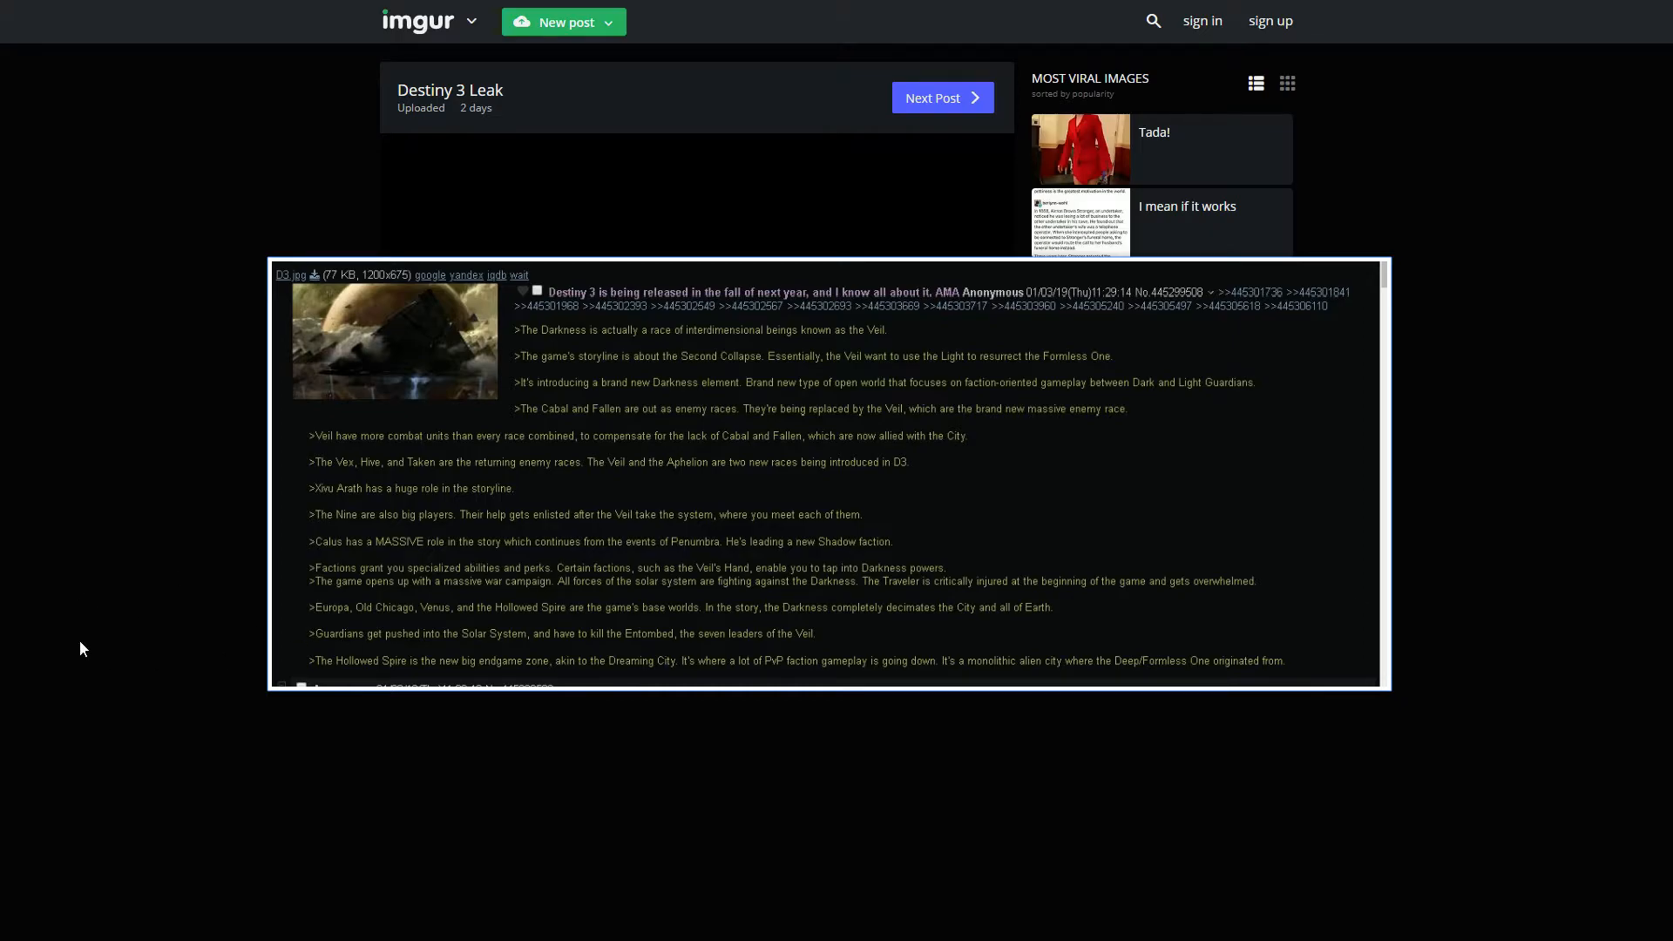
mouse_move(307, 620)
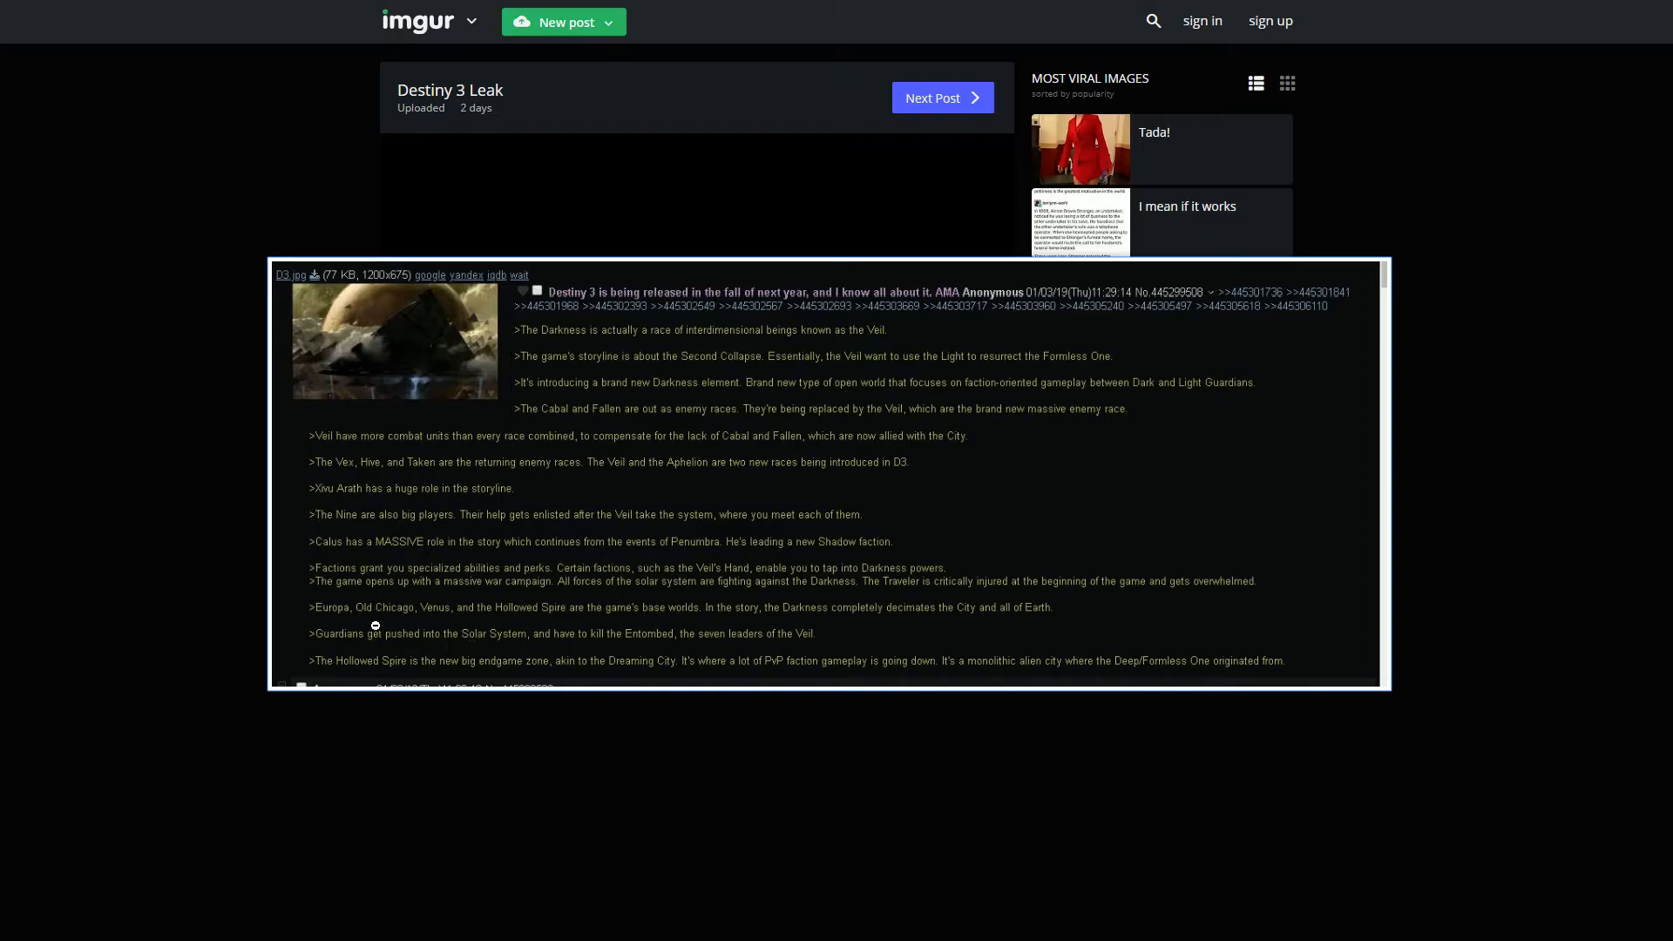
mouse_move(401, 622)
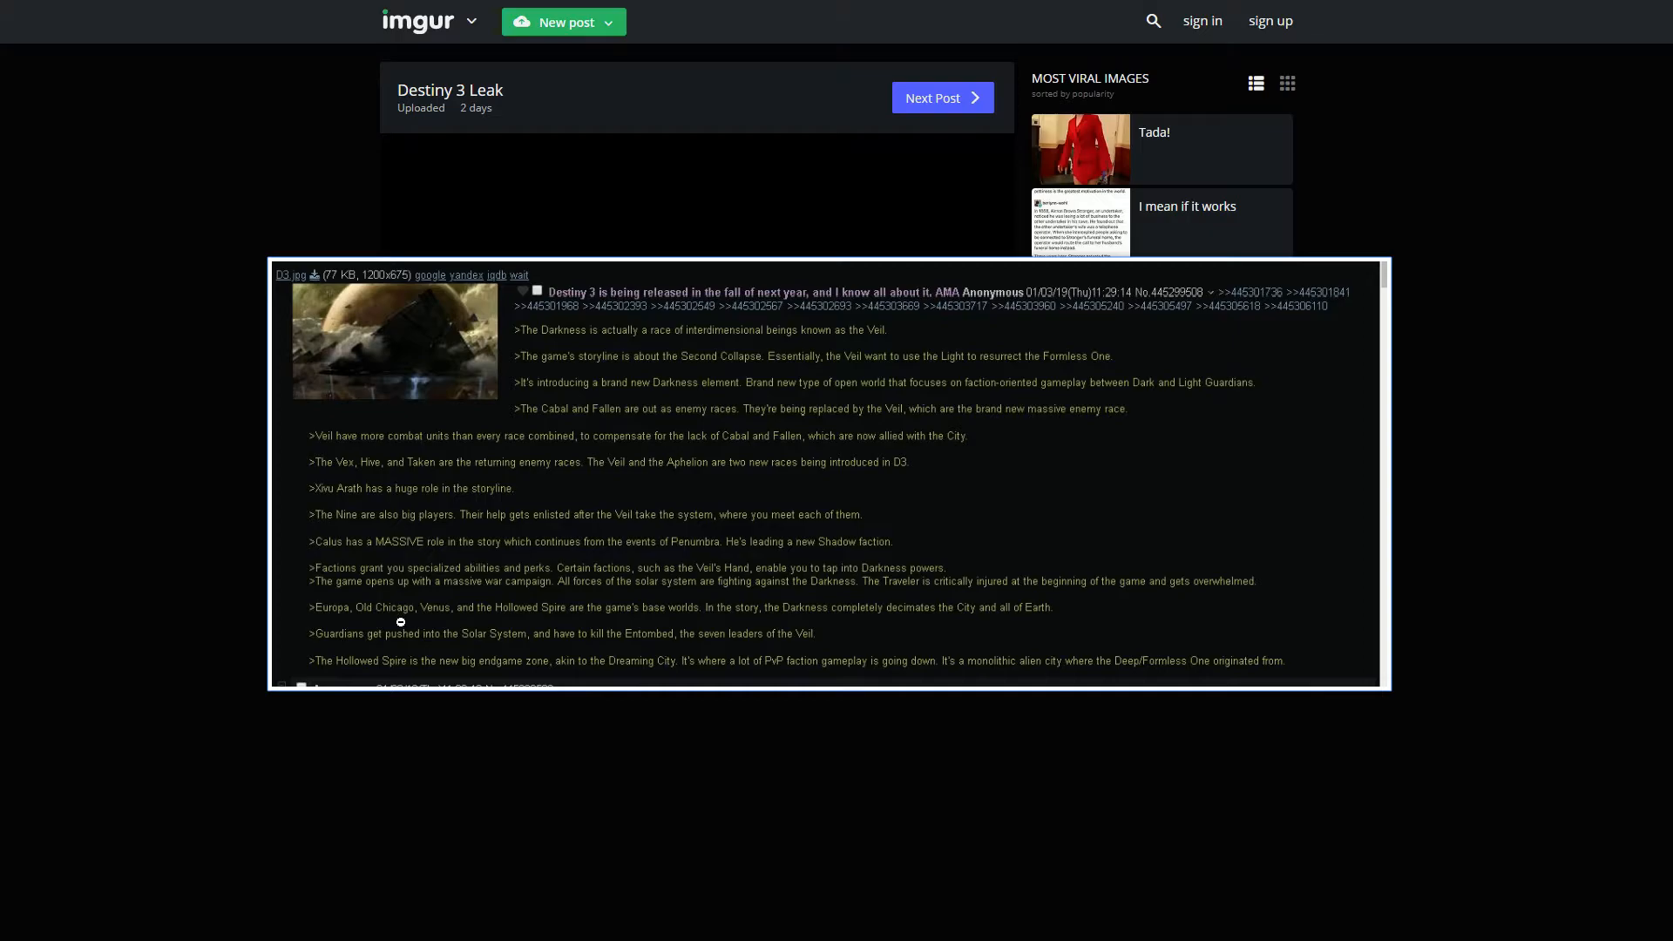
mouse_move(406, 633)
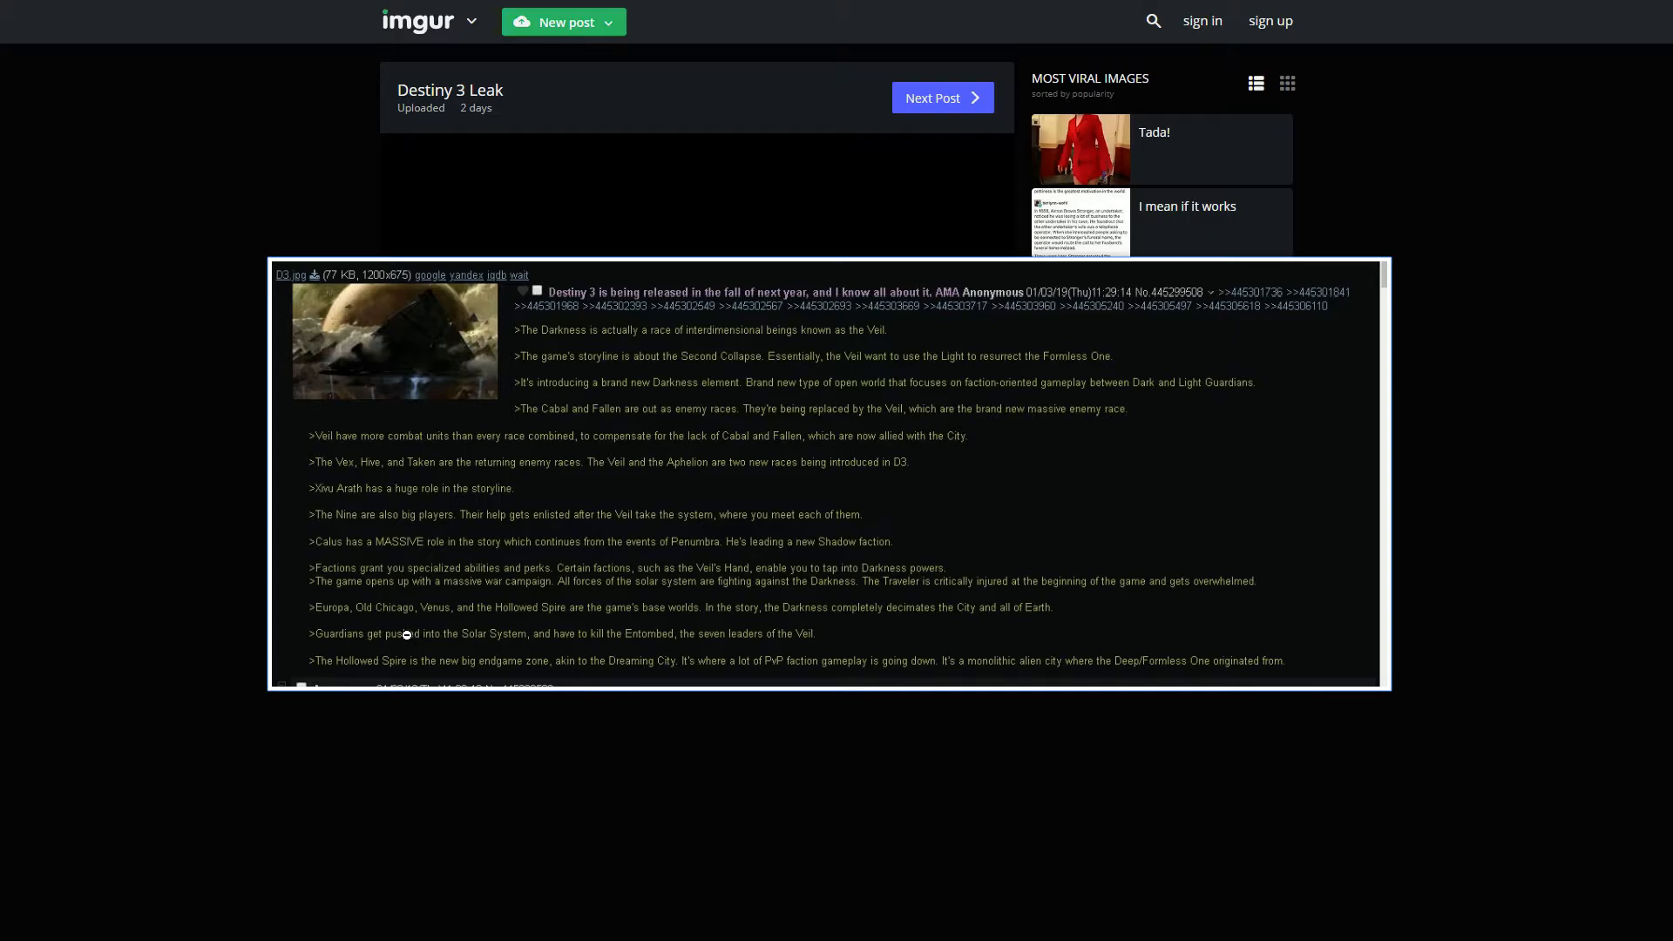
mouse_move(542, 622)
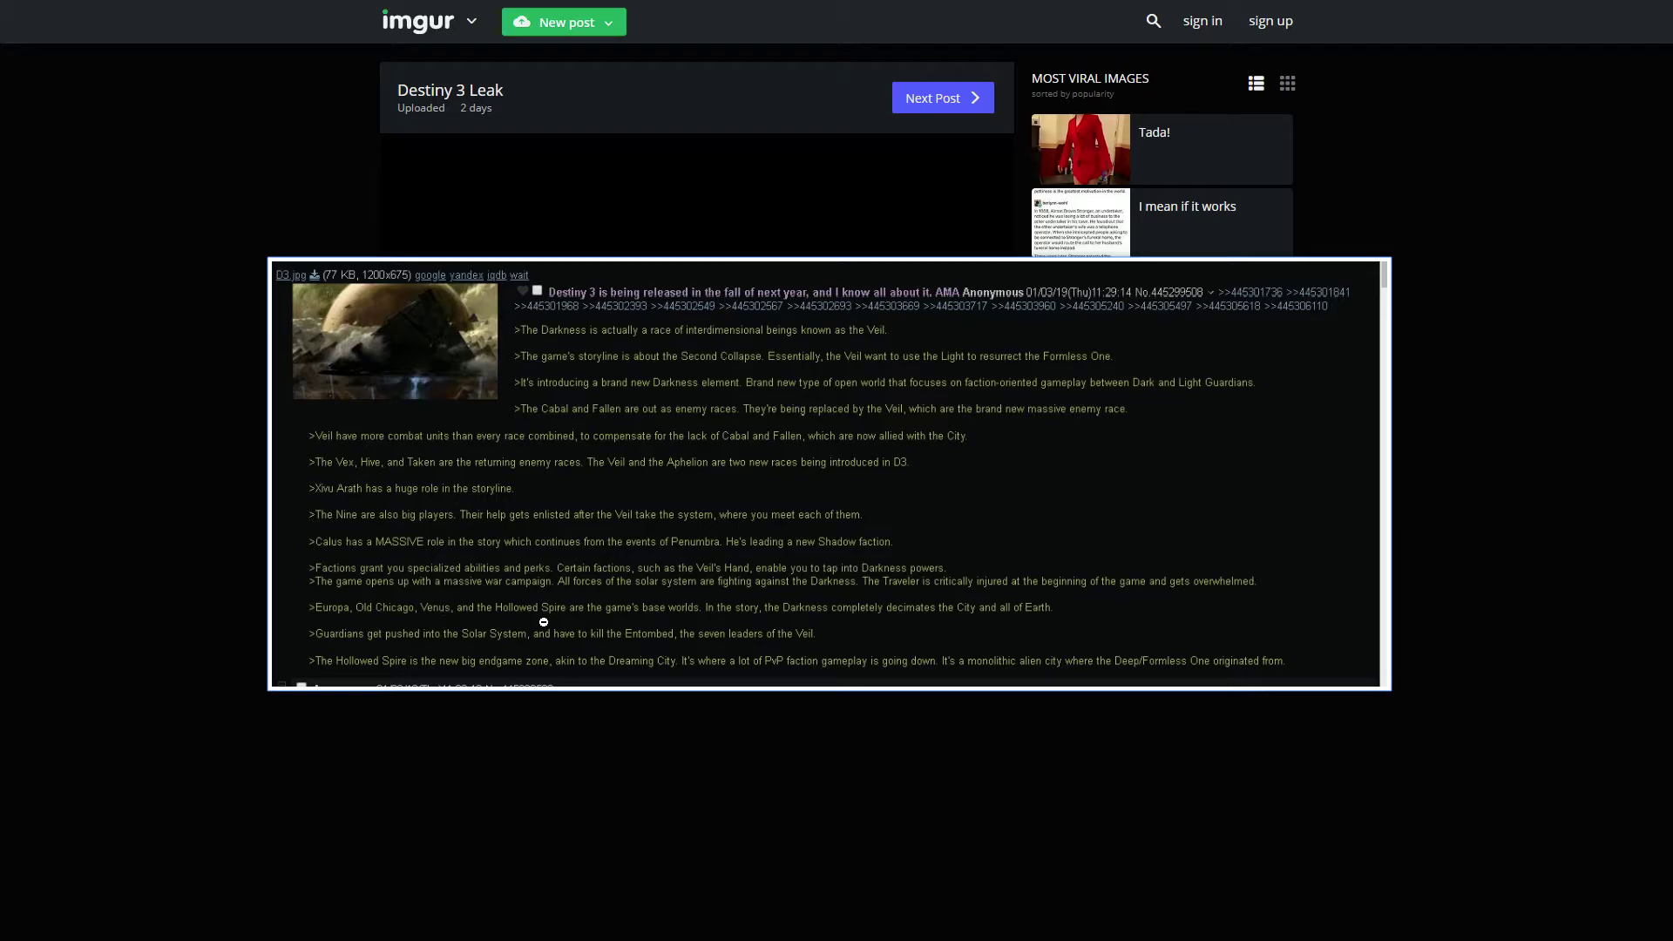
mouse_move(662, 616)
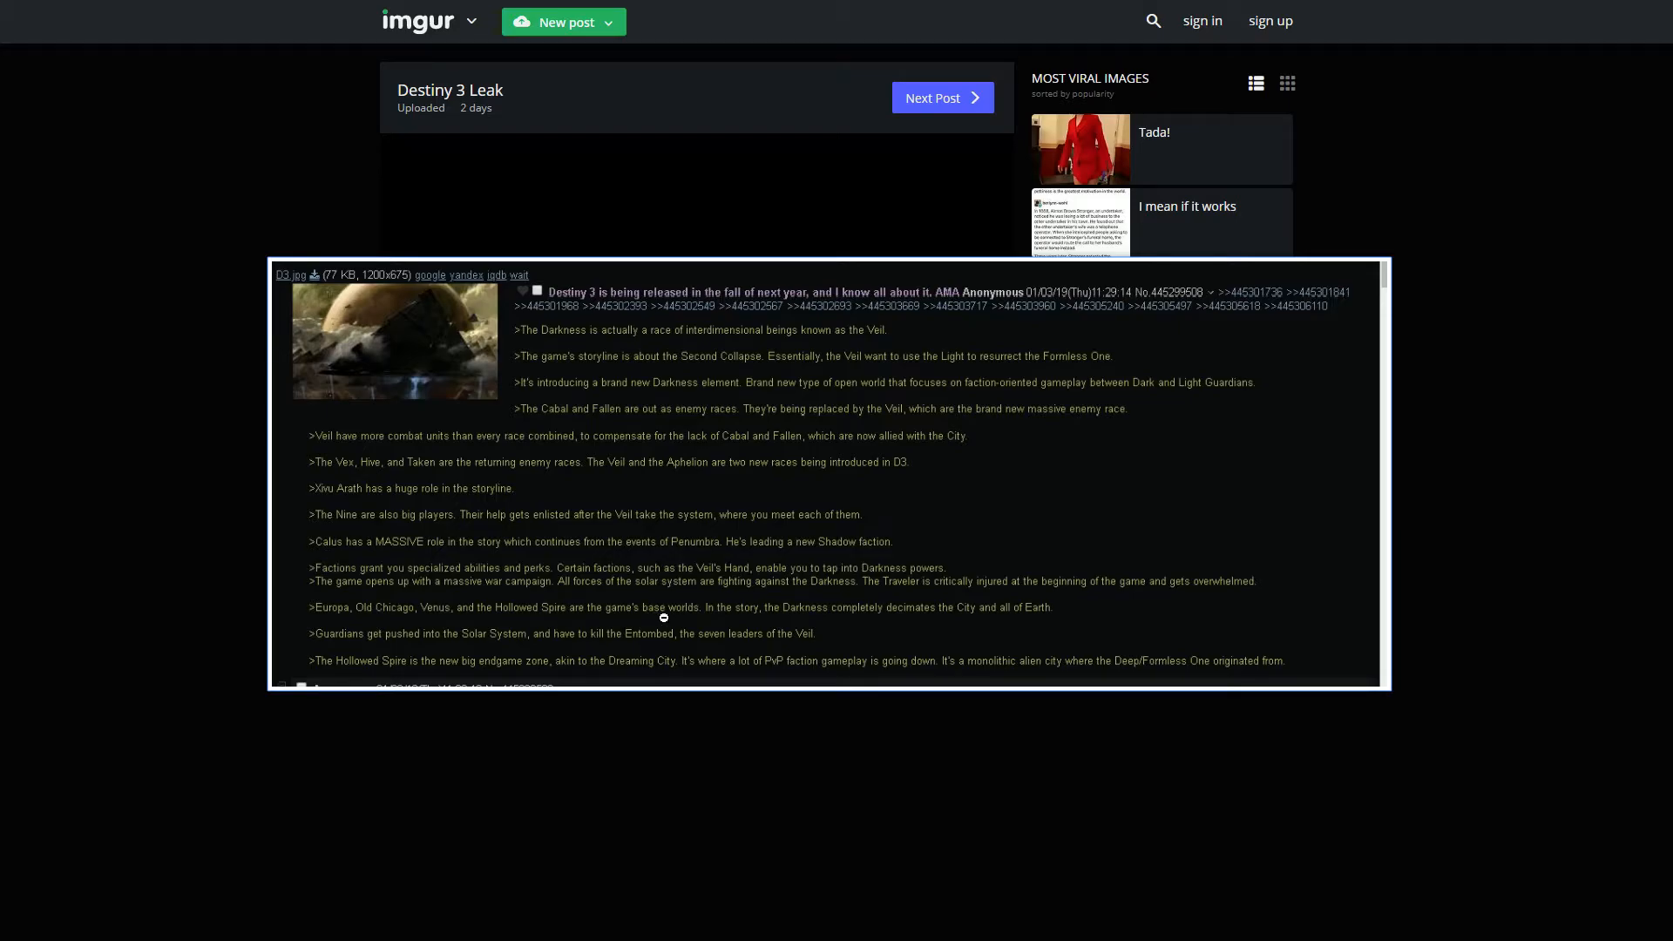
mouse_move(801, 612)
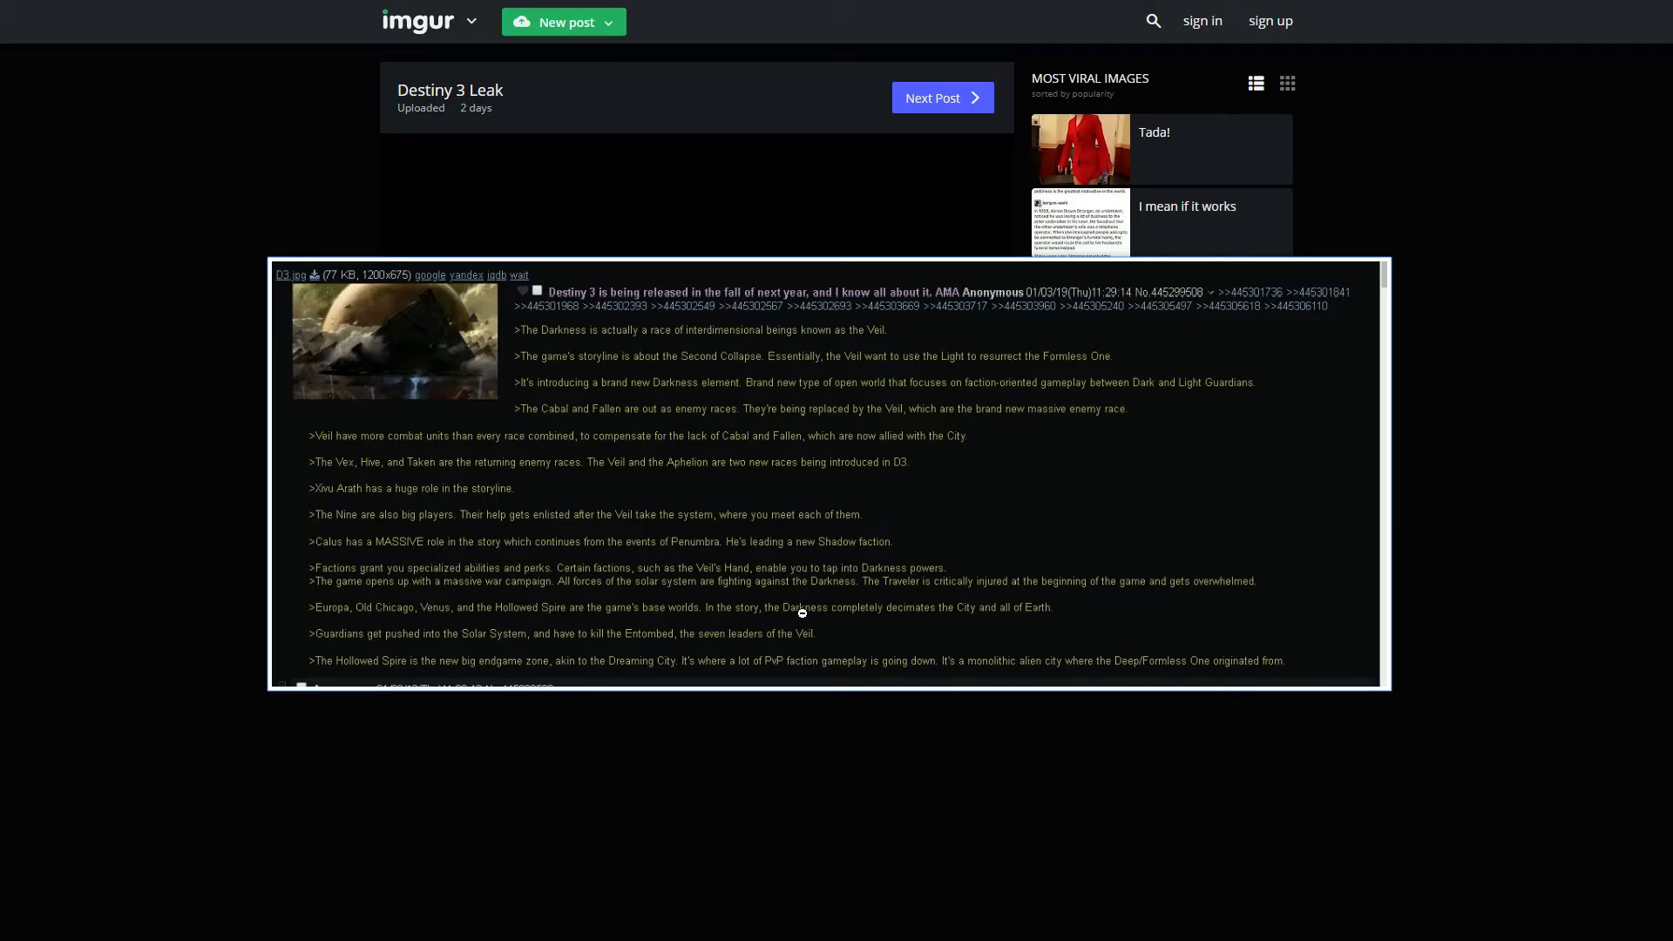
mouse_move(996, 601)
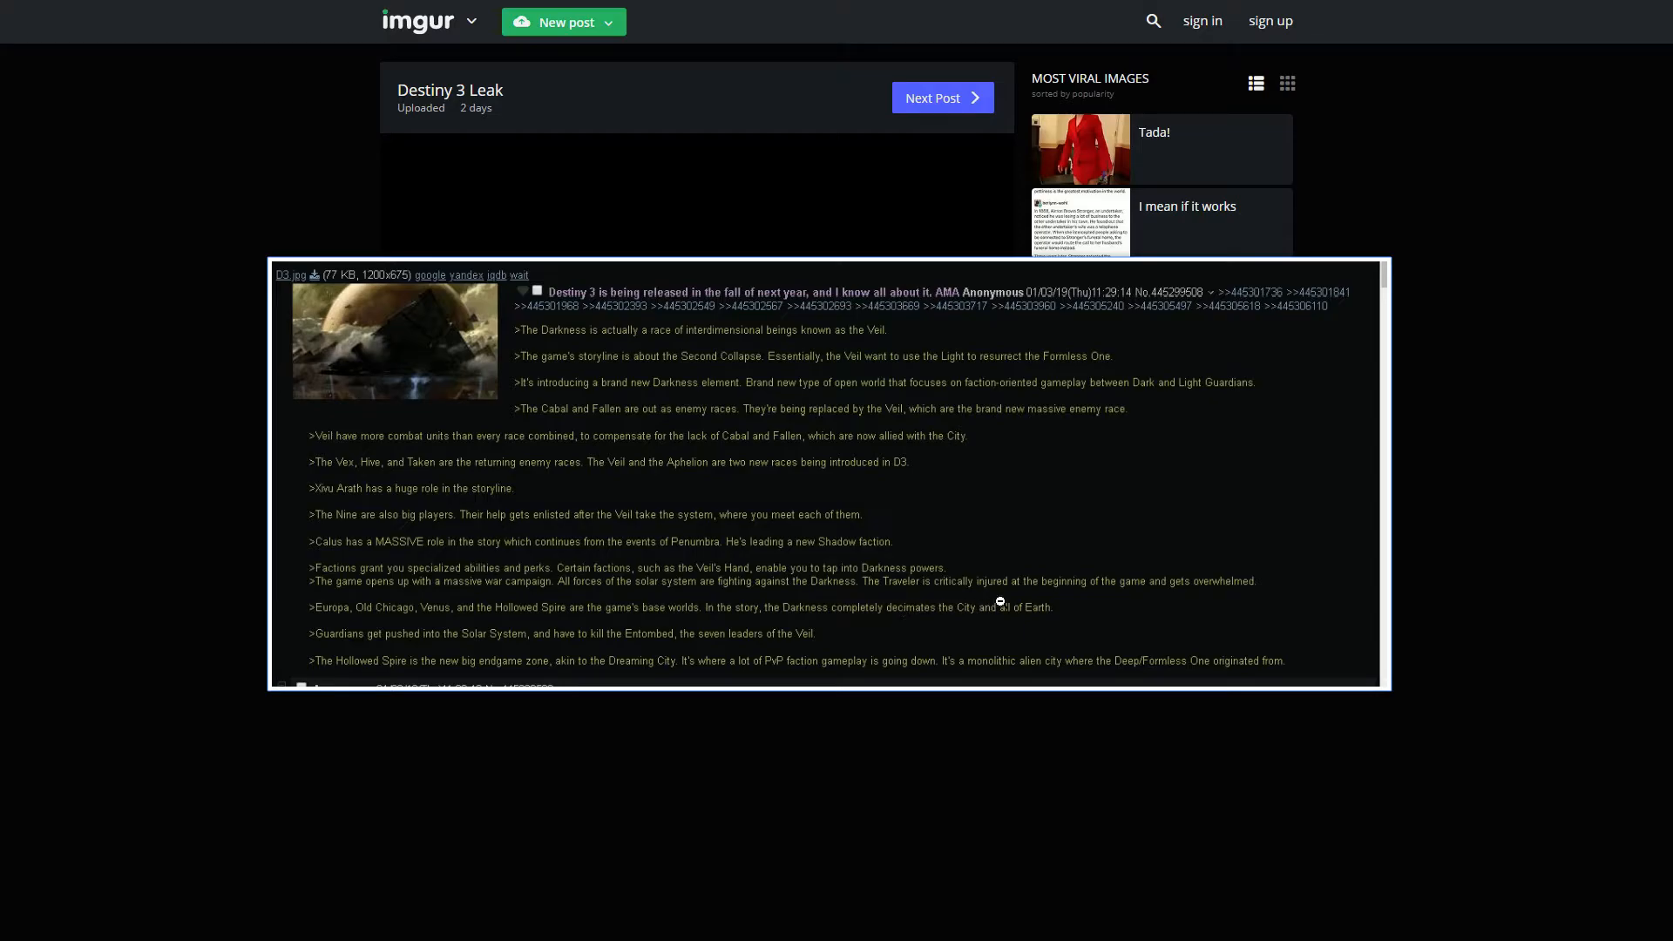
mouse_move(1187, 612)
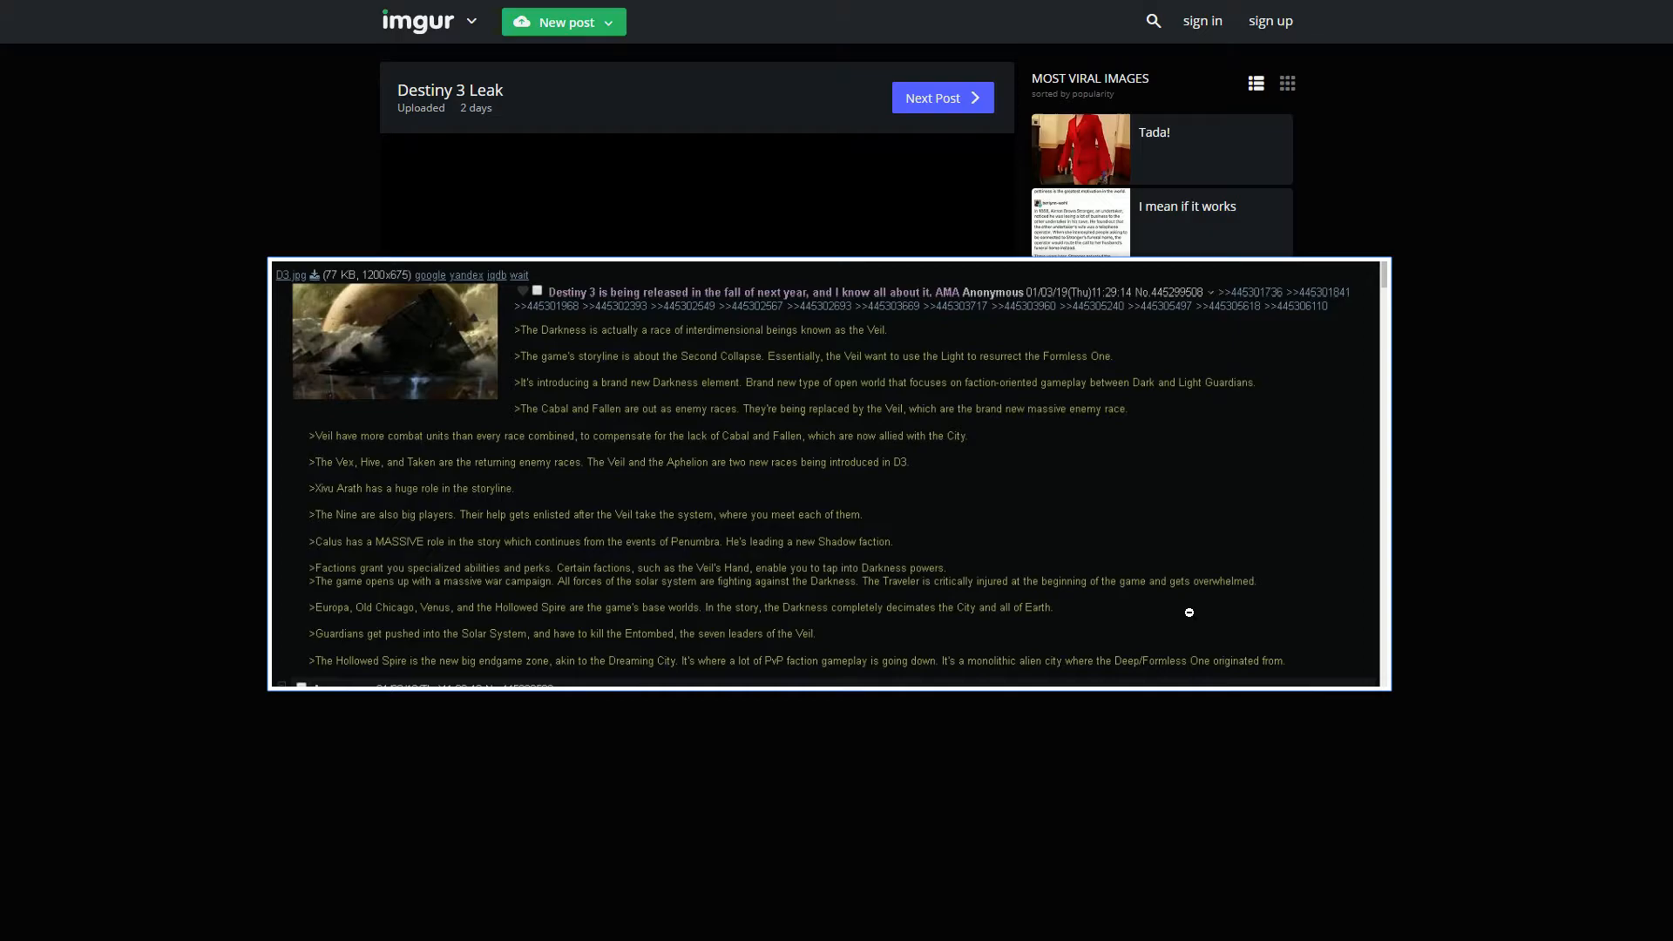
mouse_move(270, 547)
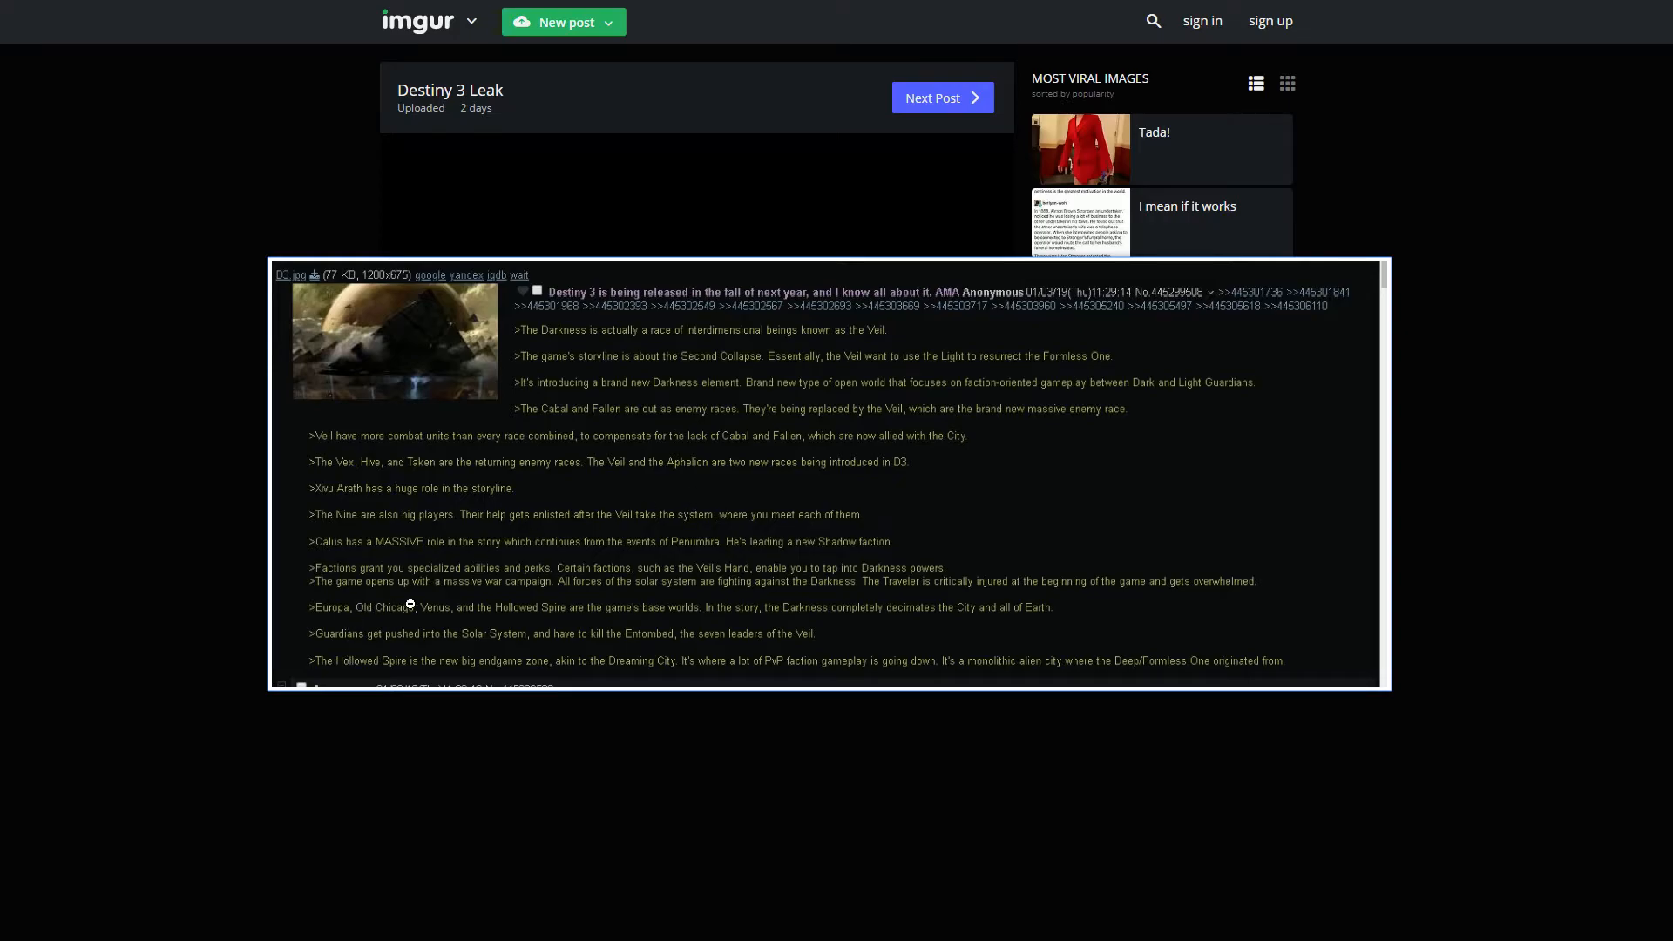
mouse_move(477, 572)
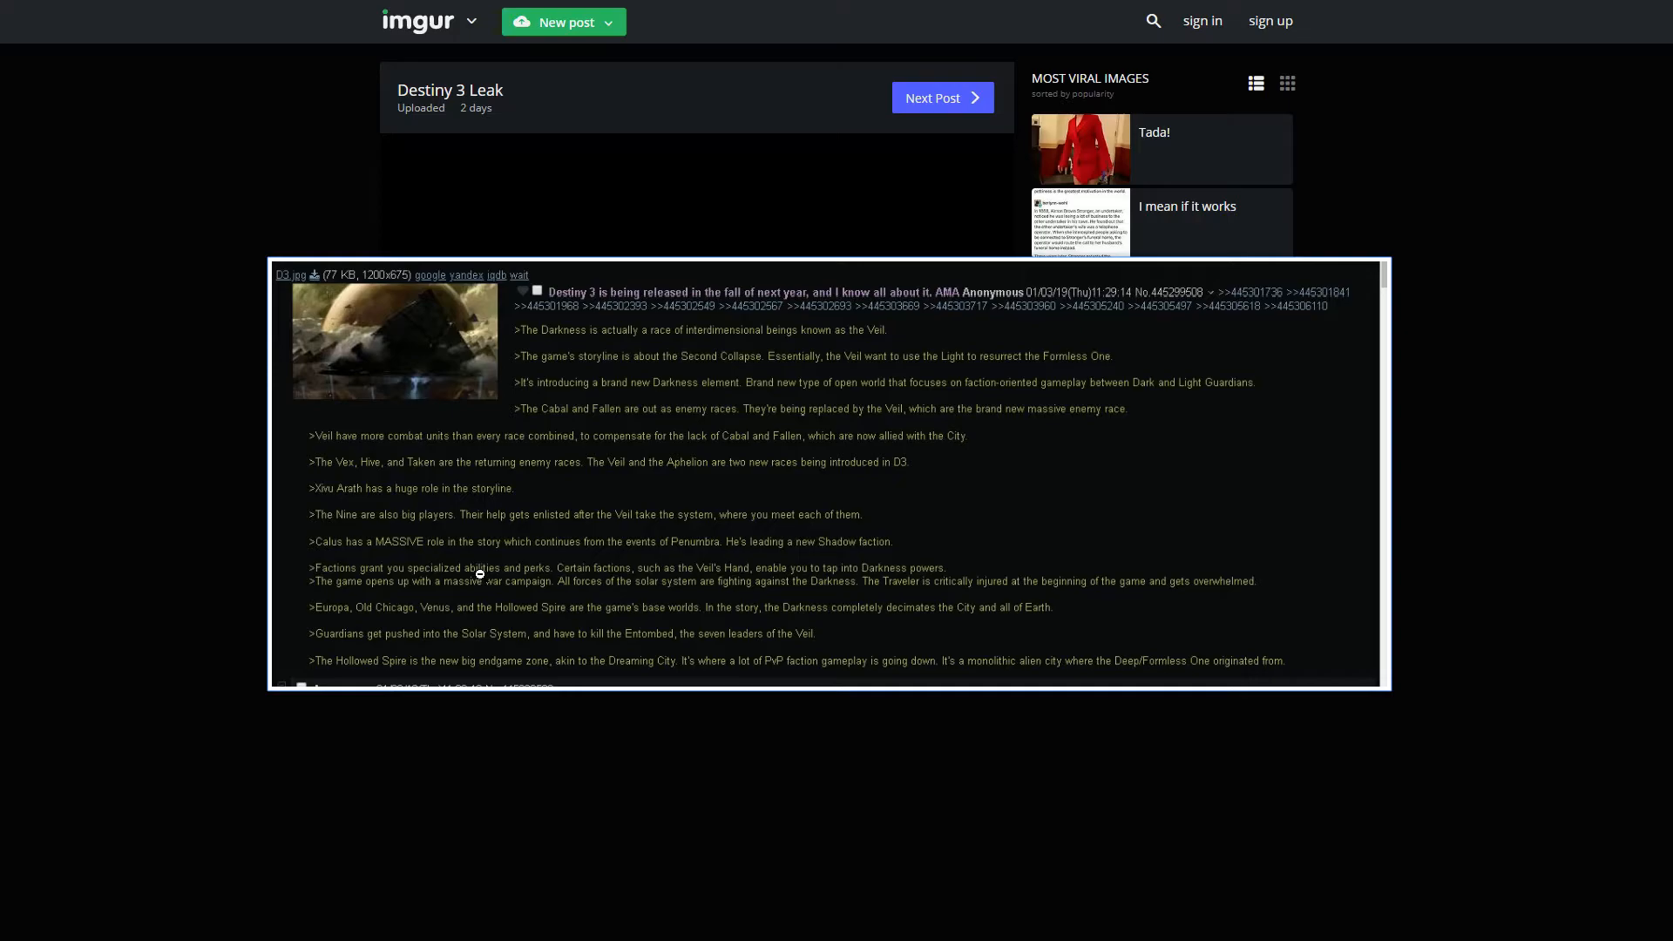
mouse_move(493, 565)
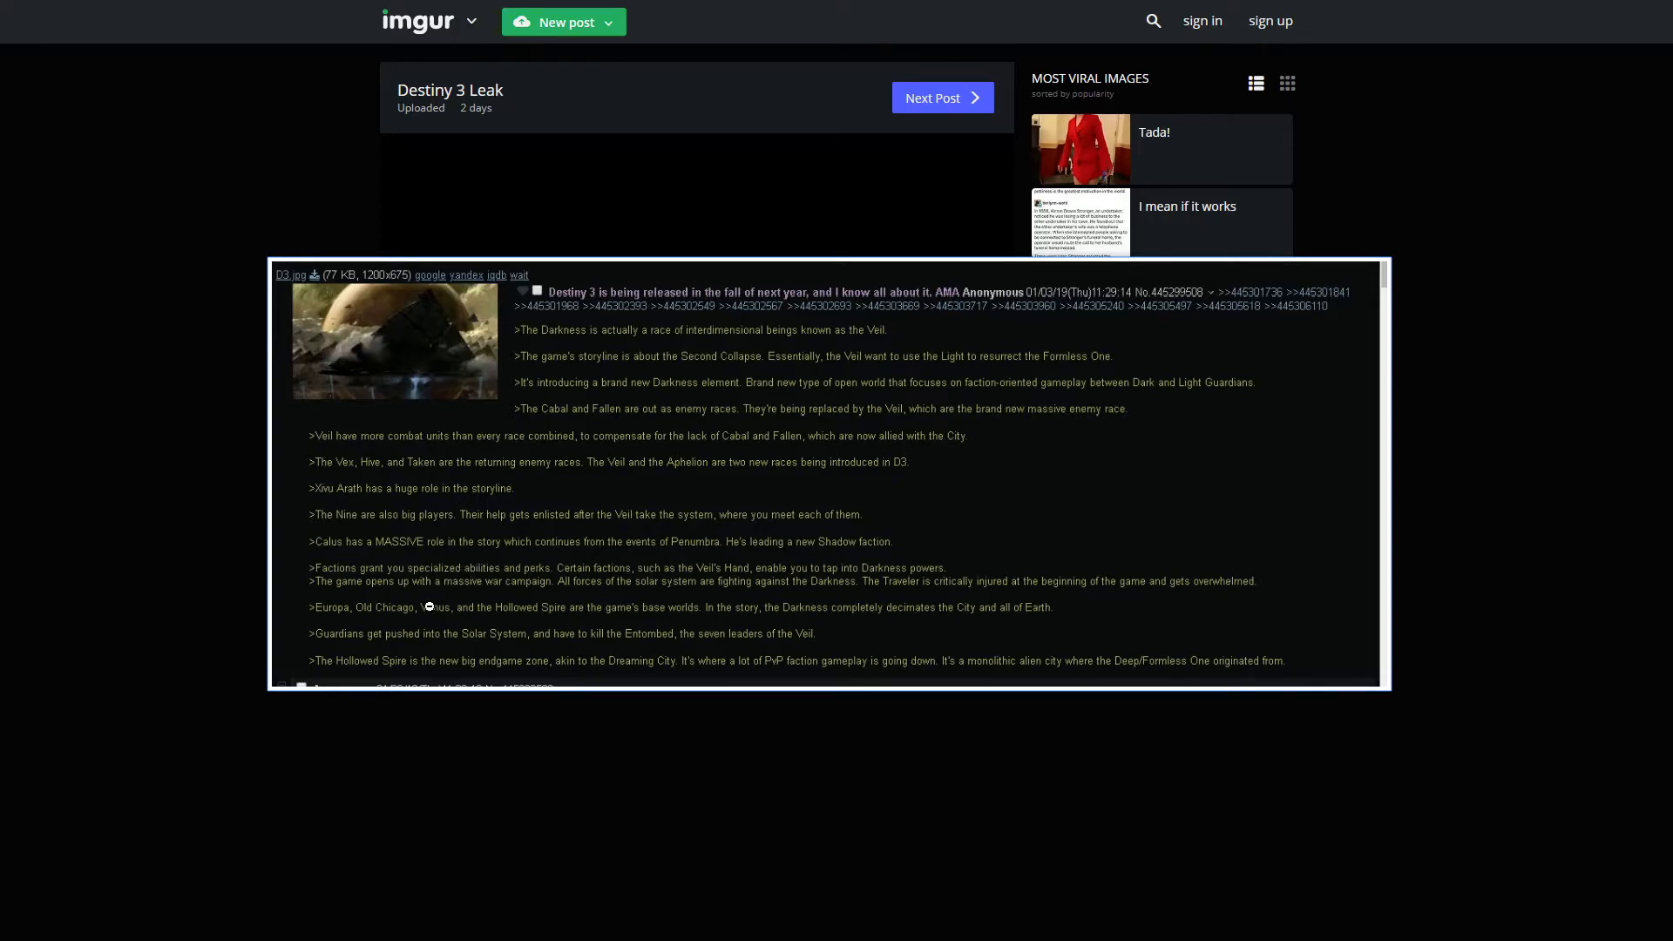
mouse_move(208, 669)
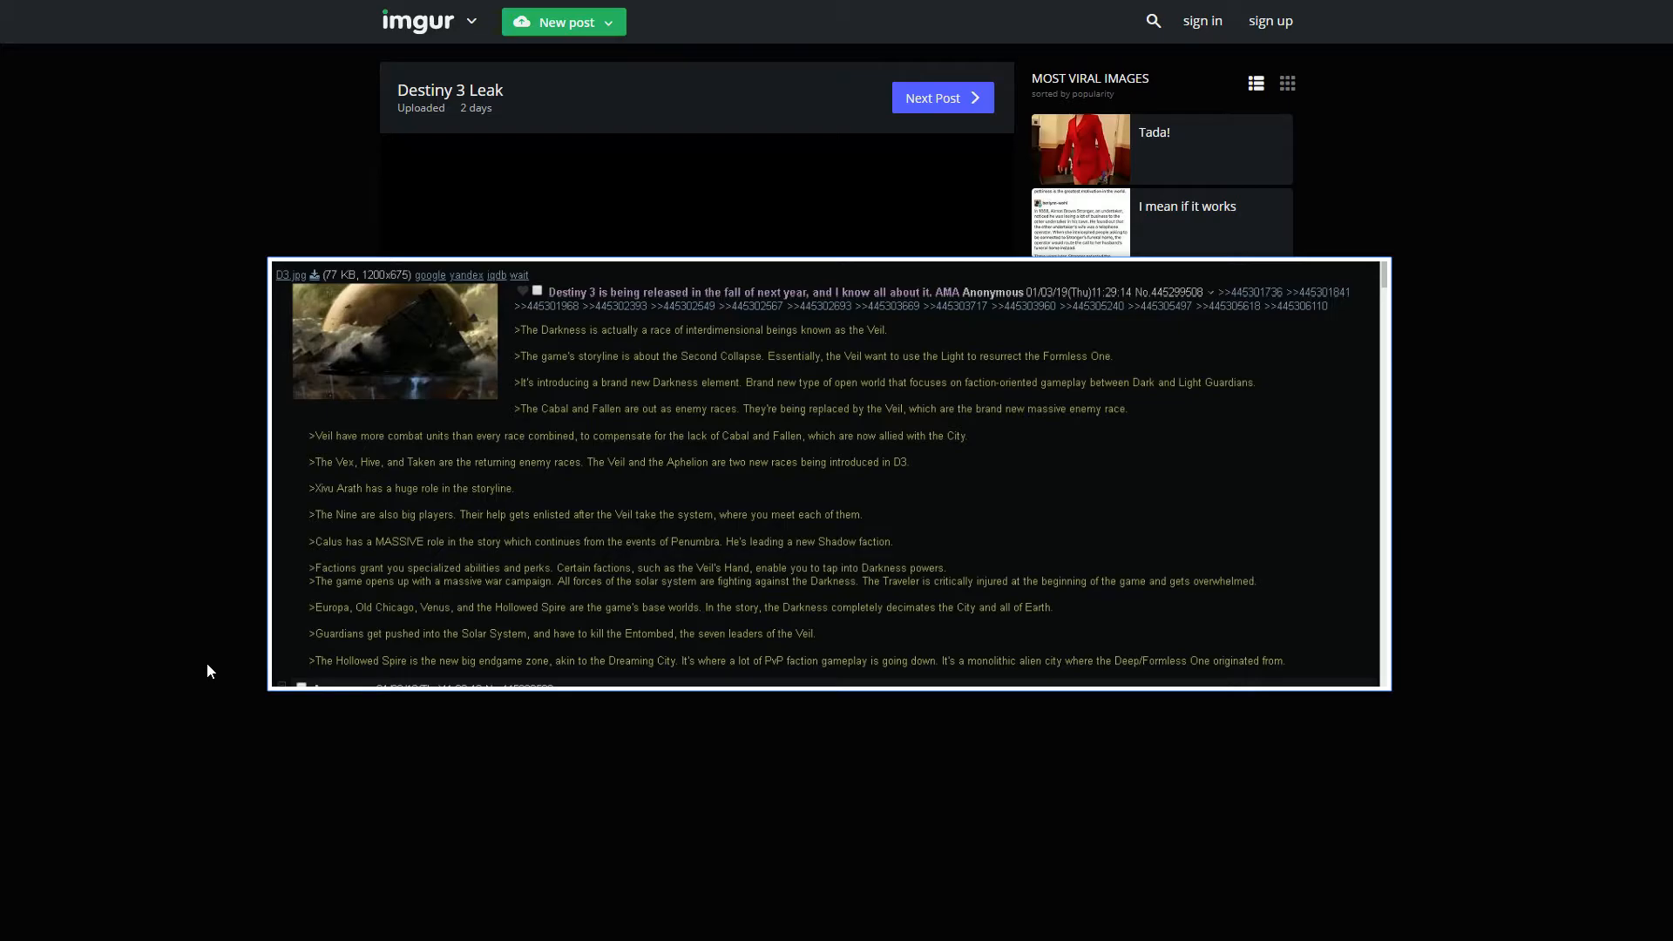
mouse_move(359, 645)
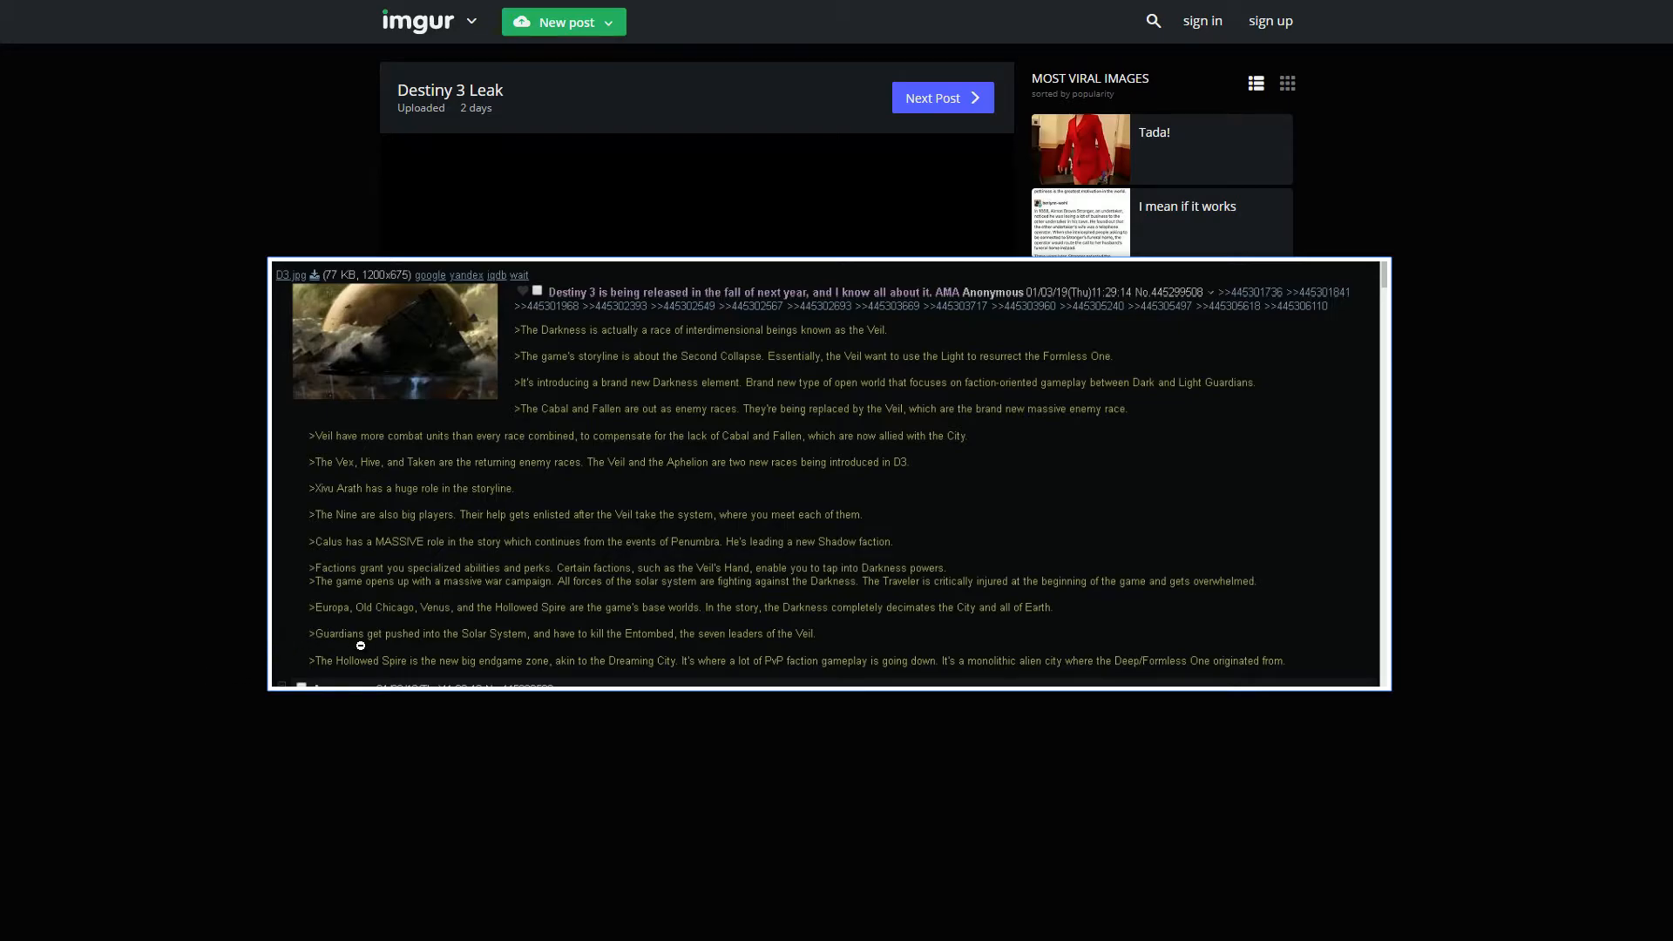
mouse_move(582, 641)
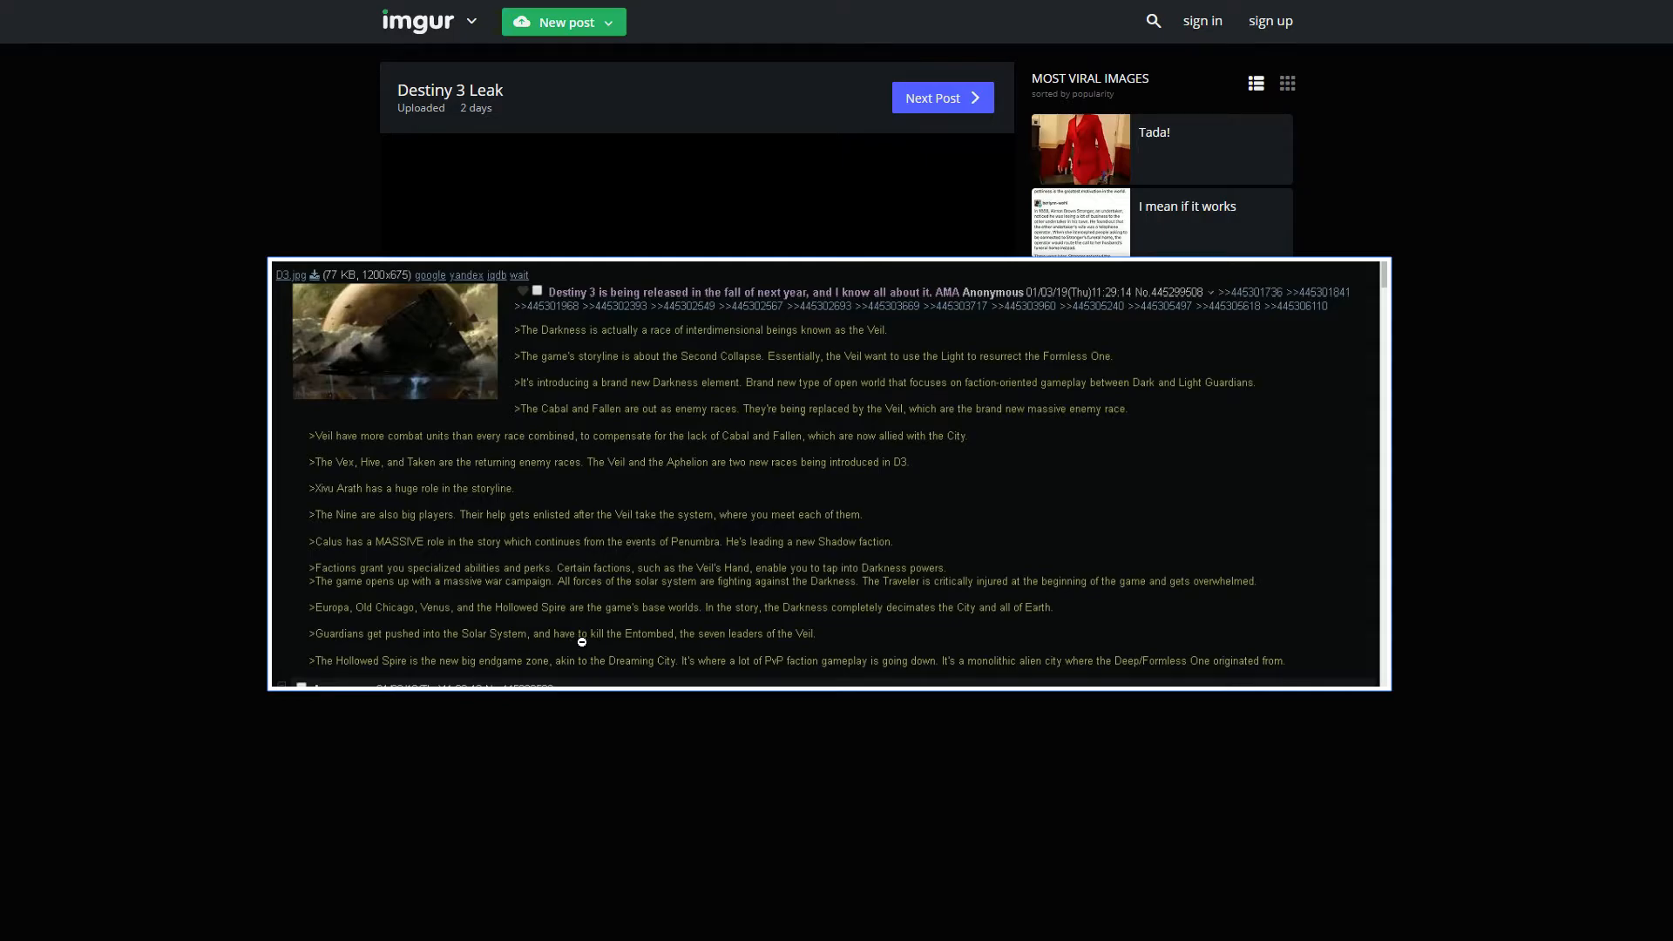
mouse_move(662, 644)
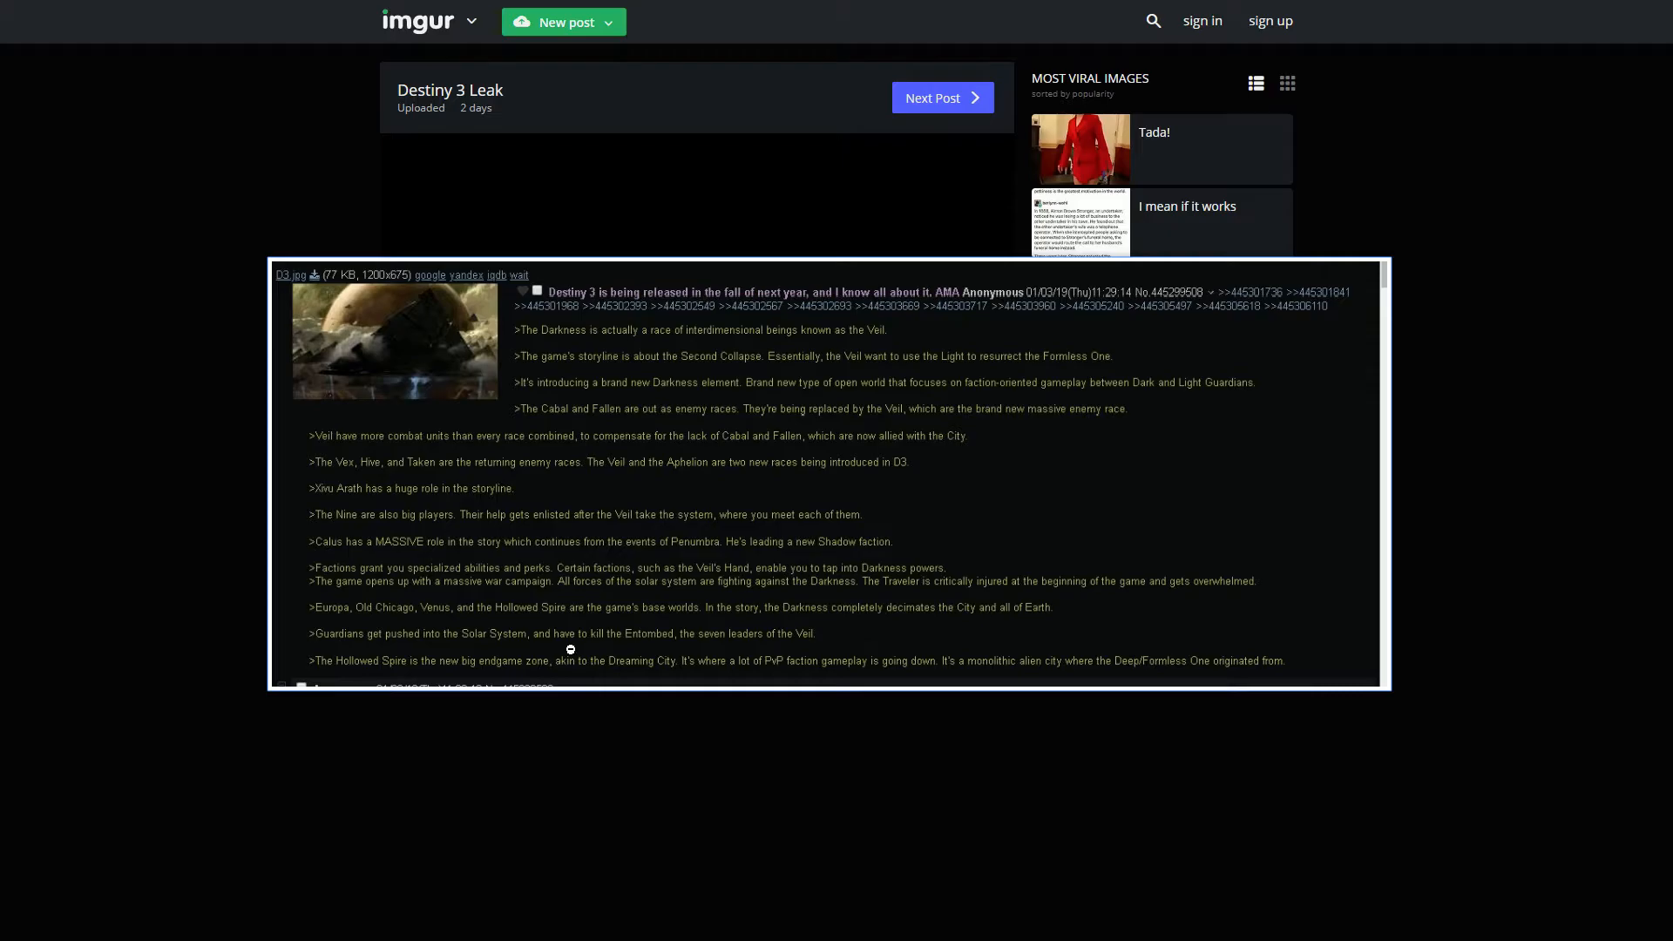
mouse_move(463, 871)
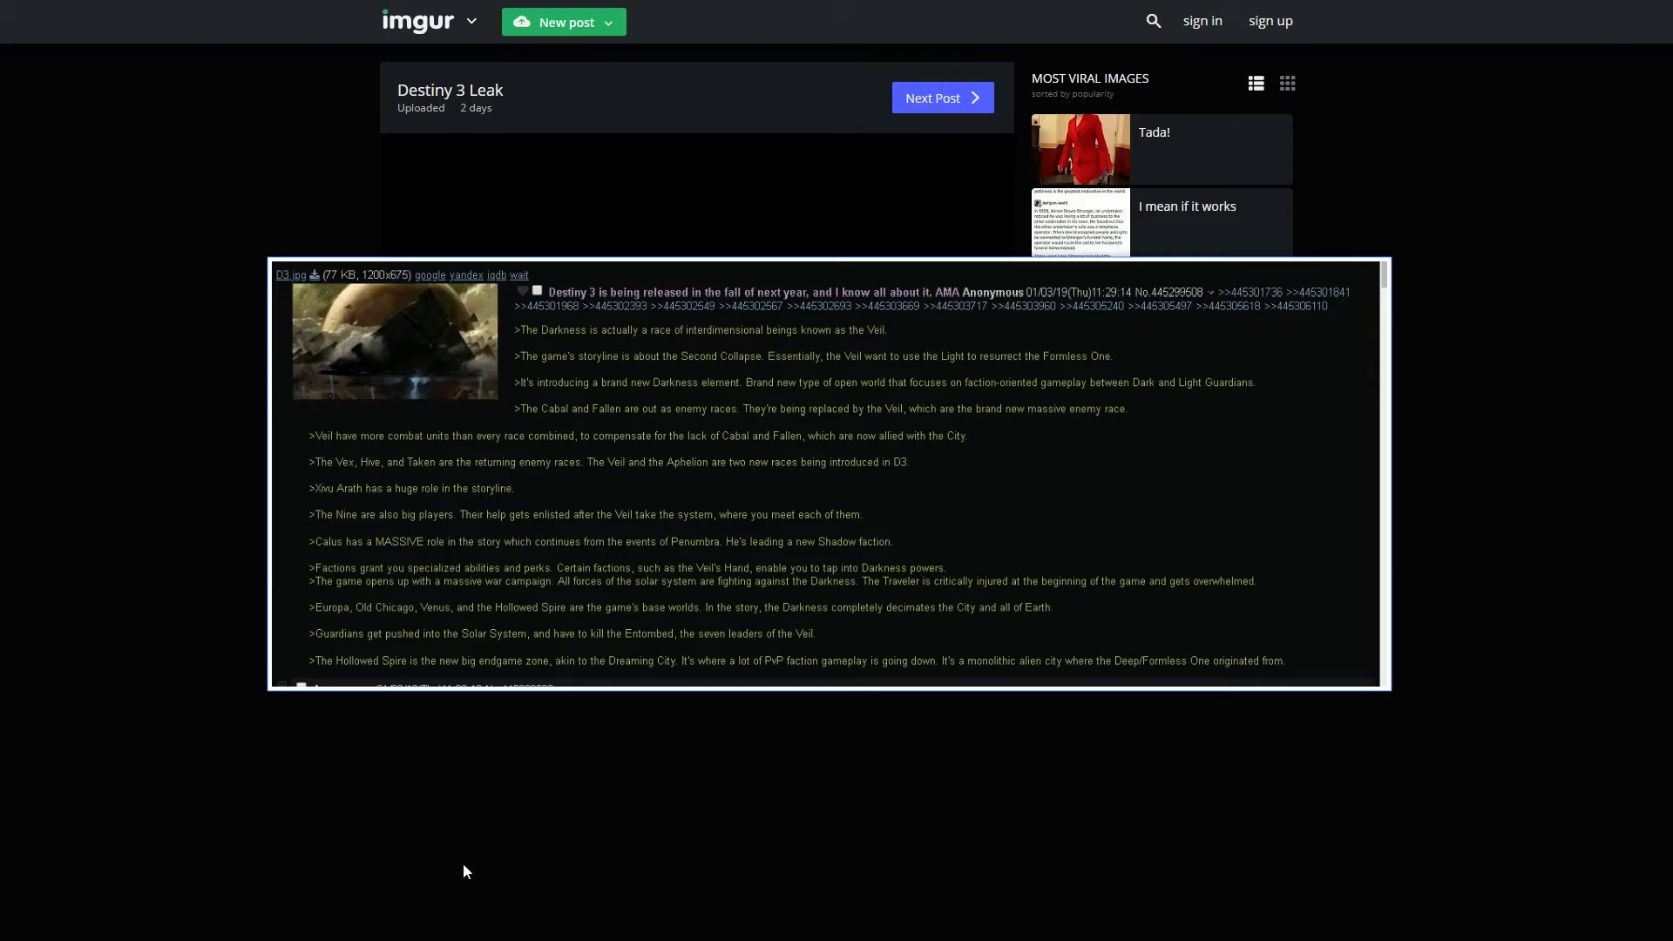
mouse_move(511, 650)
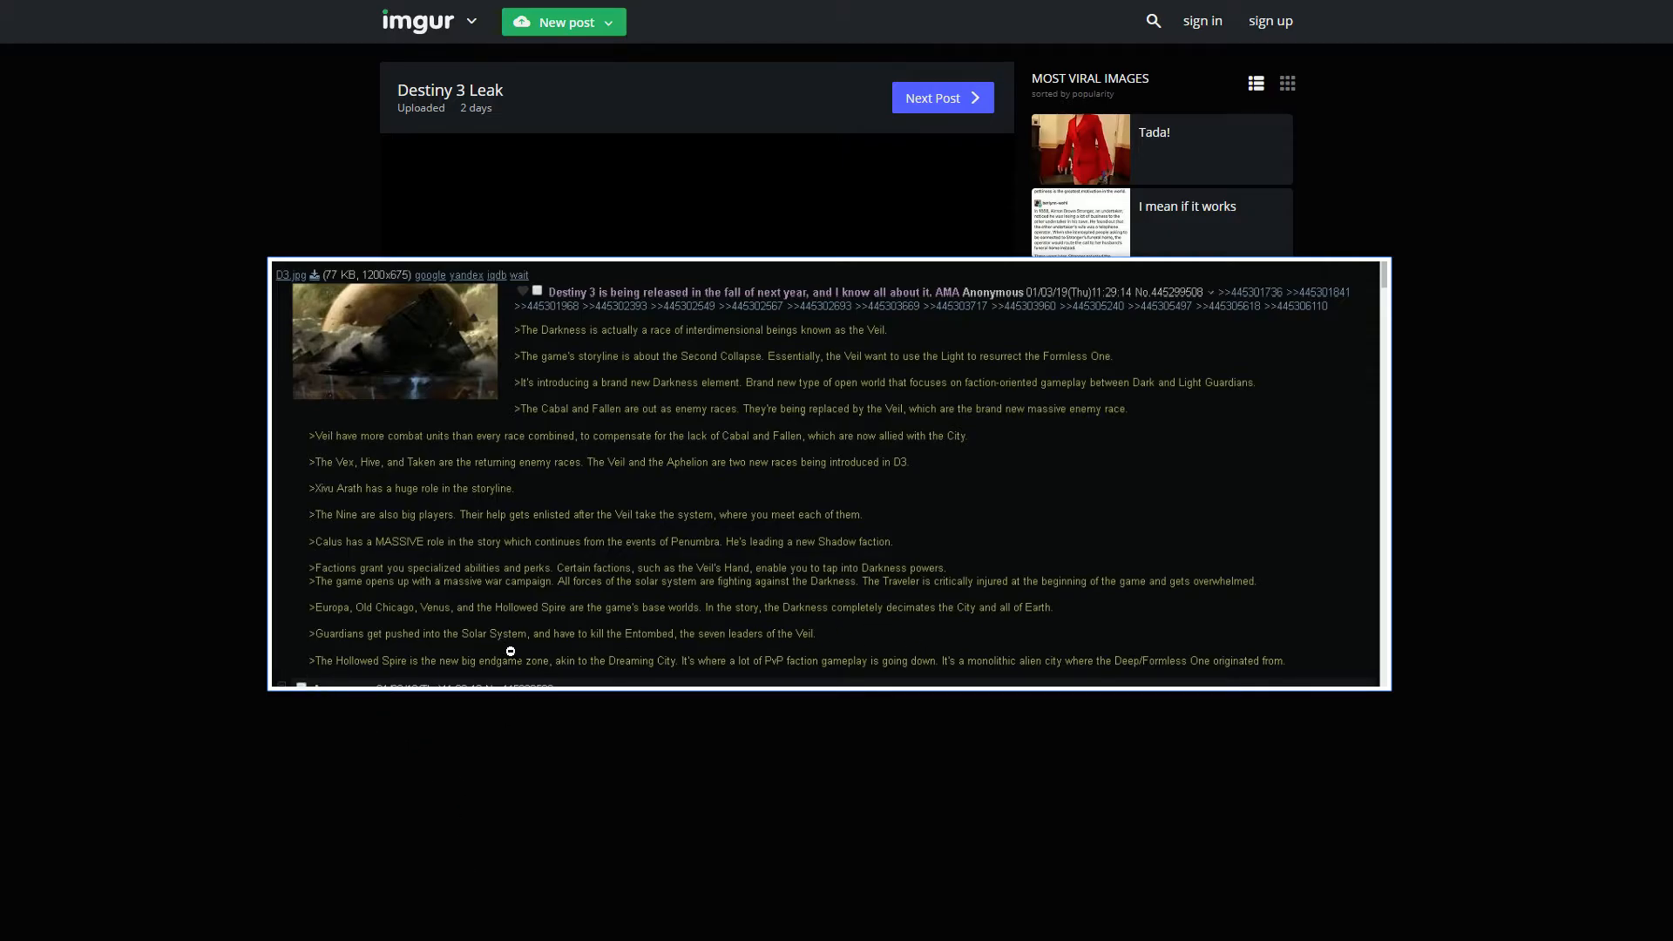
mouse_move(565, 815)
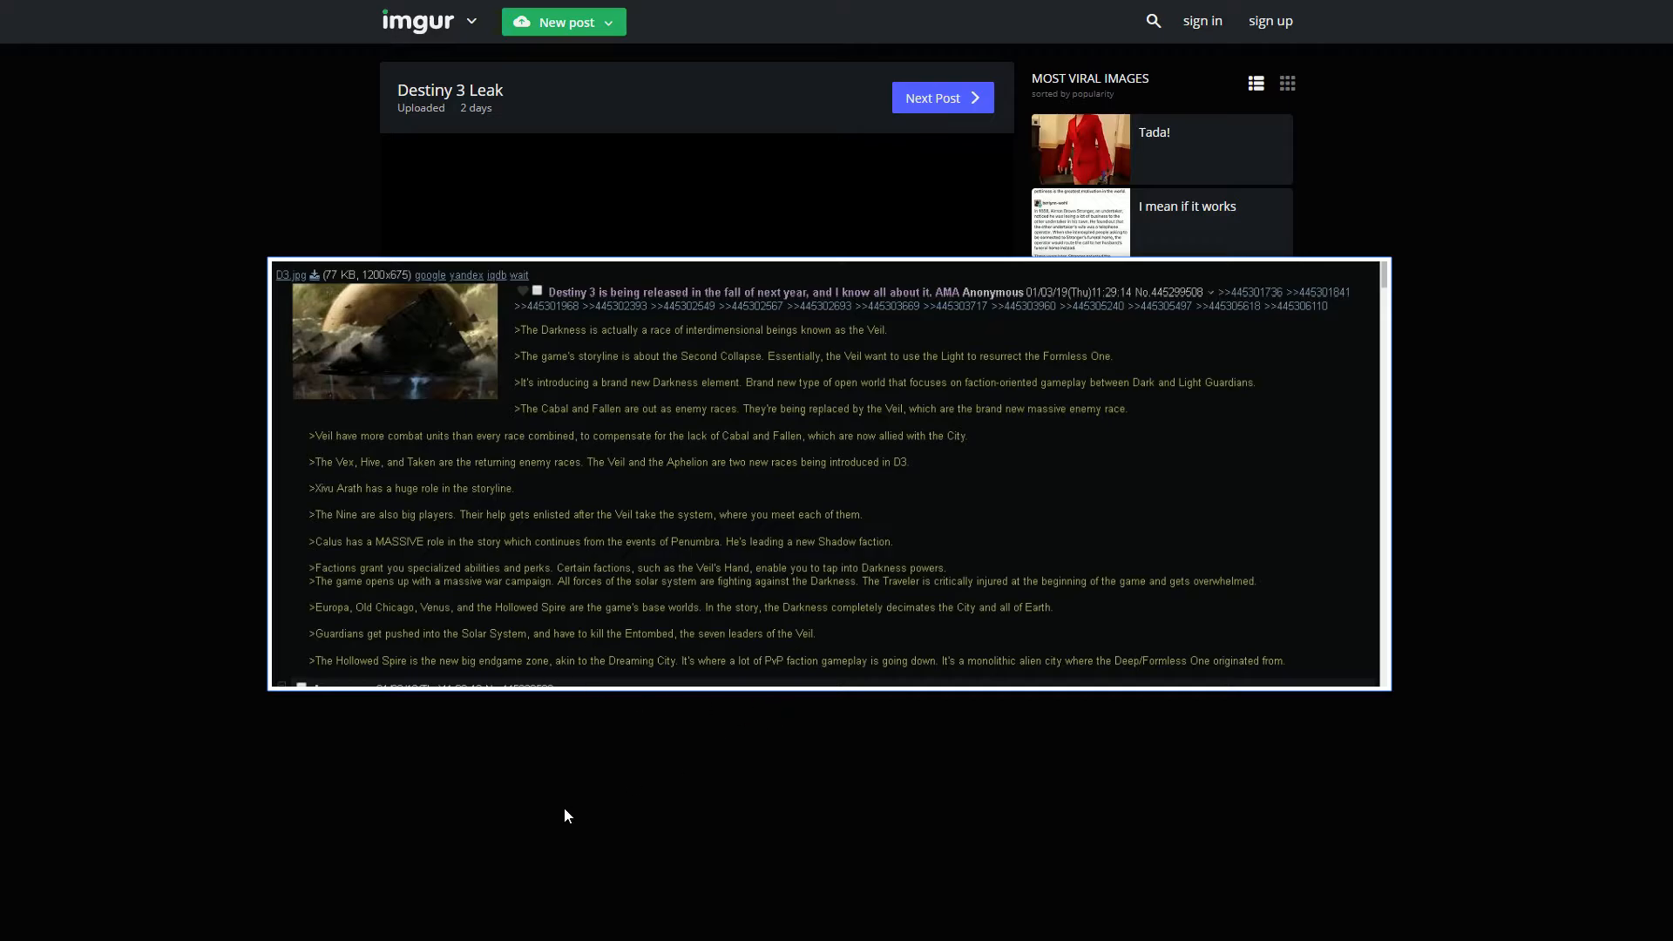
mouse_move(568, 801)
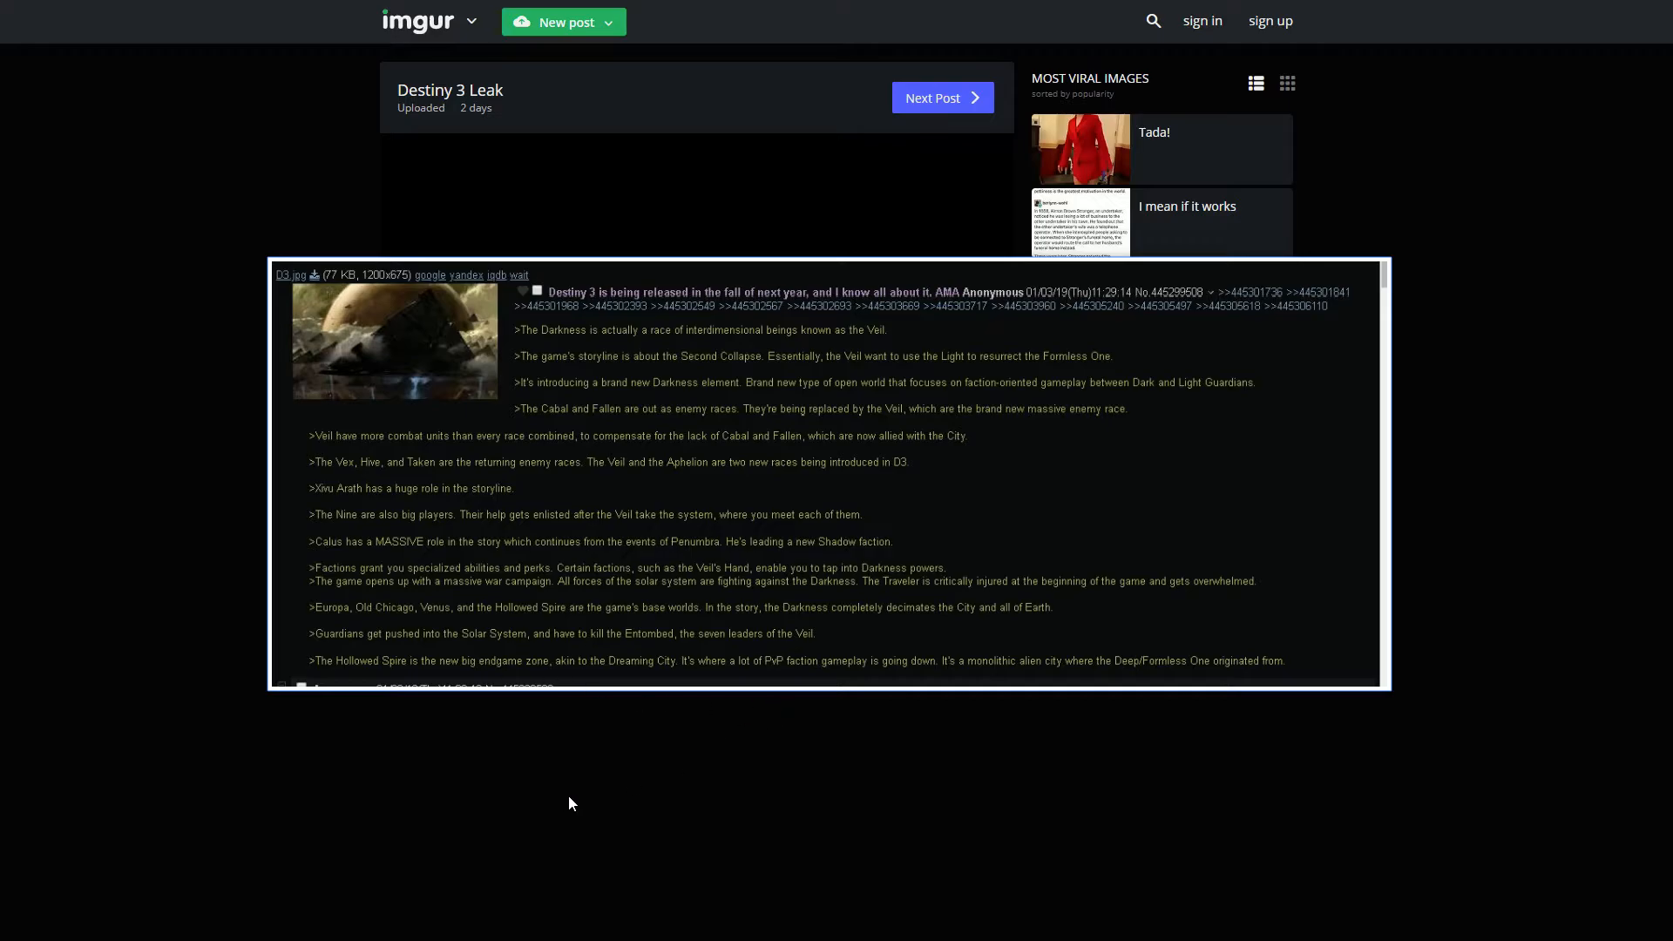
mouse_move(335, 671)
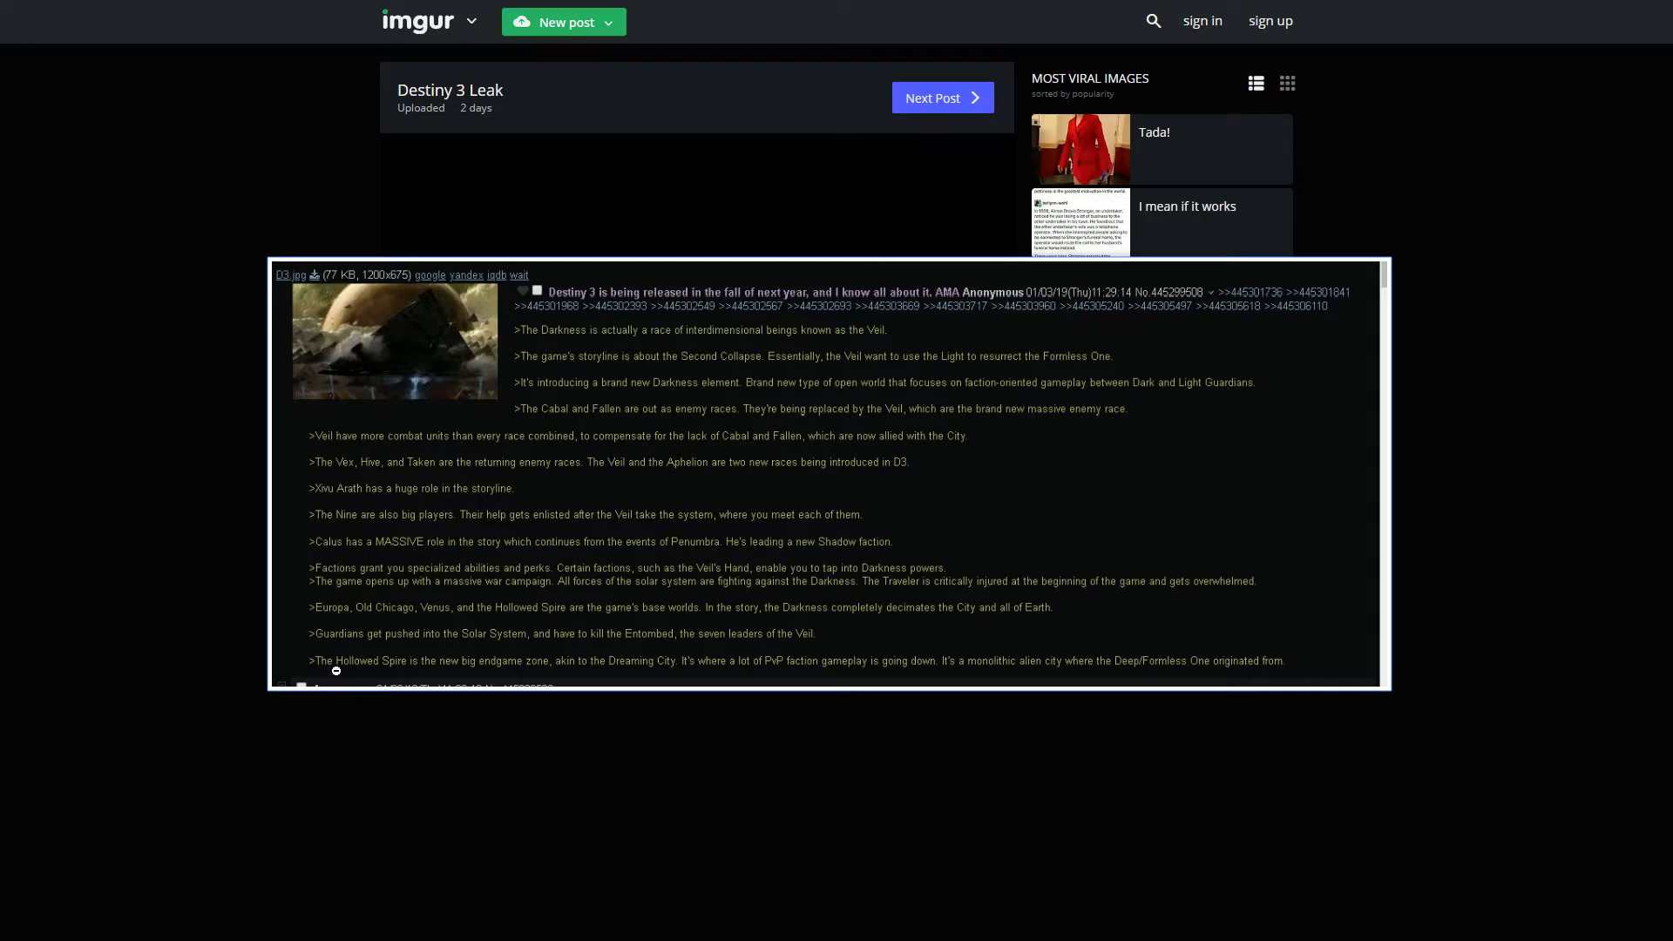
mouse_move(496, 678)
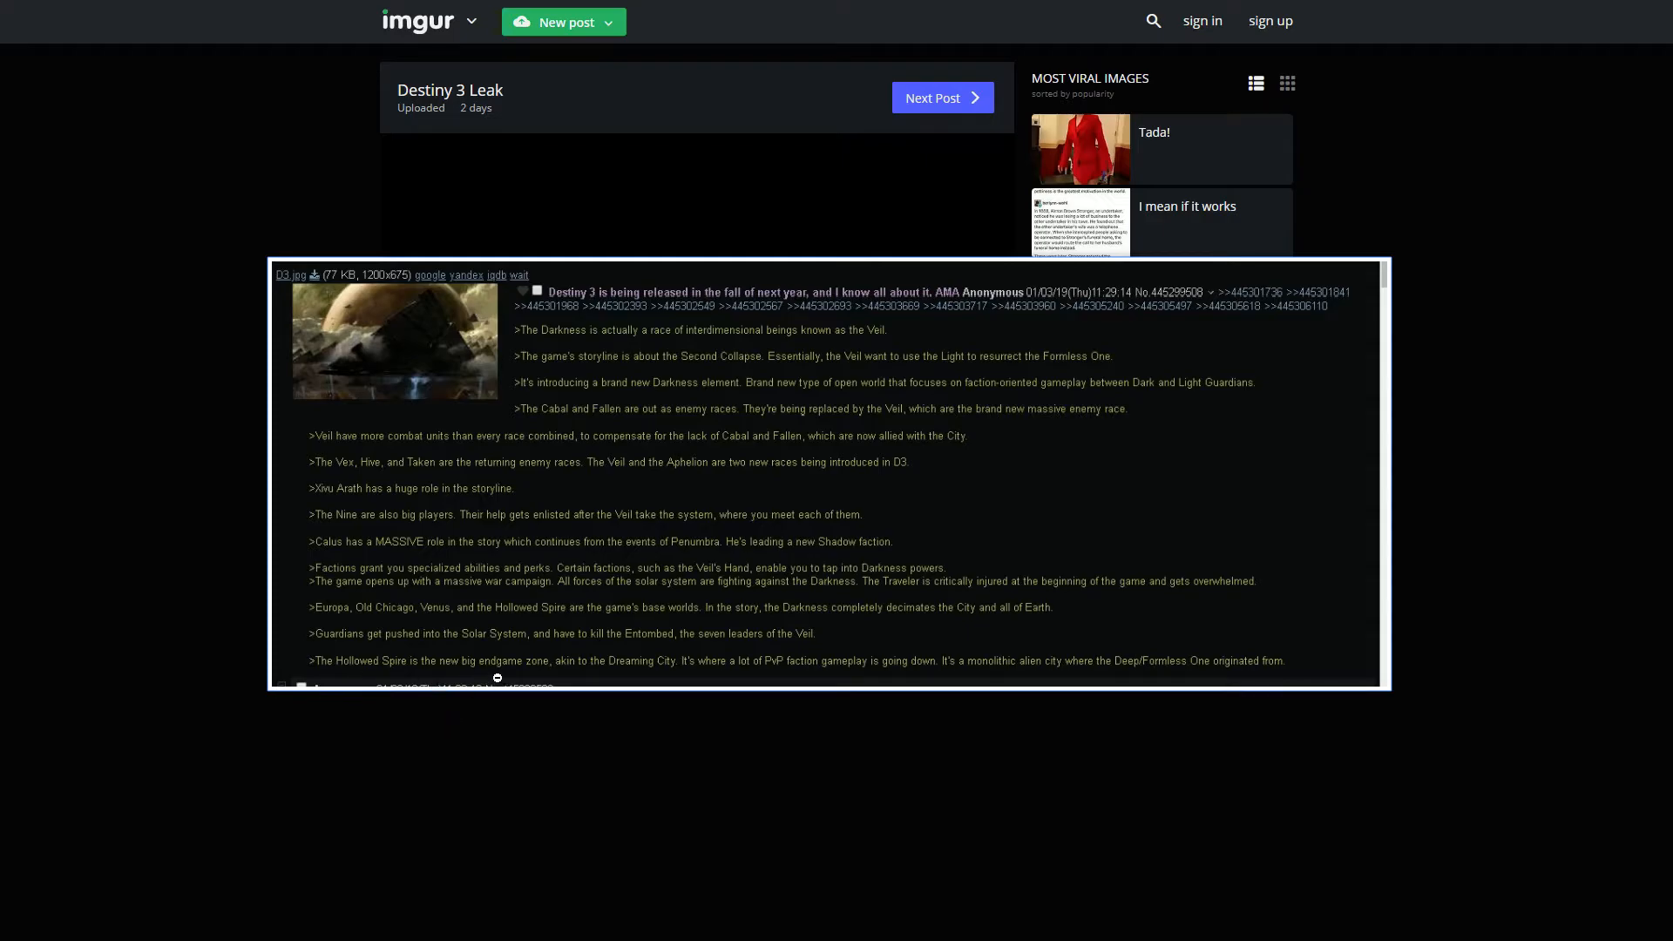
mouse_move(701, 673)
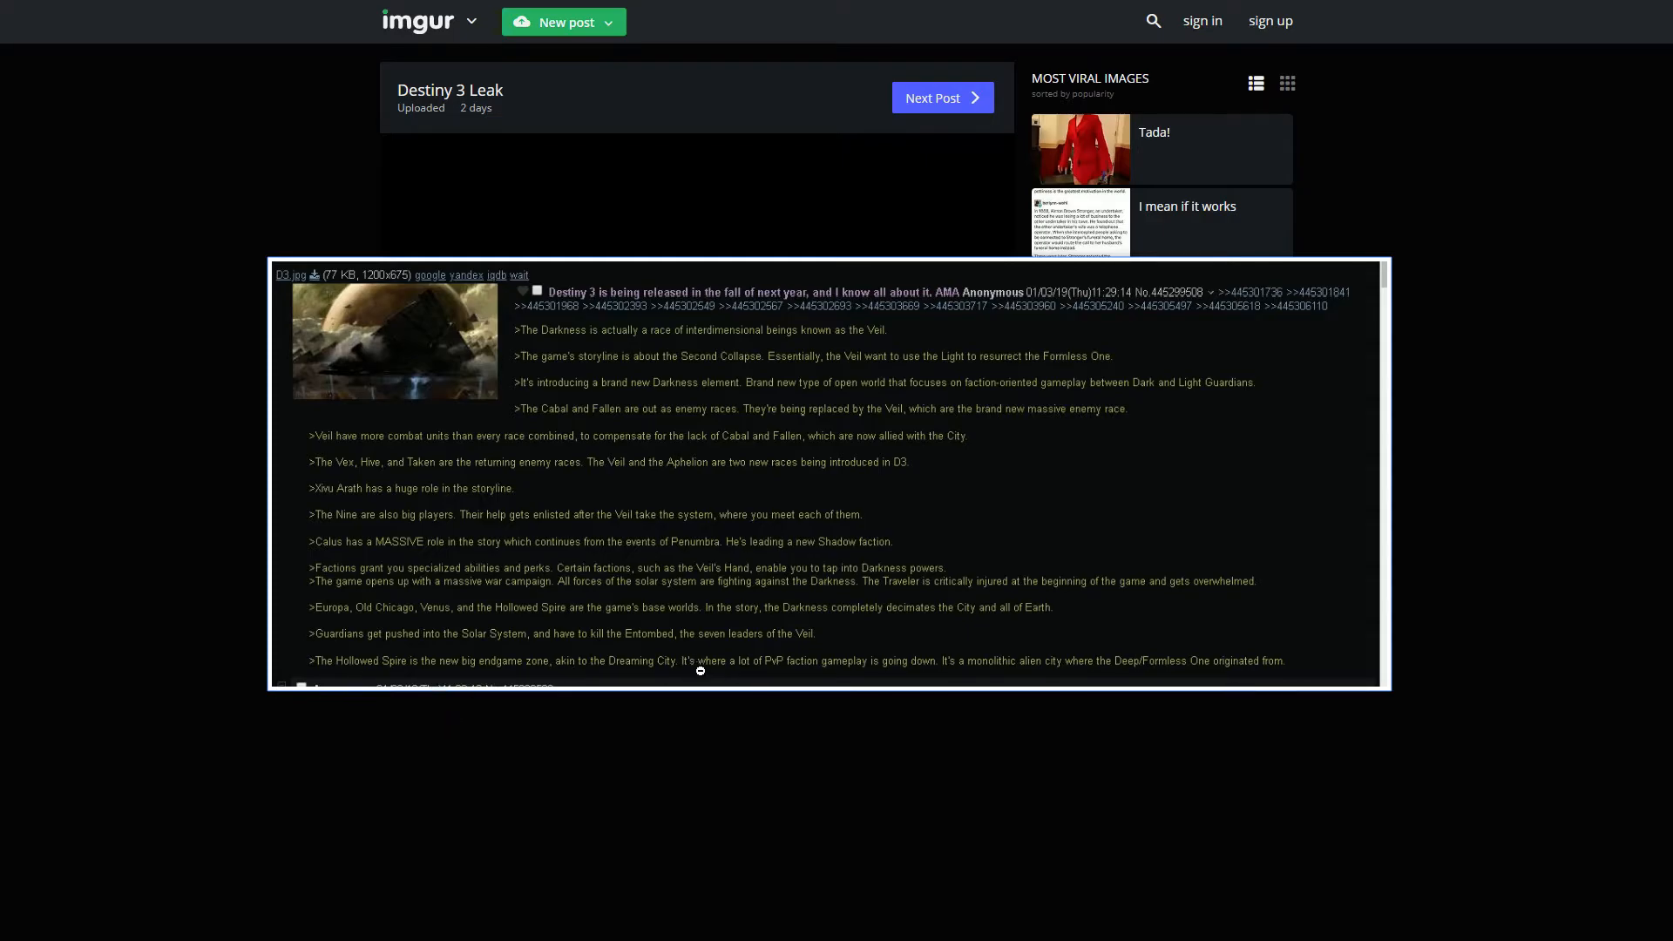
mouse_move(948, 669)
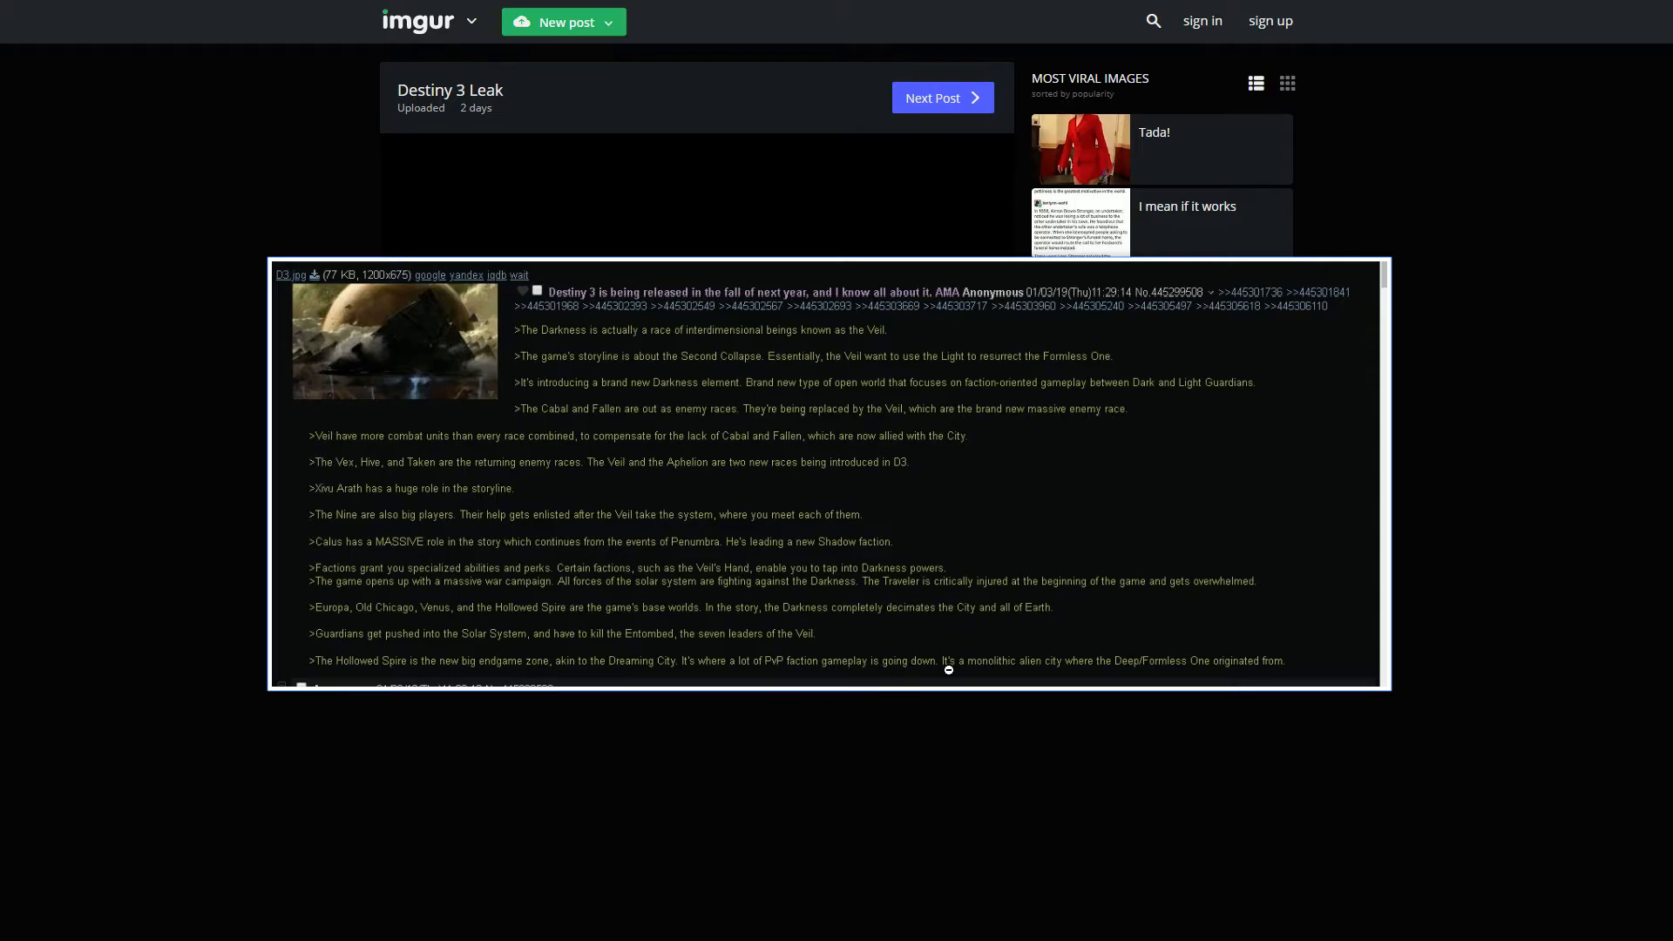
mouse_move(1035, 669)
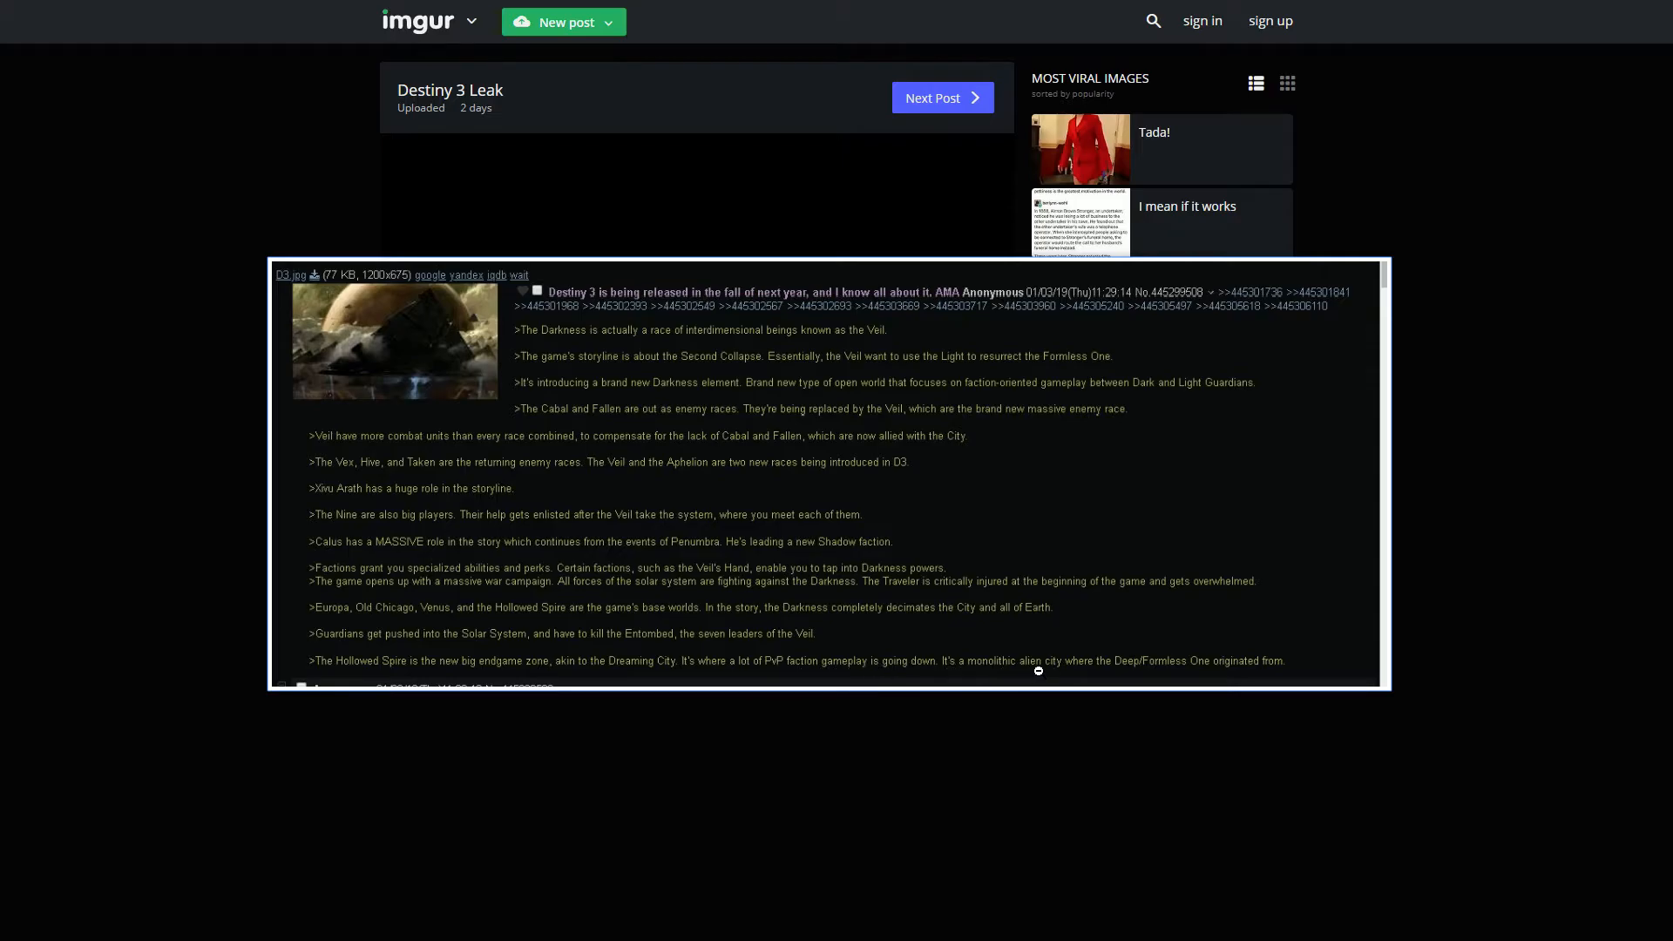
mouse_move(1187, 662)
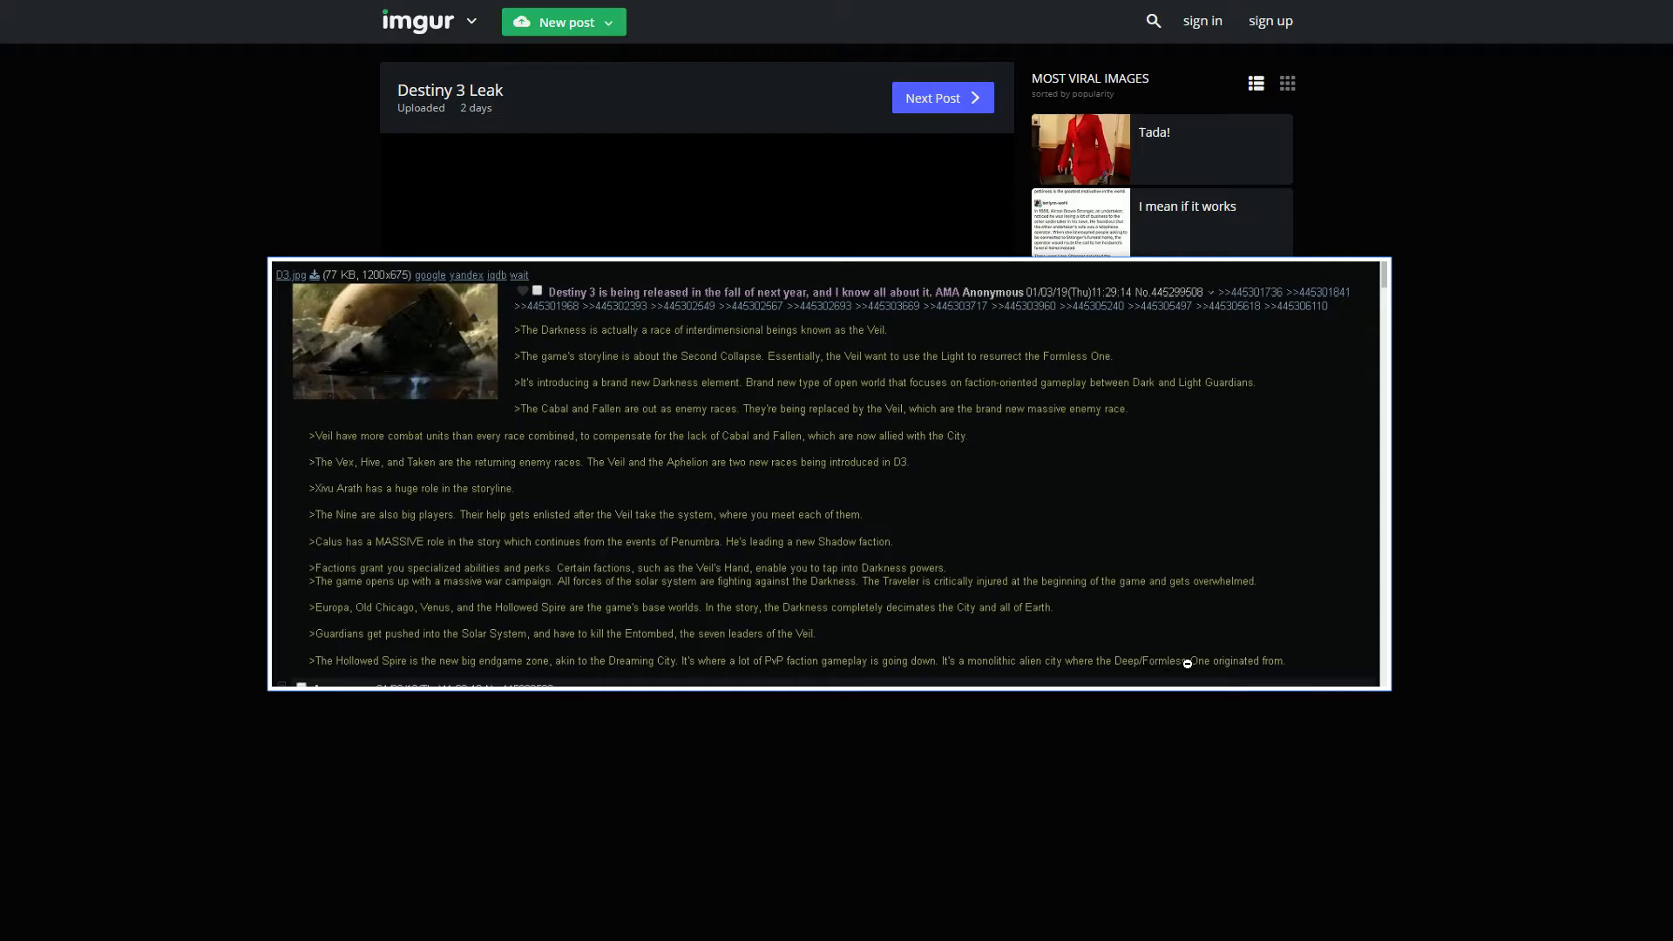
mouse_move(840, 793)
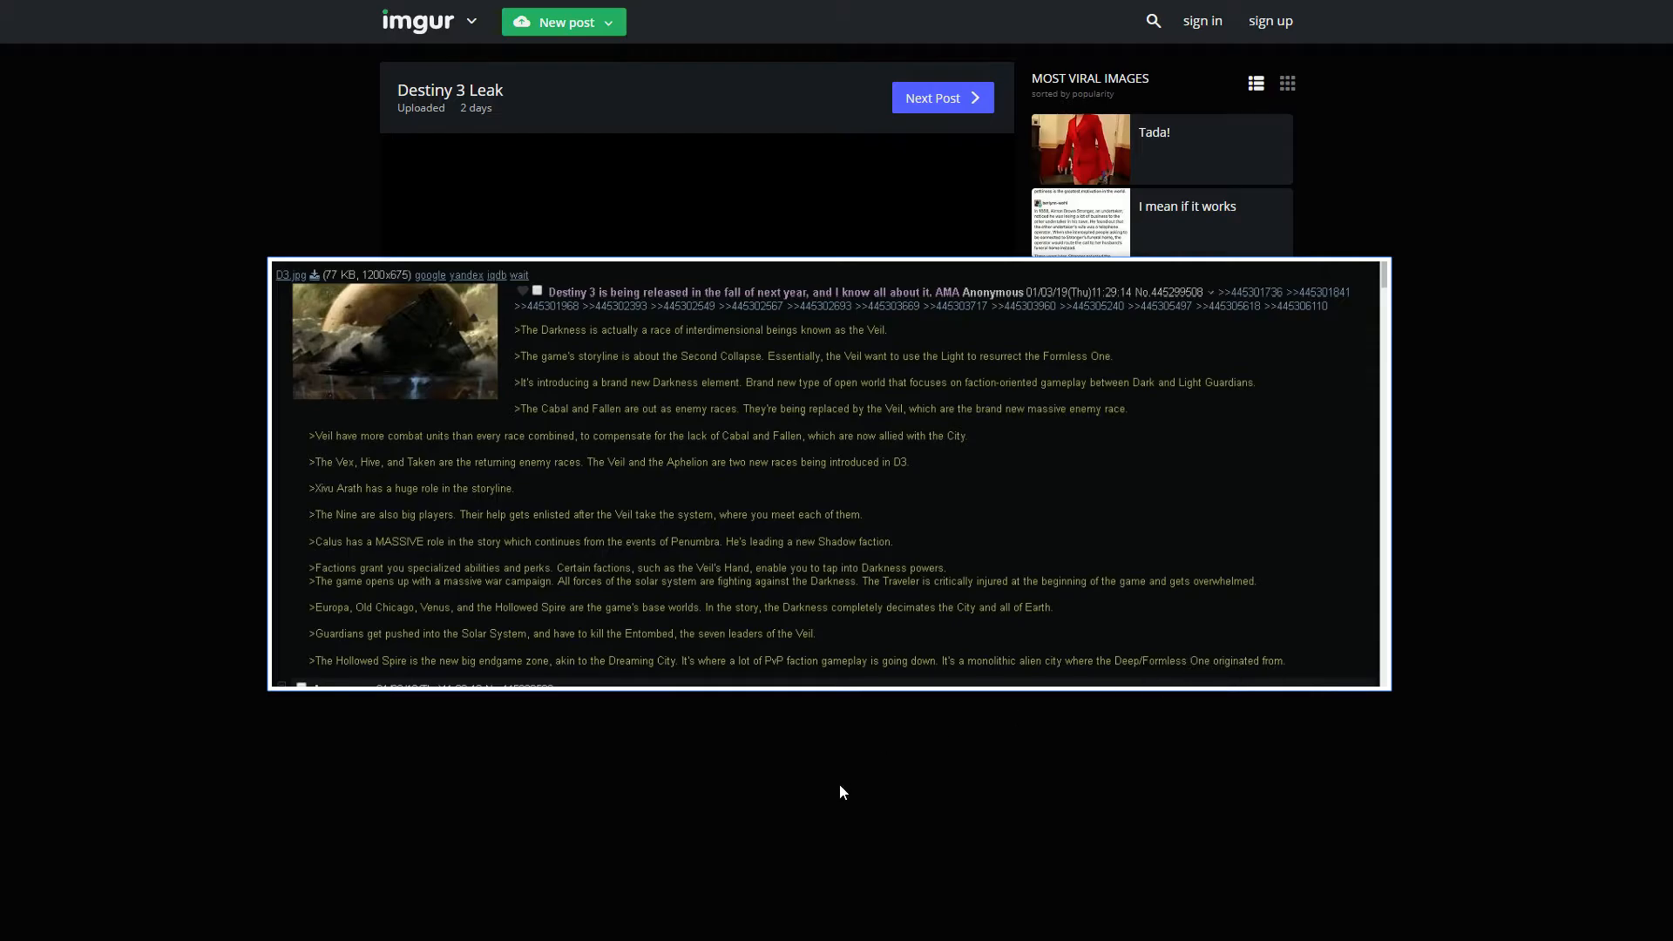
mouse_move(866, 805)
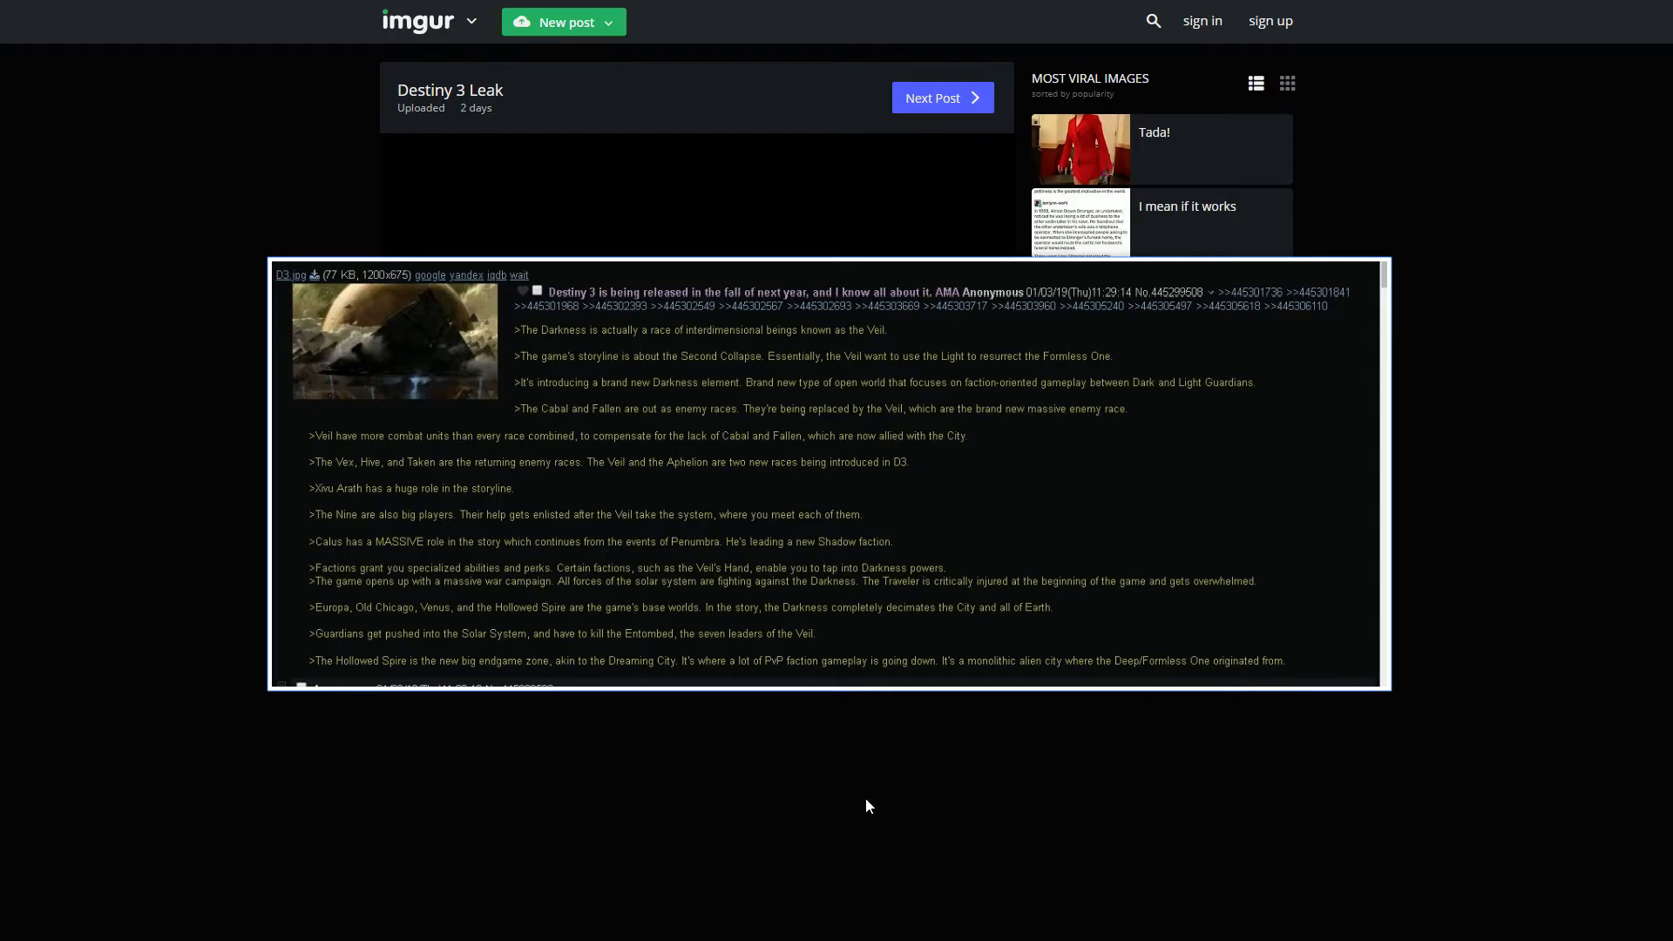
mouse_move(860, 807)
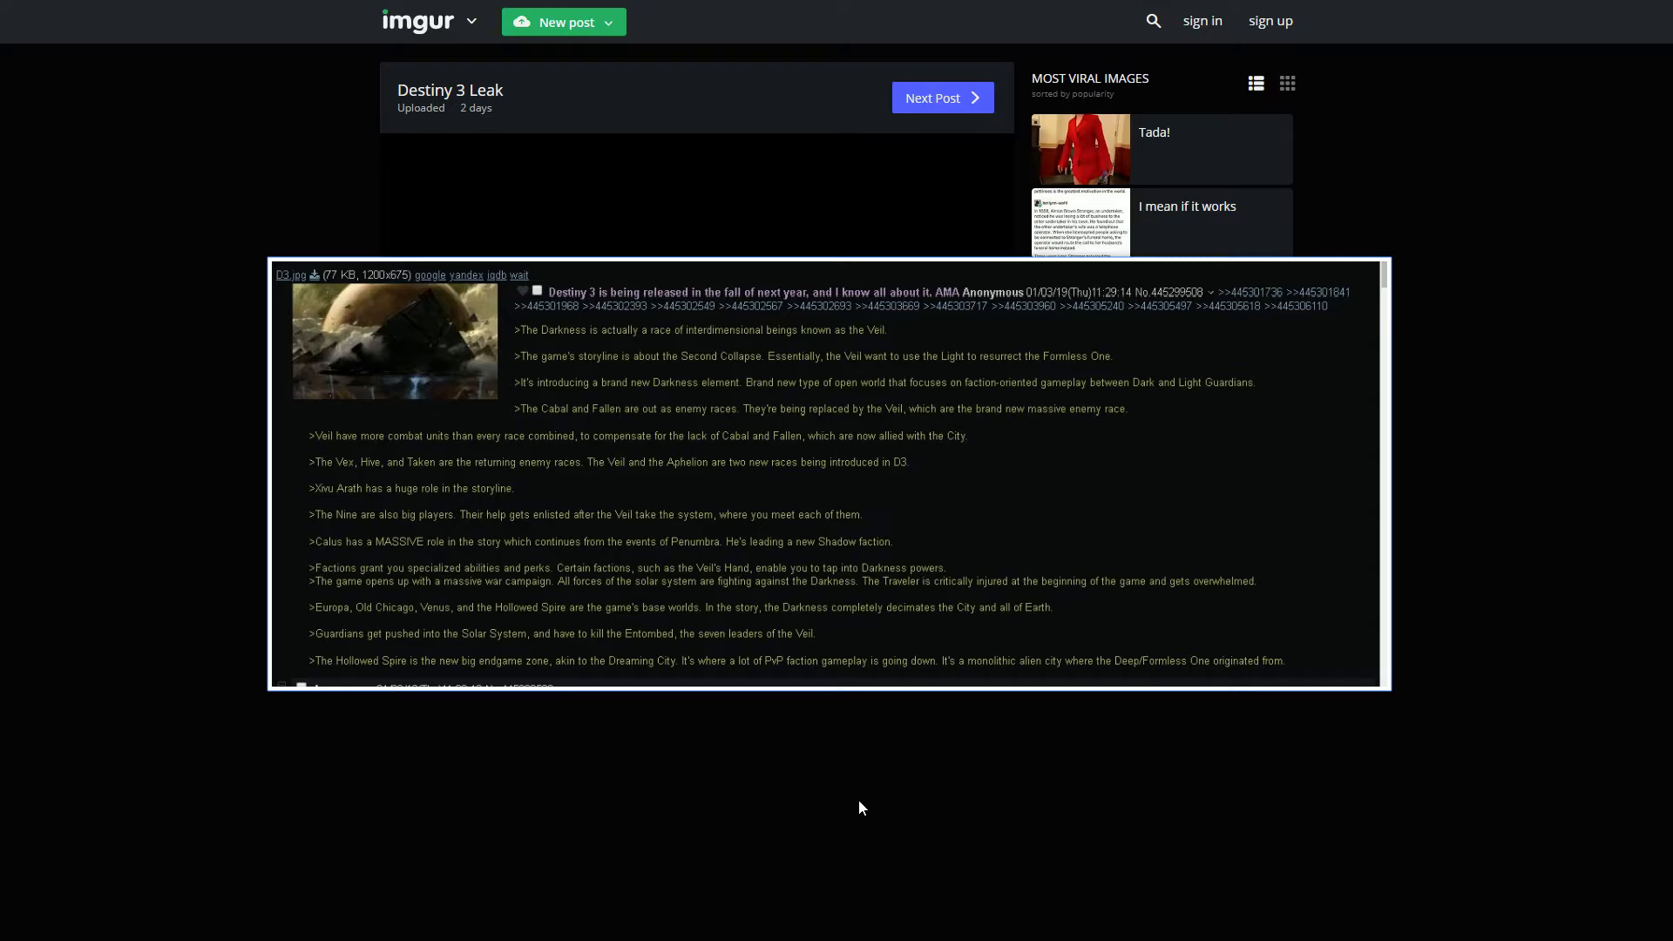
- Bring up the second leak screenshot enlarged, the reply about planets, Dungeons, Holds and the Faction War
scroll(down, 3)
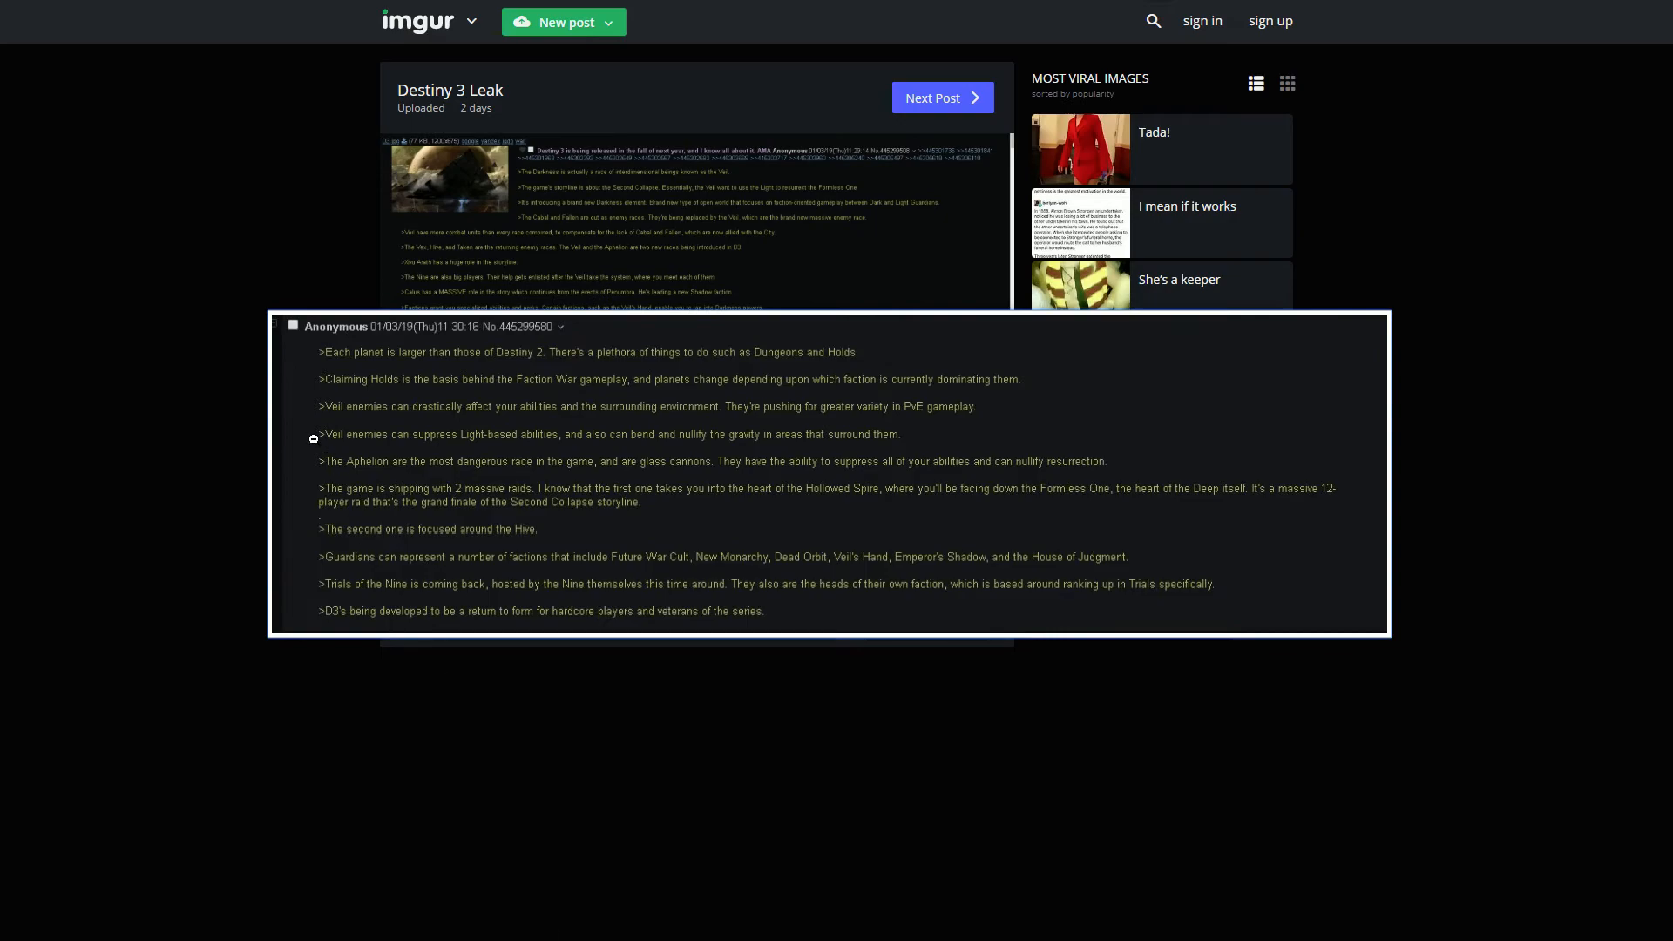
mouse_move(505, 352)
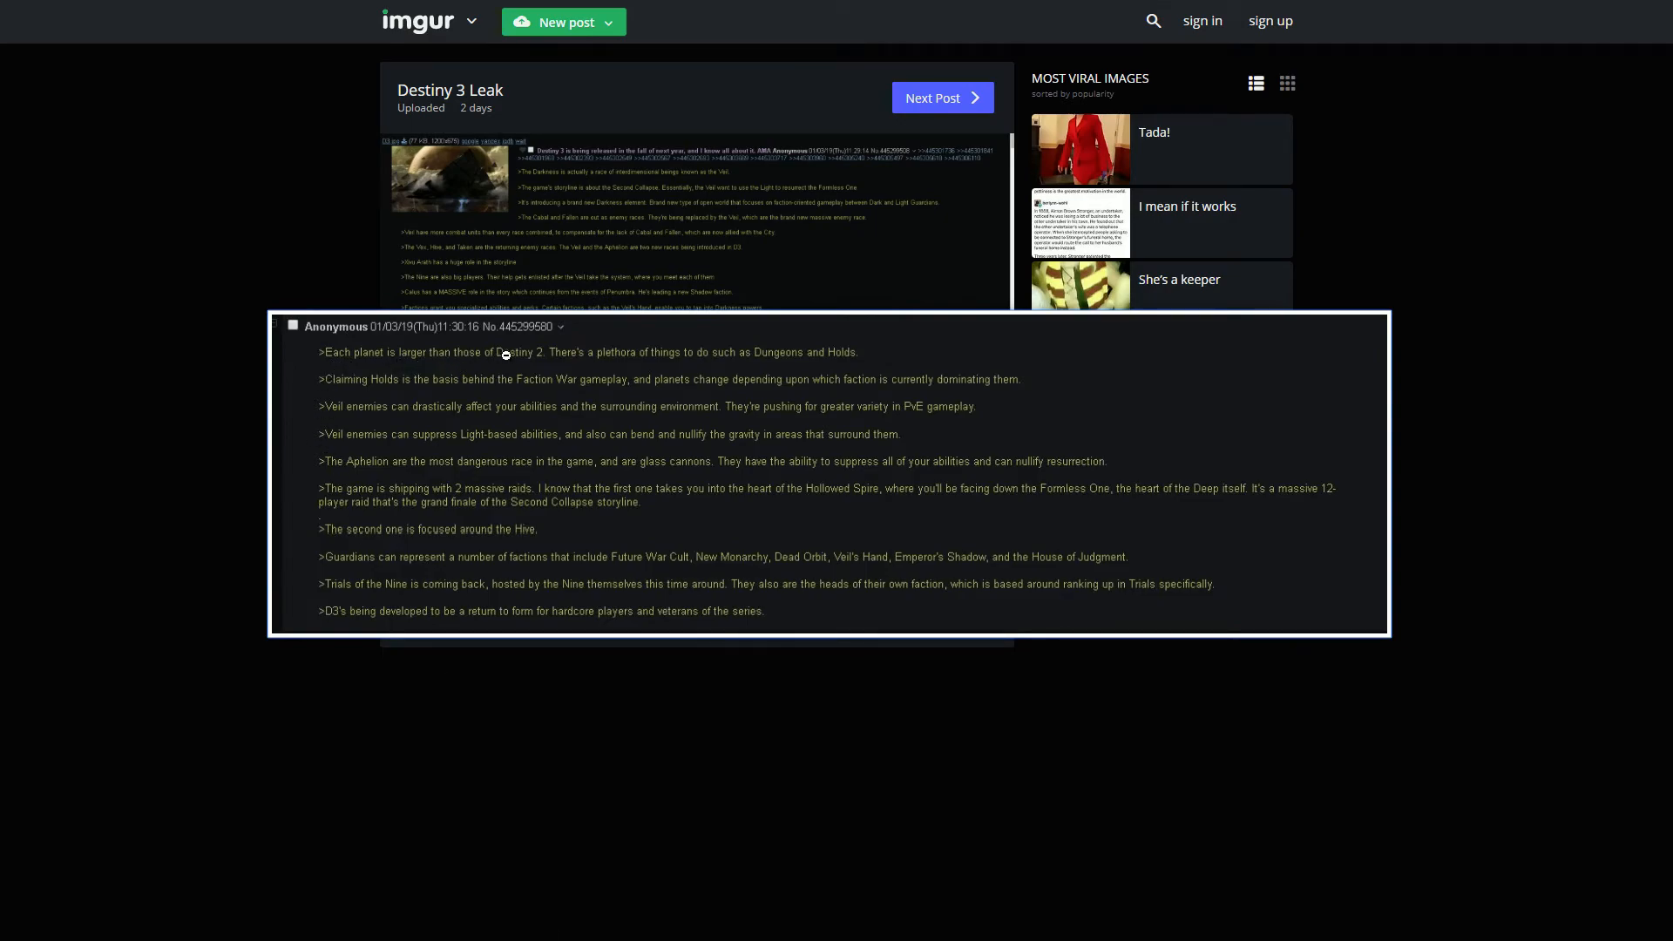
mouse_move(753, 361)
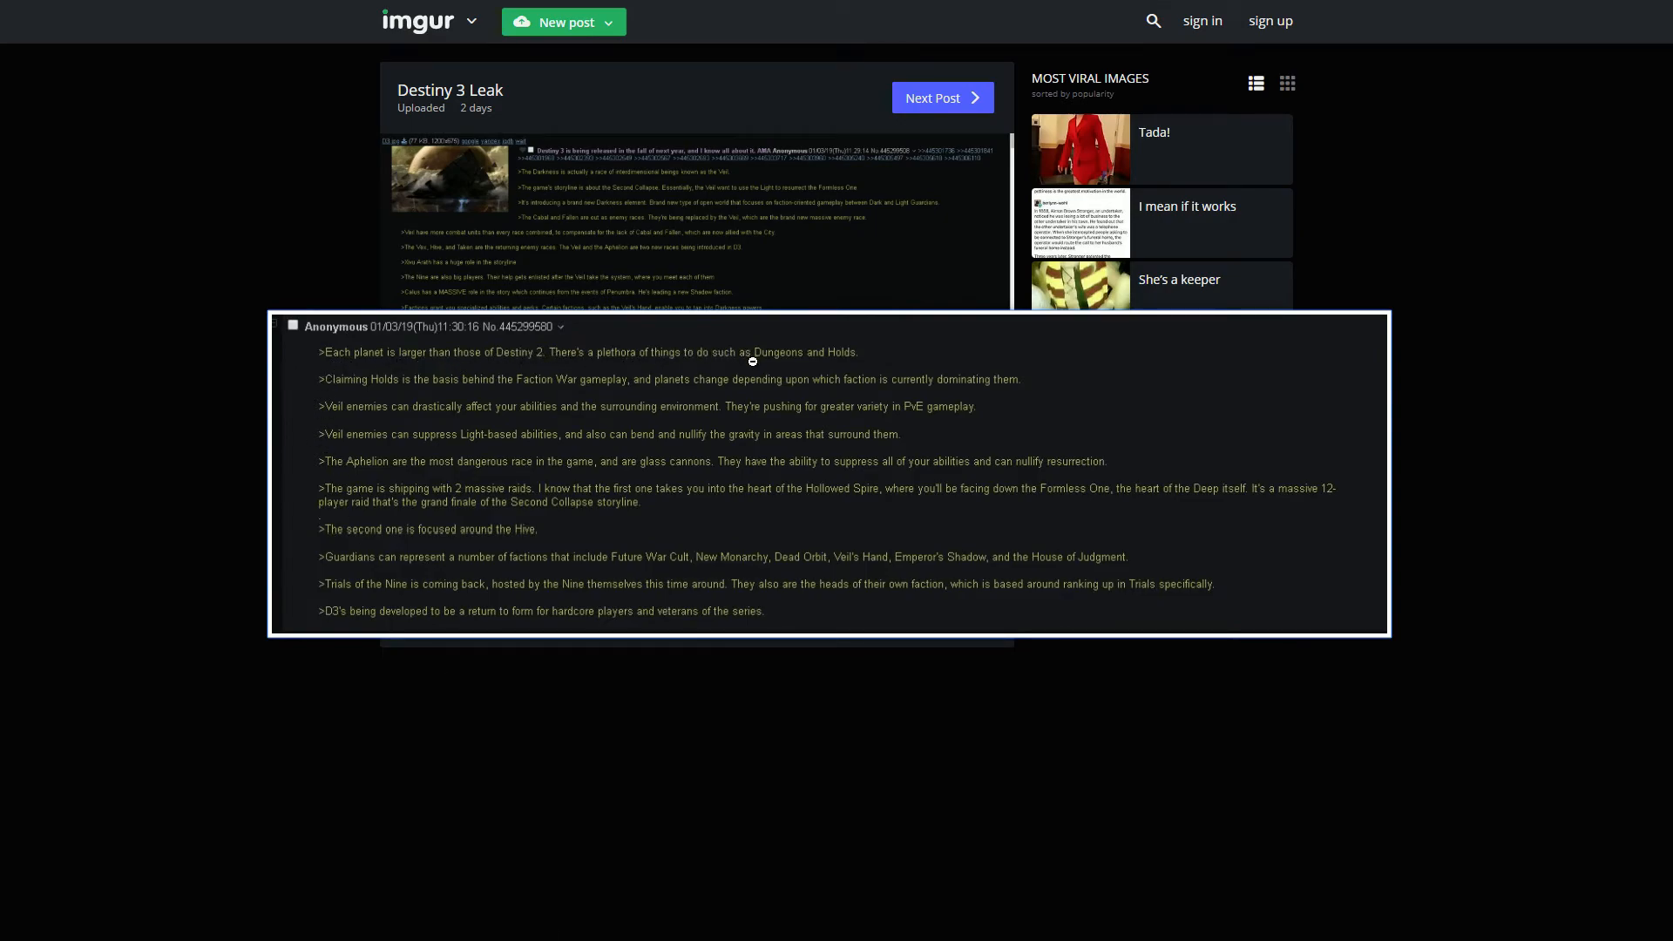
mouse_move(1202, 379)
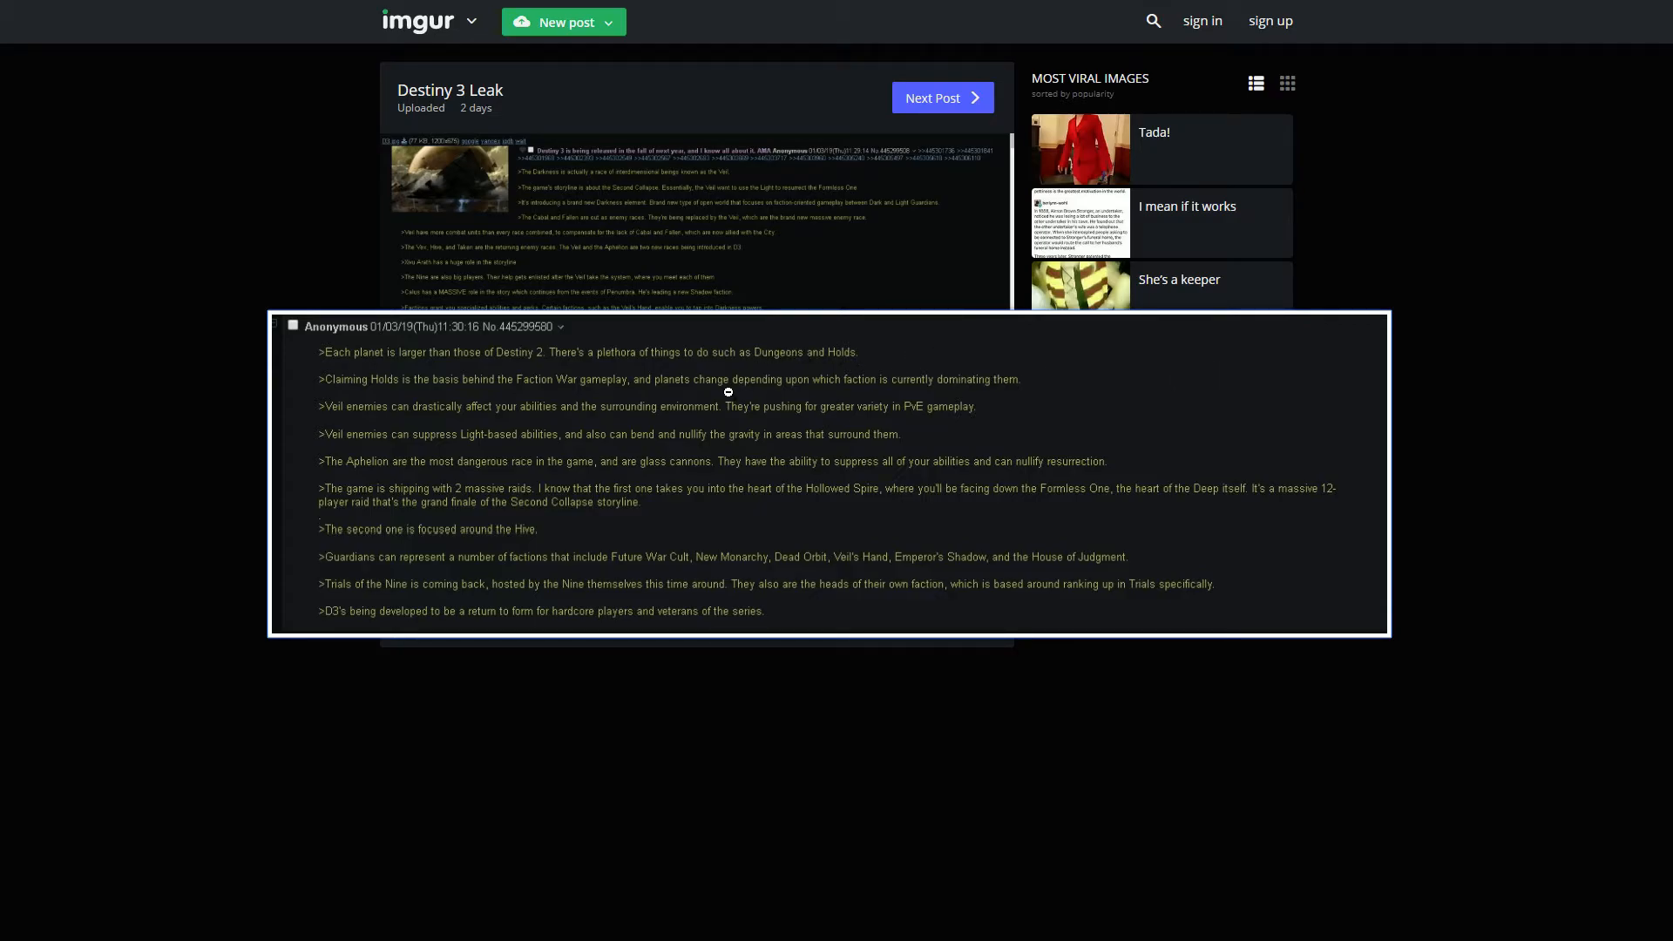
mouse_move(471, 345)
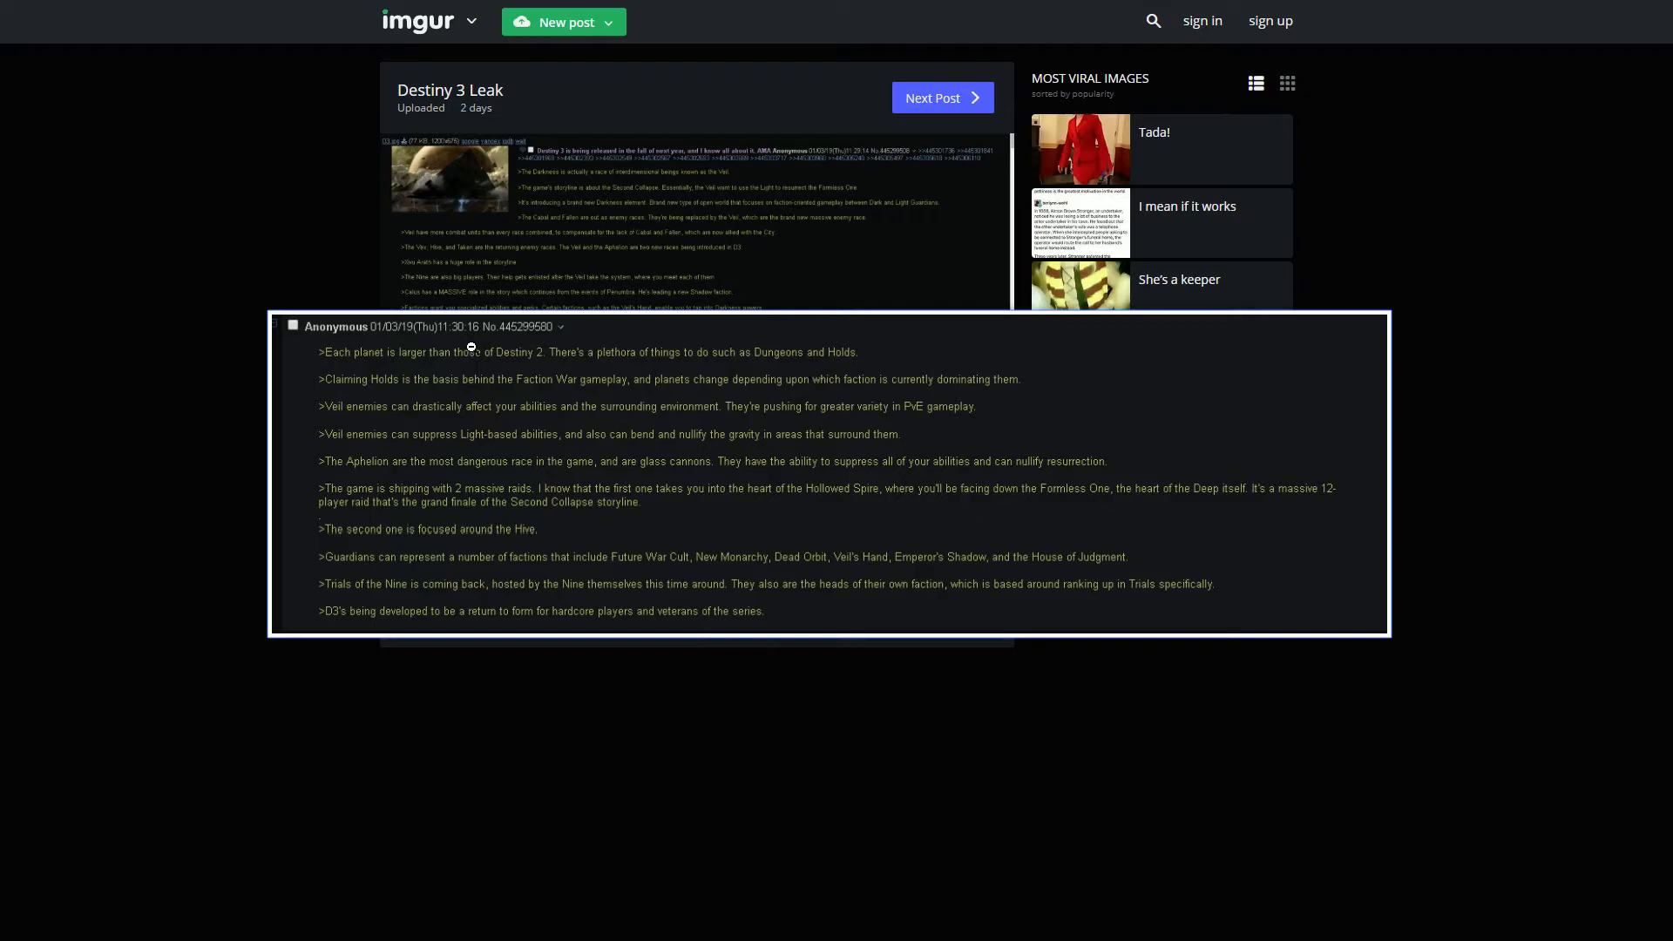
mouse_move(328, 371)
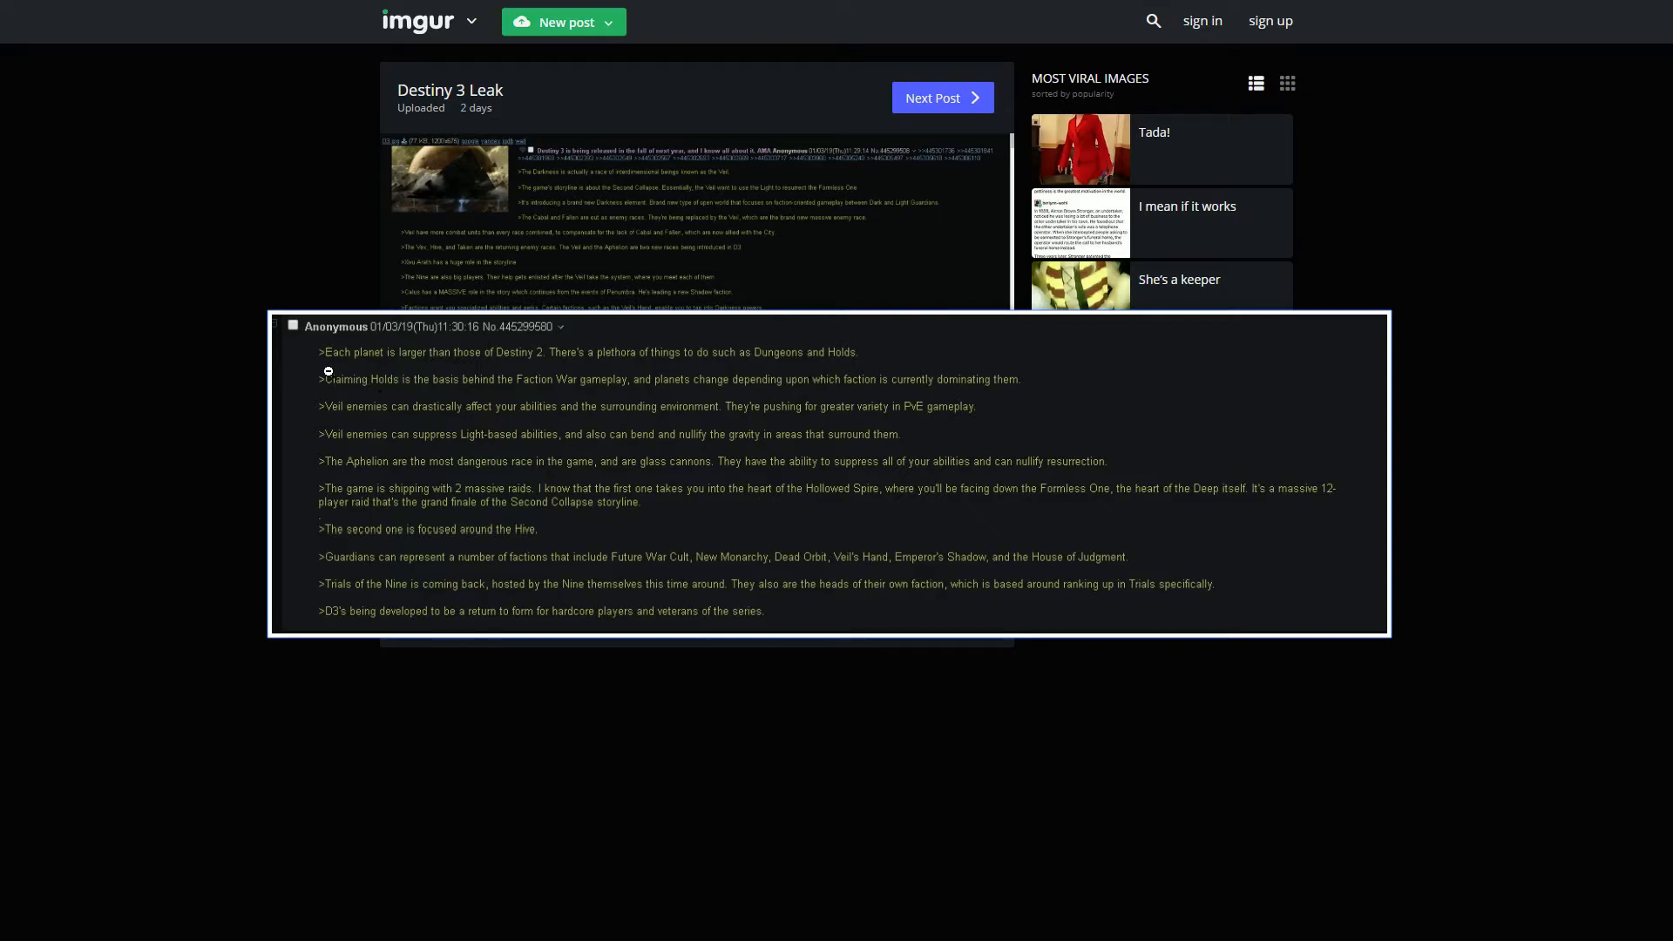
mouse_move(408, 398)
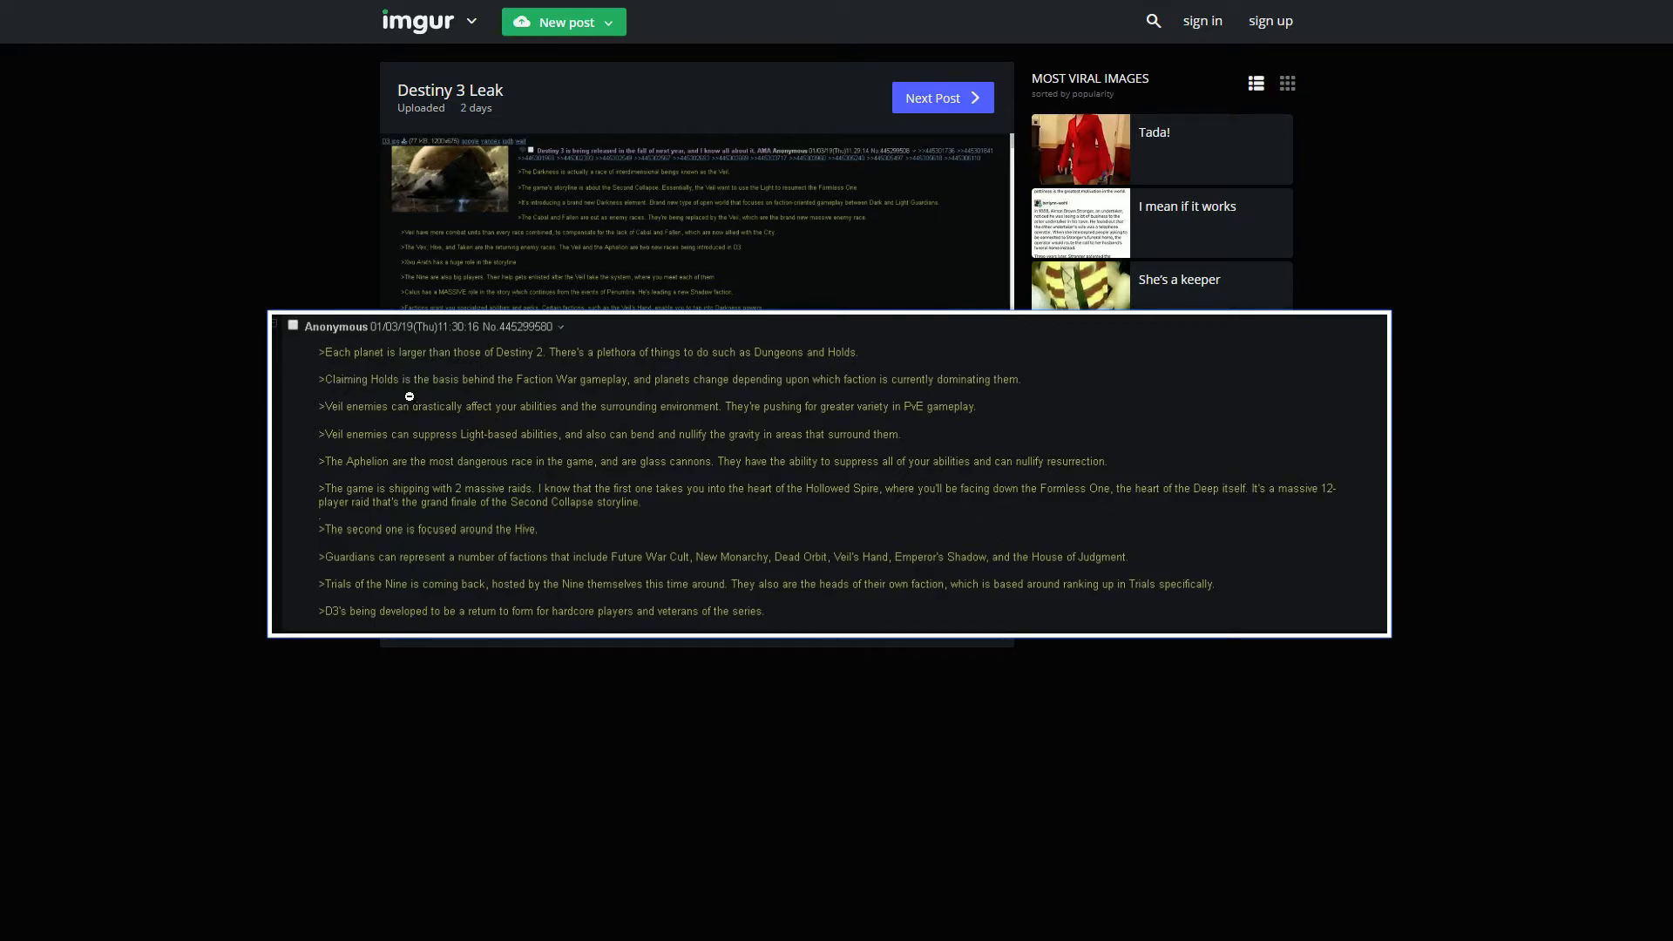
mouse_move(488, 394)
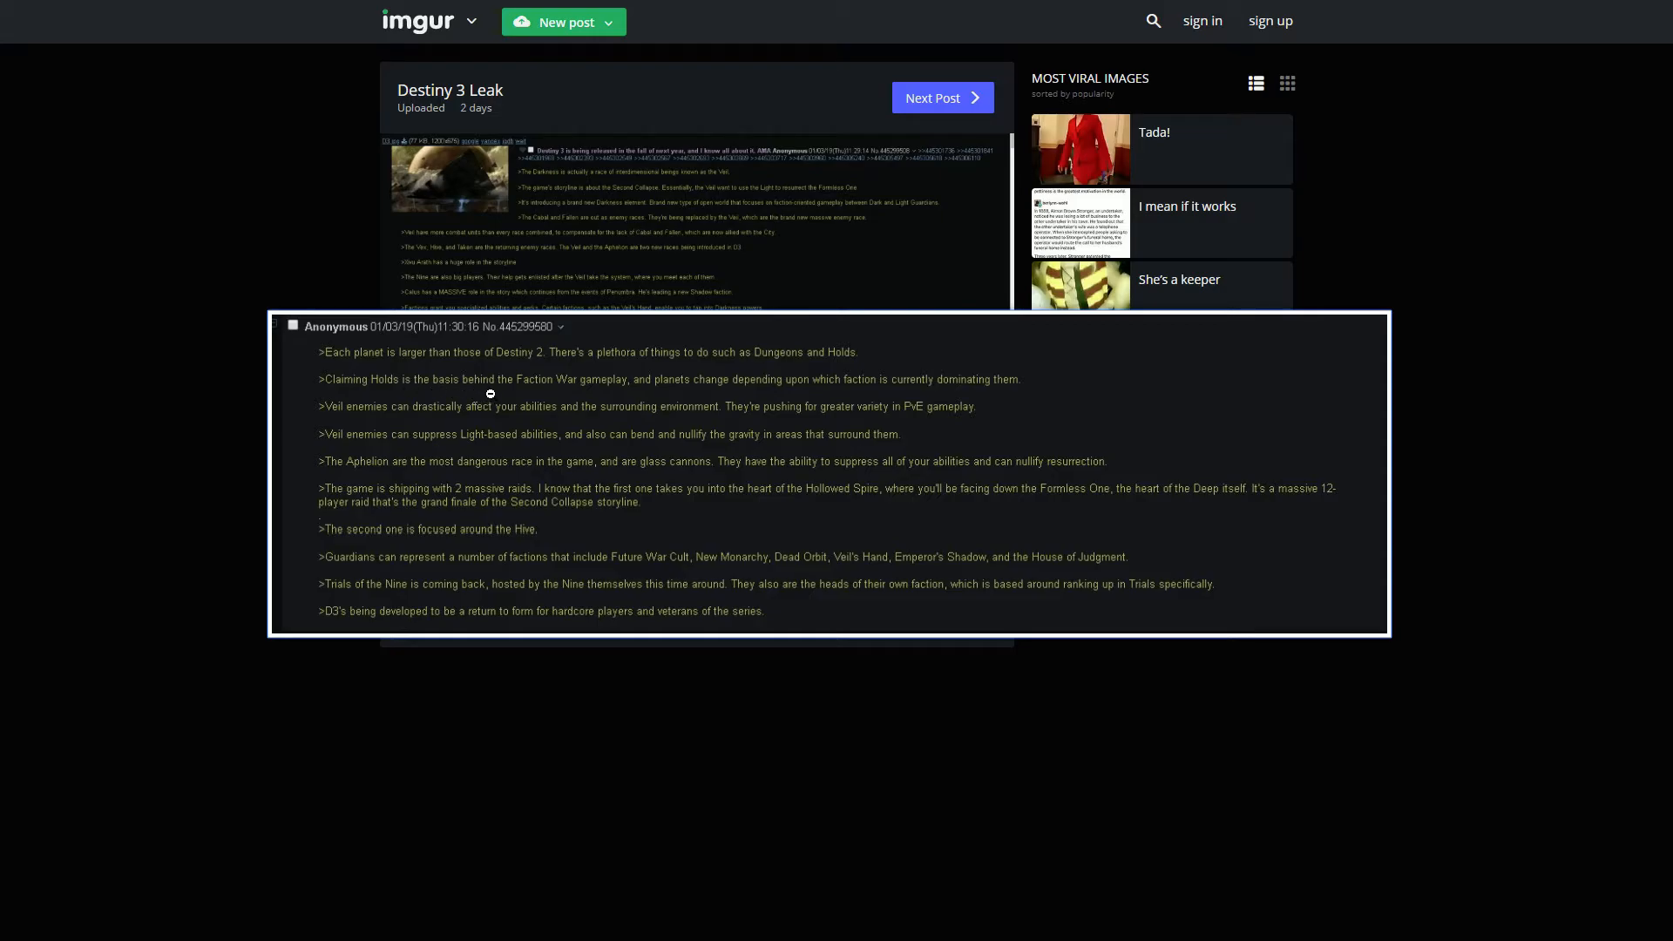
mouse_move(683, 387)
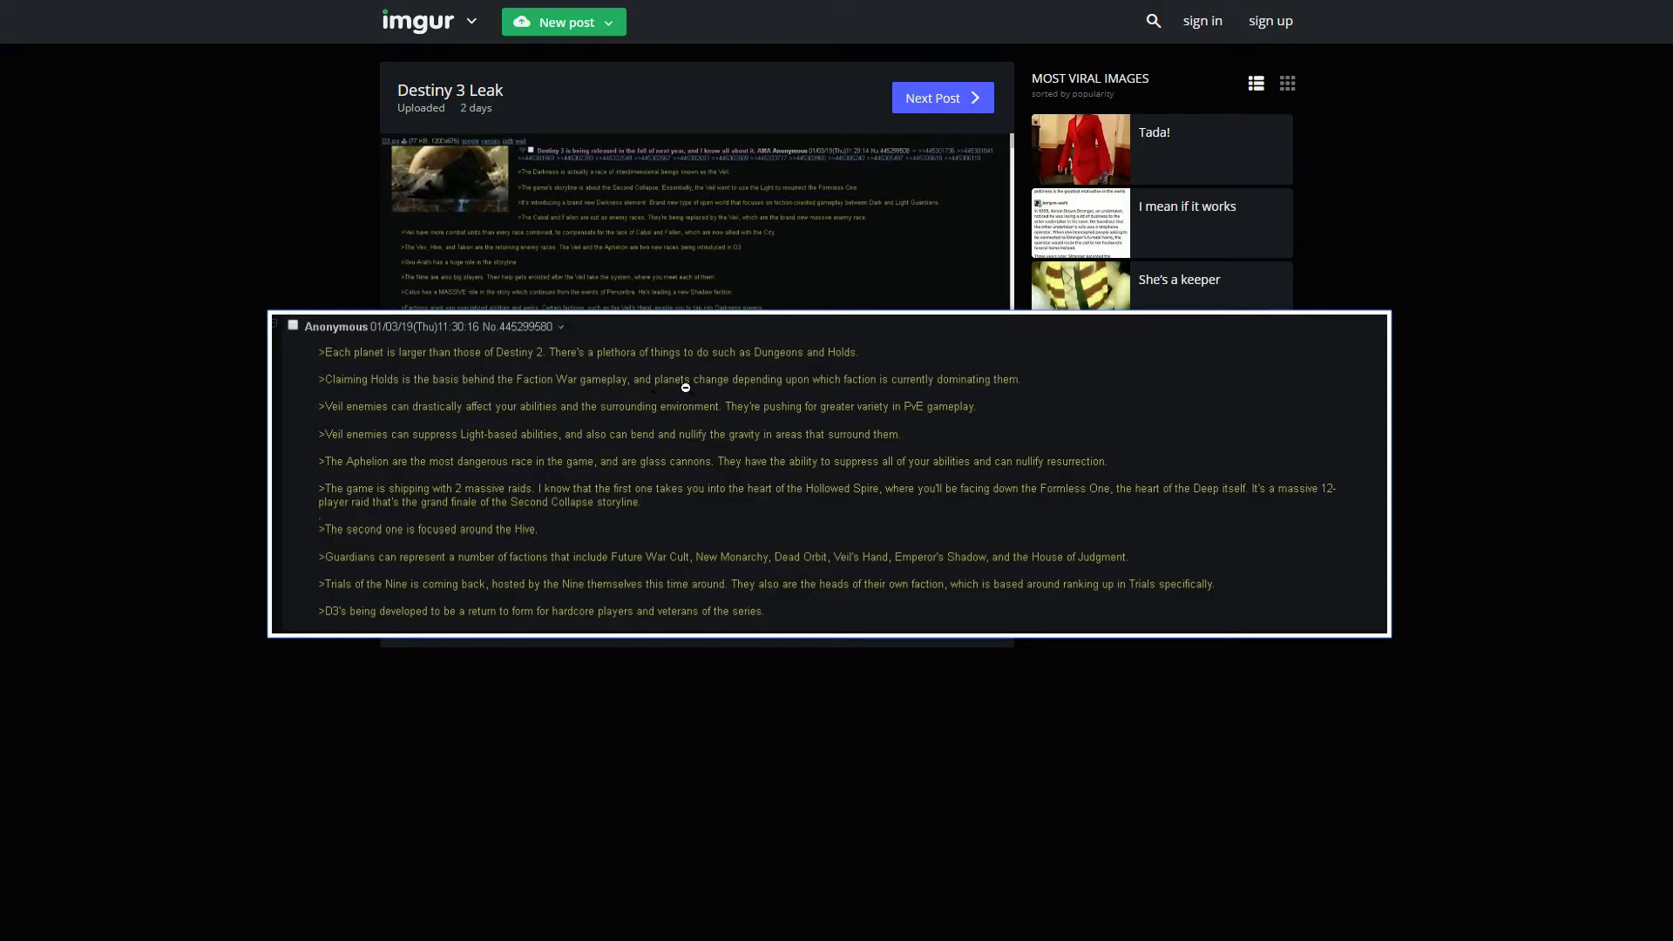
mouse_move(983, 394)
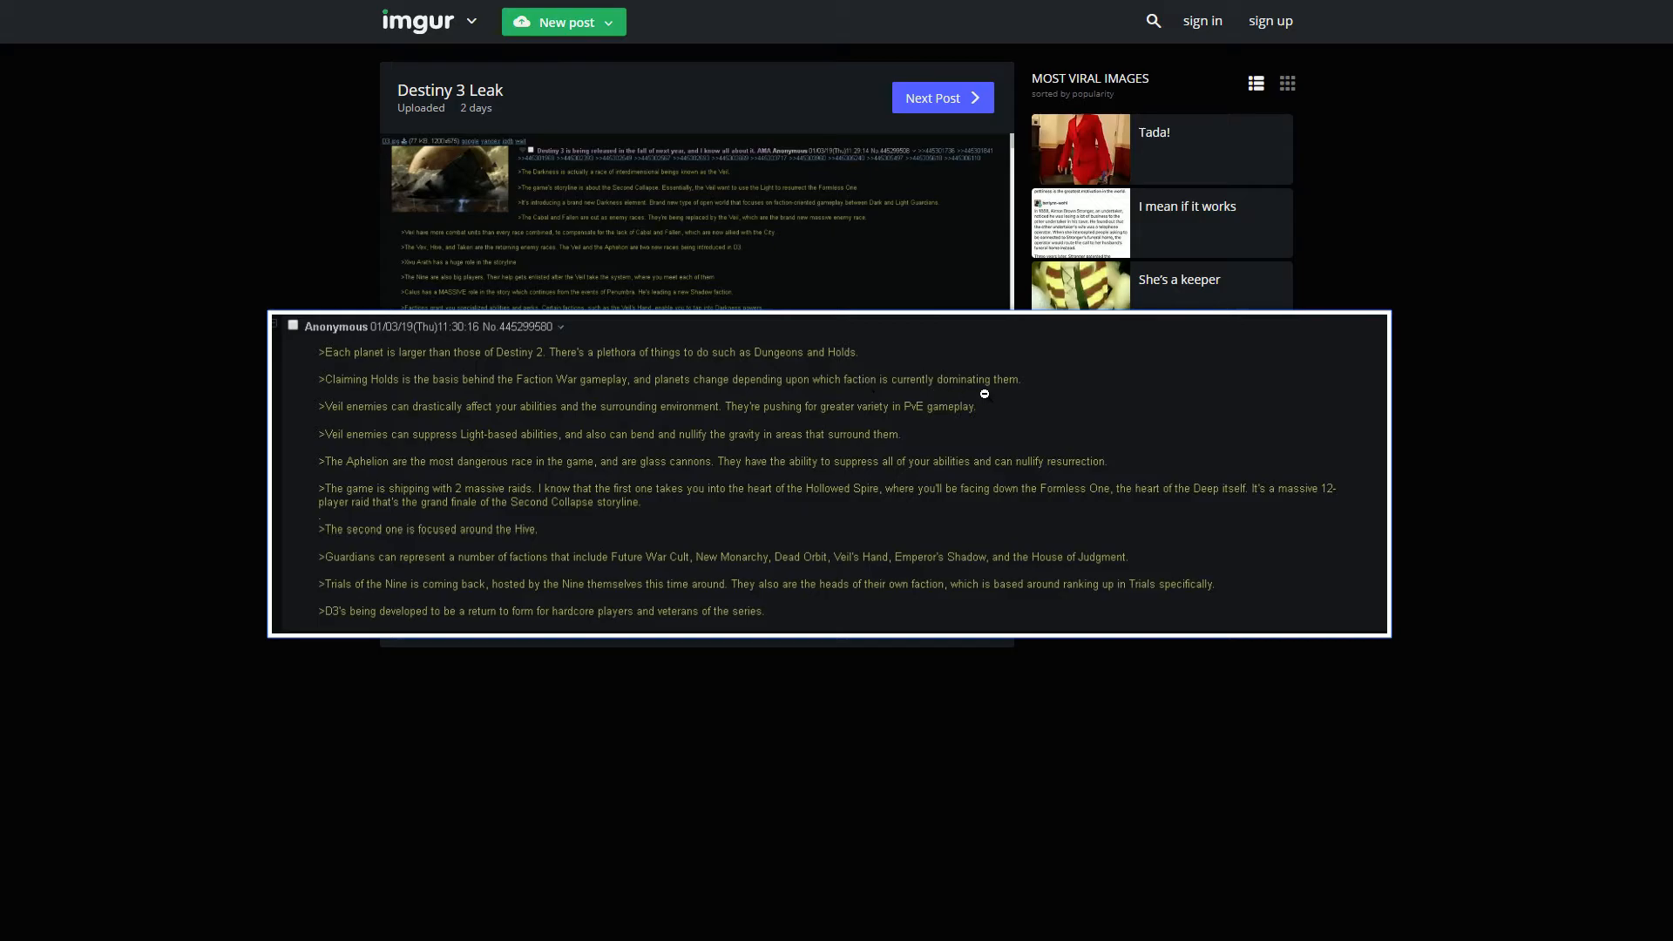
mouse_move(1221, 392)
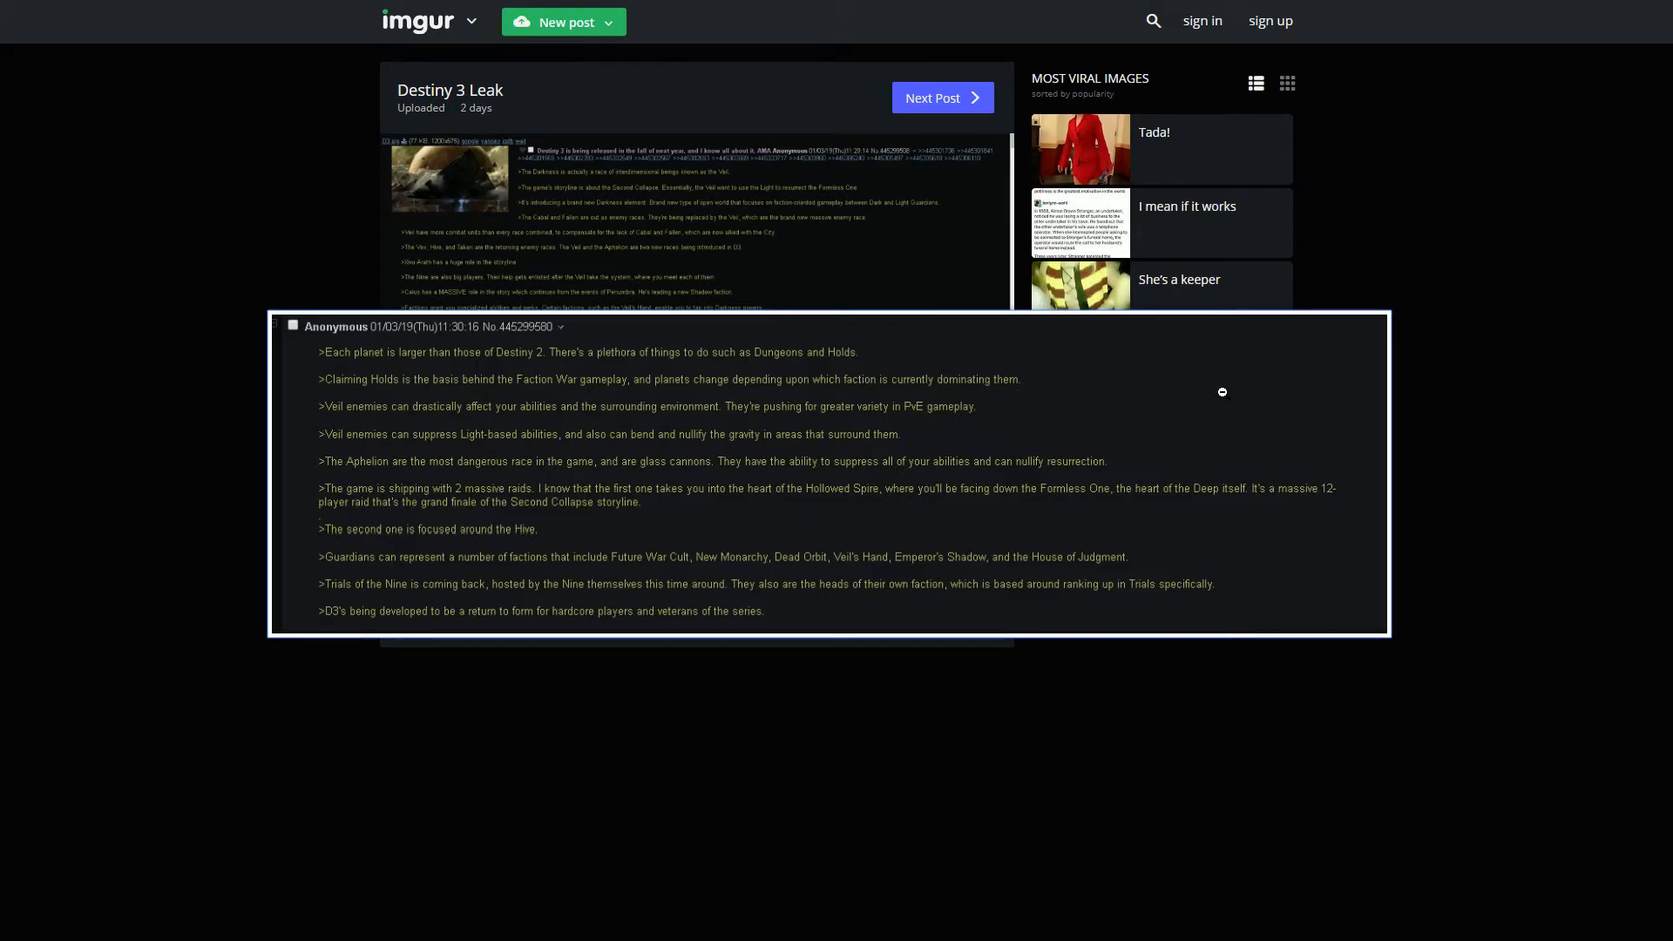
mouse_move(362, 429)
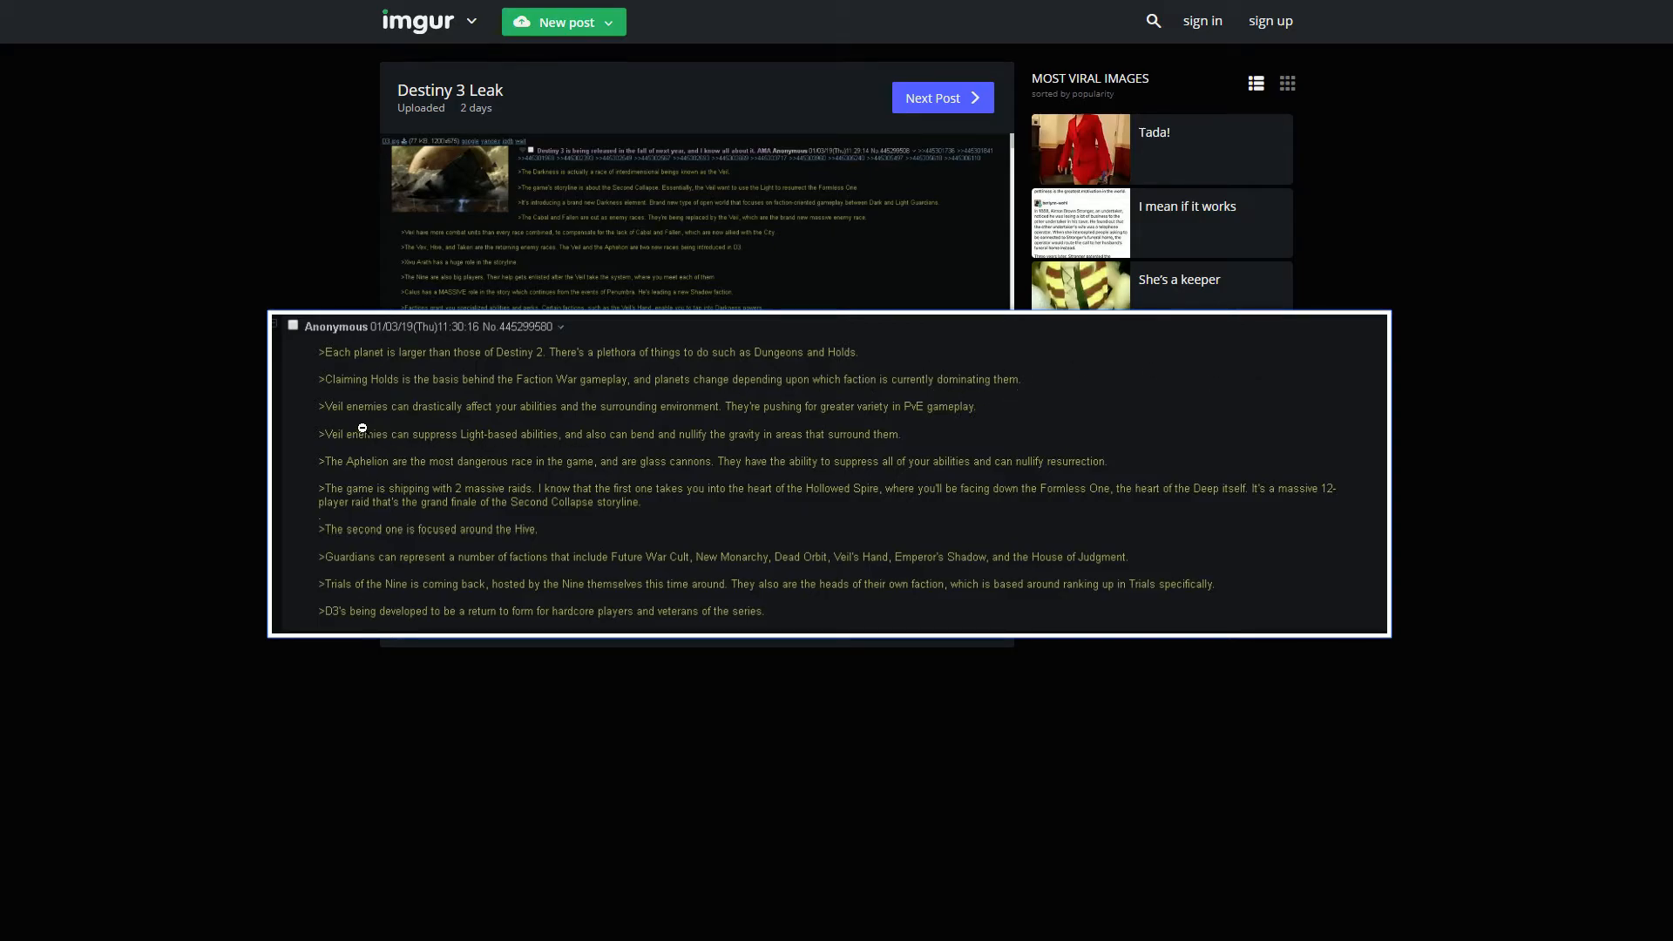
mouse_move(456, 434)
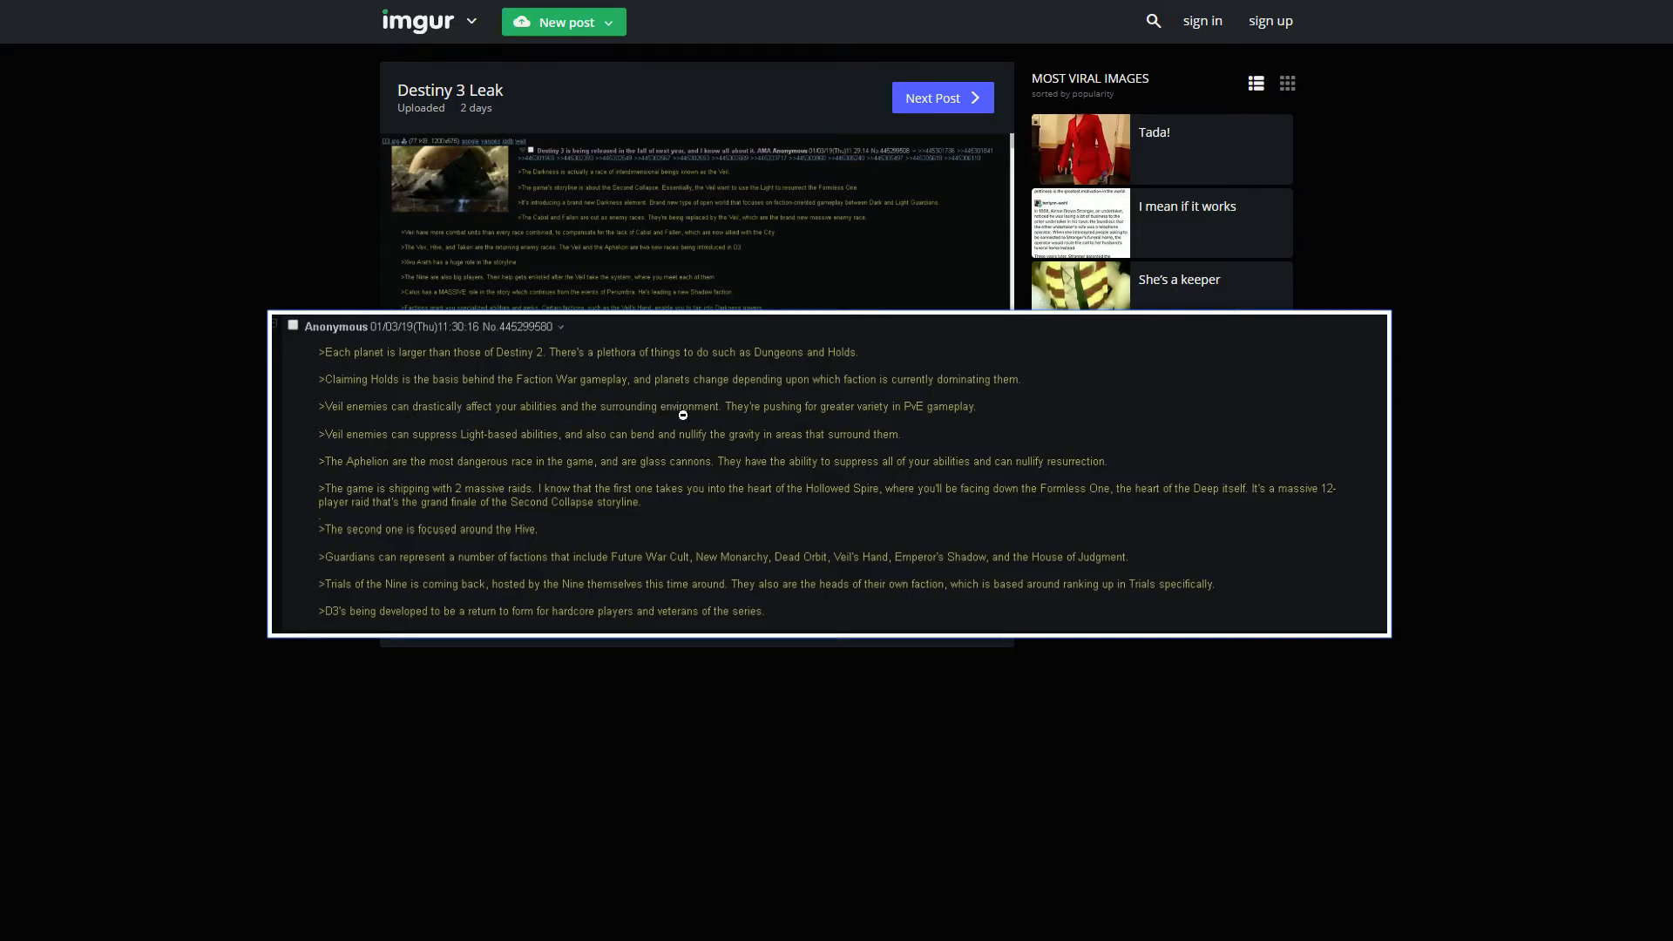
mouse_move(1088, 402)
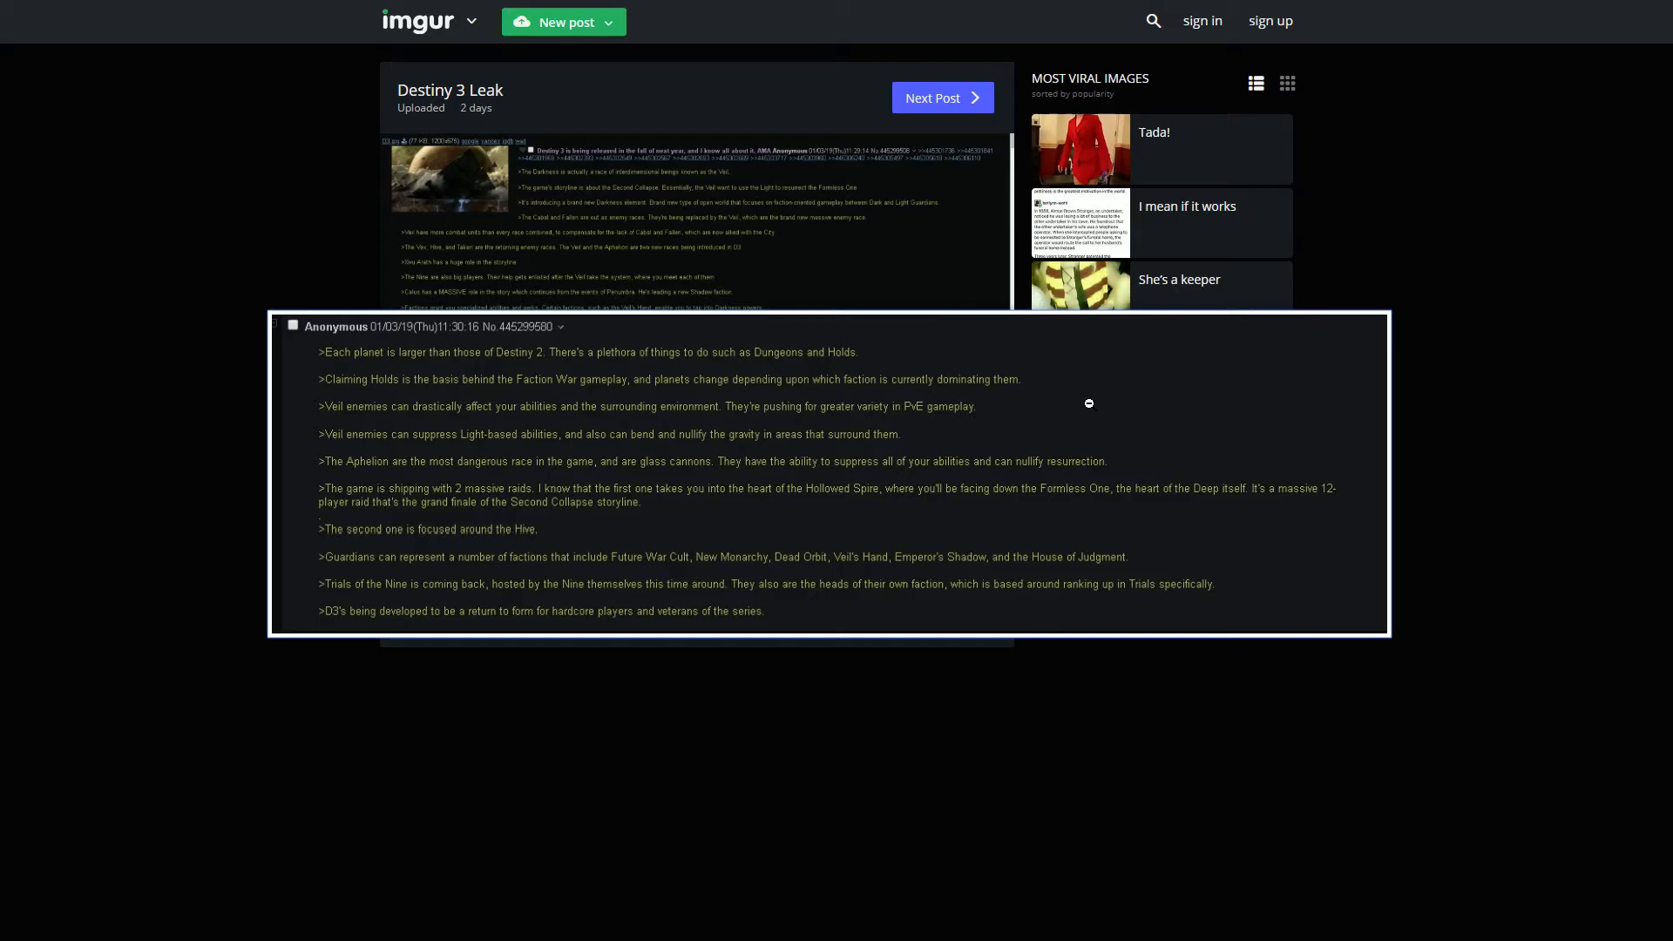
mouse_move(1101, 434)
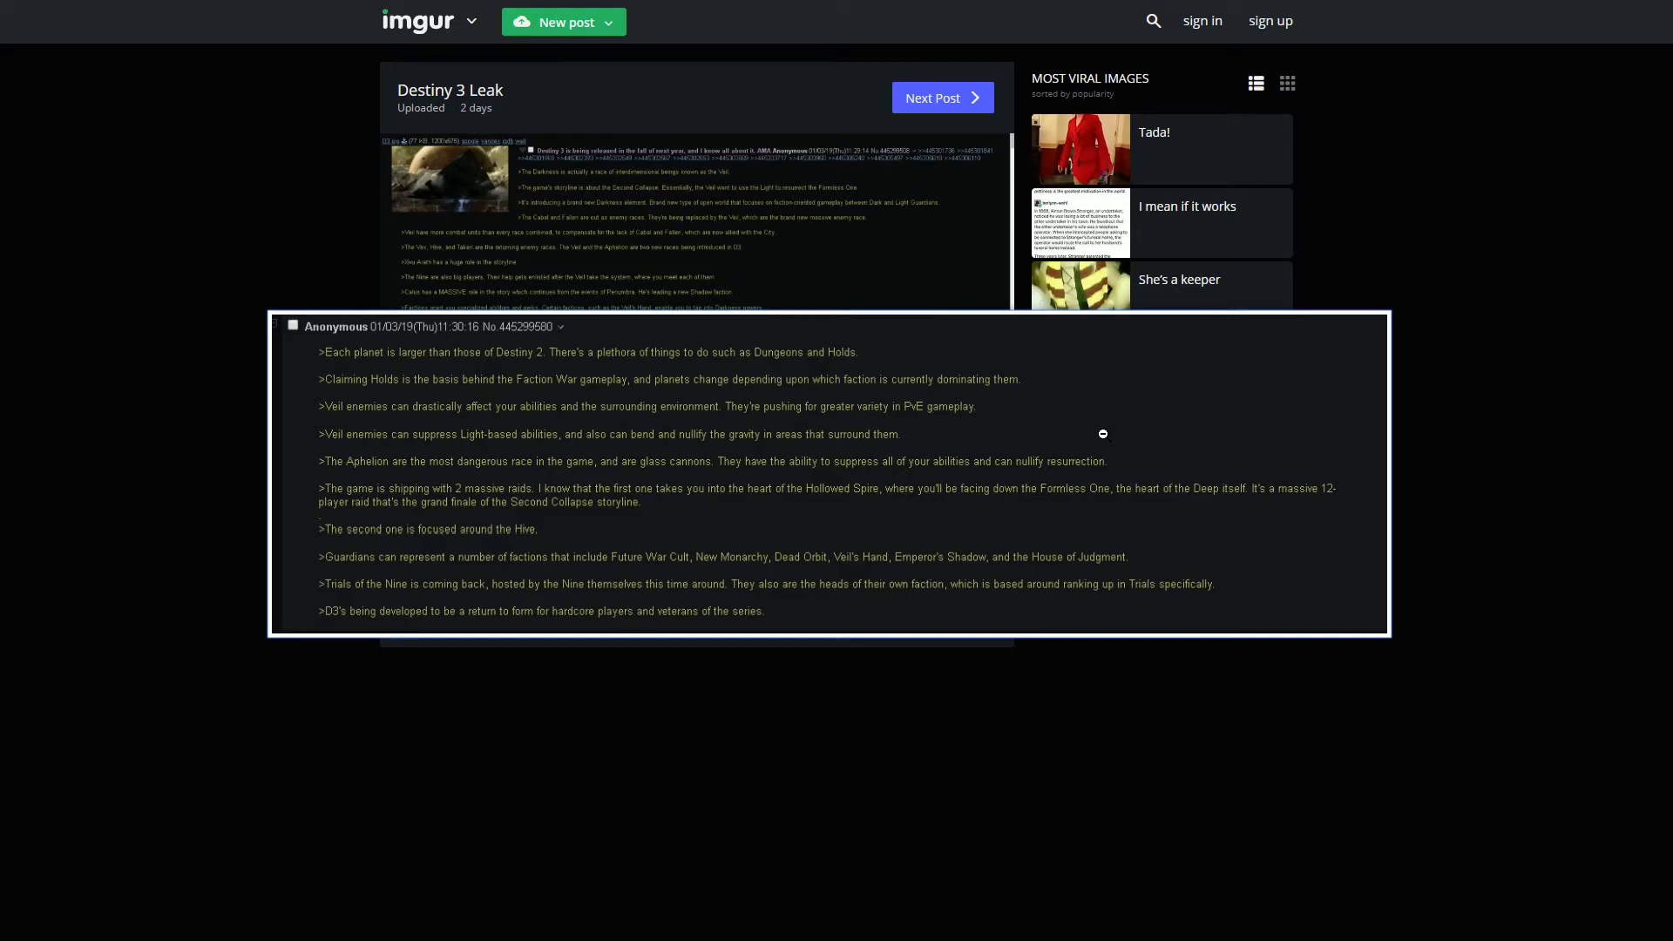
mouse_move(415, 436)
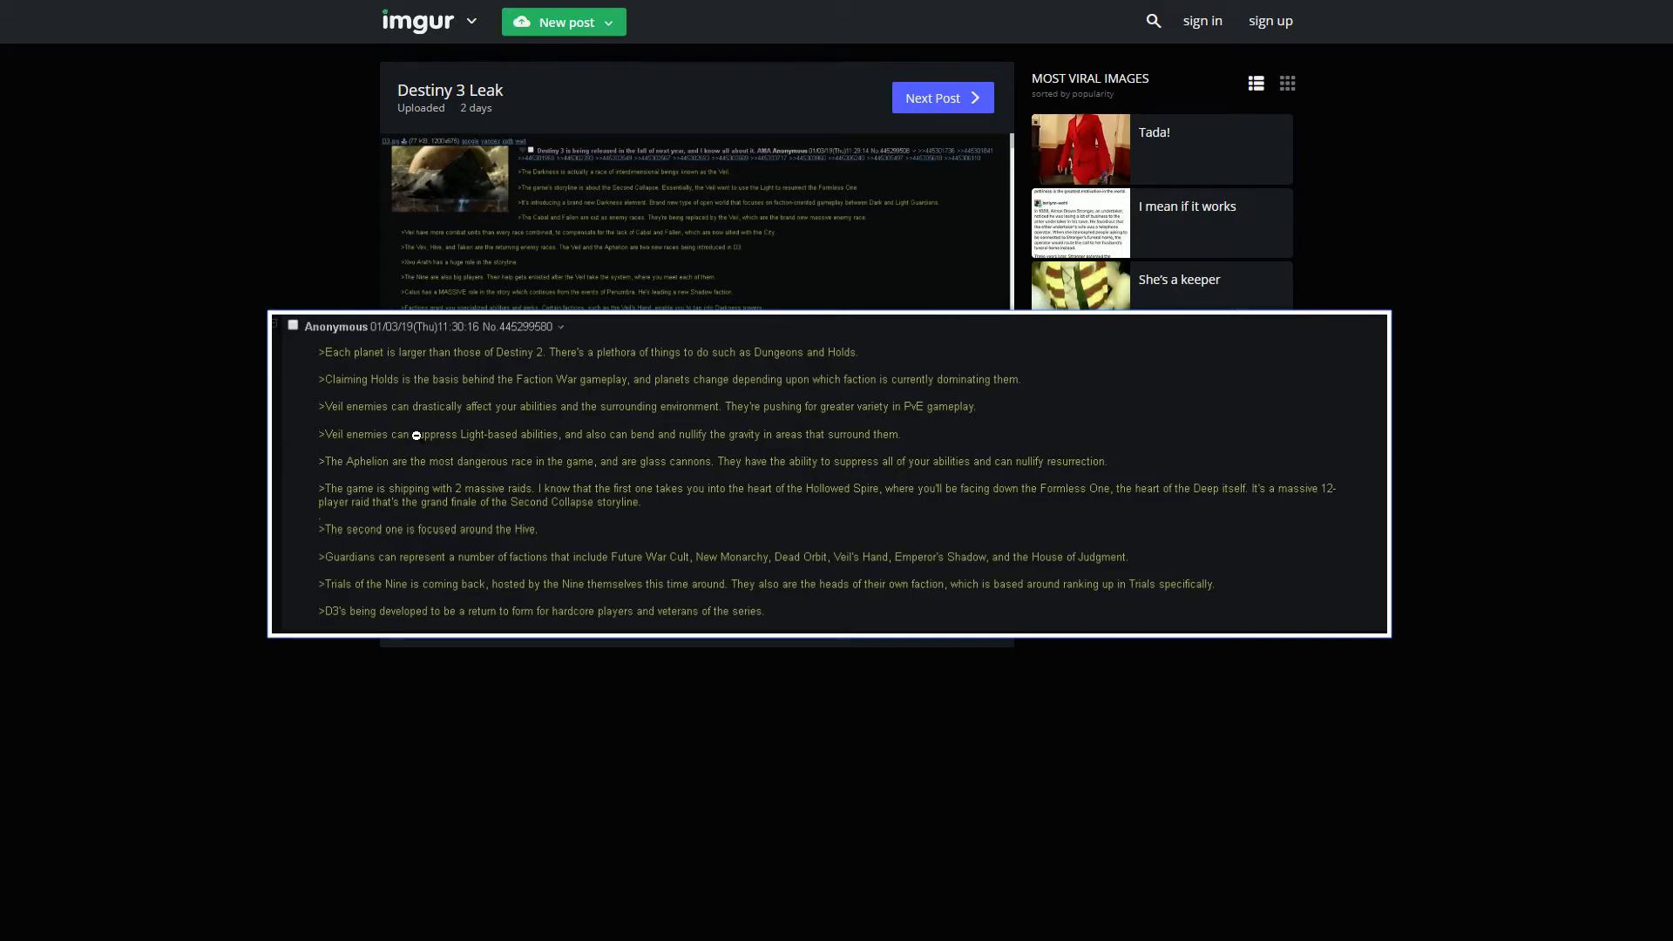
mouse_move(581, 469)
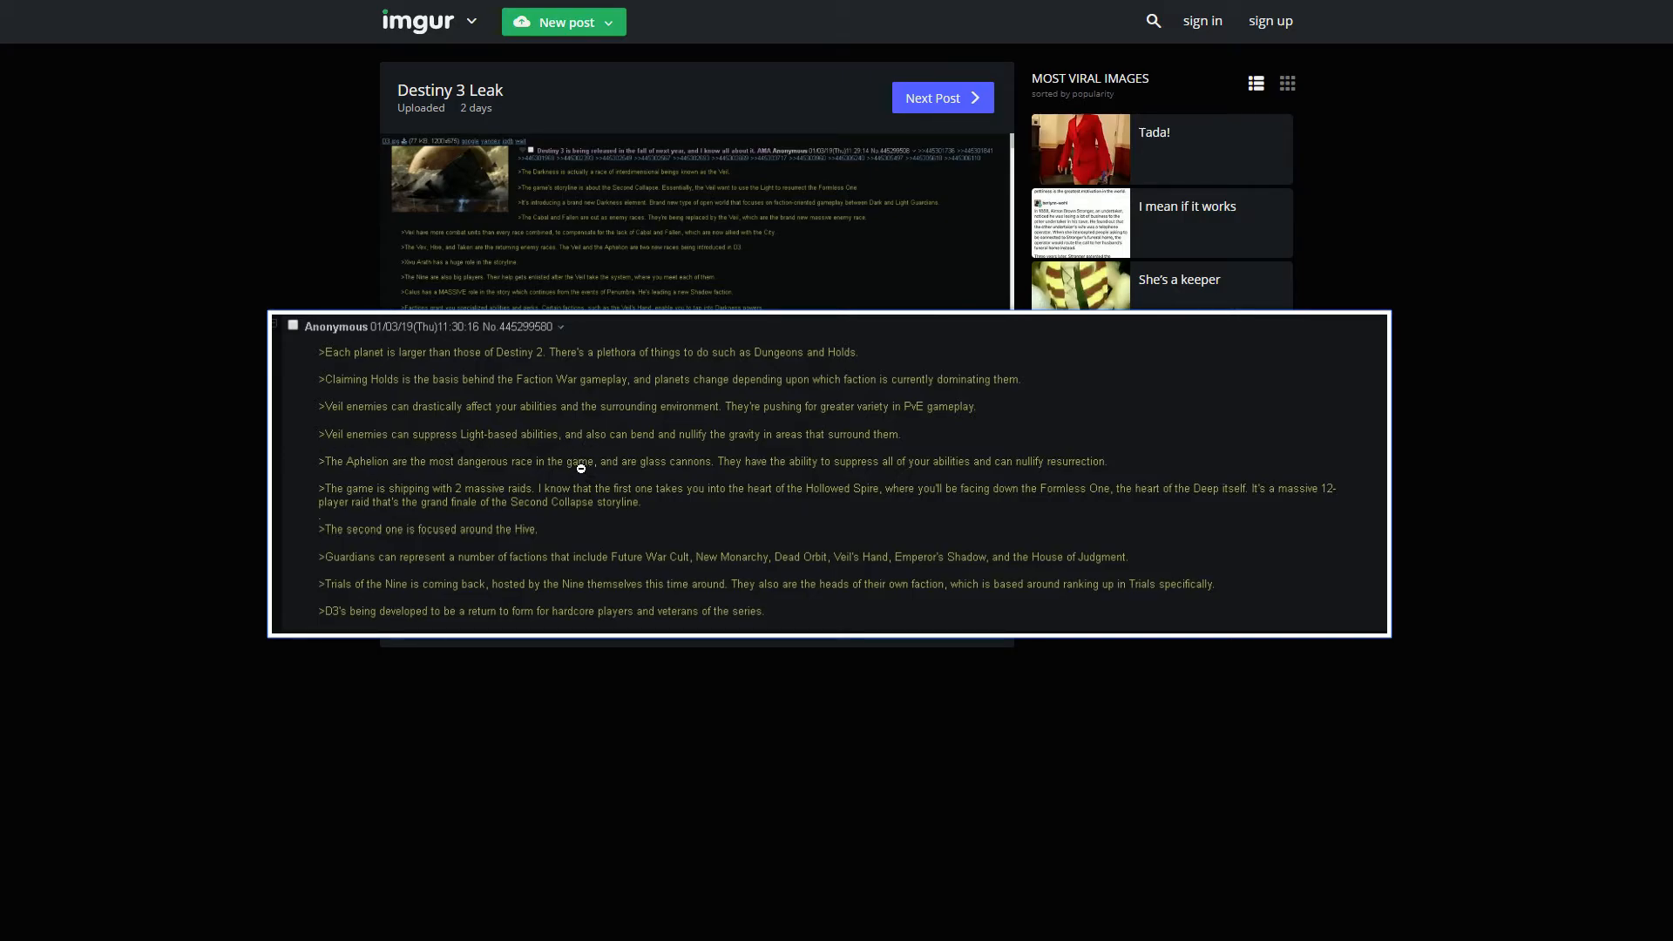
mouse_move(978, 437)
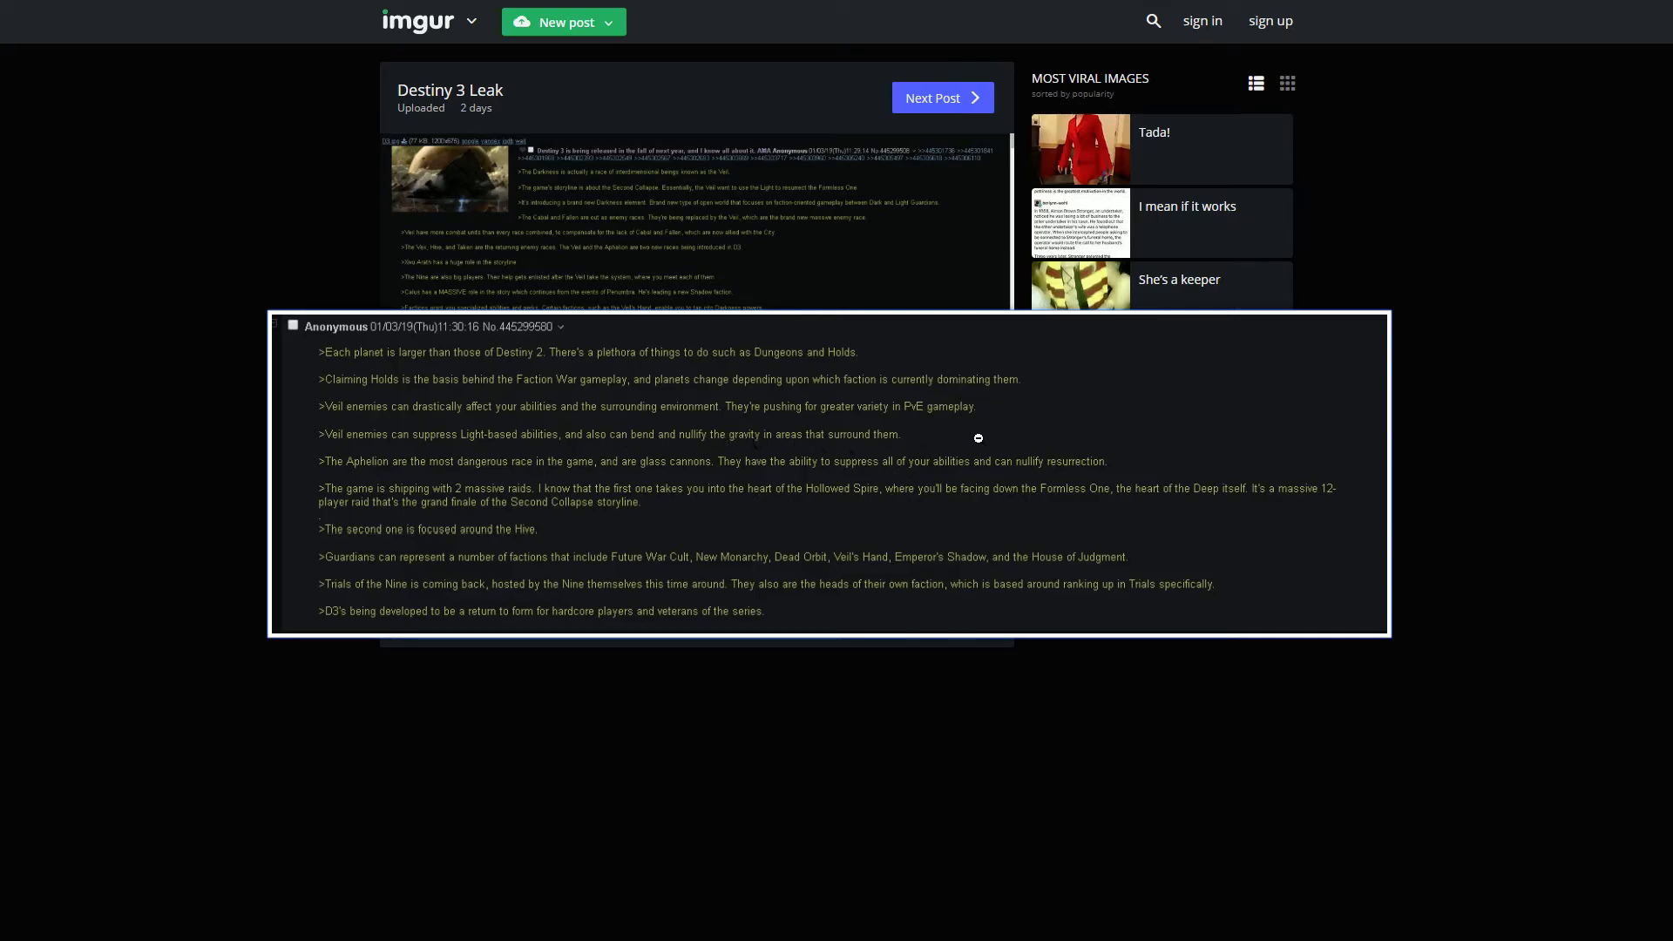
mouse_move(774, 438)
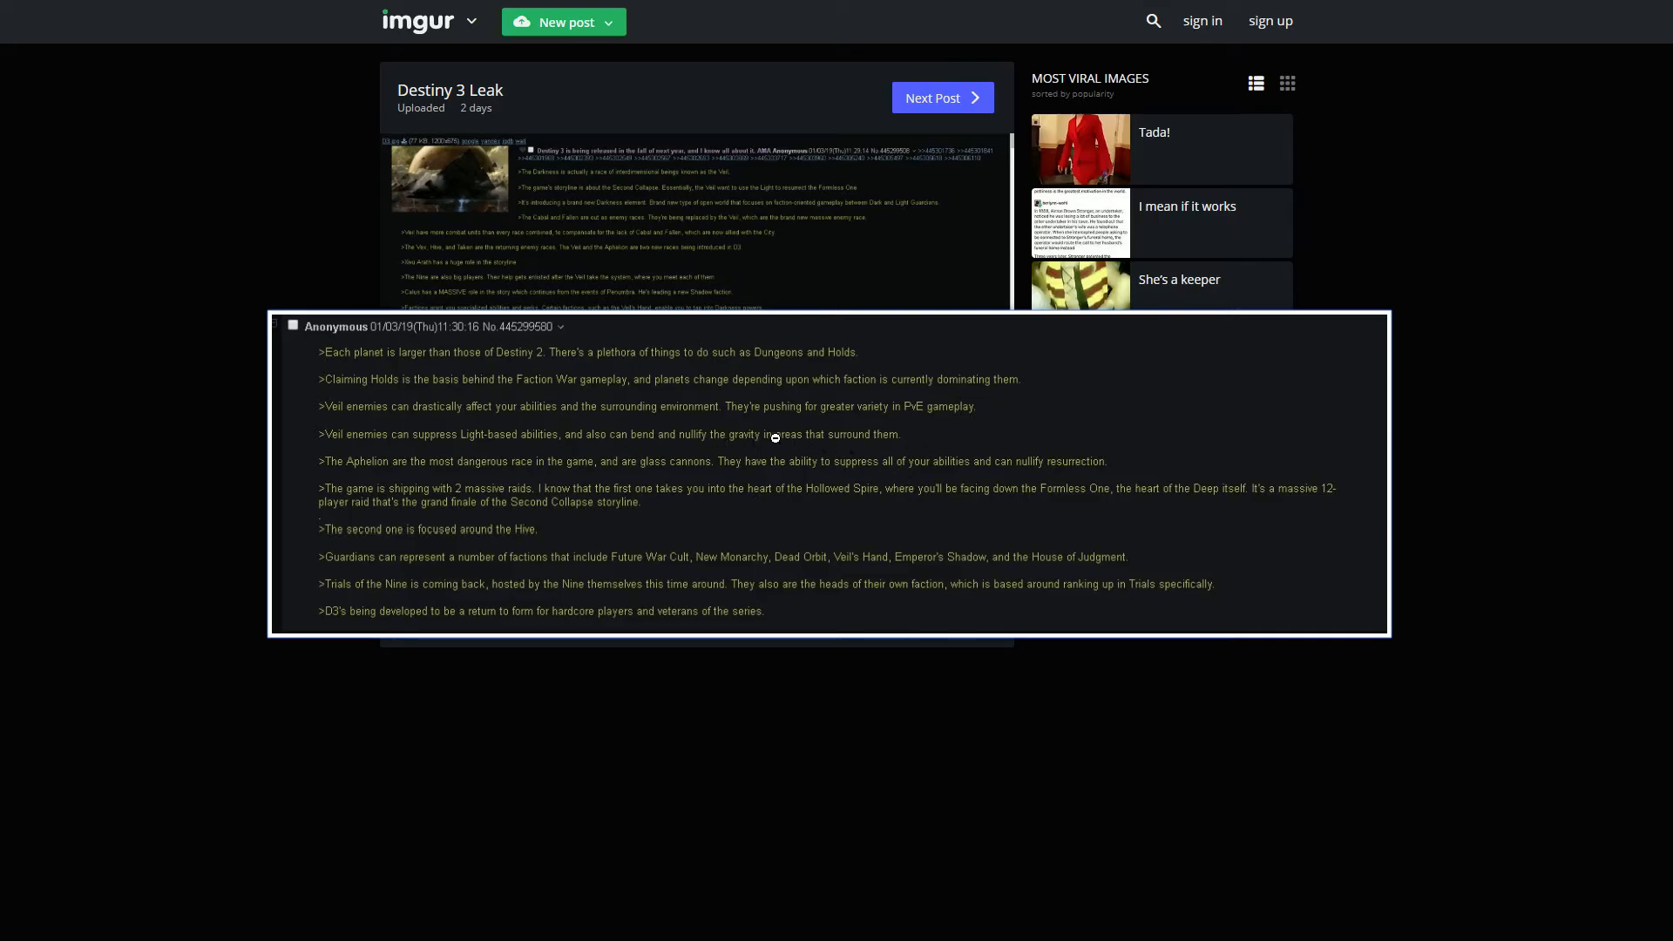
mouse_move(441, 472)
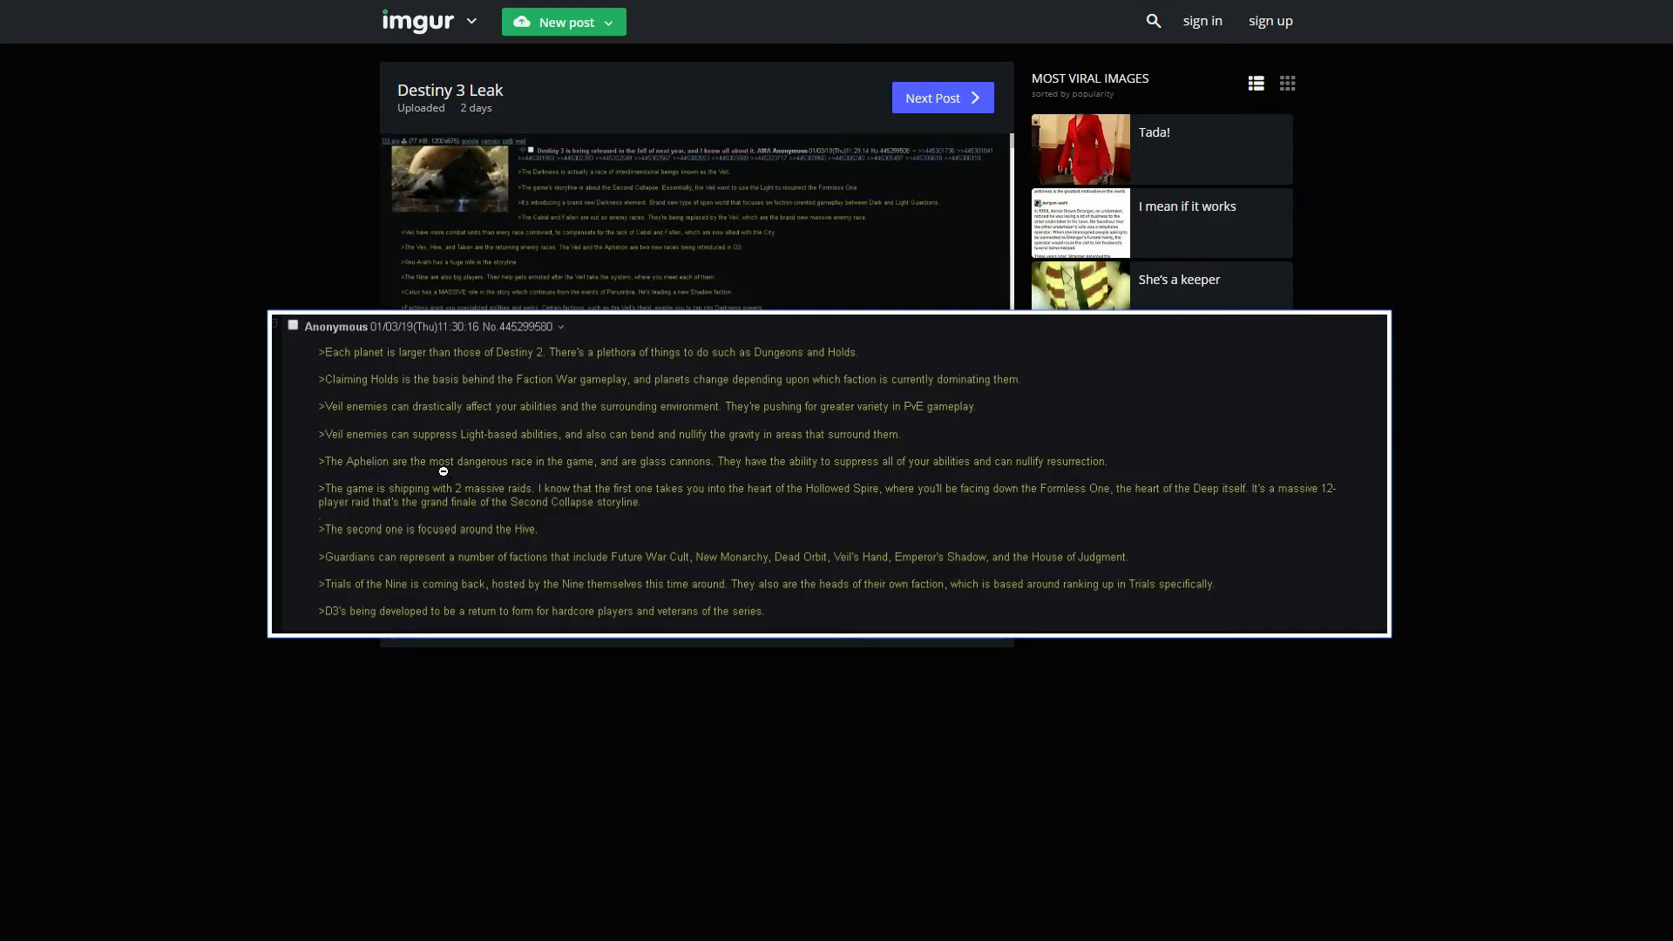
mouse_move(729, 483)
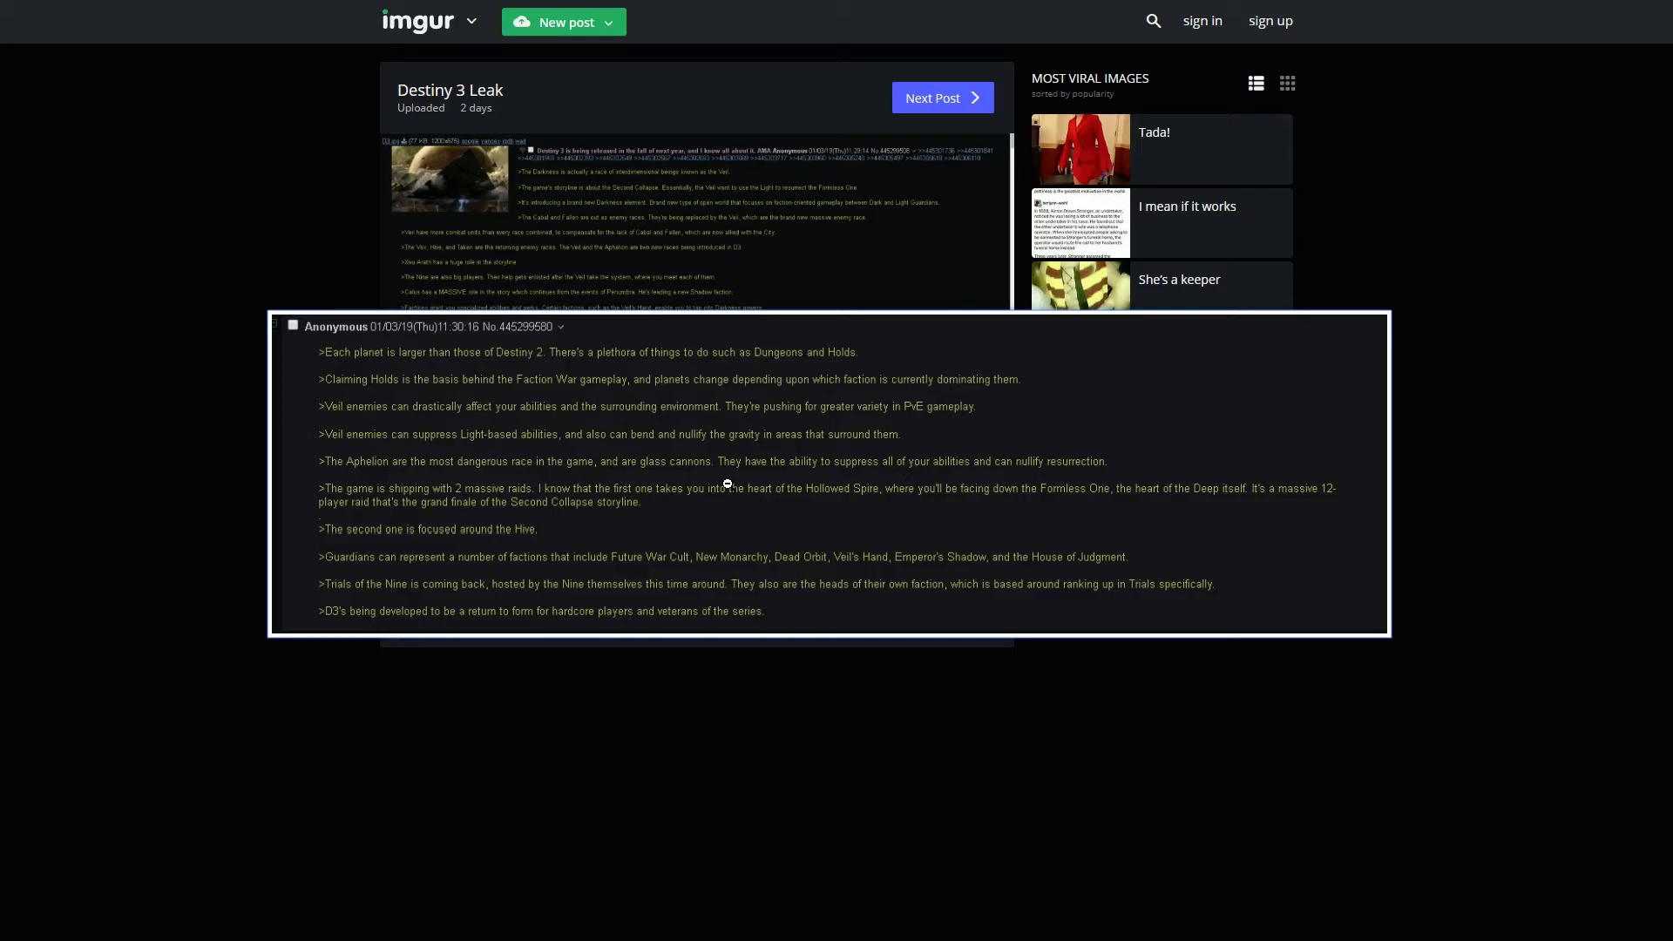
mouse_move(691, 467)
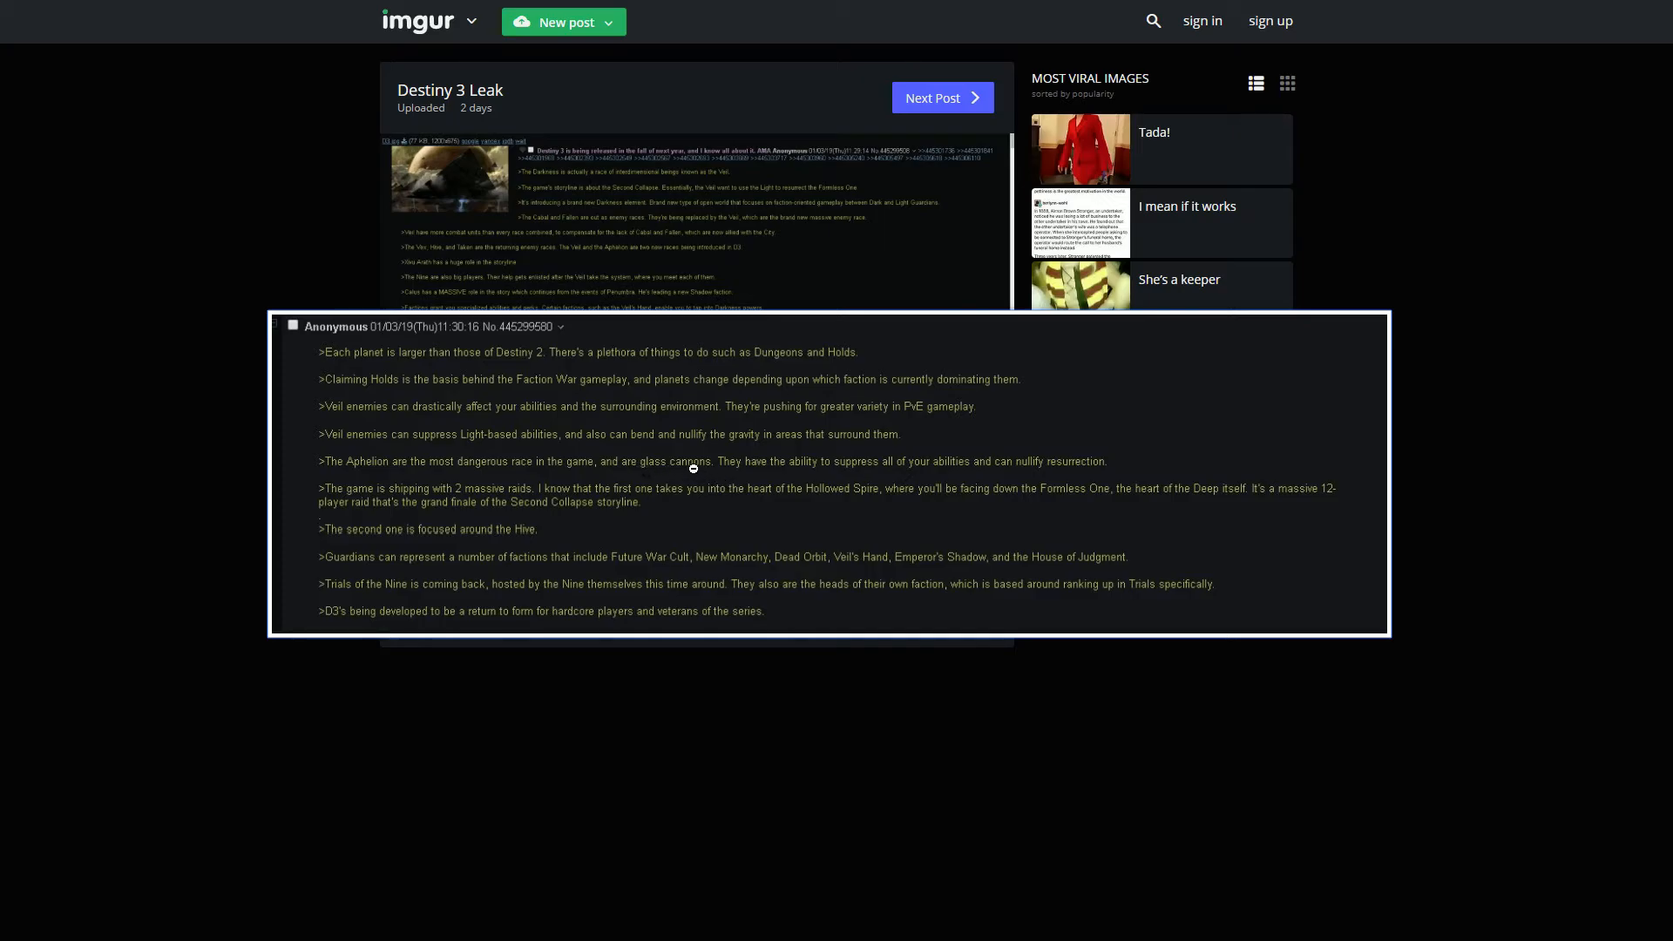
mouse_move(839, 468)
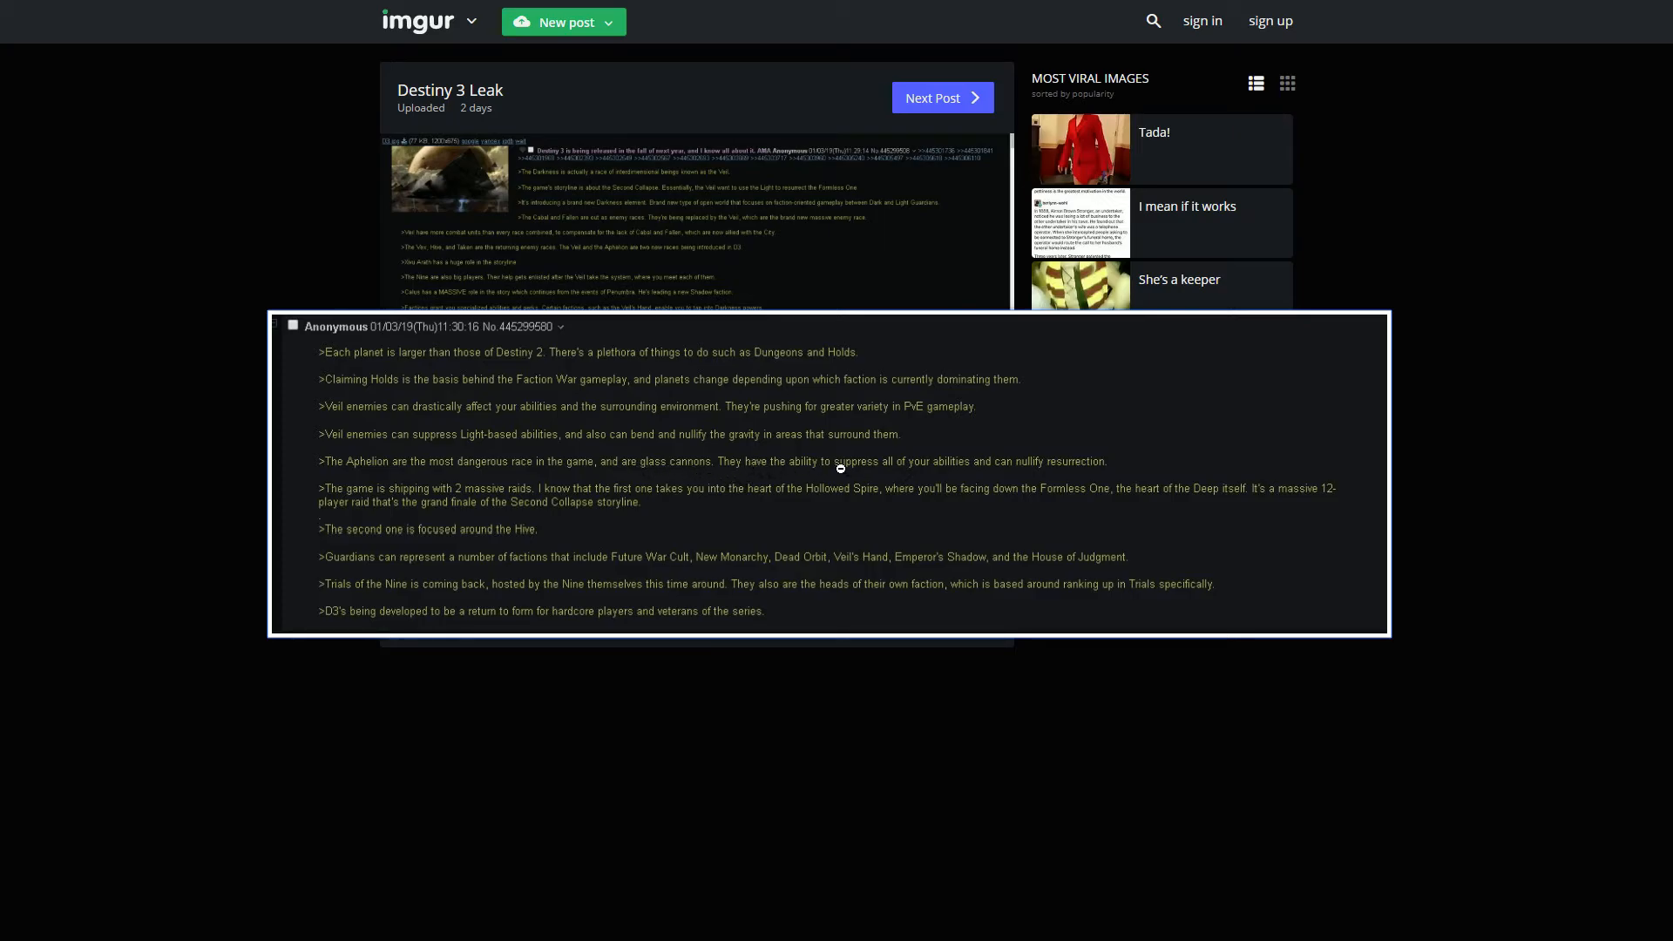
mouse_move(1119, 467)
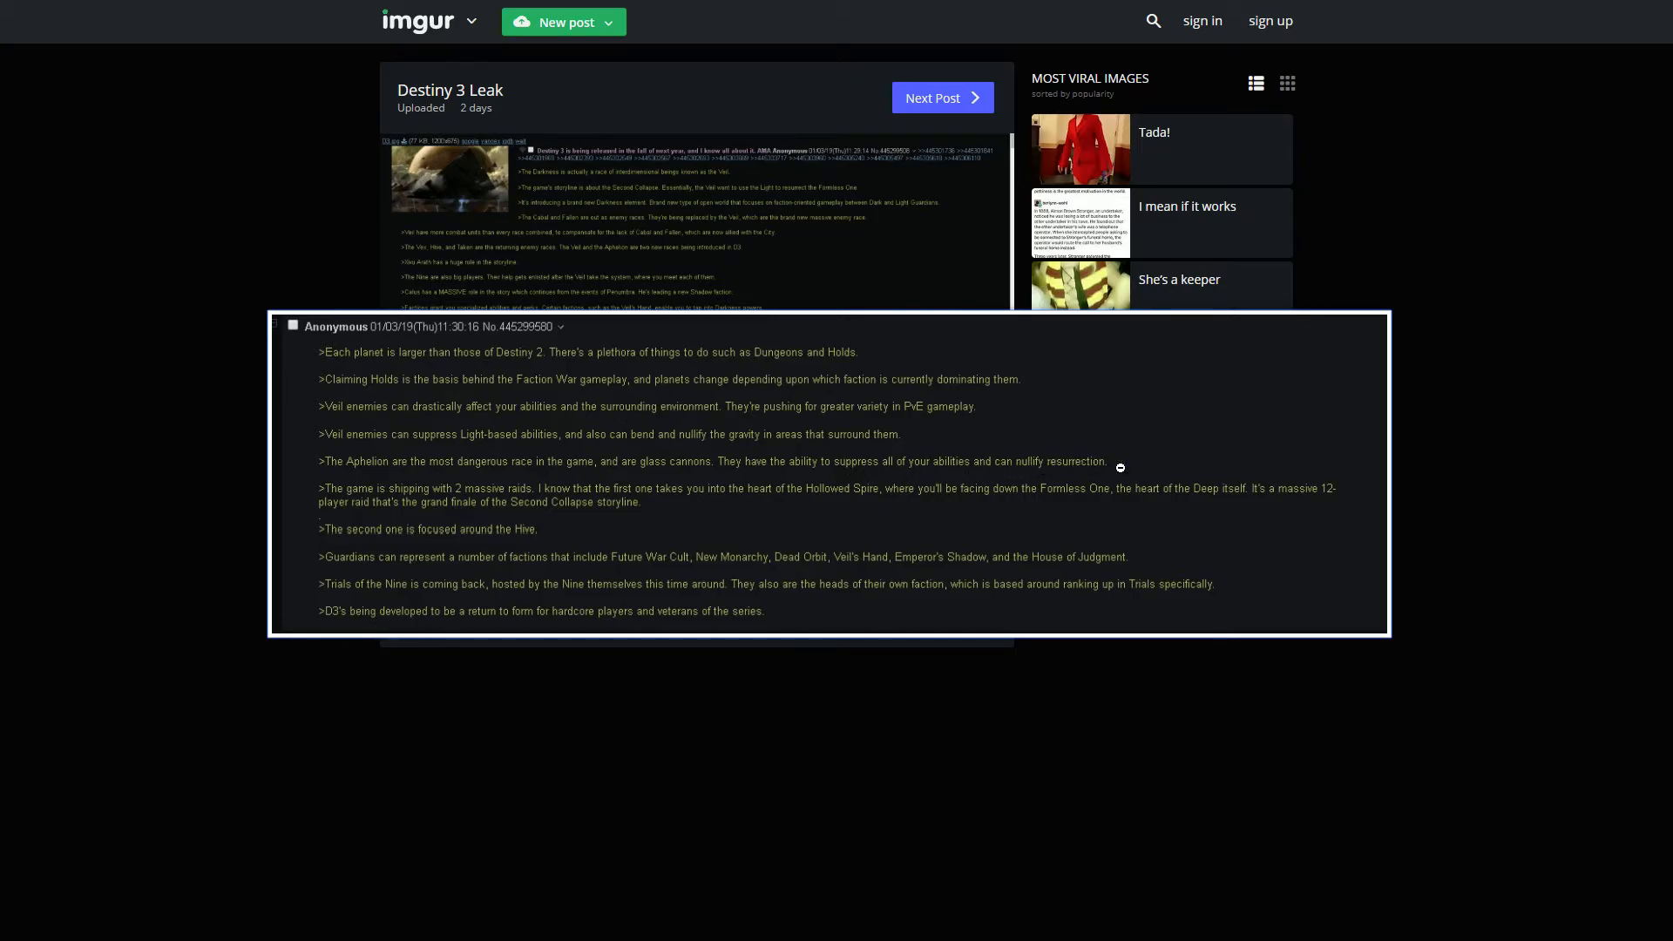
mouse_move(943, 474)
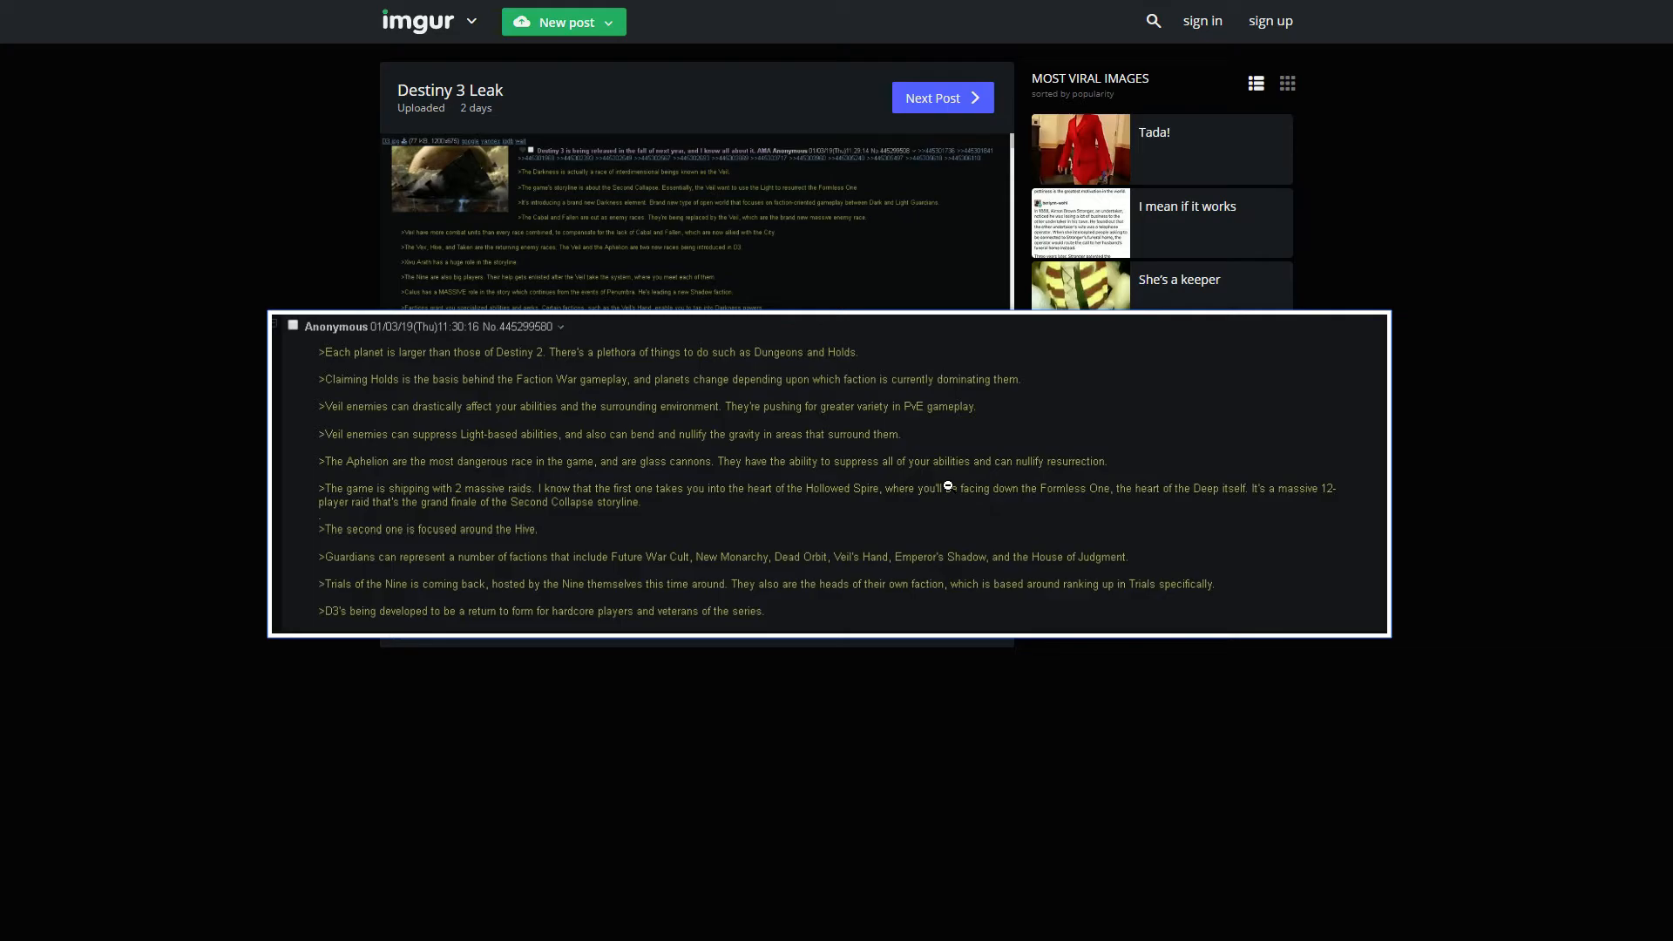
mouse_move(791, 535)
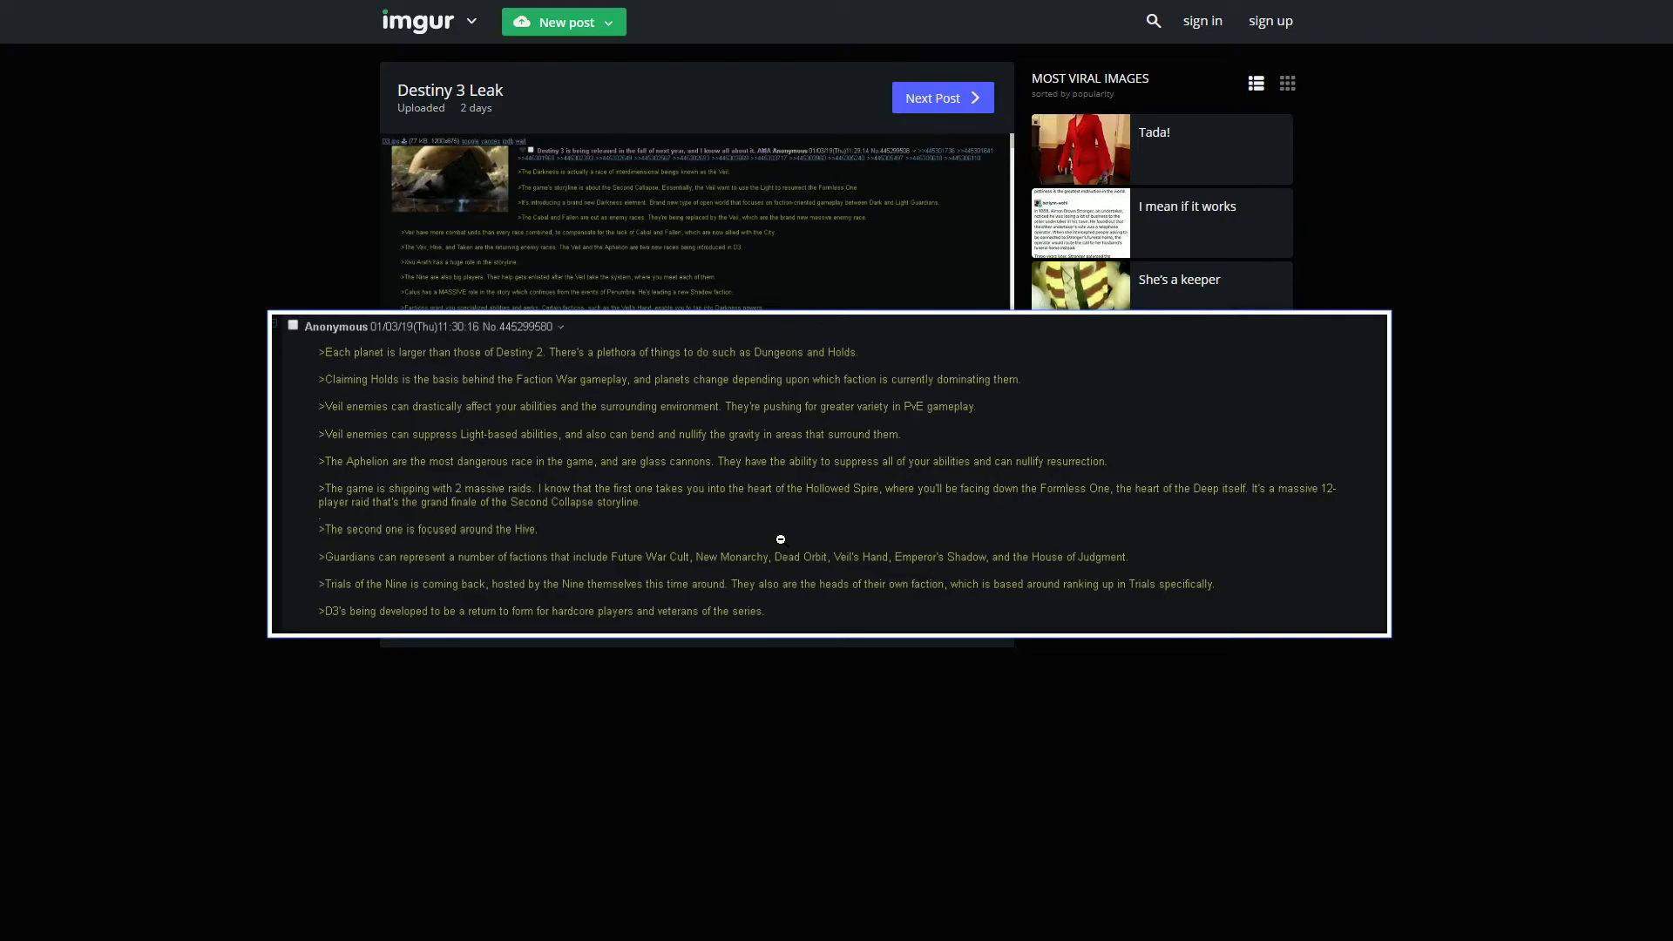
mouse_move(552, 500)
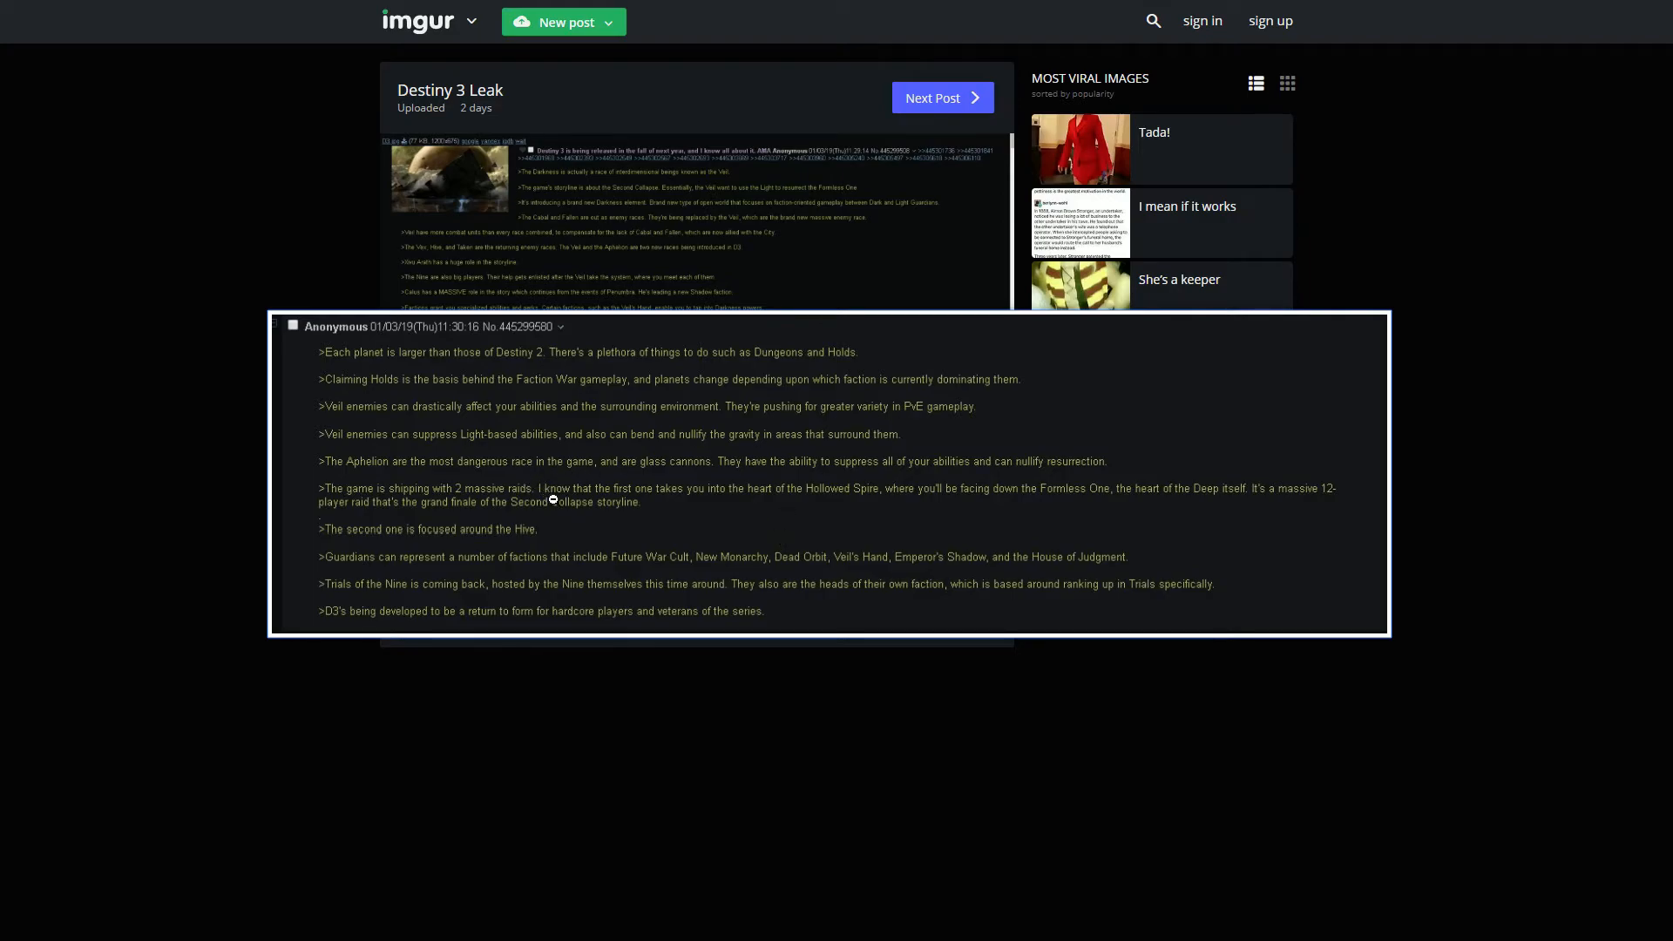
mouse_move(668, 500)
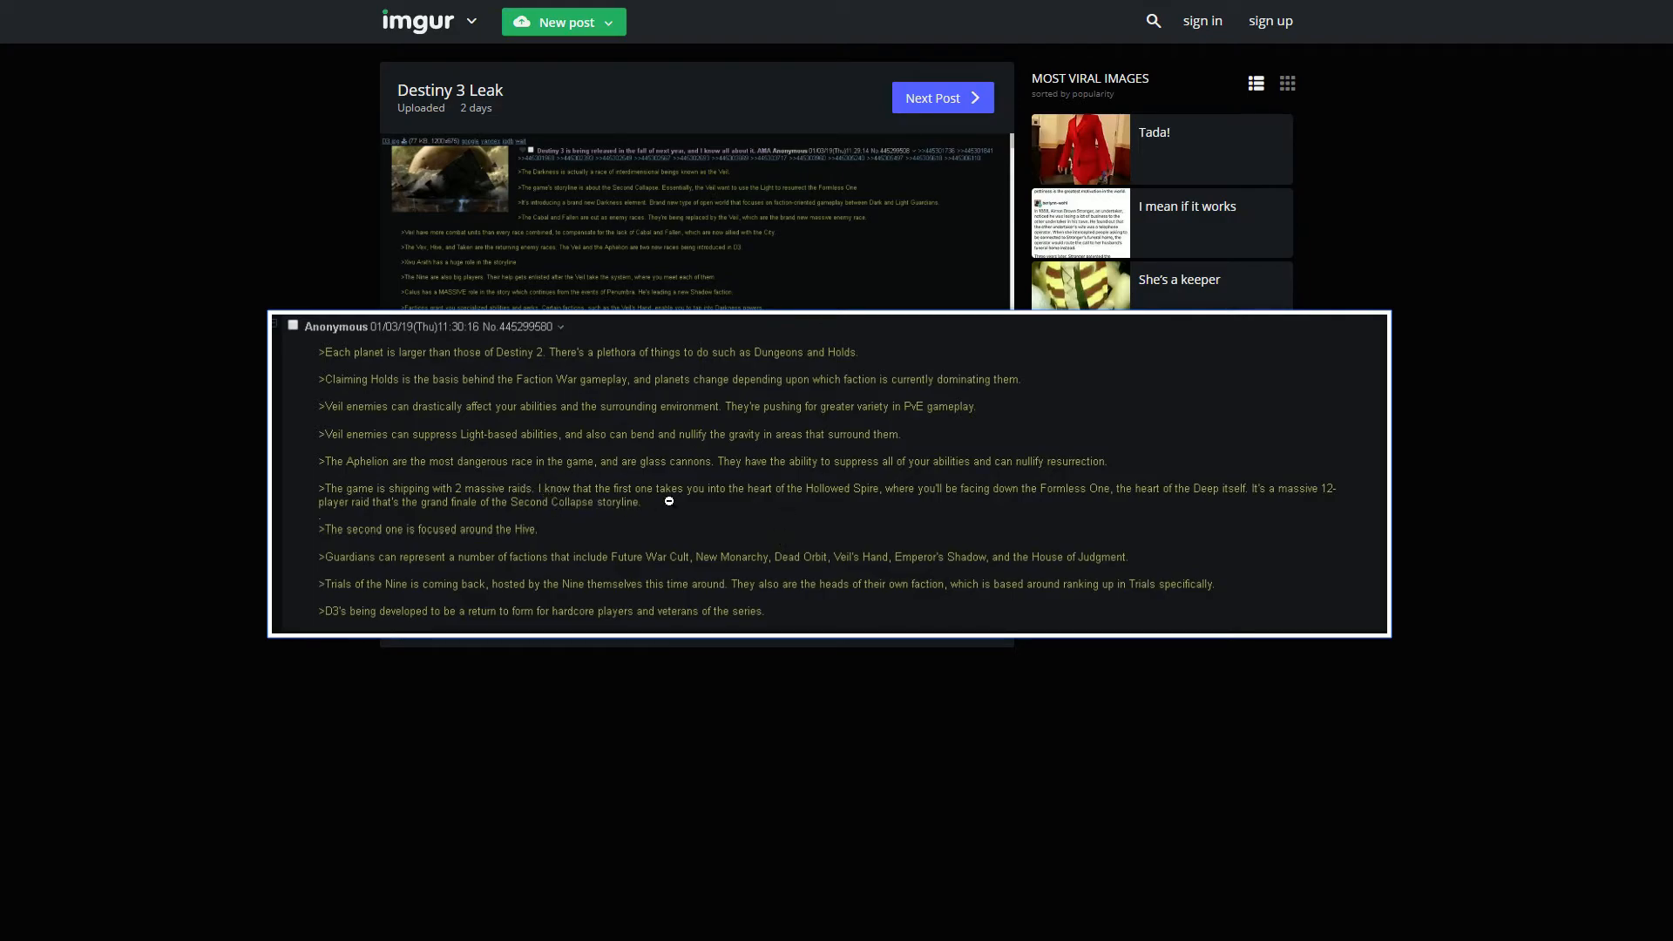
mouse_move(923, 497)
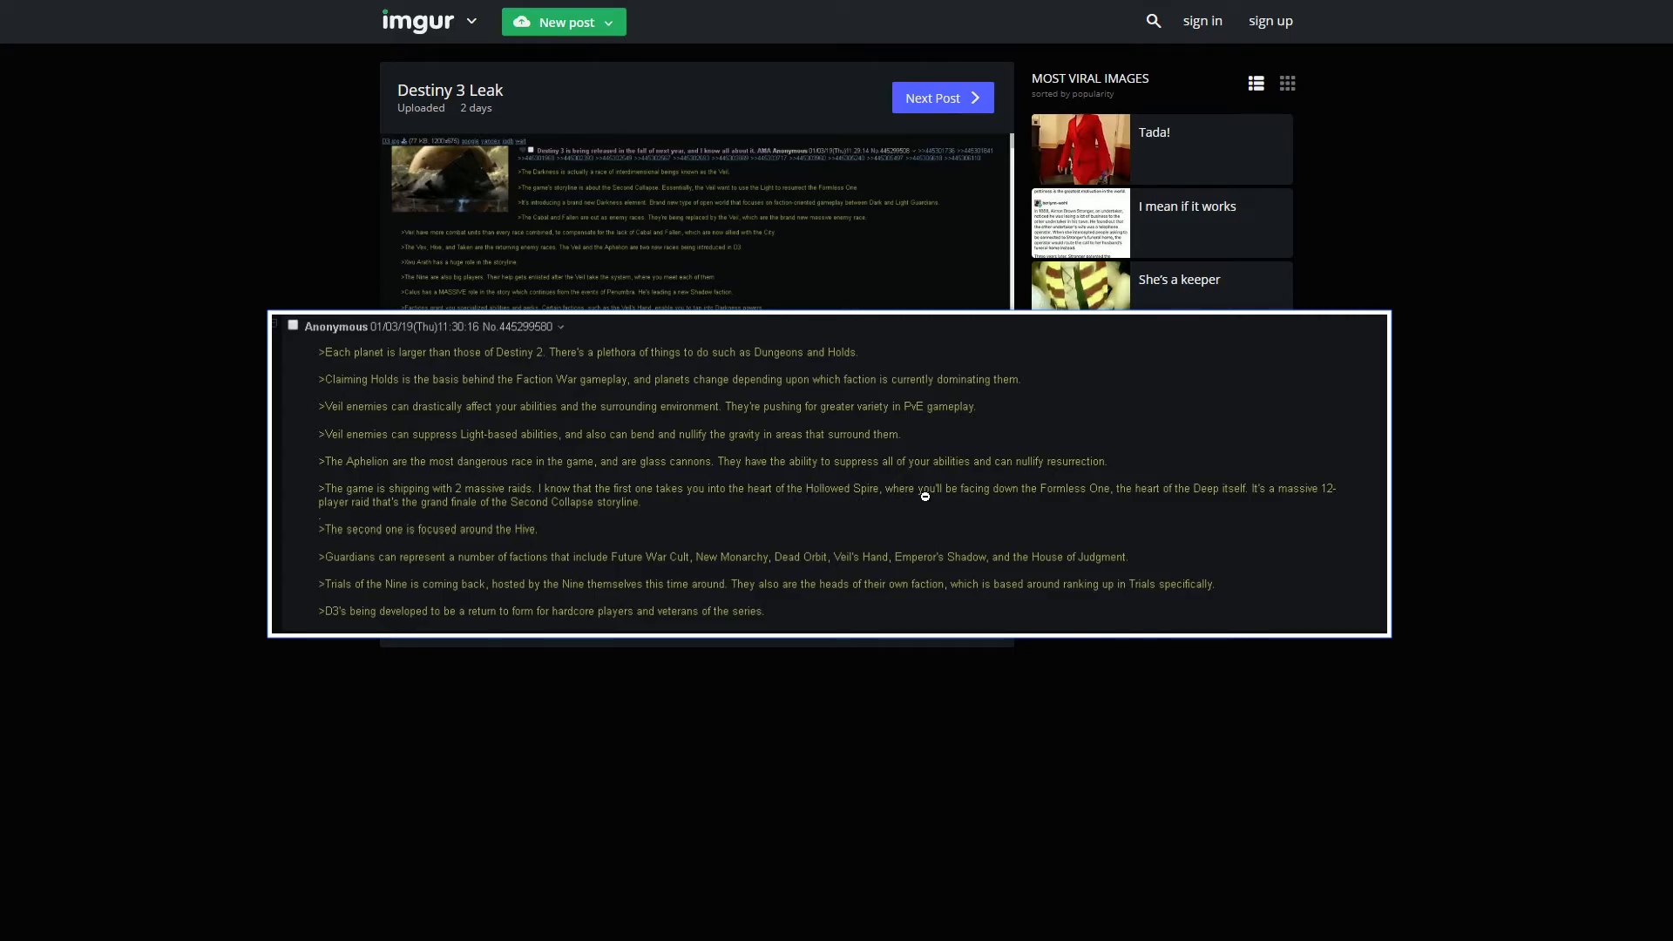
mouse_move(1163, 671)
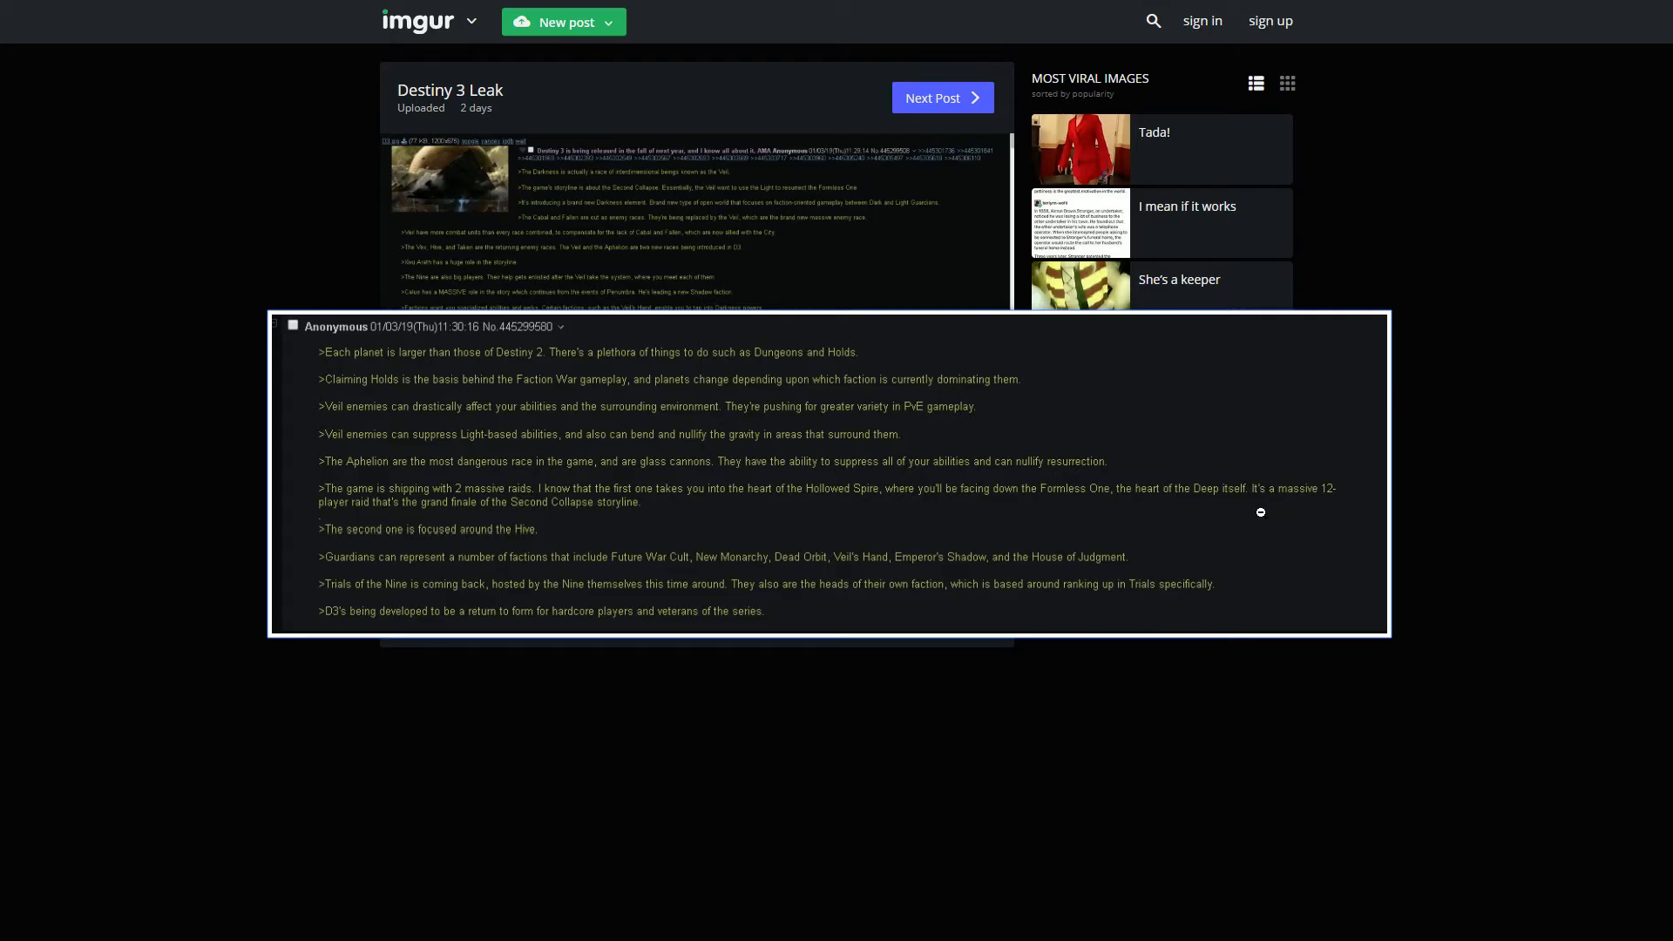
mouse_move(341, 517)
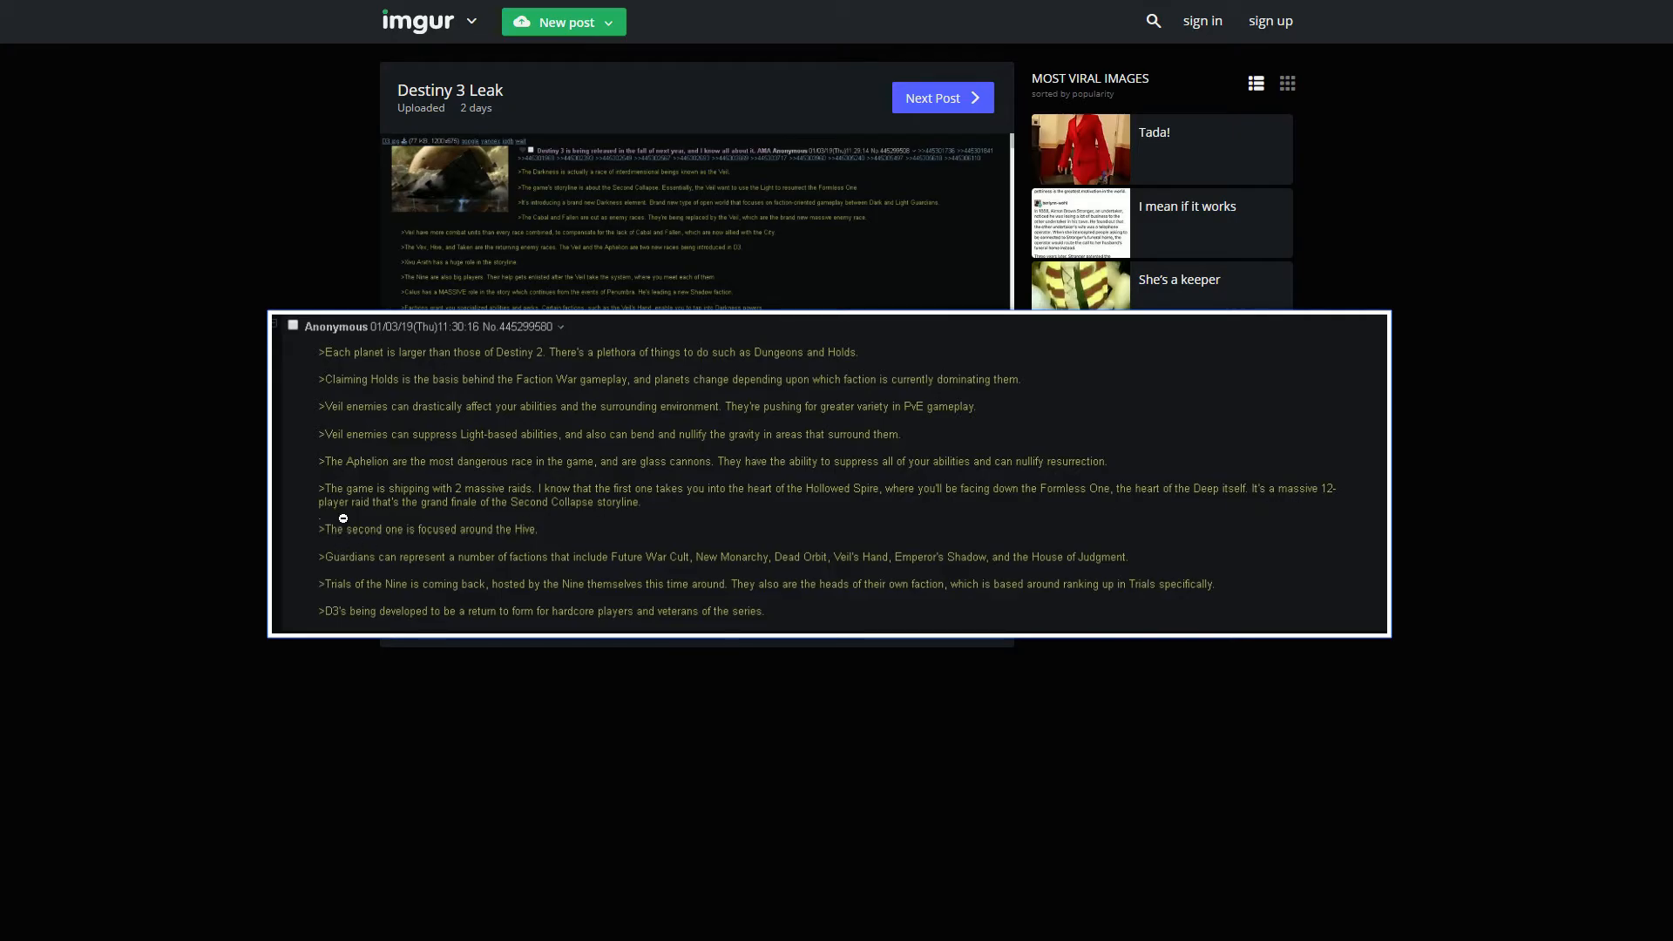
mouse_move(639, 525)
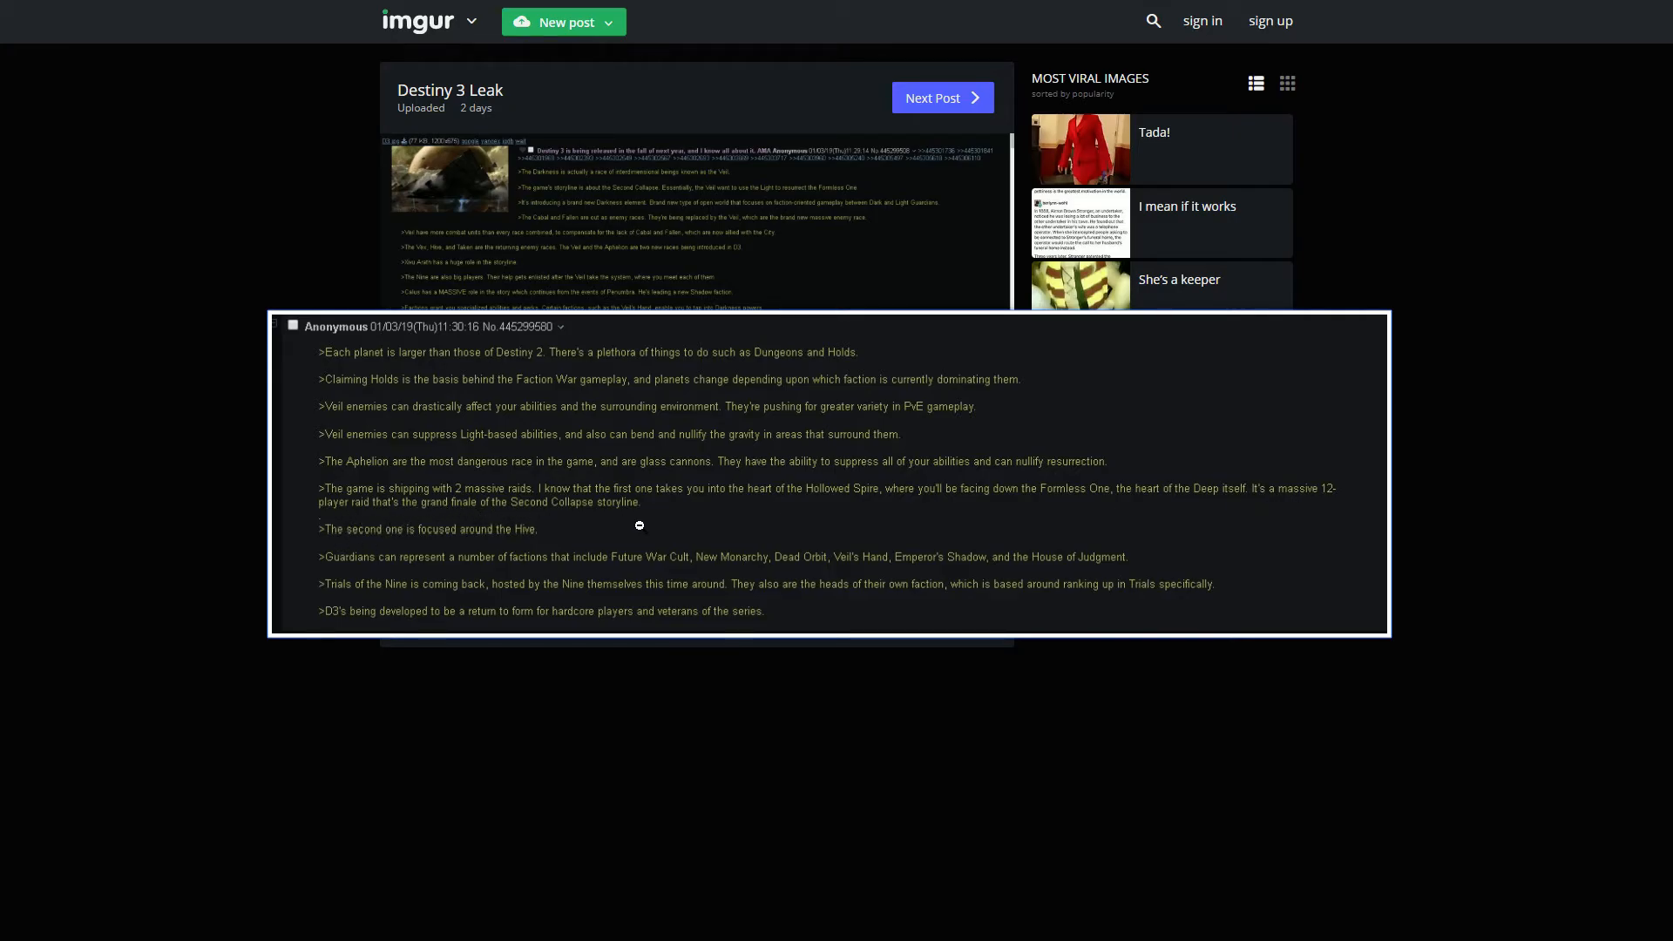
mouse_move(767, 516)
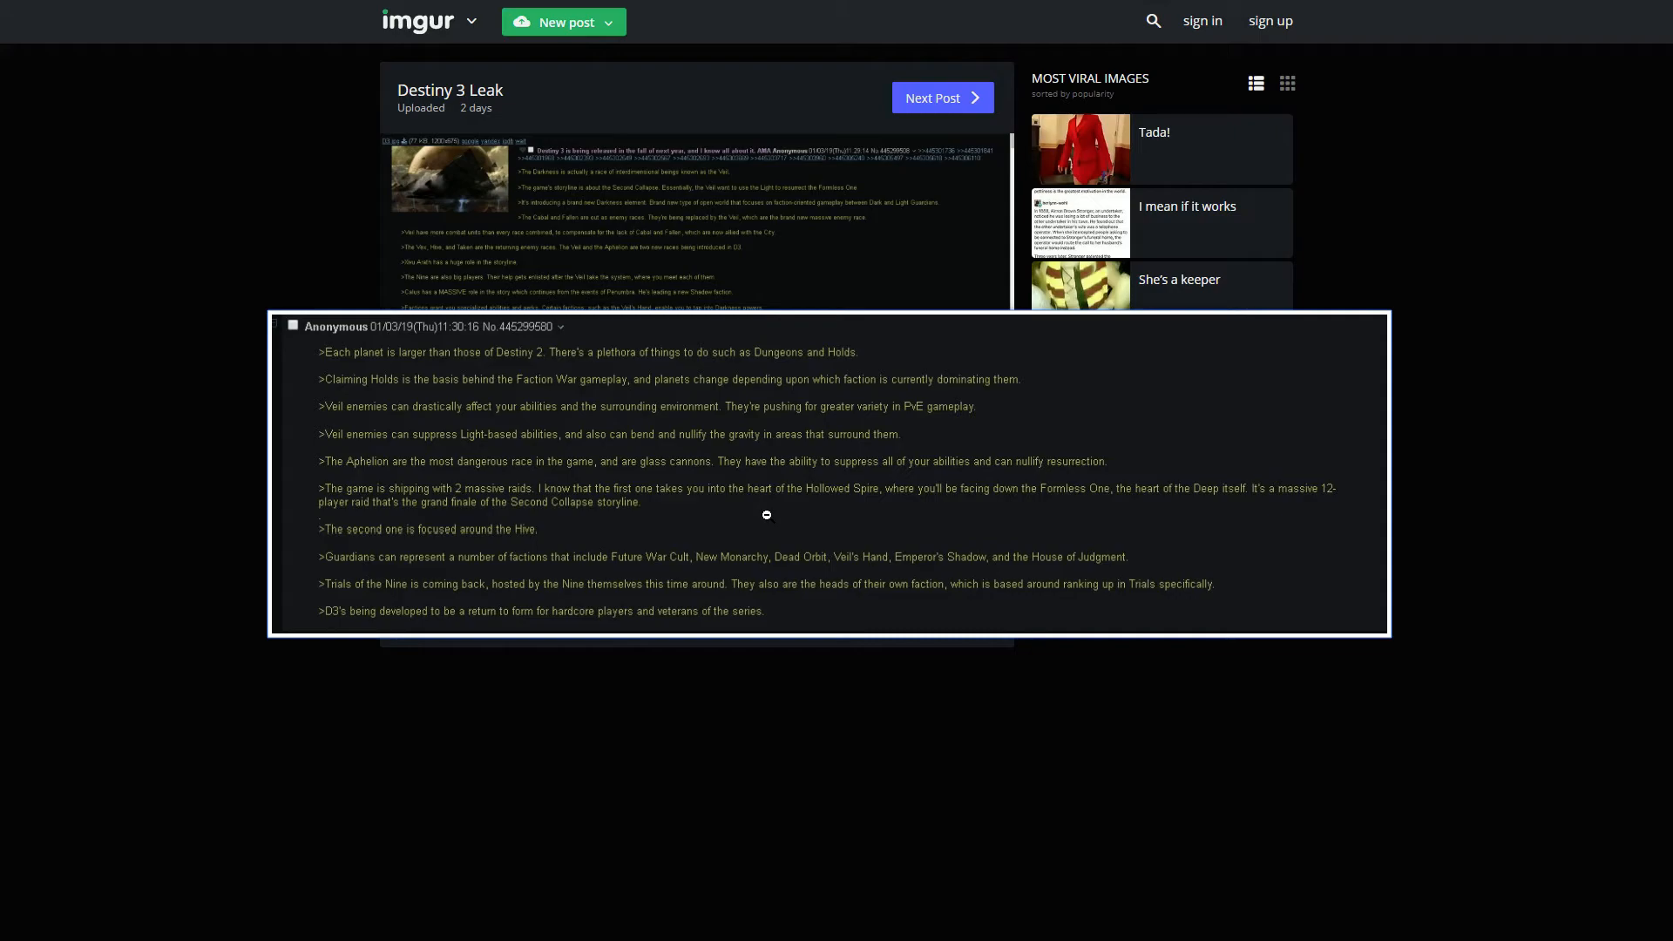
mouse_move(467, 528)
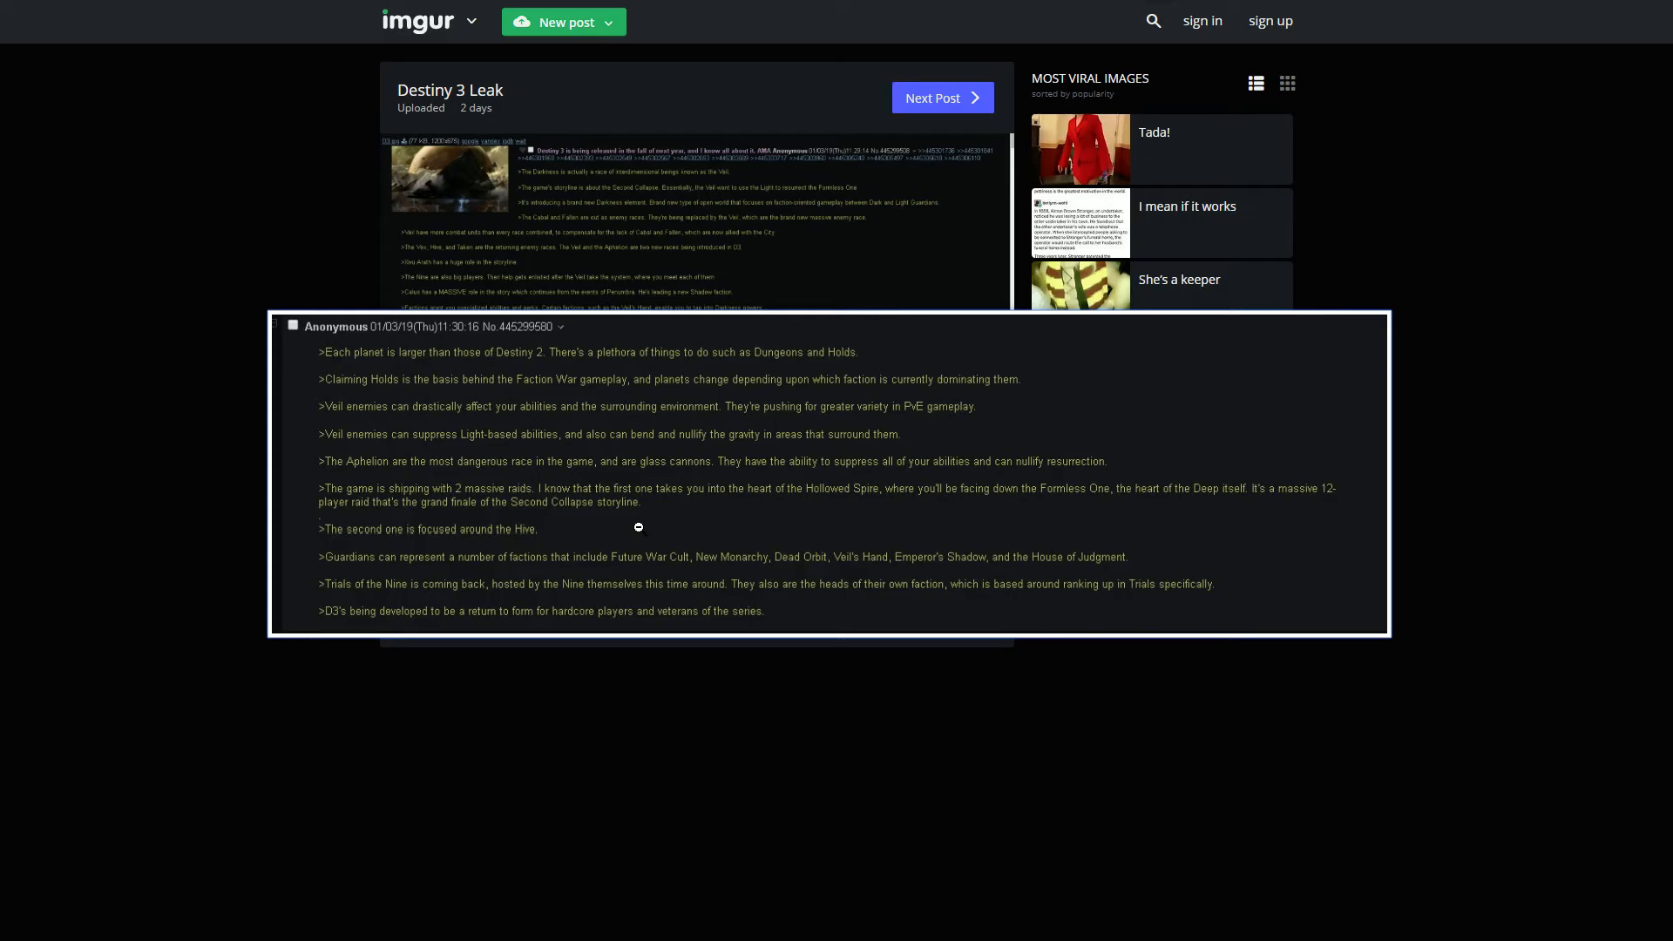
mouse_move(382, 582)
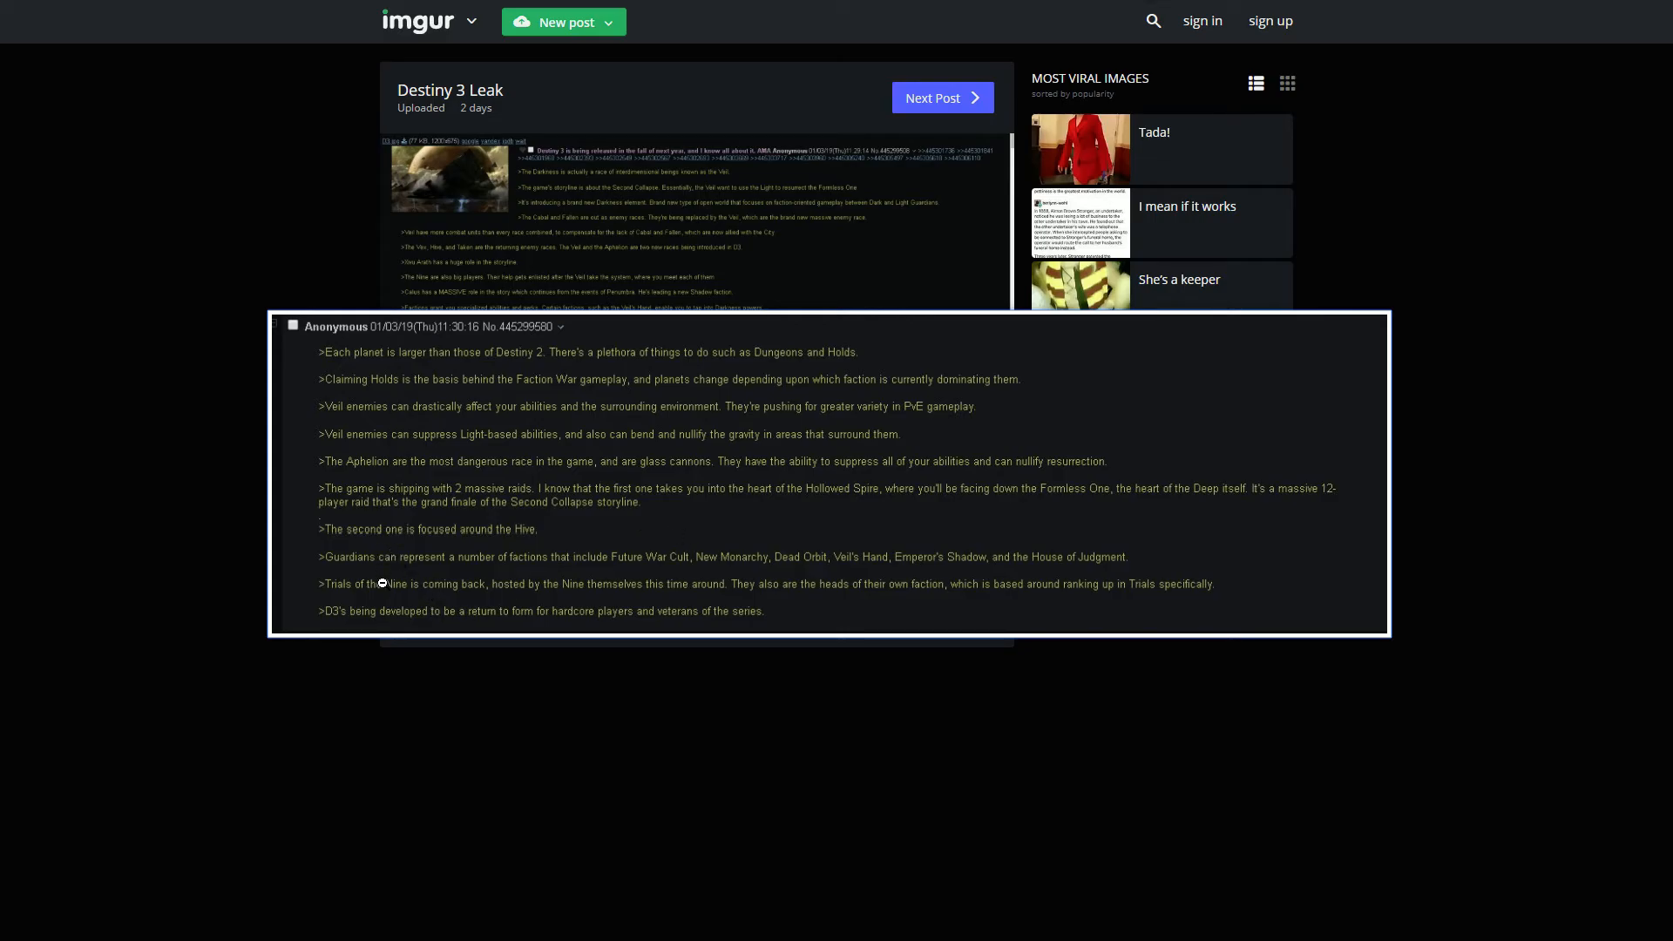
mouse_move(334, 565)
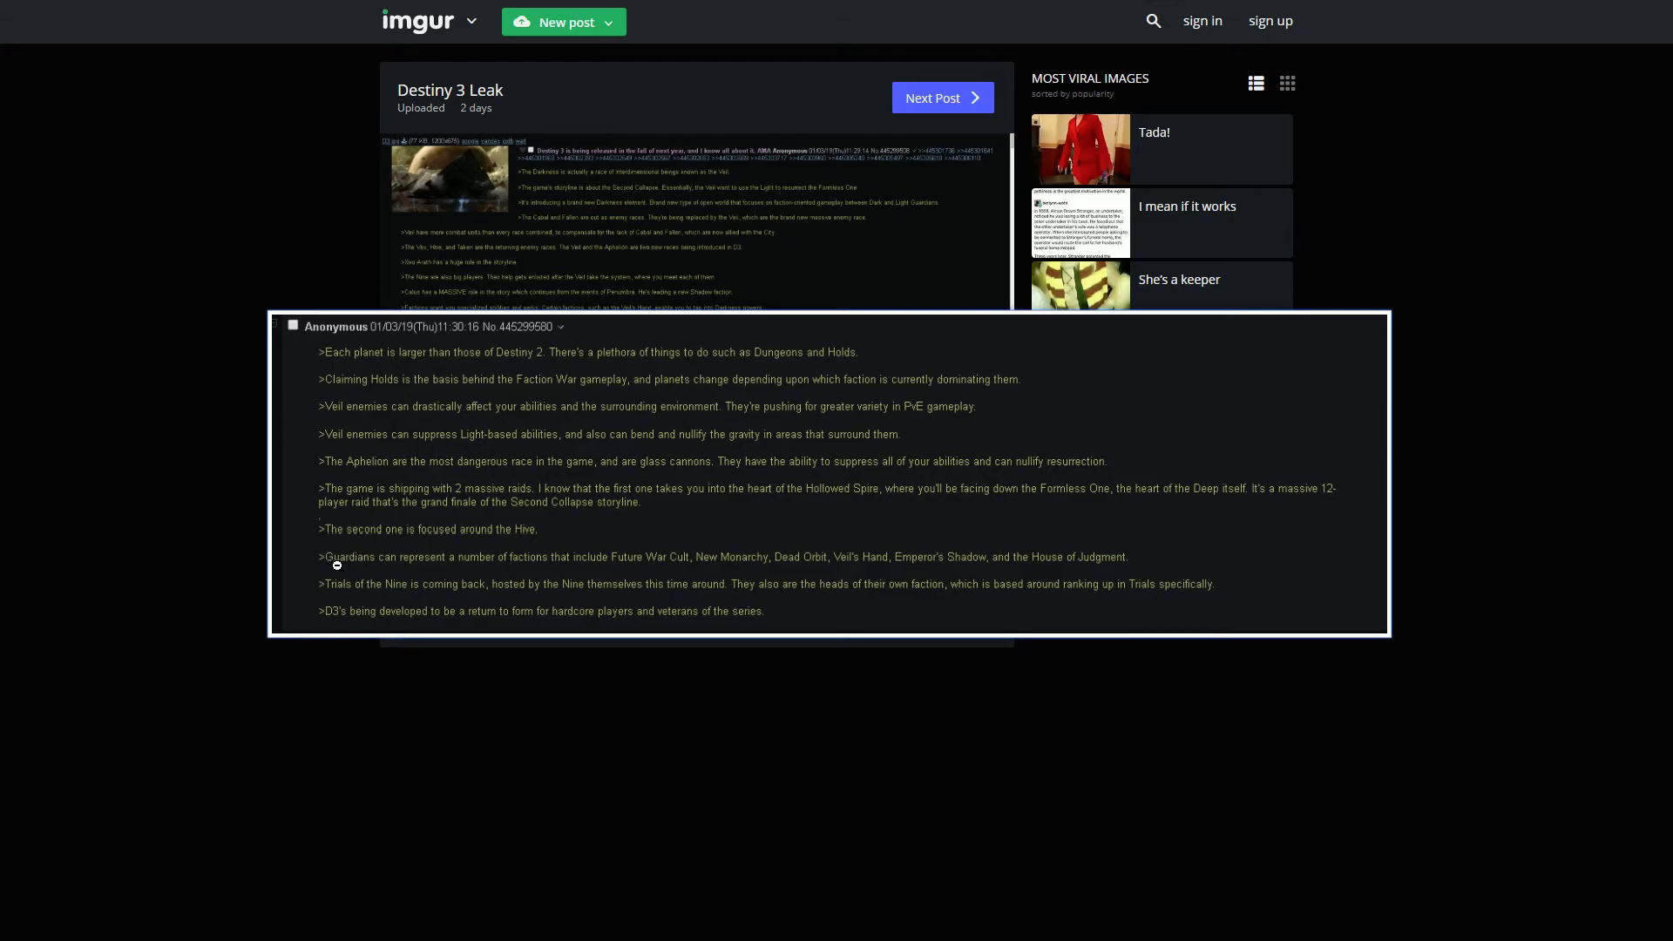
mouse_move(622, 578)
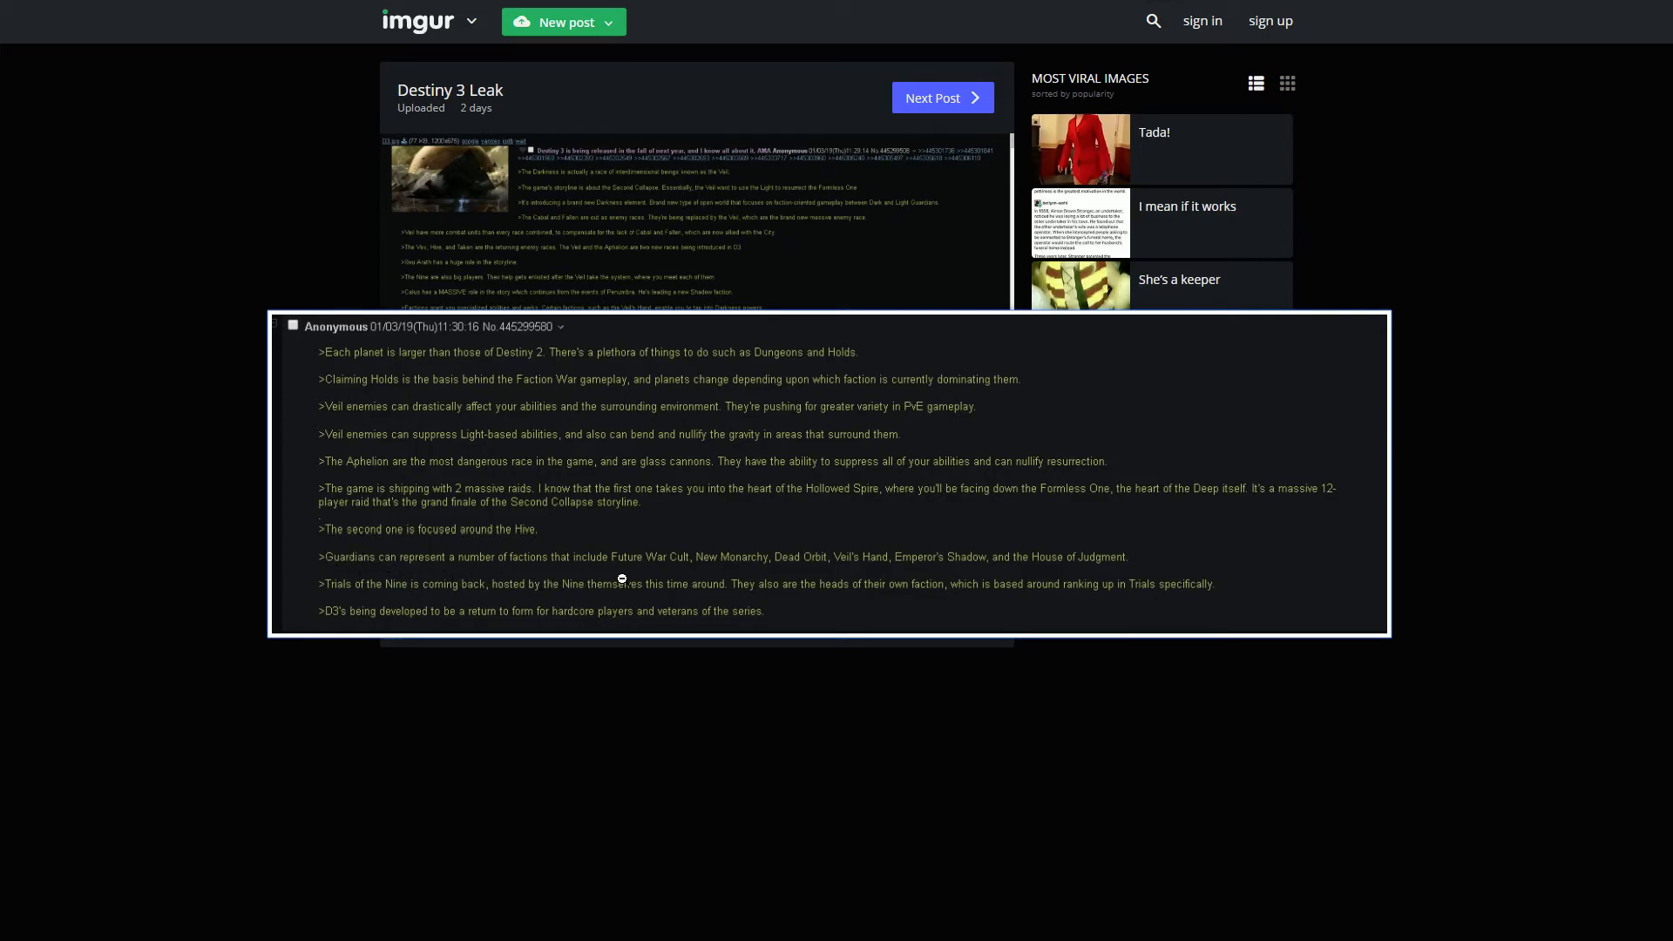
mouse_move(873, 573)
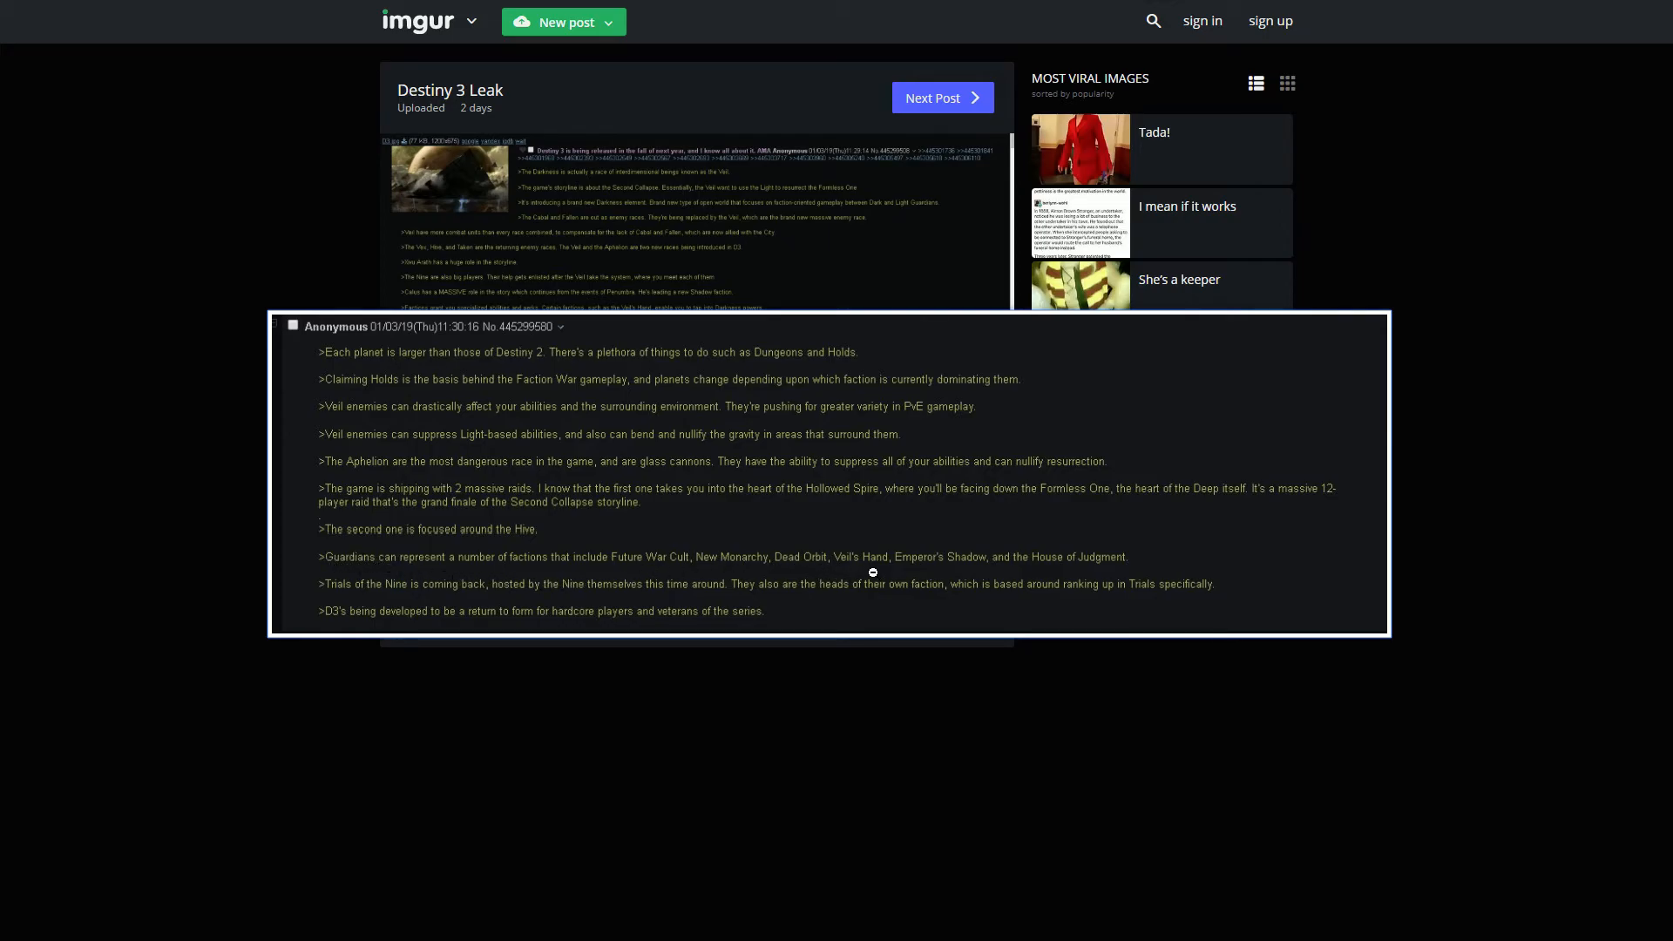
mouse_move(1586, 528)
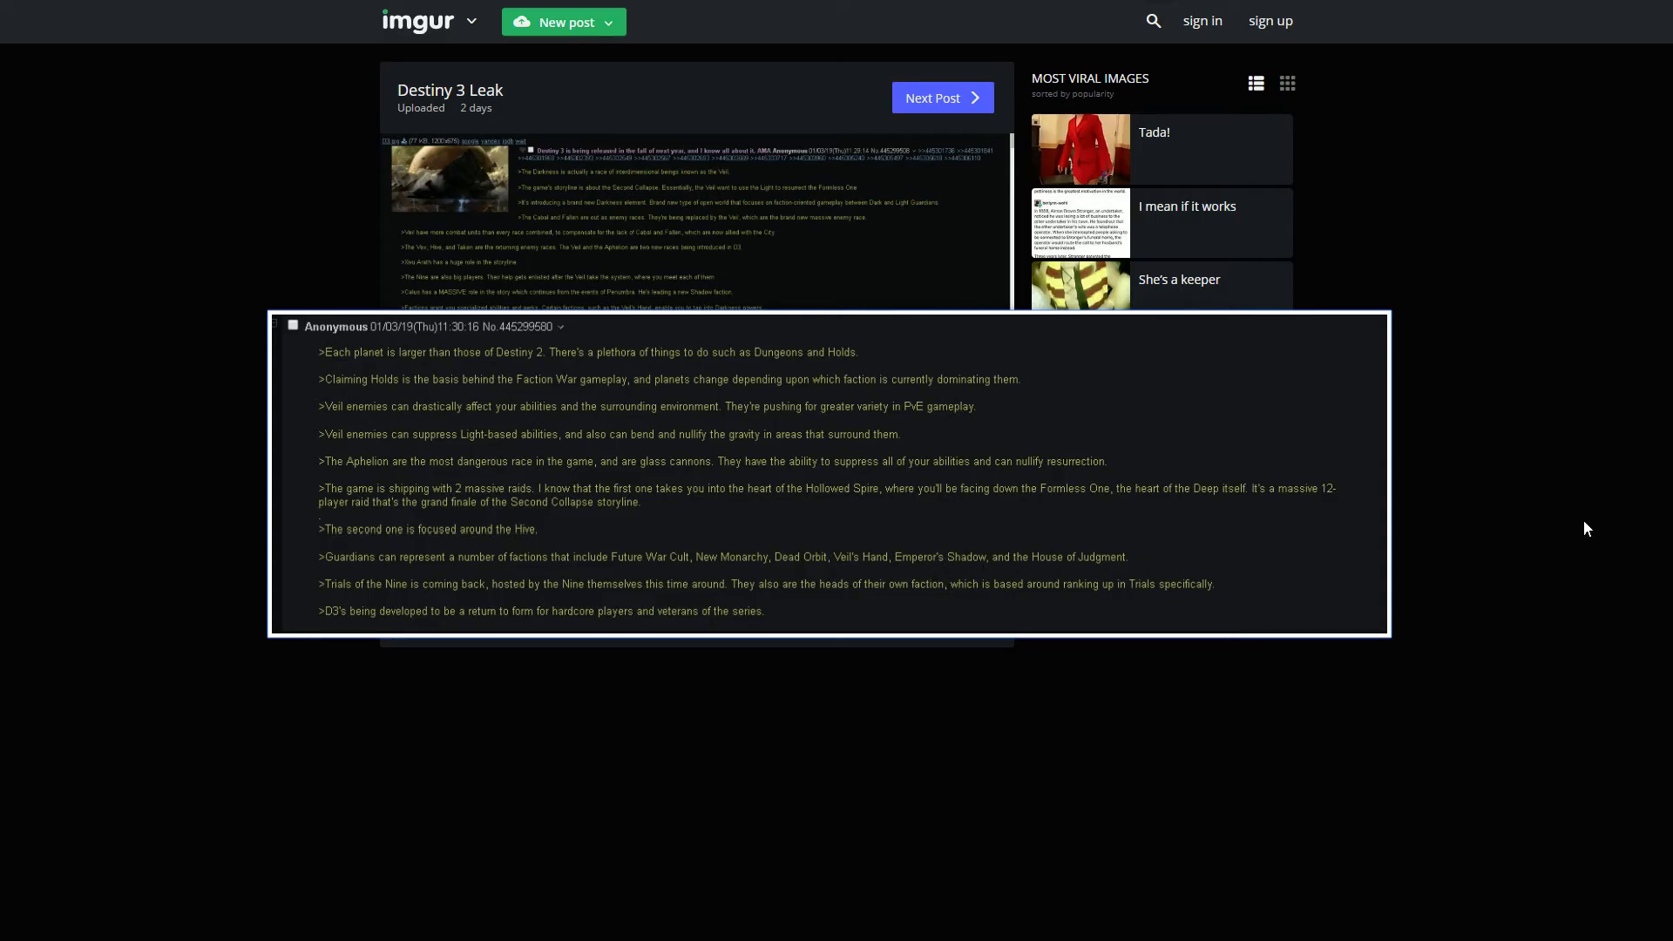
mouse_move(848, 562)
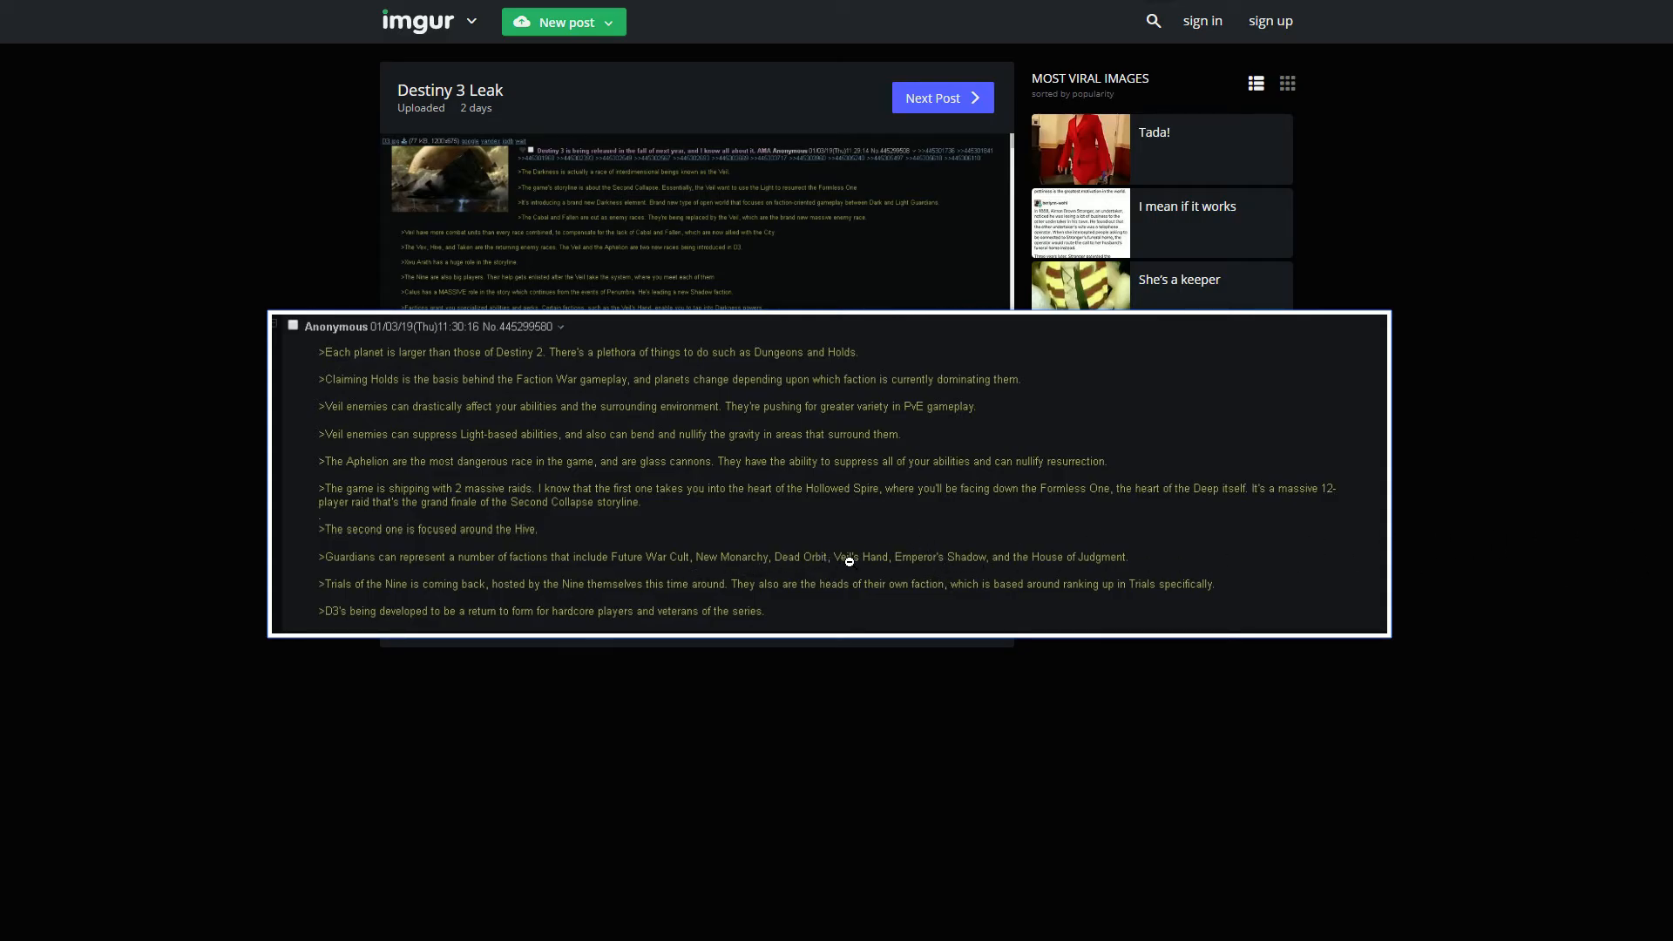
mouse_move(836, 573)
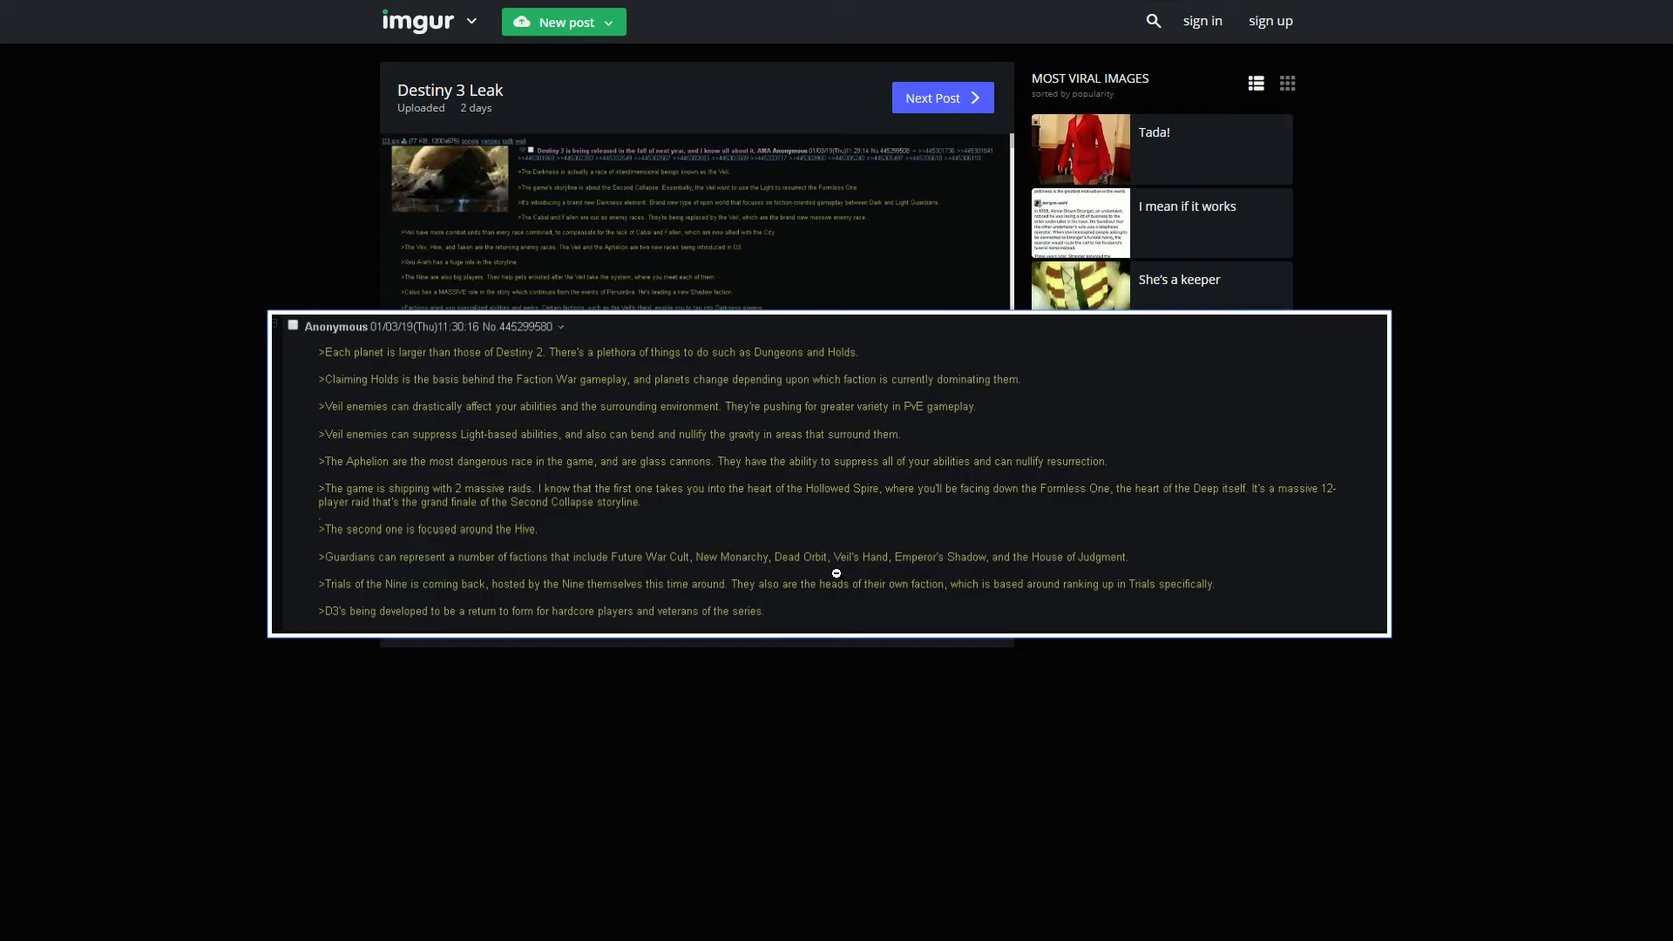
mouse_move(1009, 549)
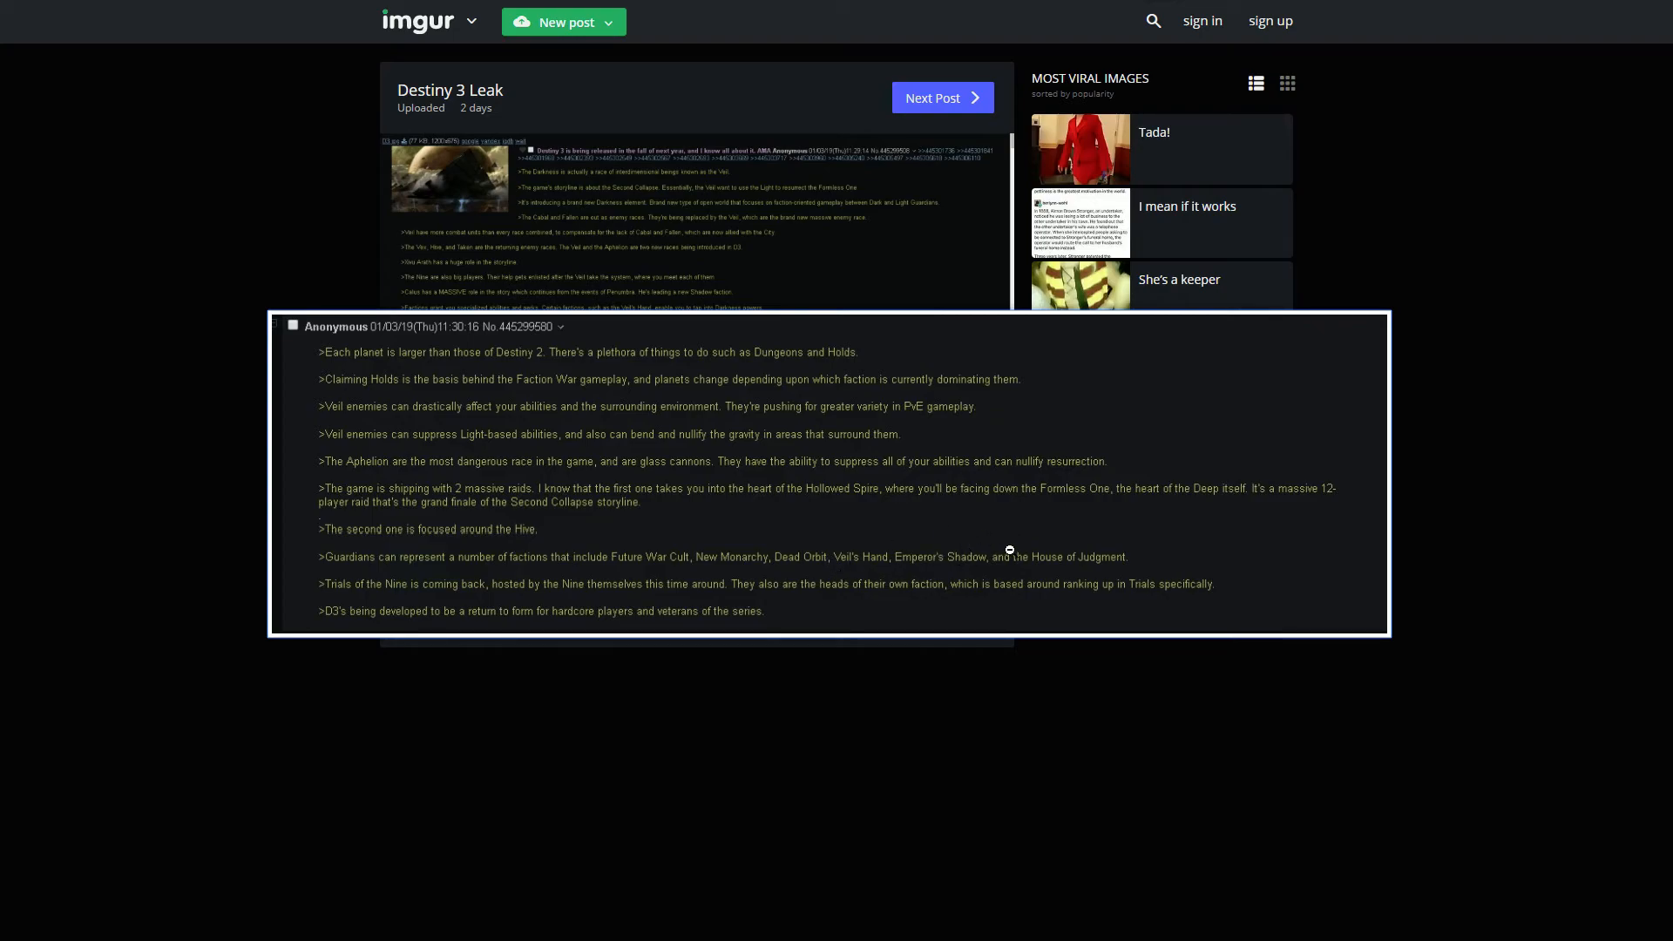
mouse_move(939, 528)
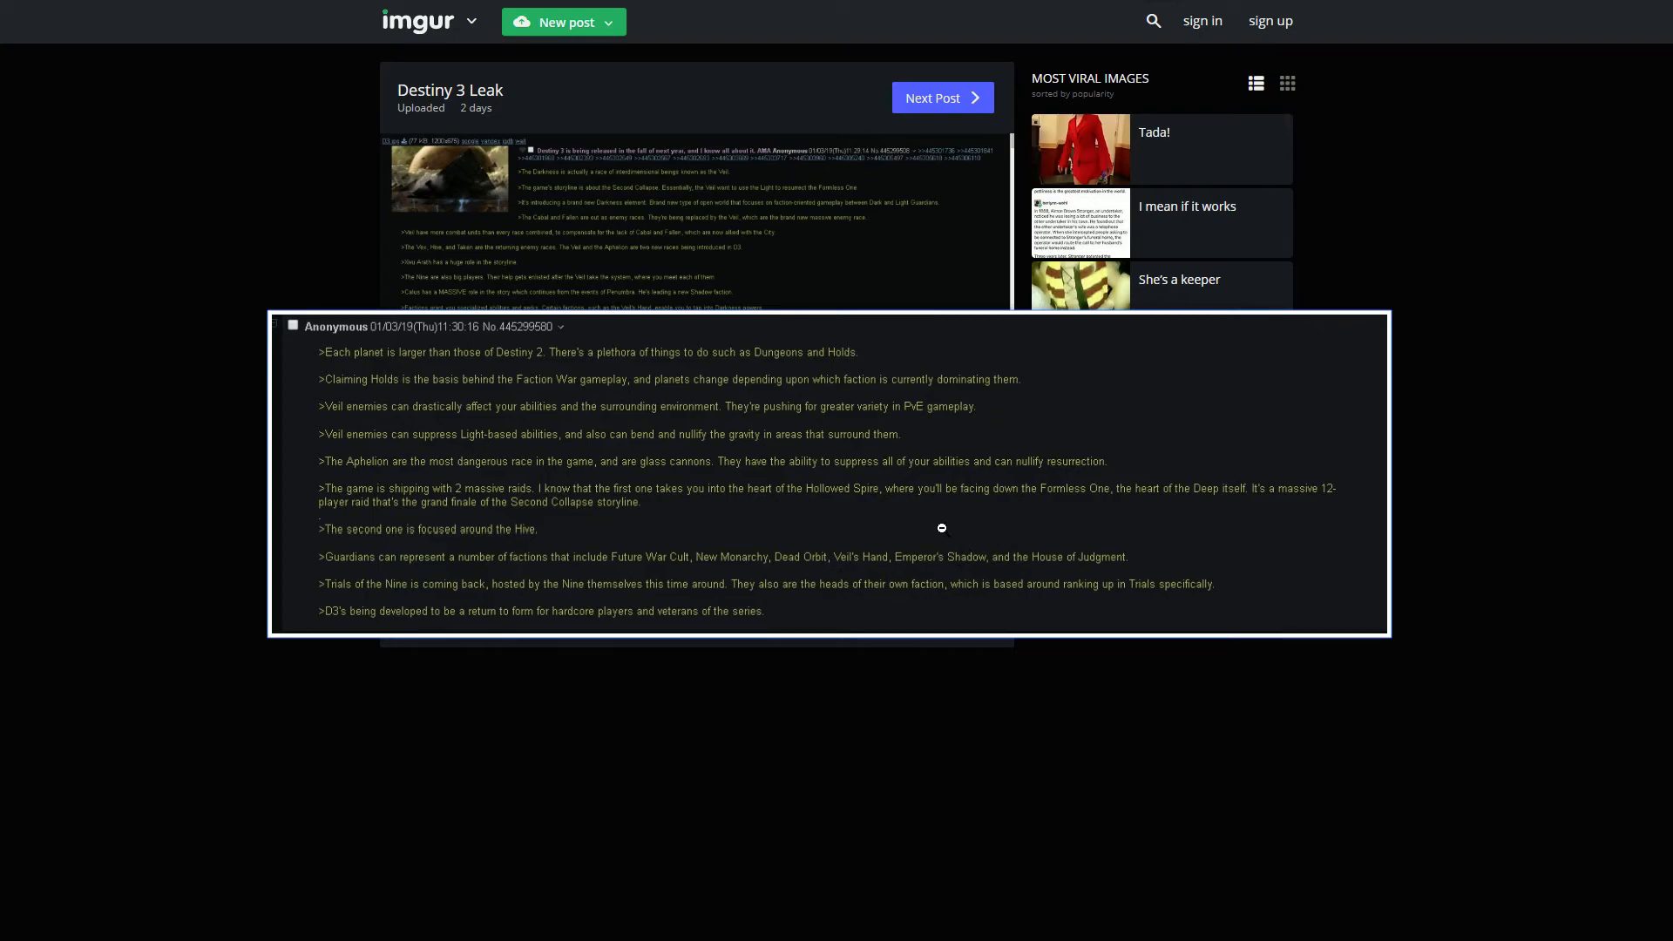
mouse_move(871, 535)
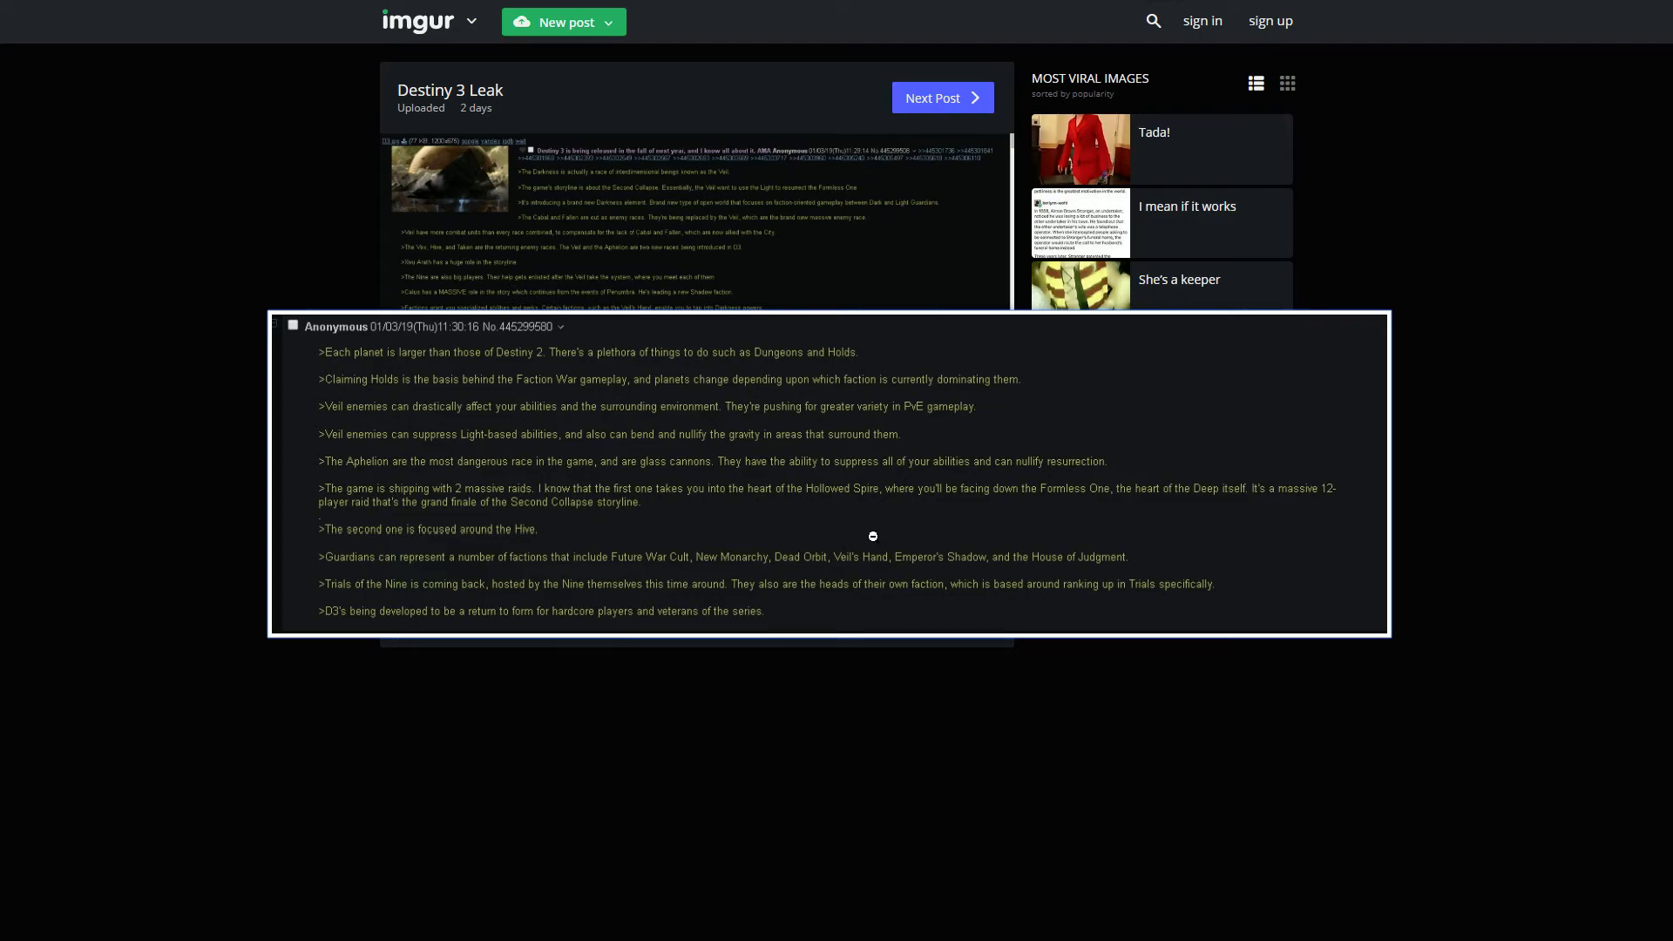
mouse_move(1187, 547)
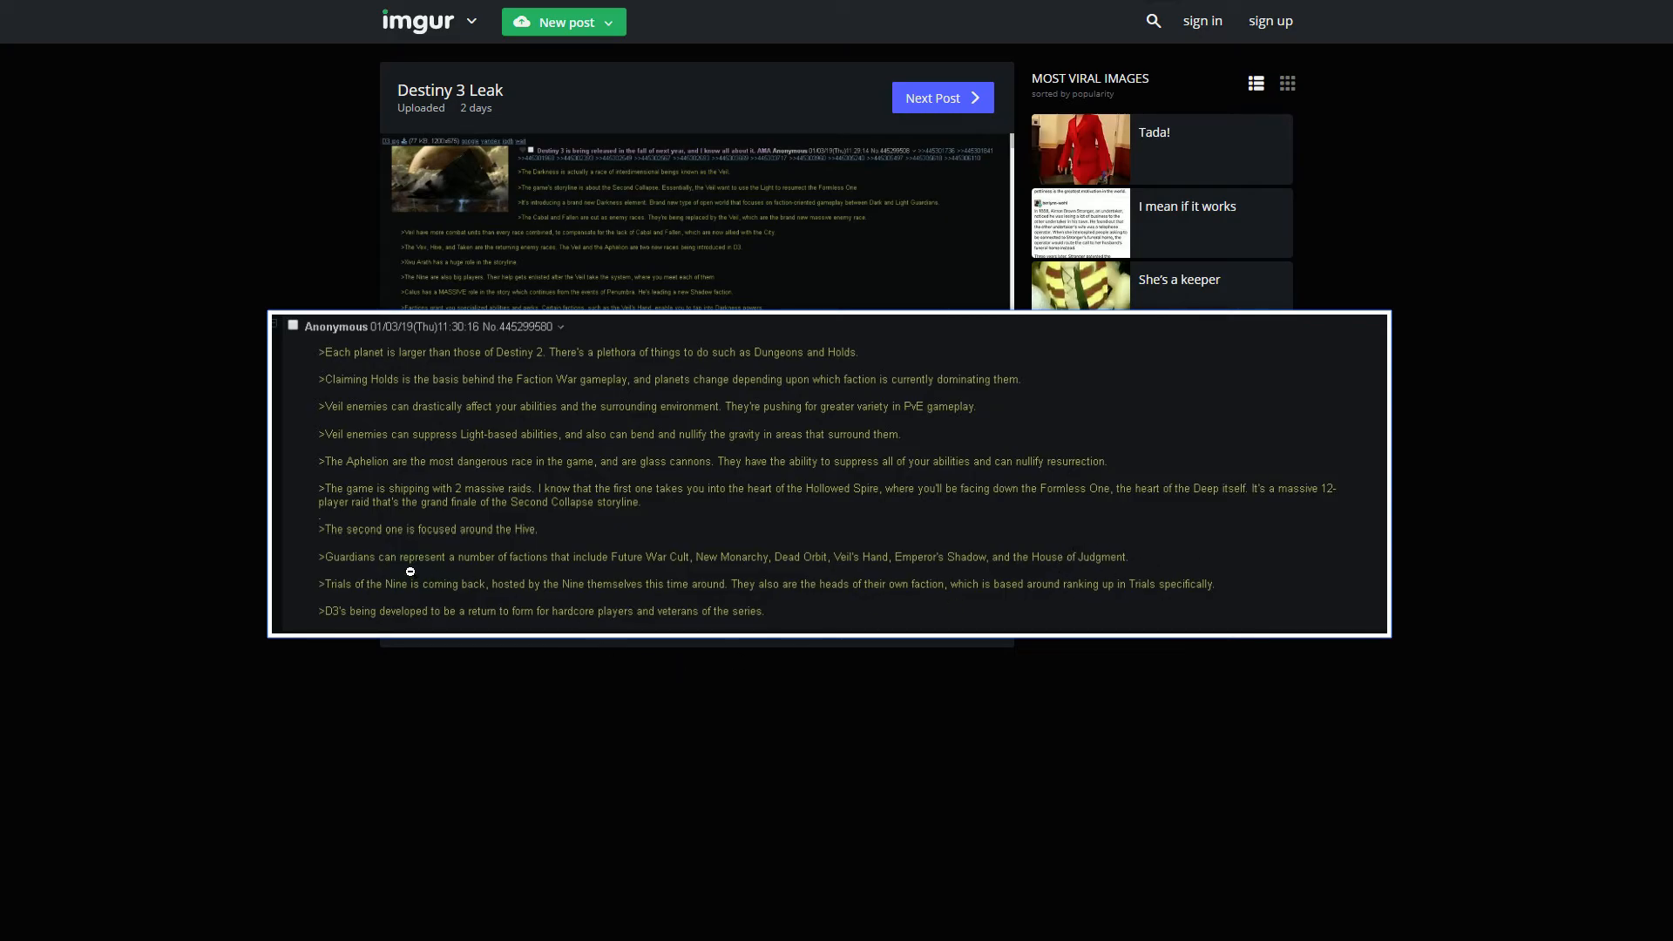
mouse_move(477, 596)
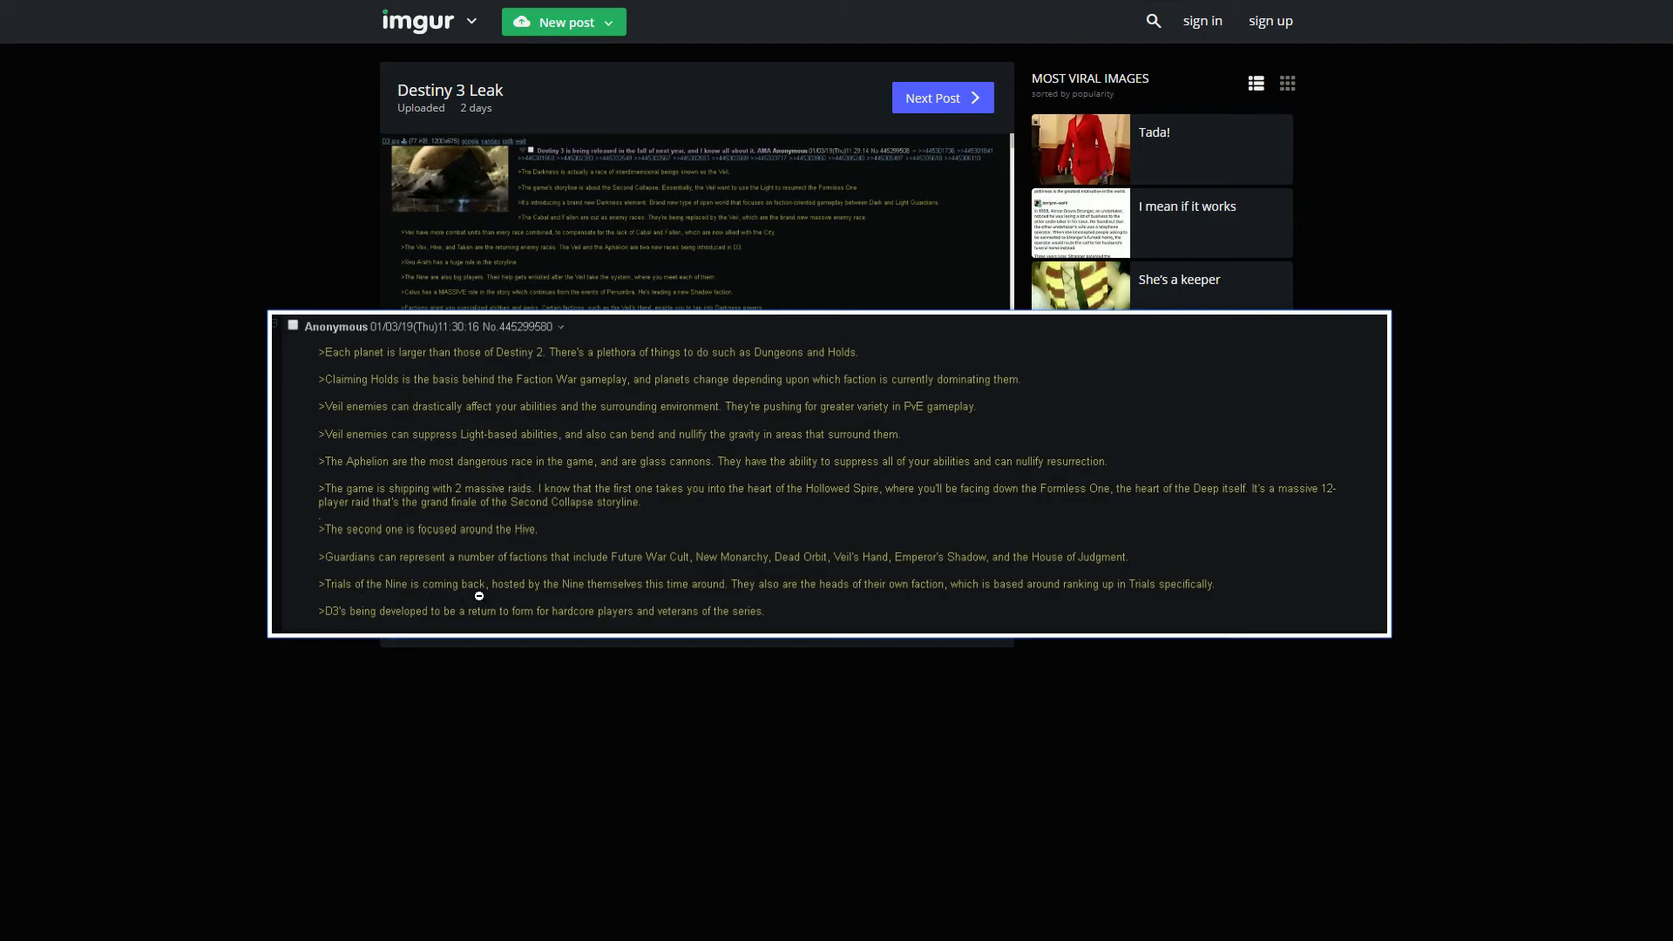
mouse_move(658, 596)
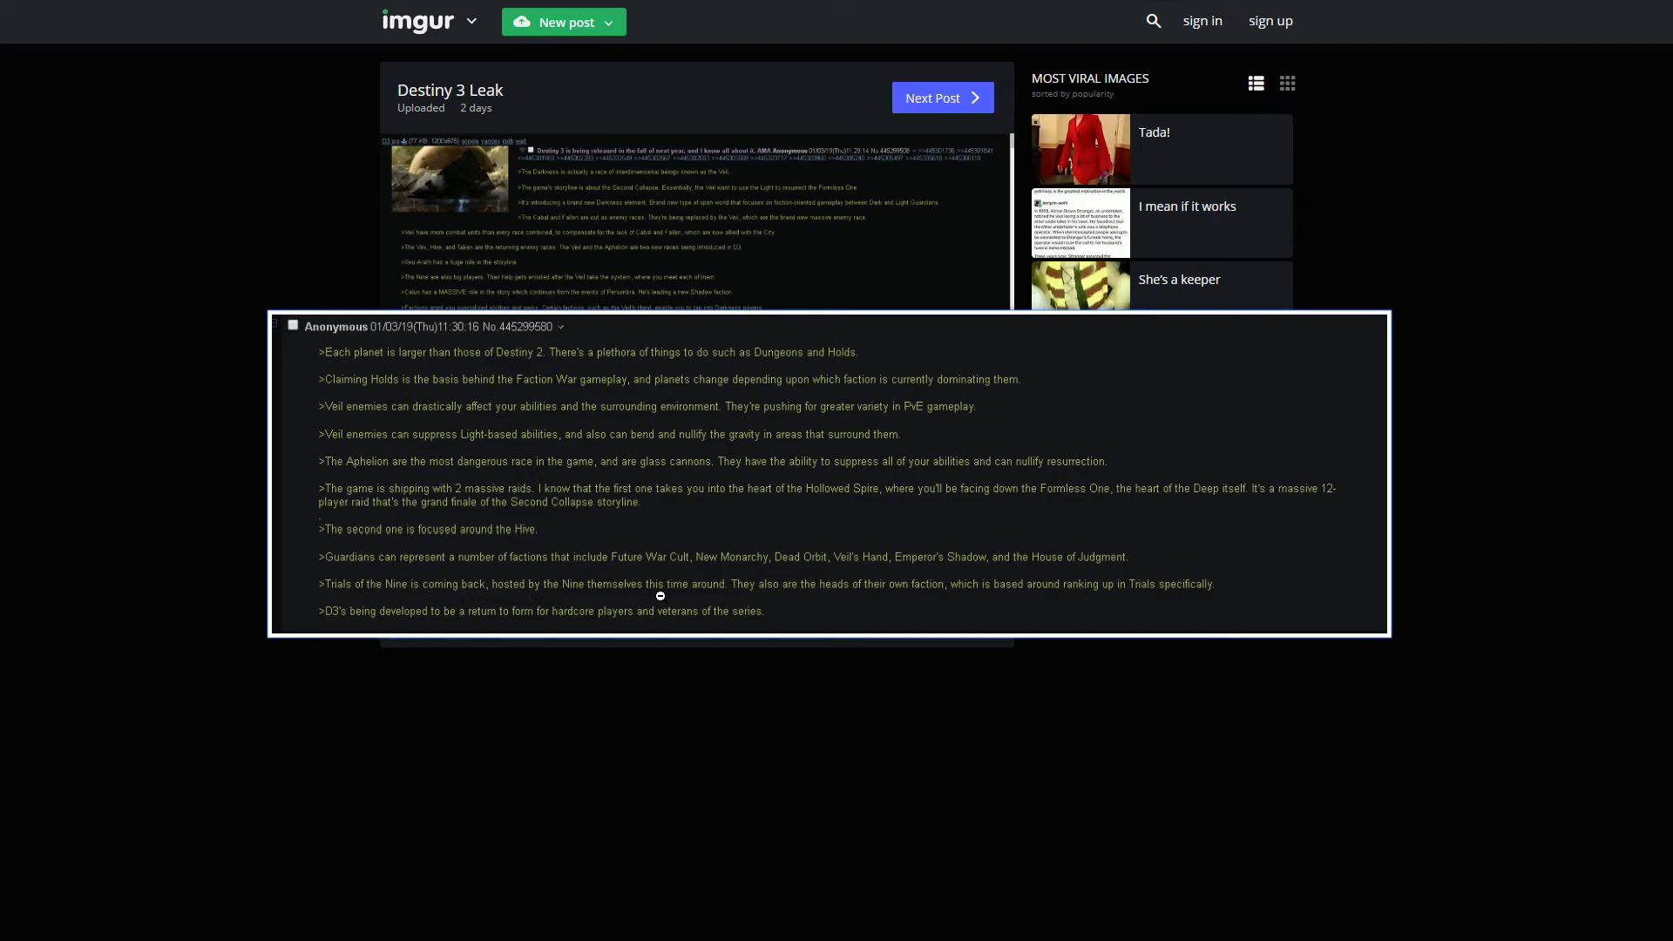
mouse_move(882, 584)
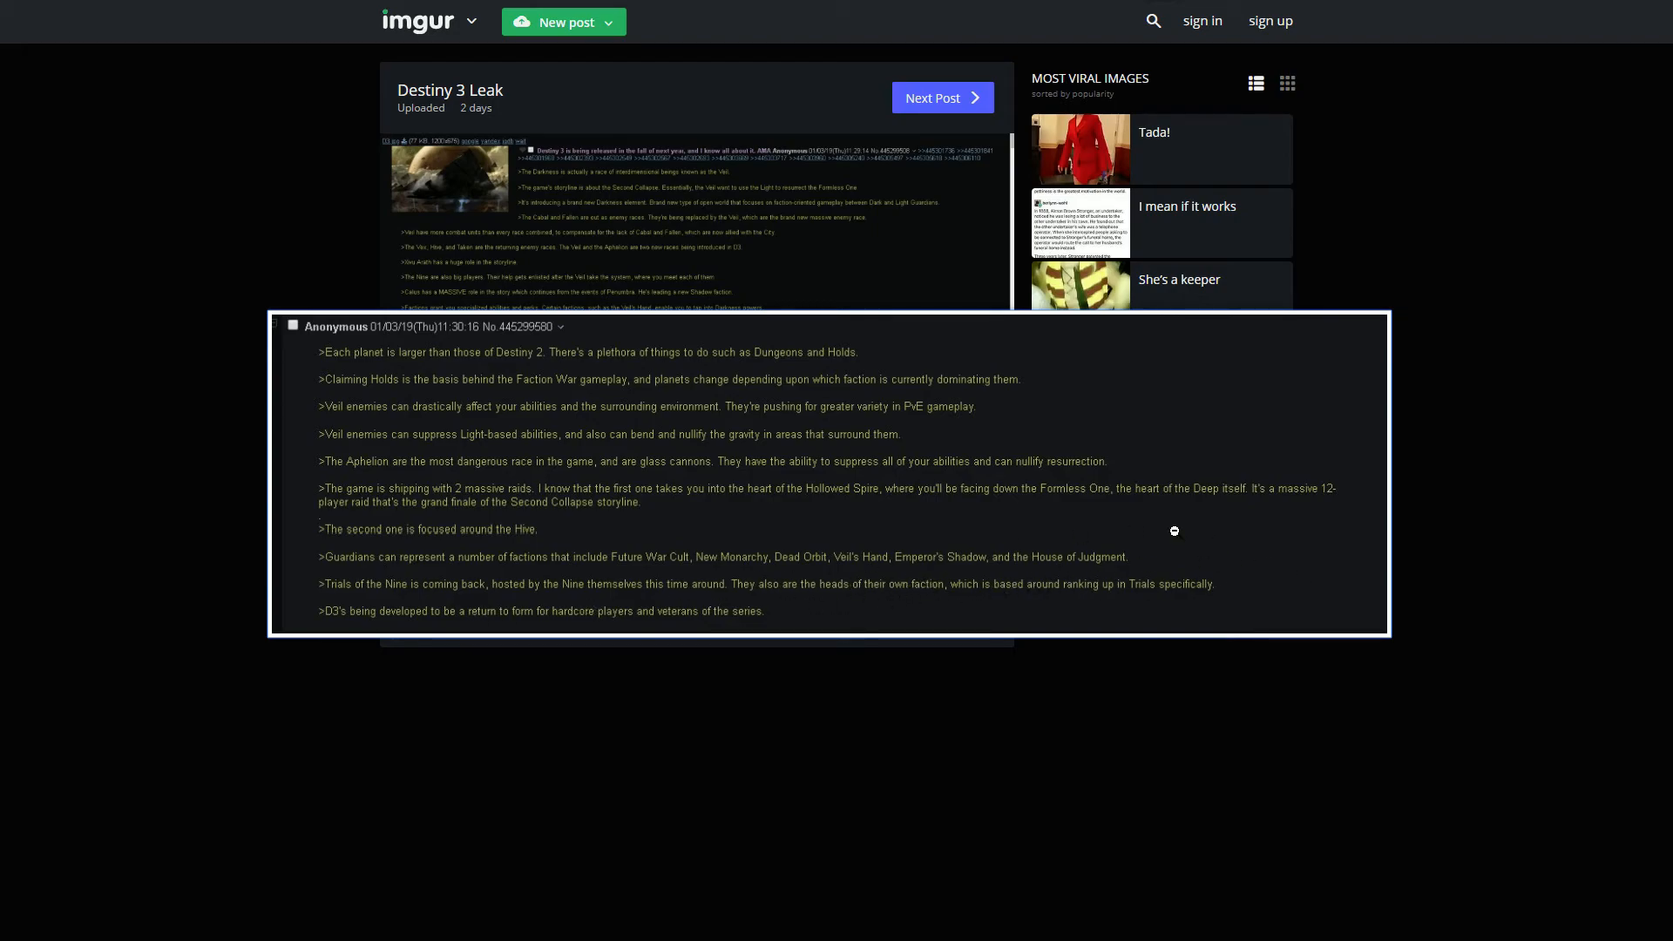
mouse_move(261, 523)
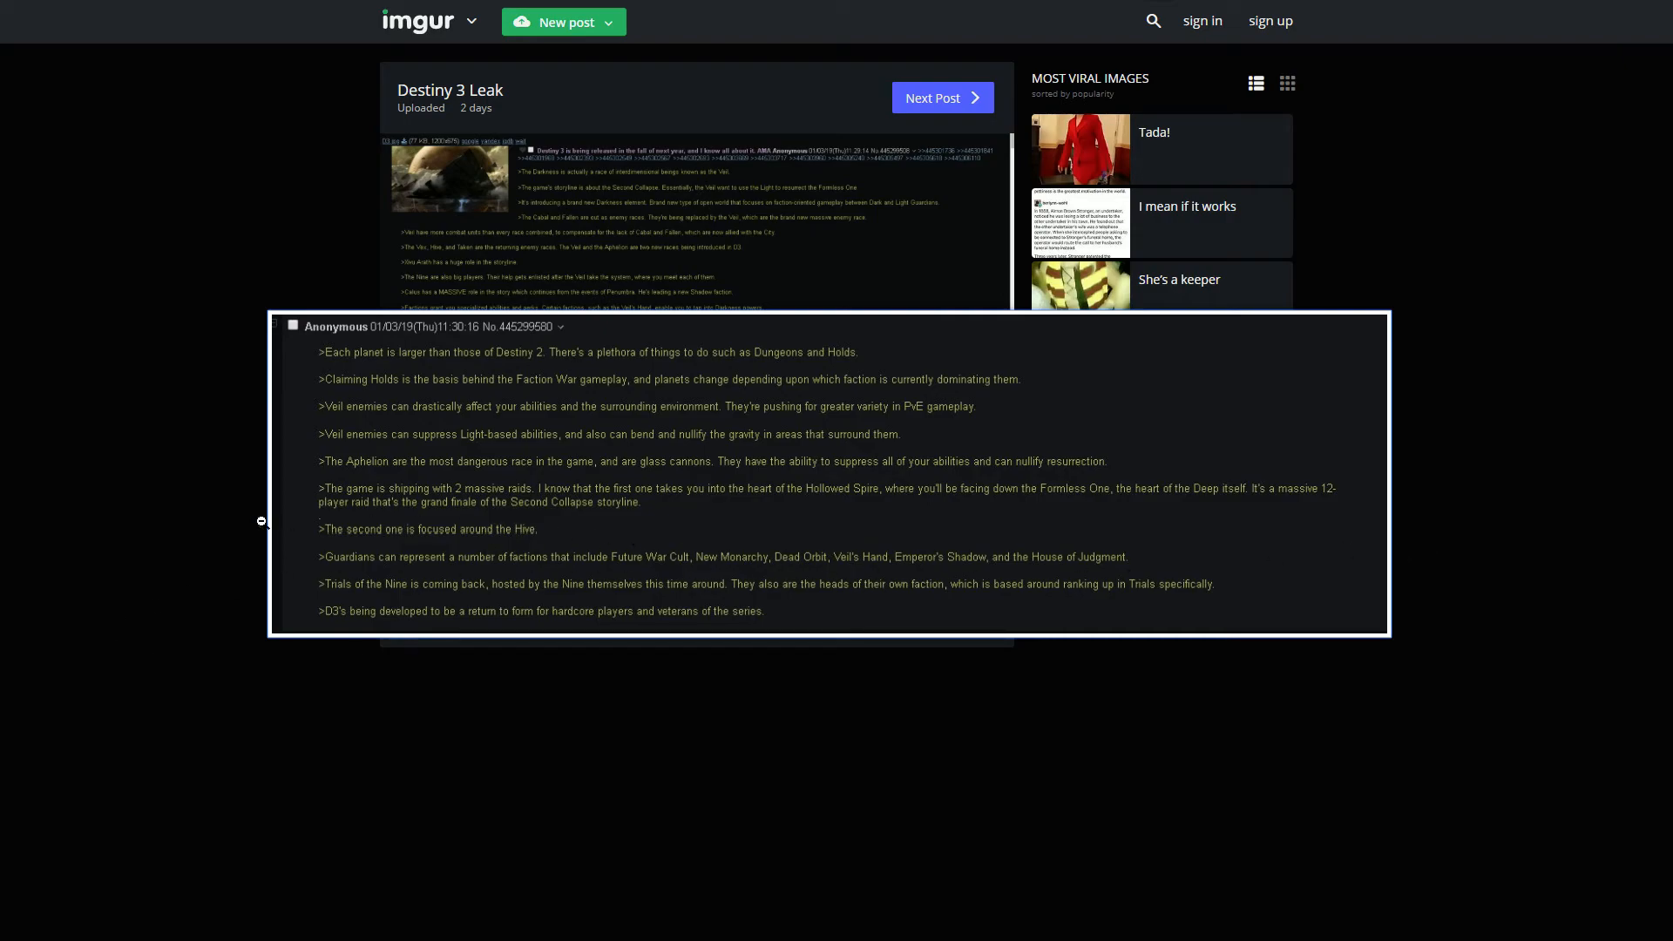
mouse_move(498, 624)
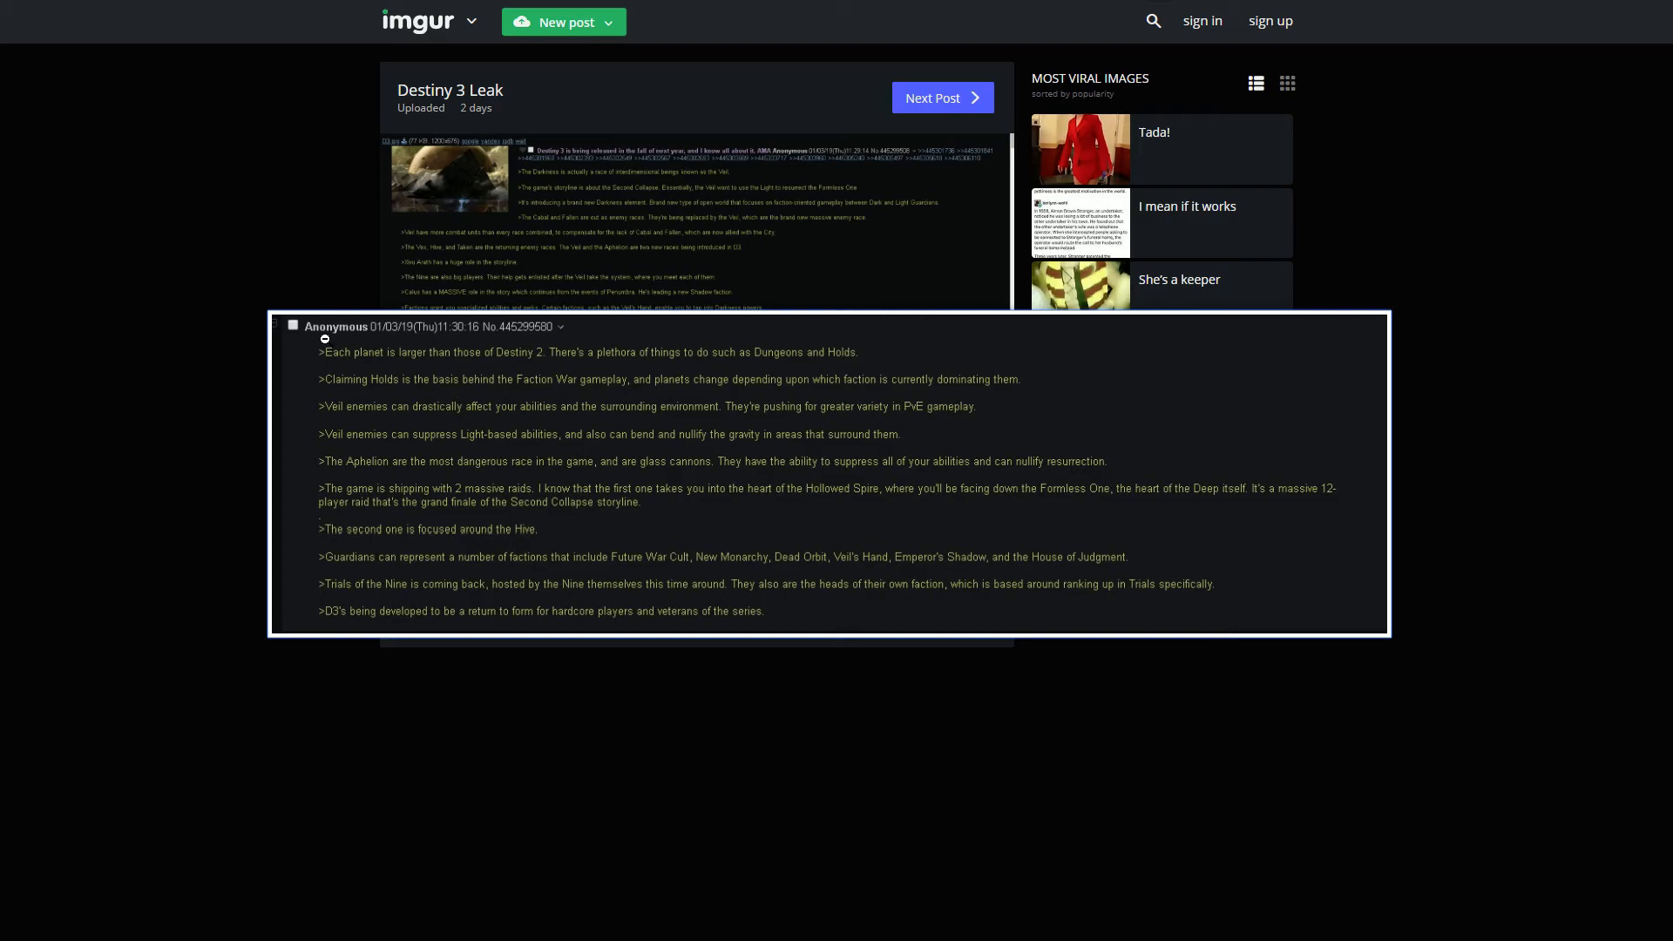
mouse_move(596, 698)
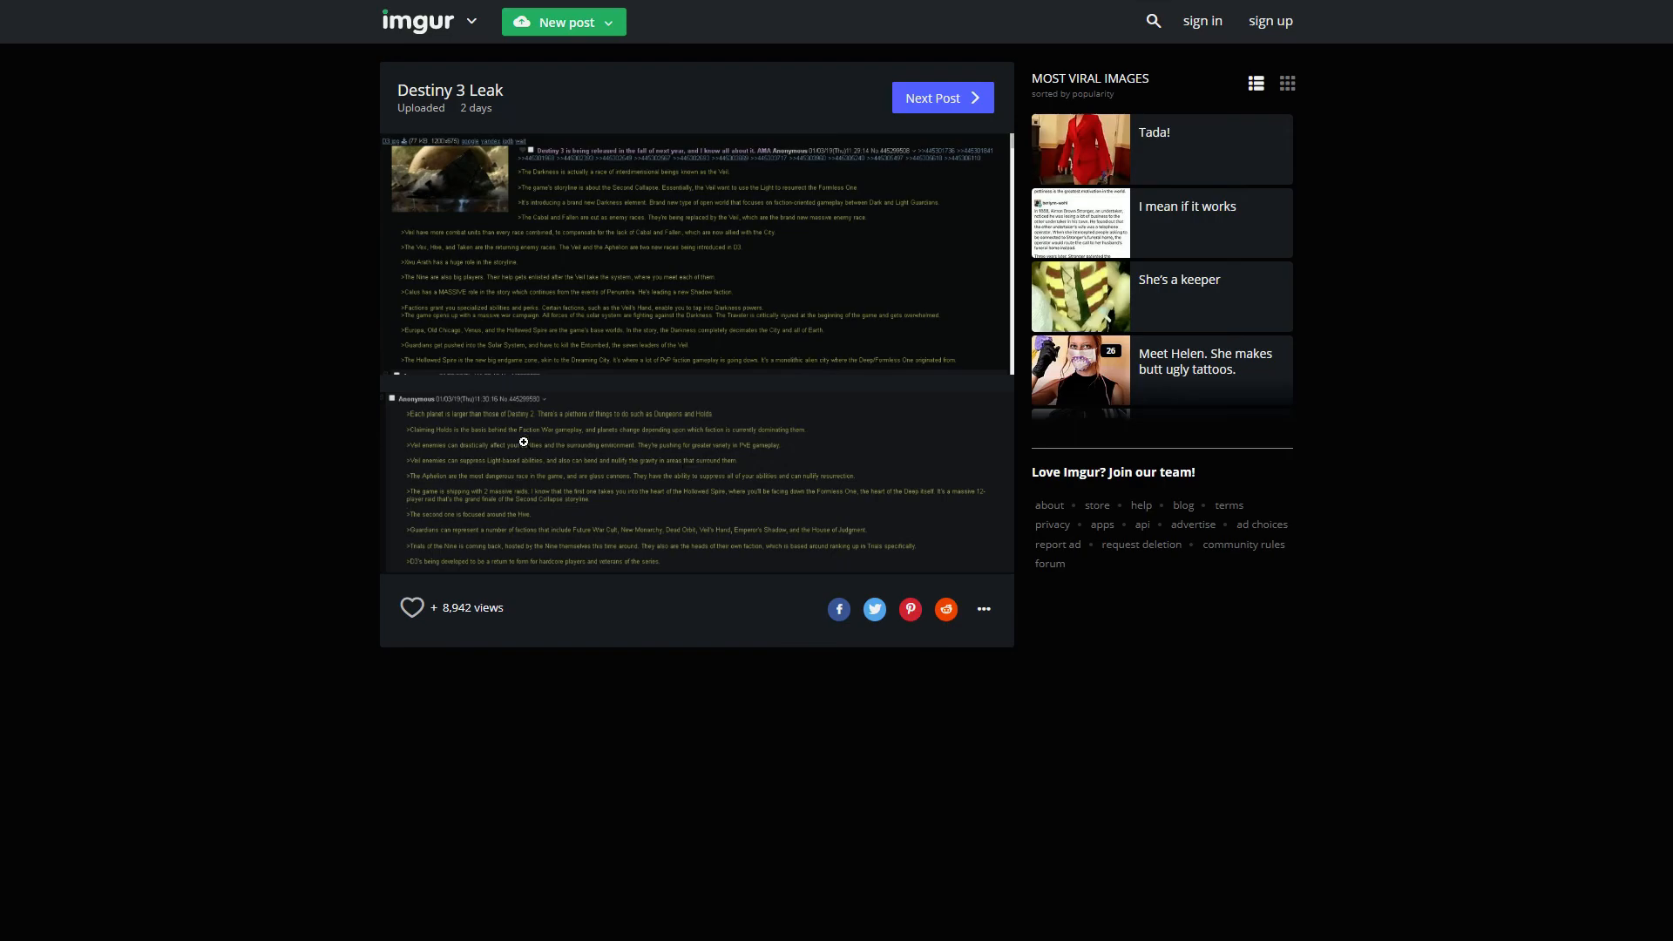
mouse_move(232, 718)
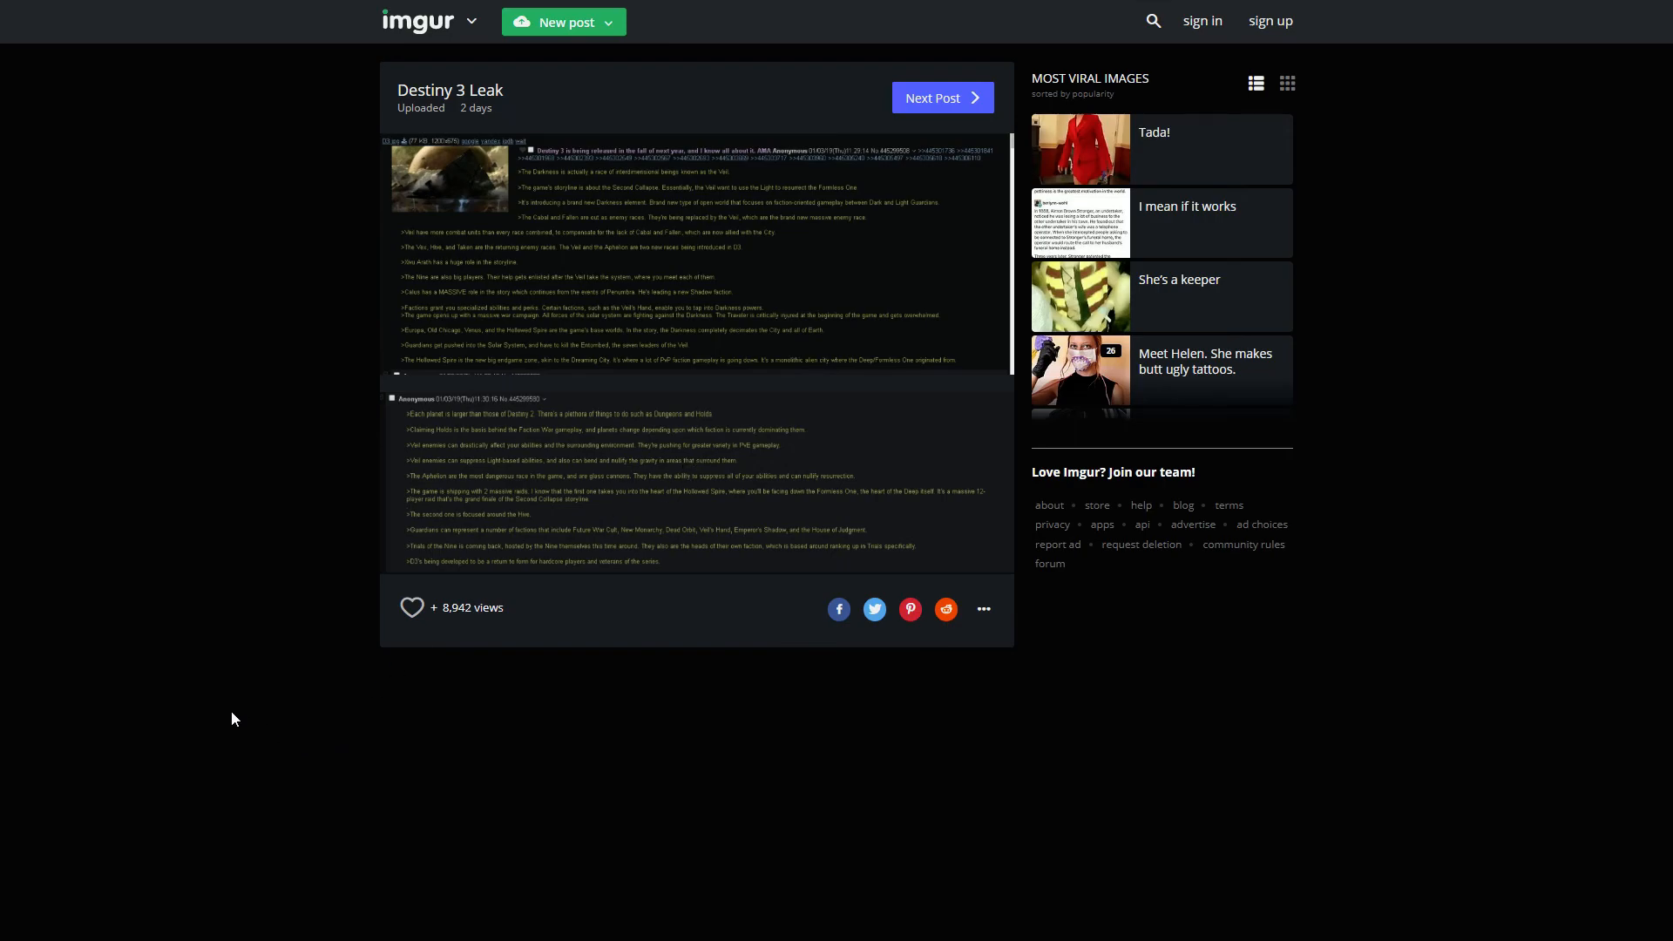
mouse_move(336, 711)
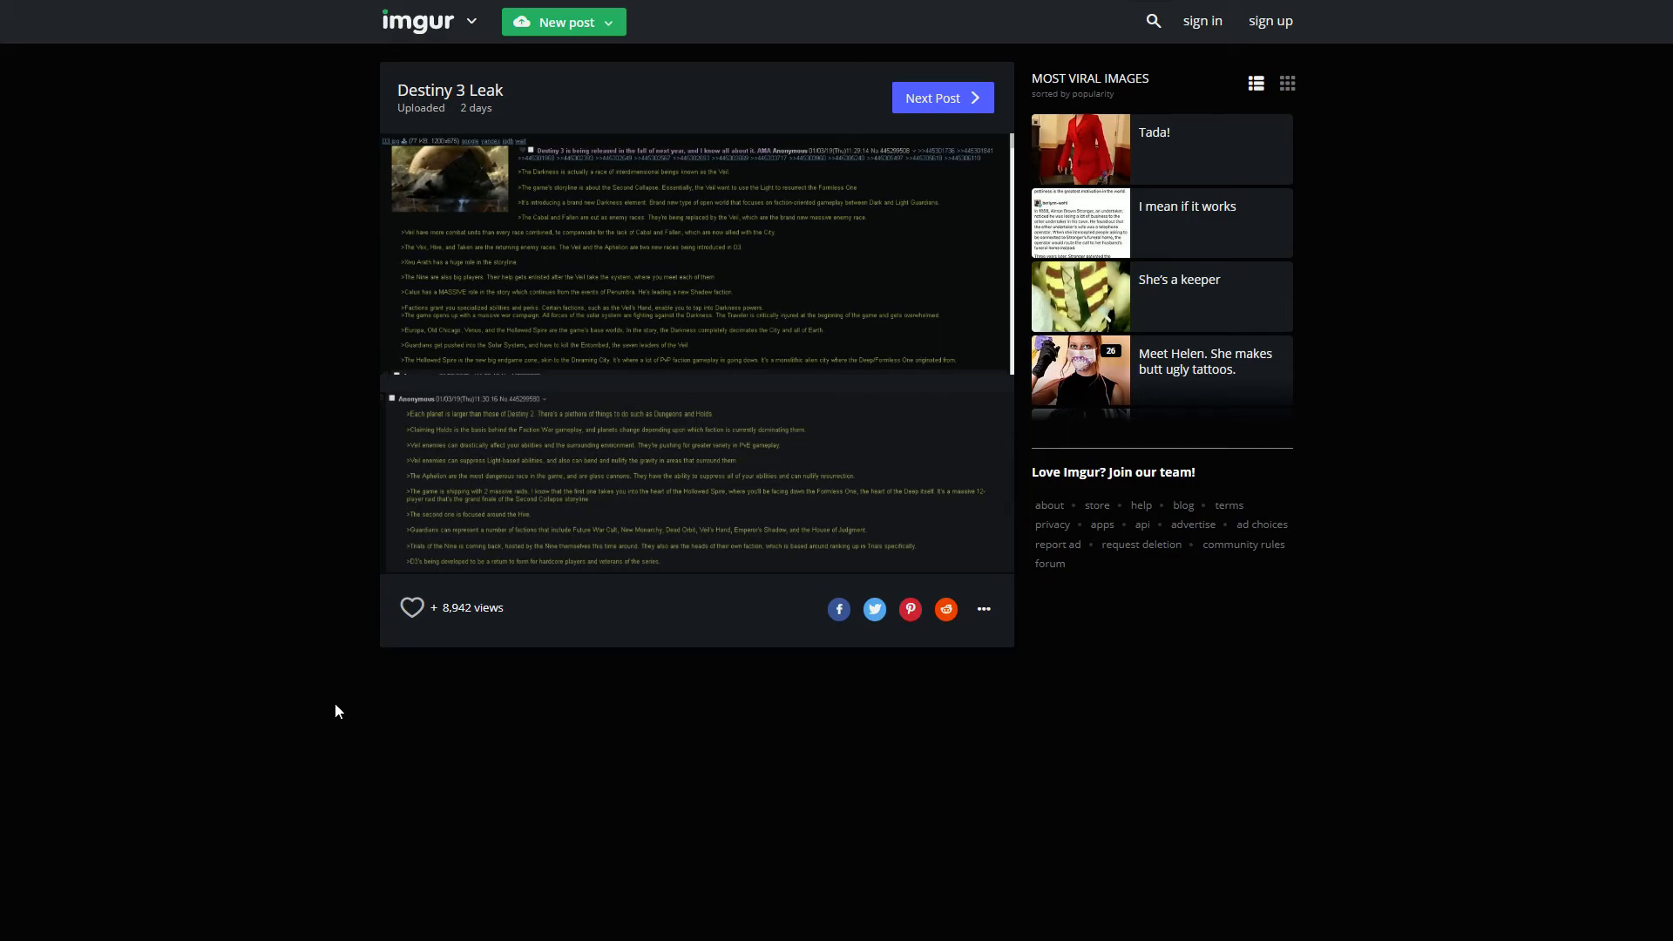
mouse_move(224, 604)
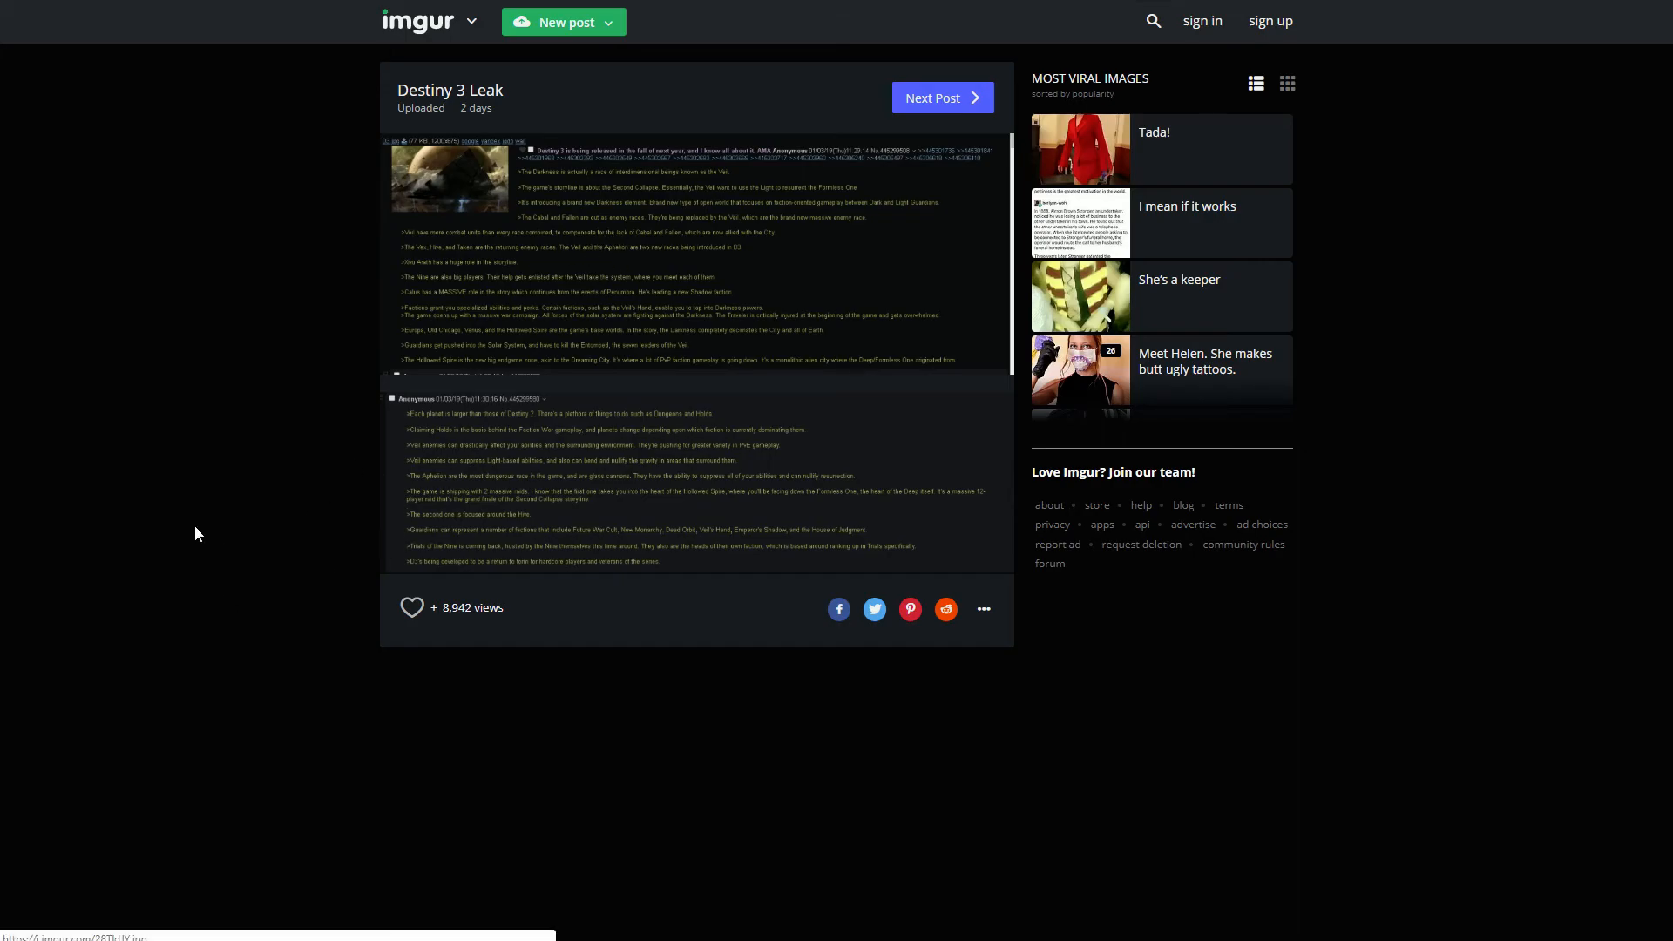
mouse_move(106, 518)
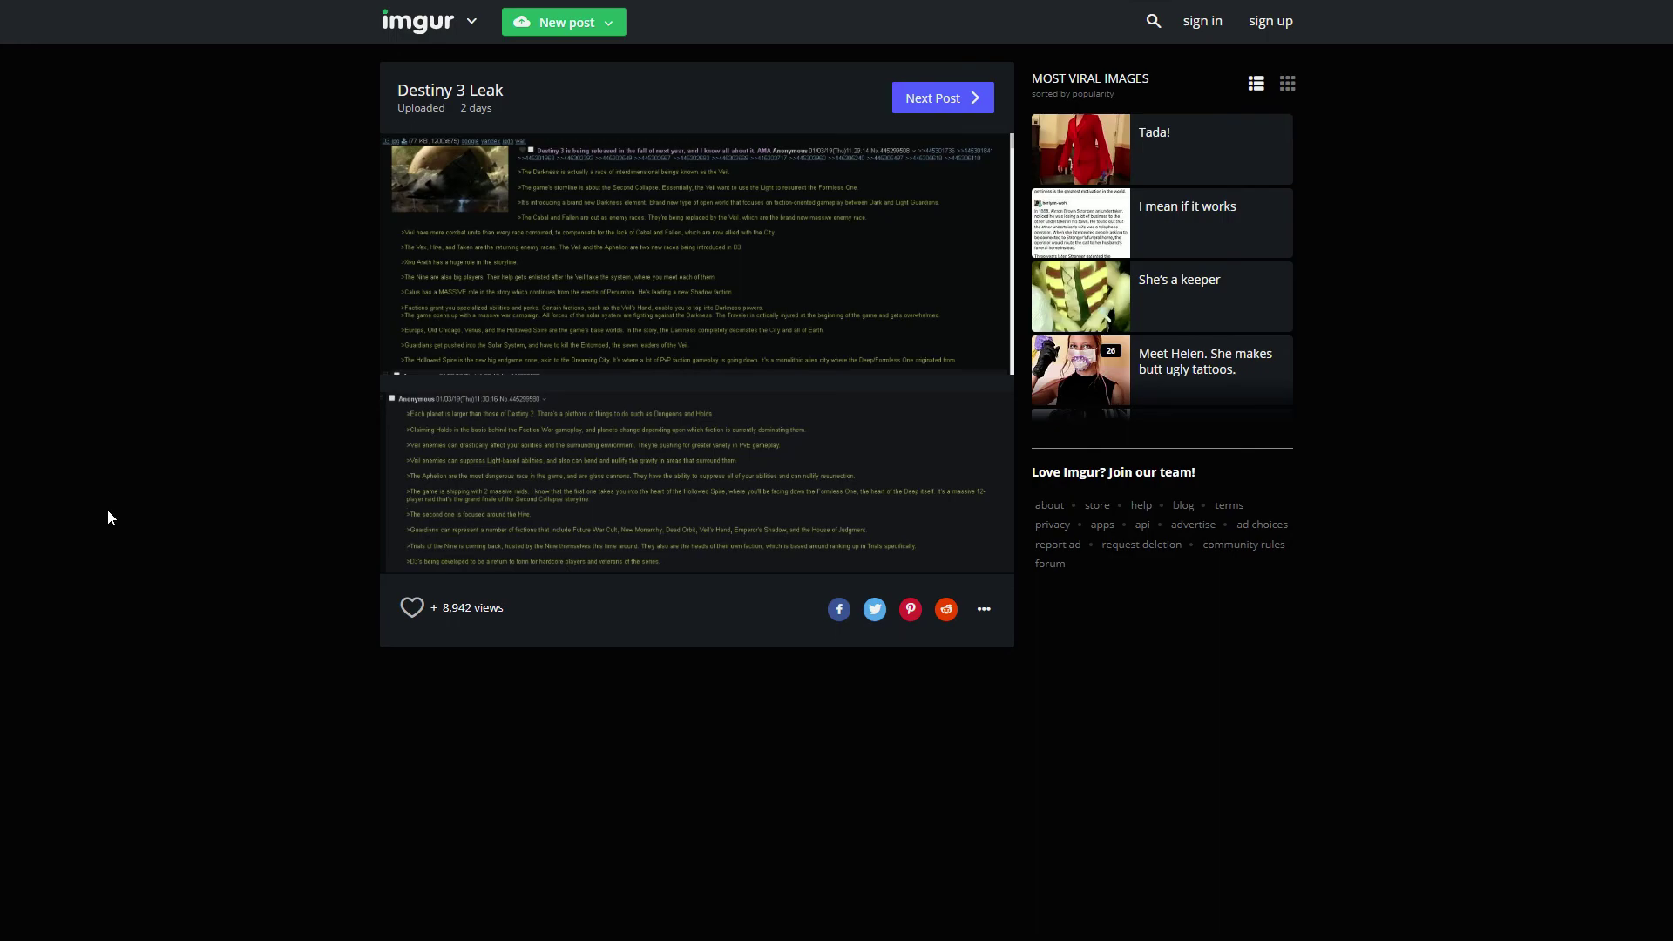